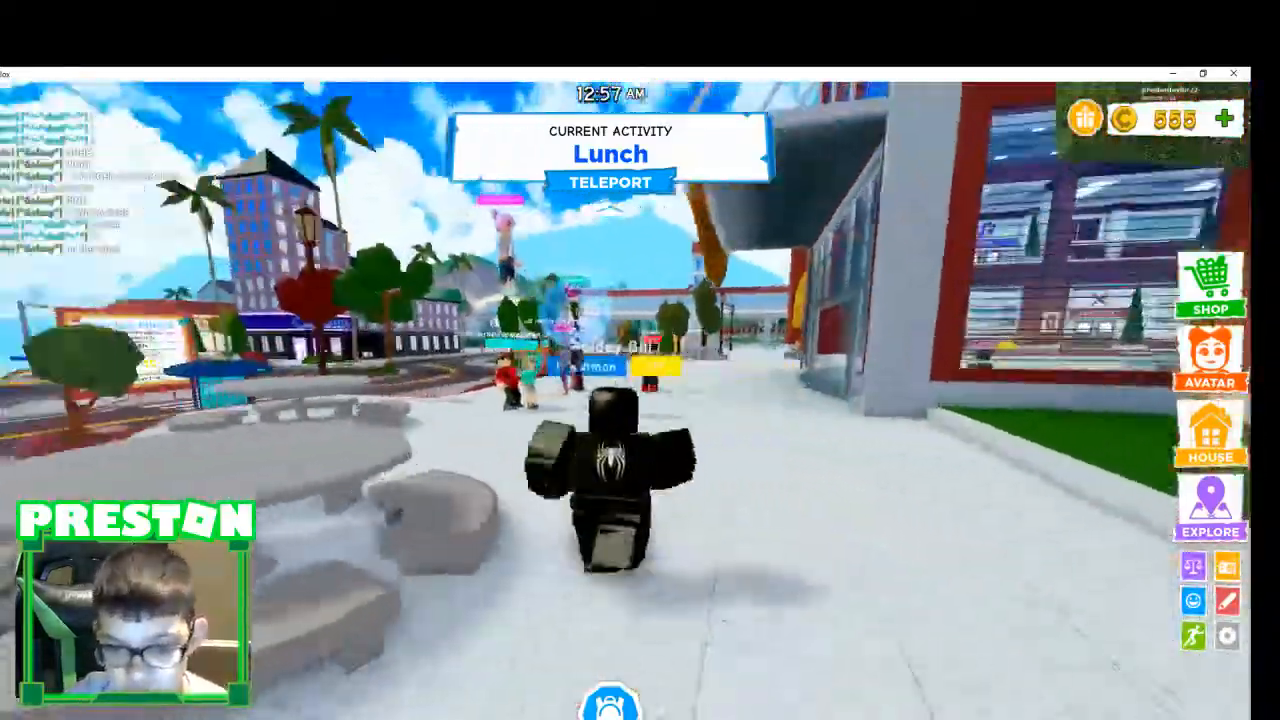
pyautogui.moveTo(610, 450)
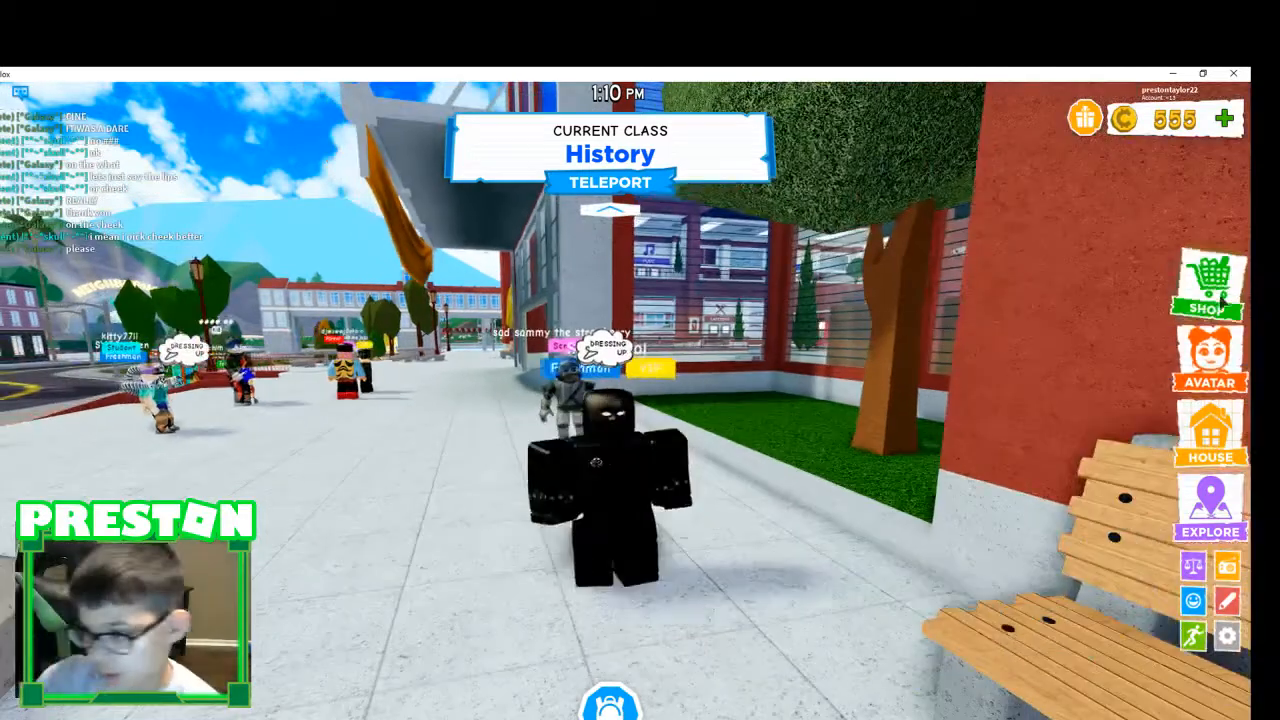
# Clear the previous hair search and reset the avatar to its plain default look
pyautogui.click(1209, 360)
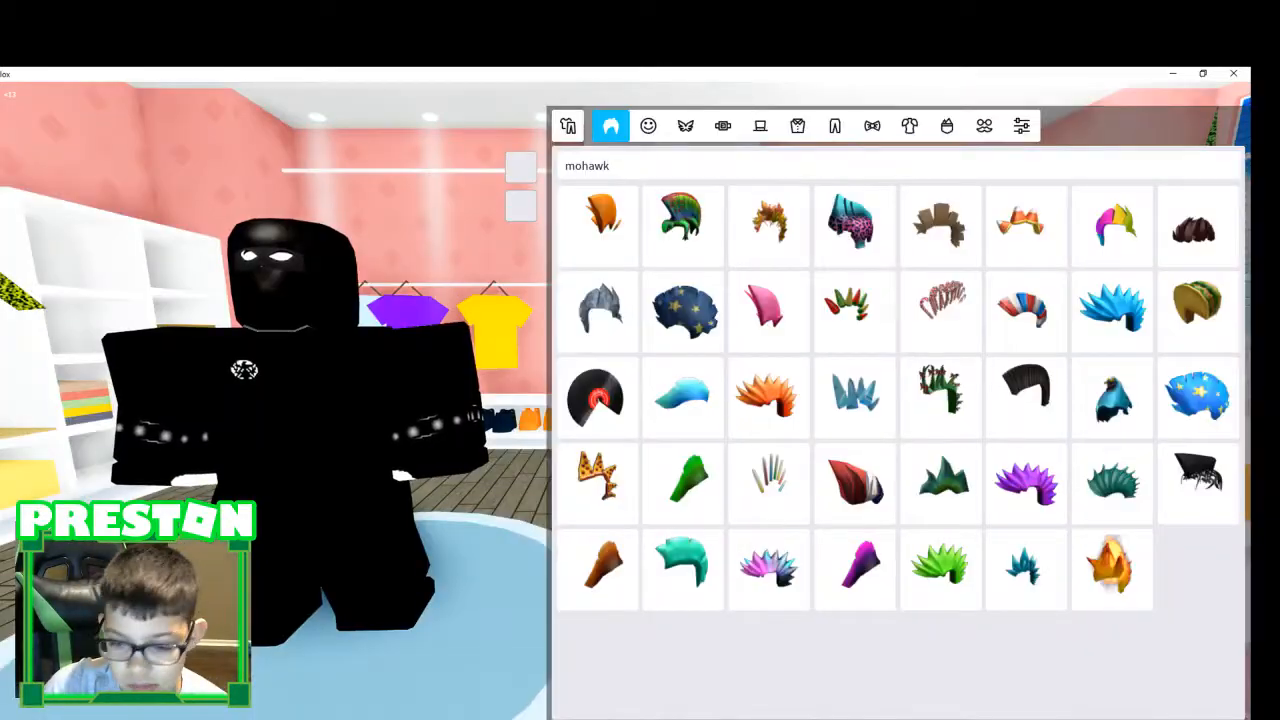
pyautogui.click(609, 125)
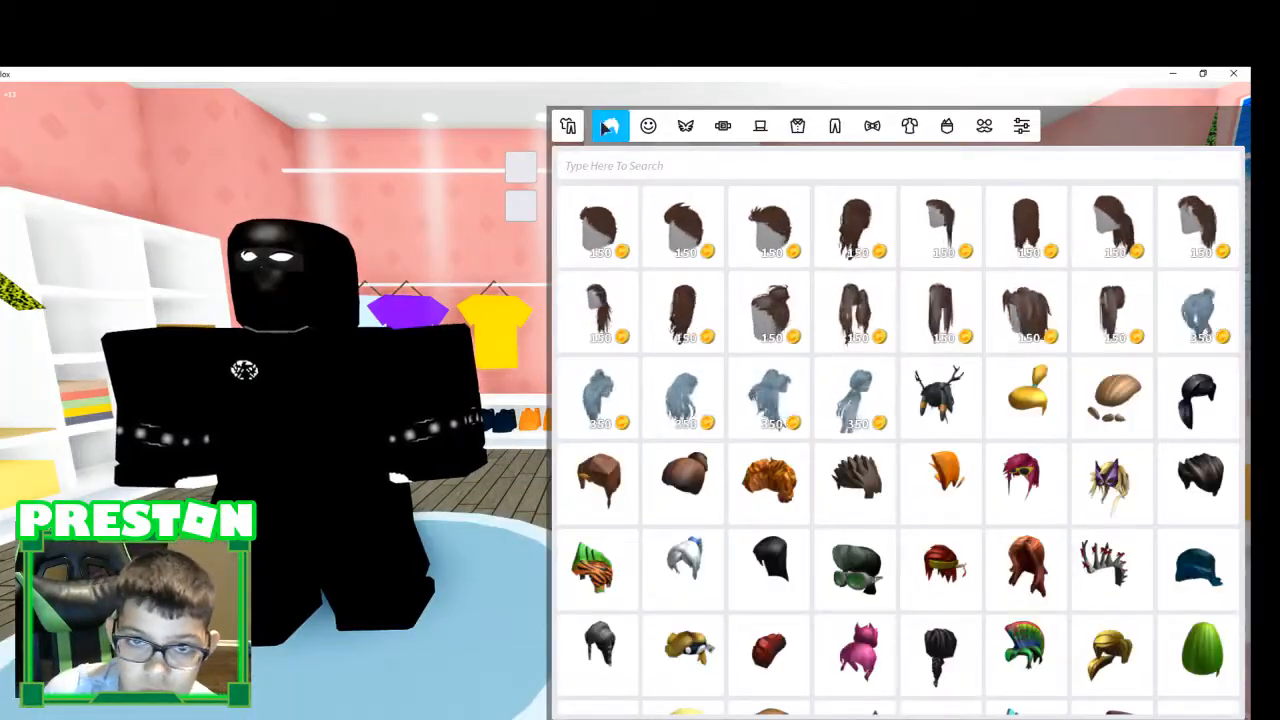
pyautogui.click(568, 125)
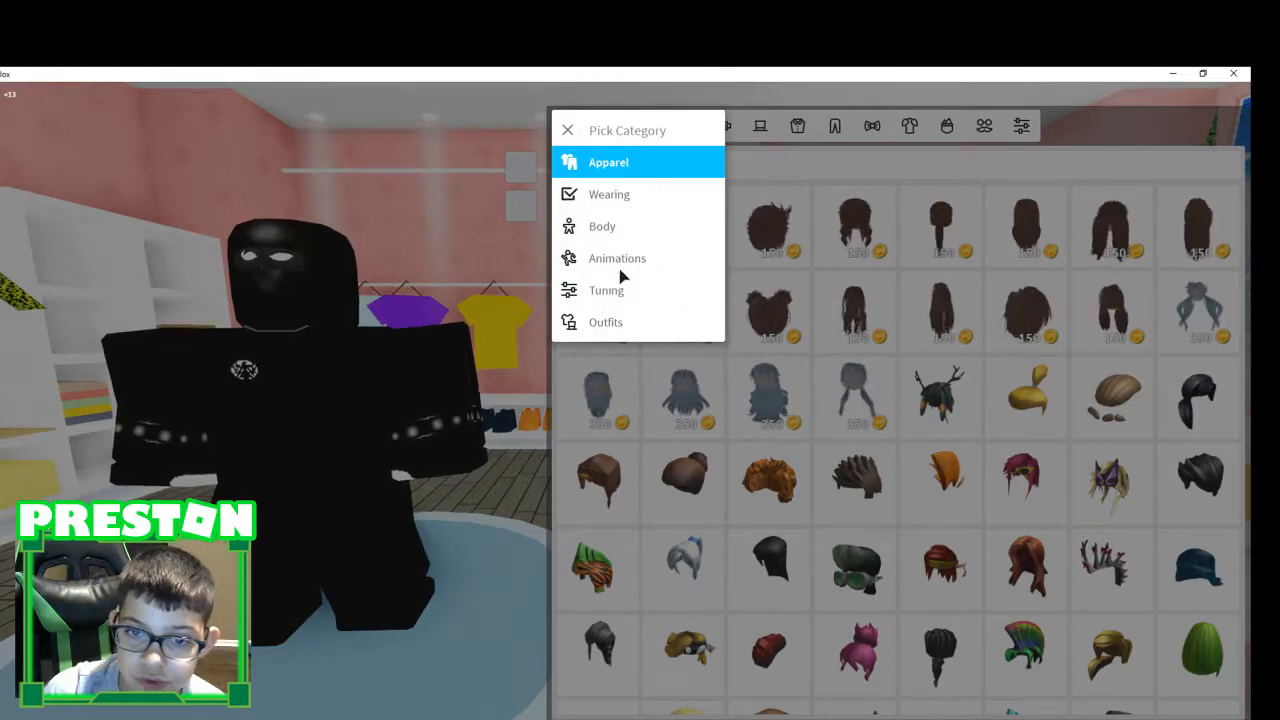
pyautogui.click(609, 194)
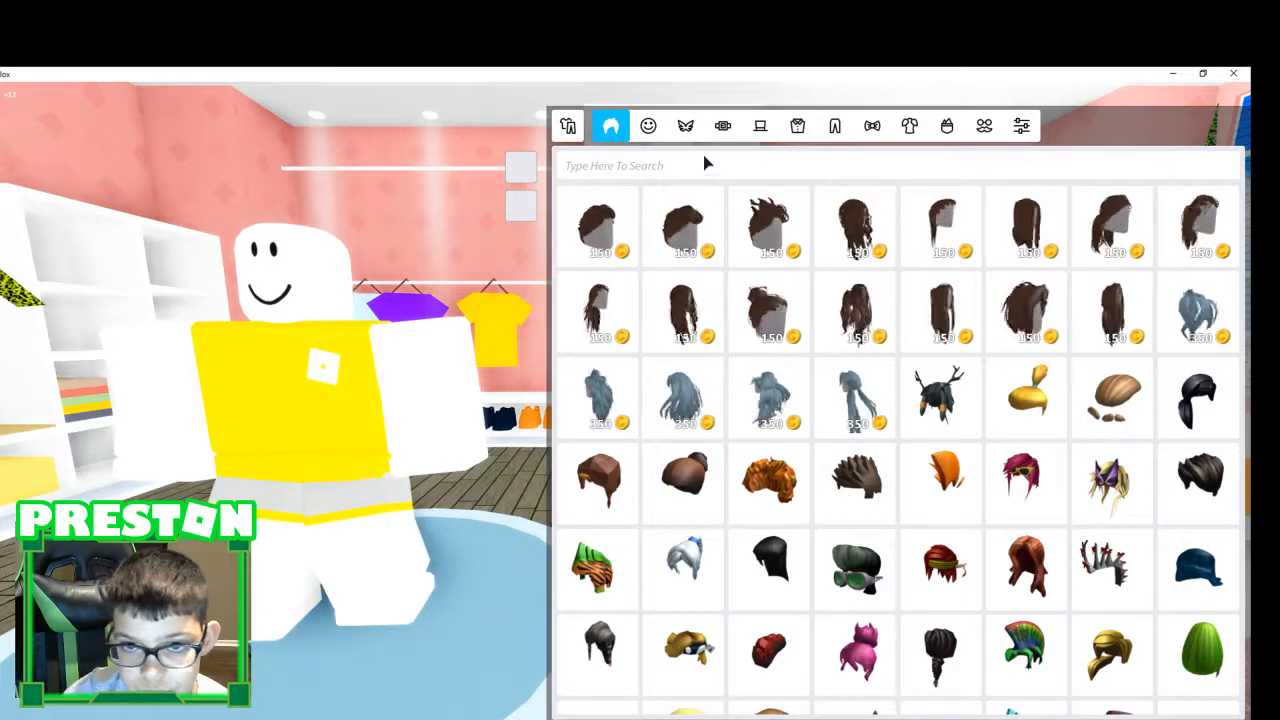
# Wear the brown messy hair from a 'mohawk' search, declining the paid colouring option
pyautogui.write('mo')
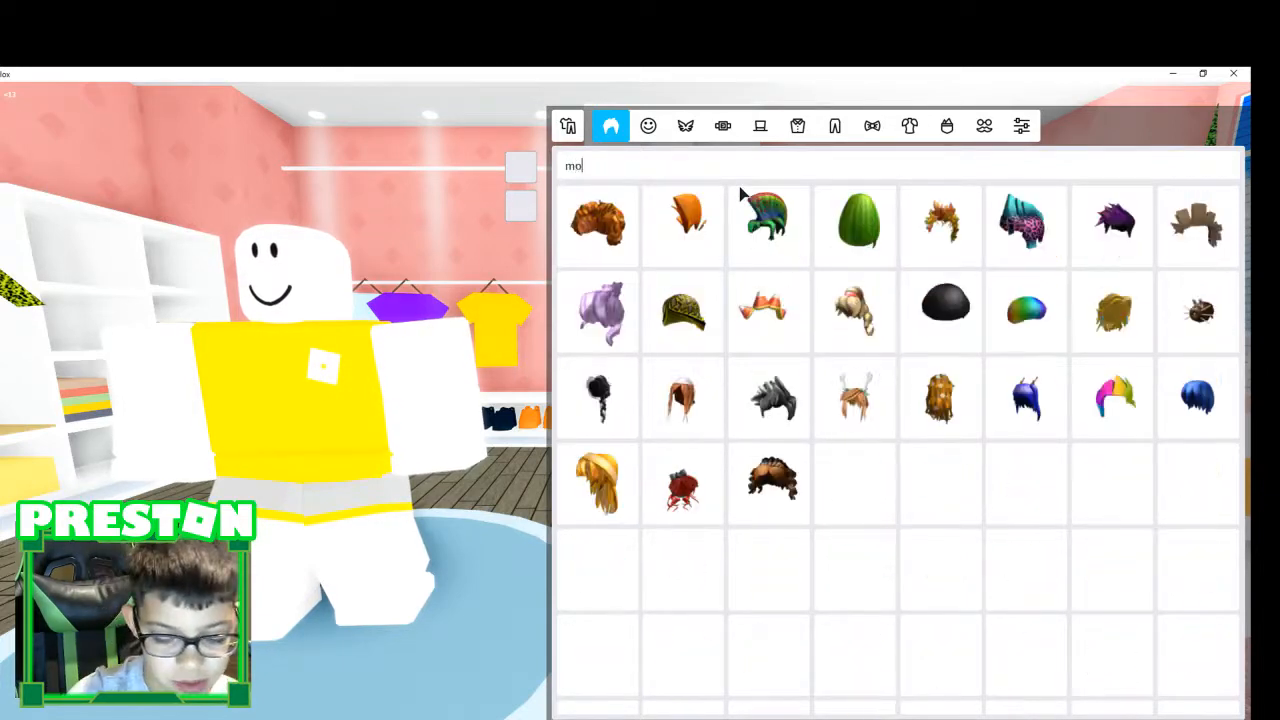
pyautogui.write('hawk')
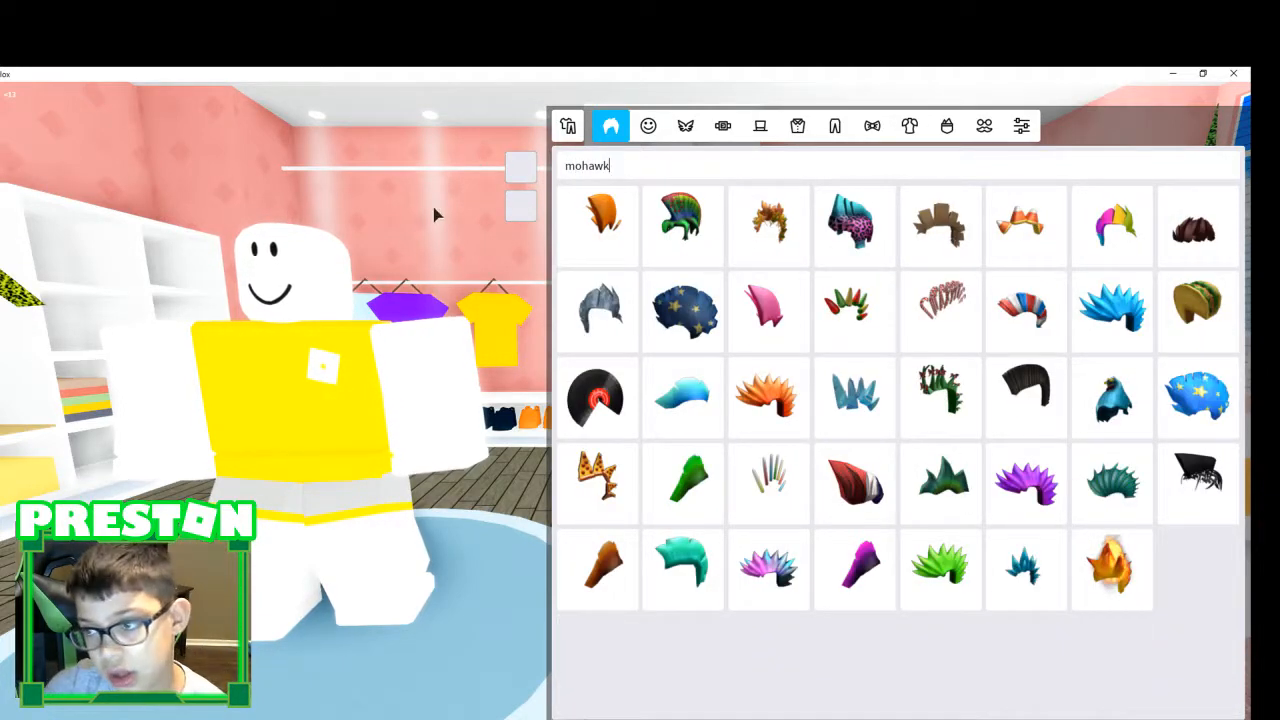
pyautogui.click(1197, 225)
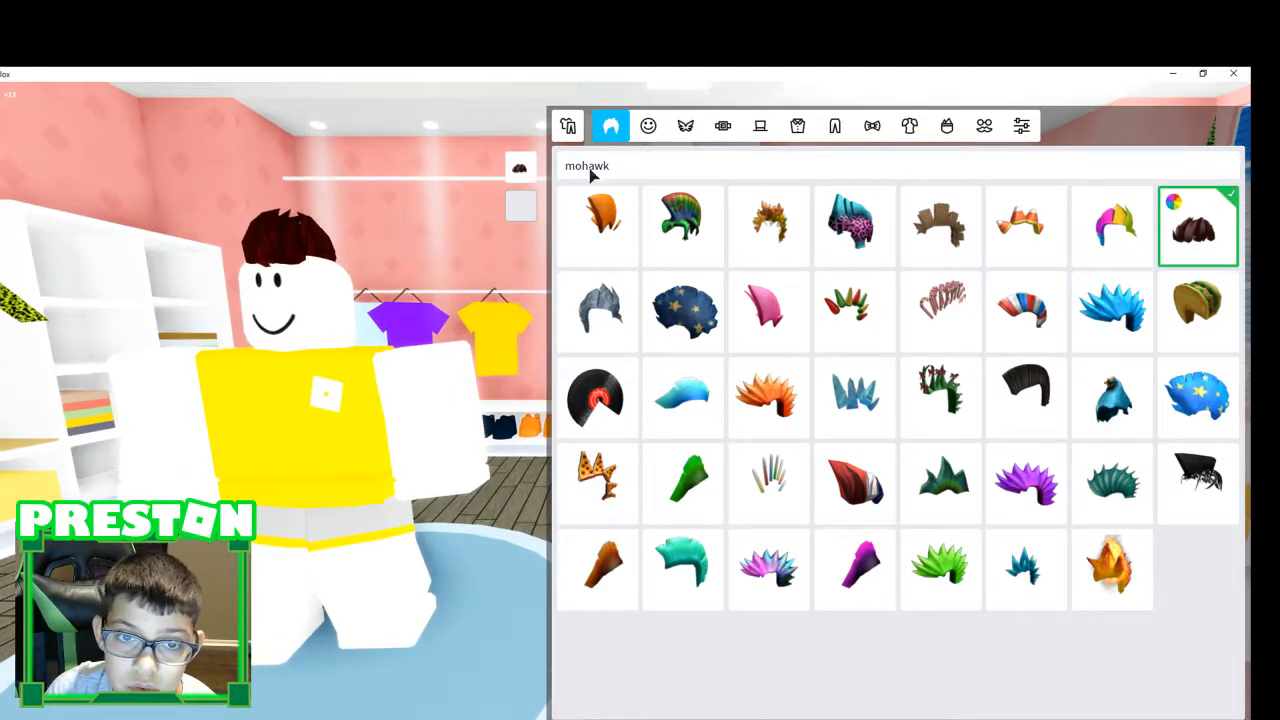
pyautogui.write('radical m')
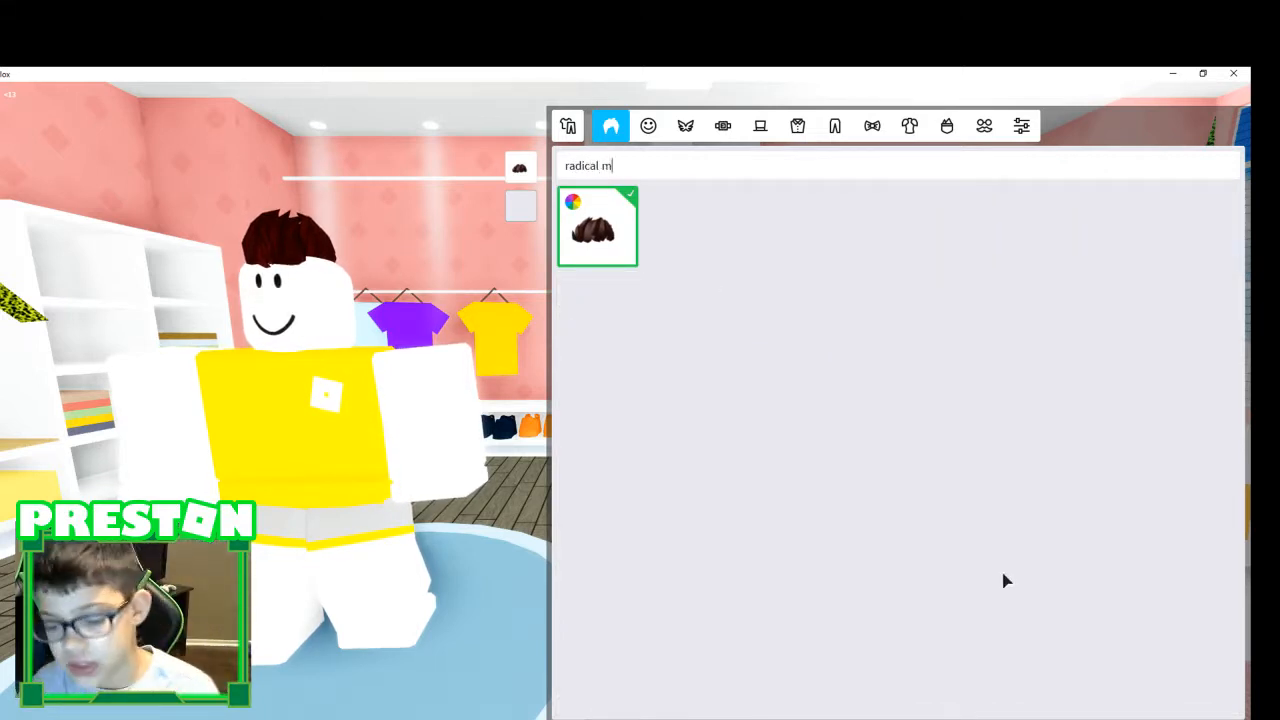
pyautogui.click(597, 227)
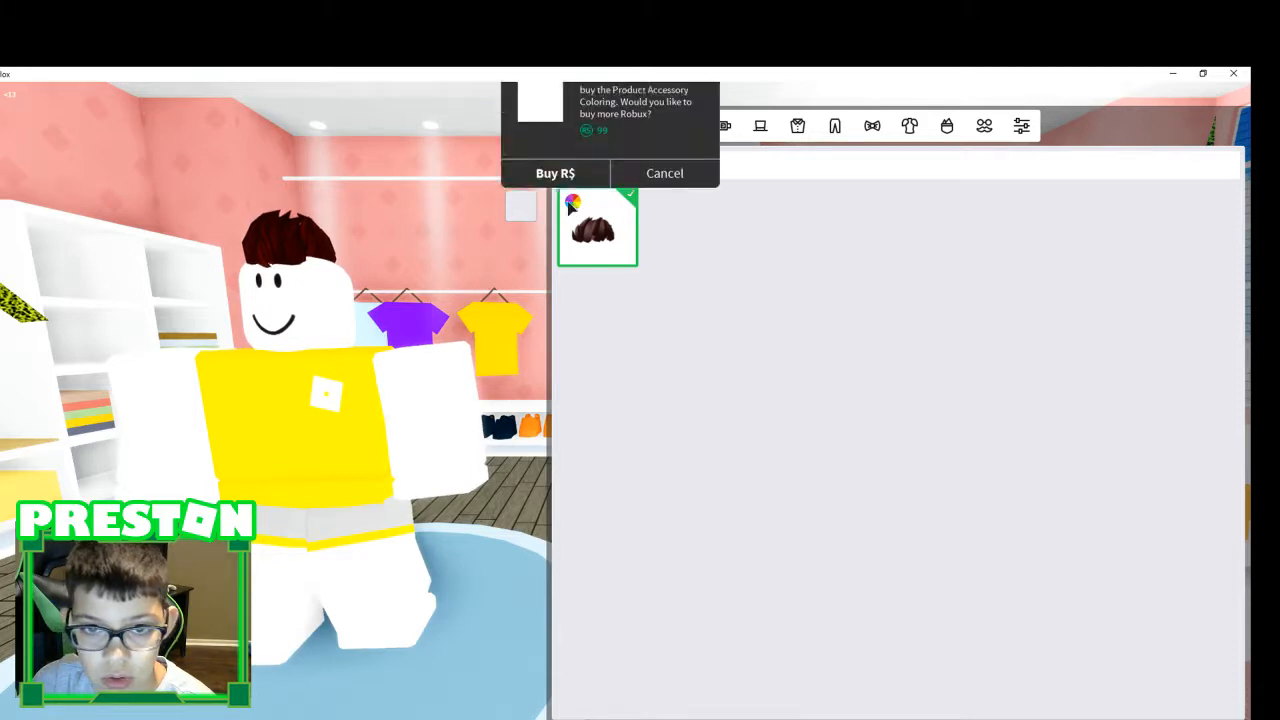
pyautogui.click(664, 173)
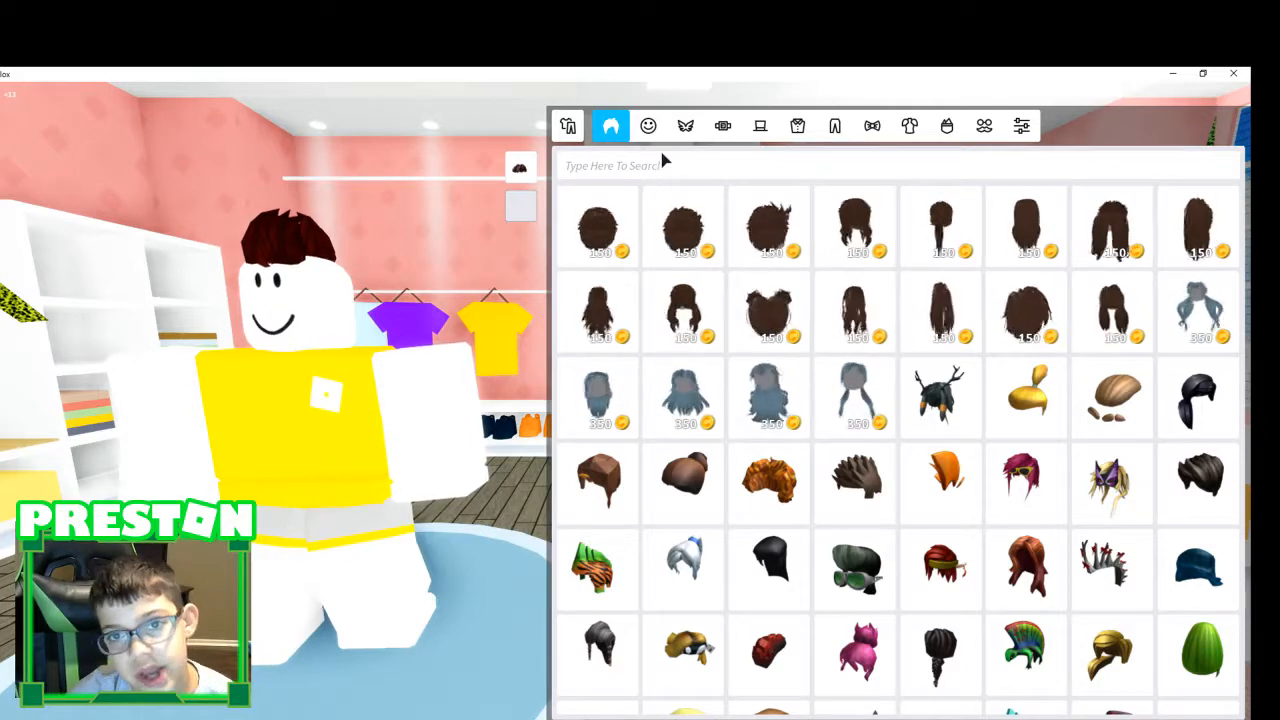
# Put the squinting 'sus' face on the avatar
pyautogui.click(648, 125)
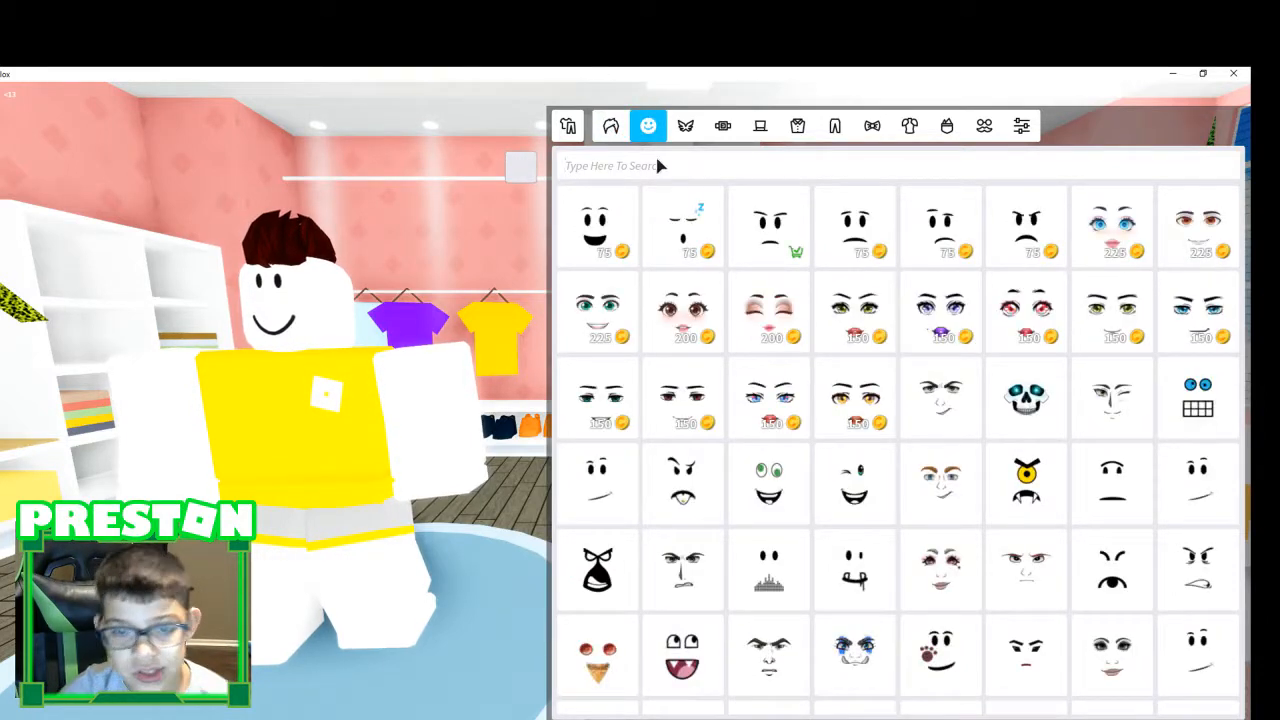
pyautogui.write('sus')
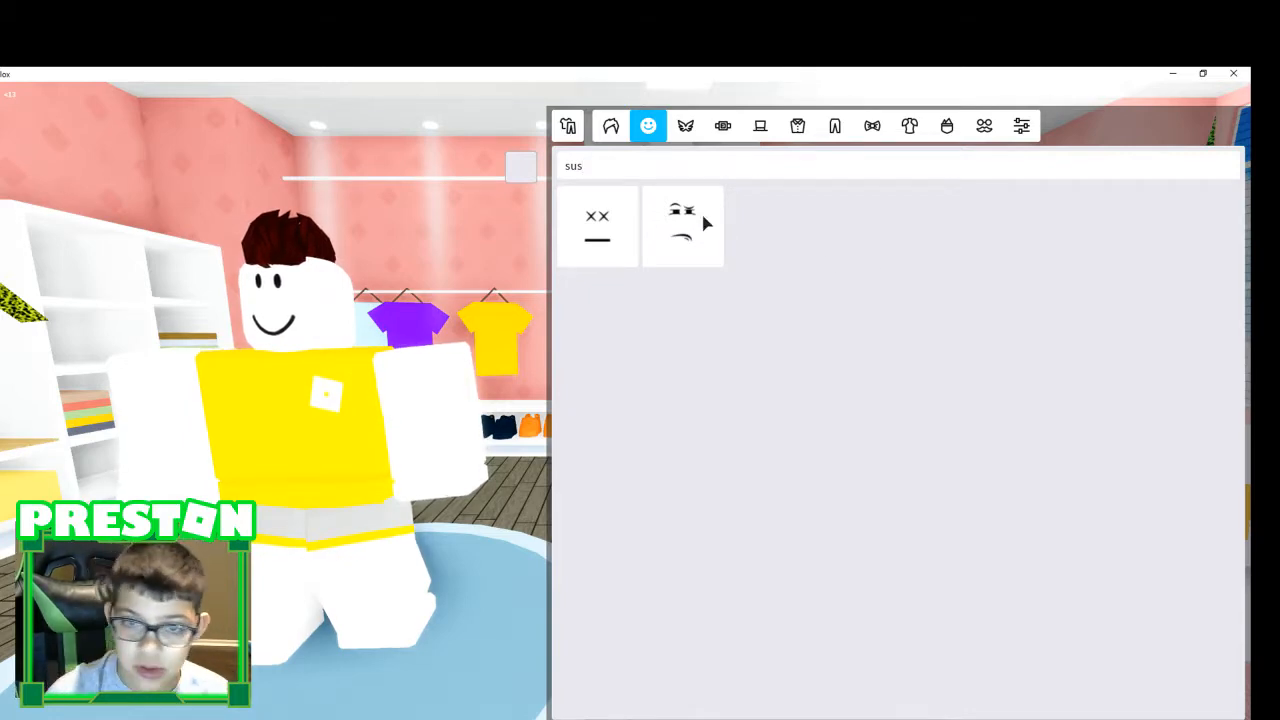
pyautogui.click(568, 125)
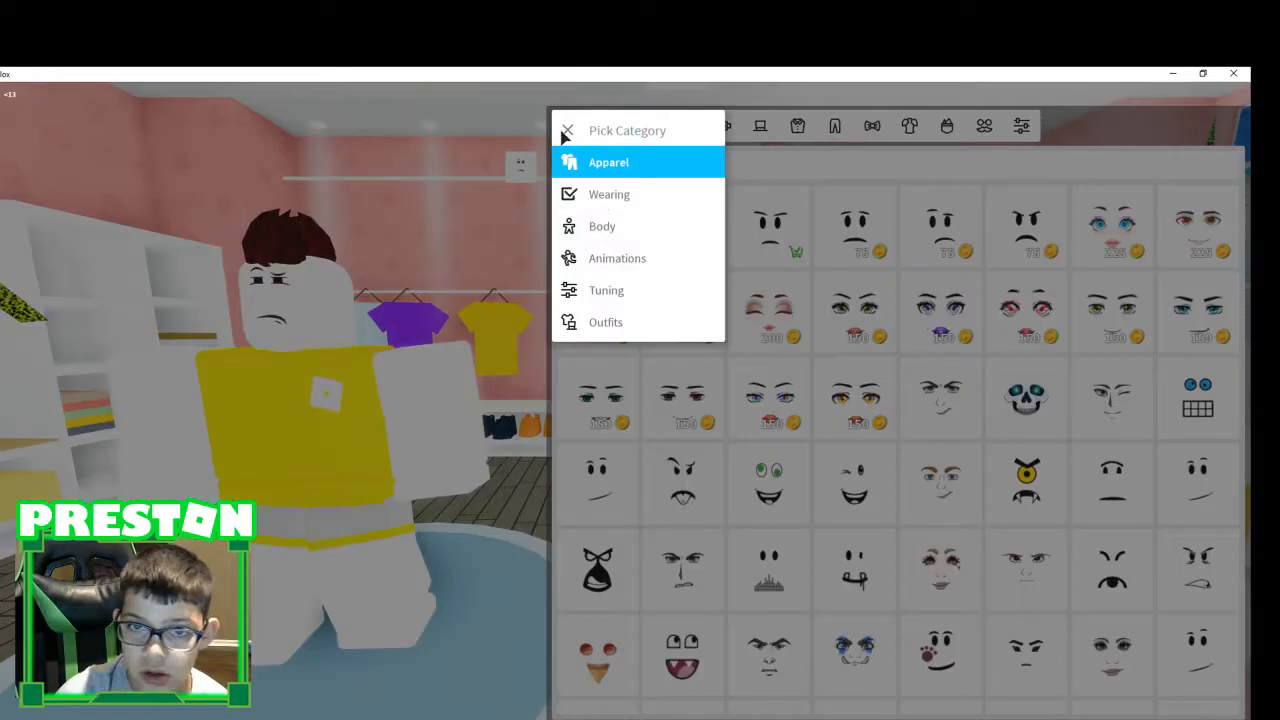
# Set skin-toned body colours with navy arms and apply the slim 'boy' body package
pyautogui.click(609, 125)
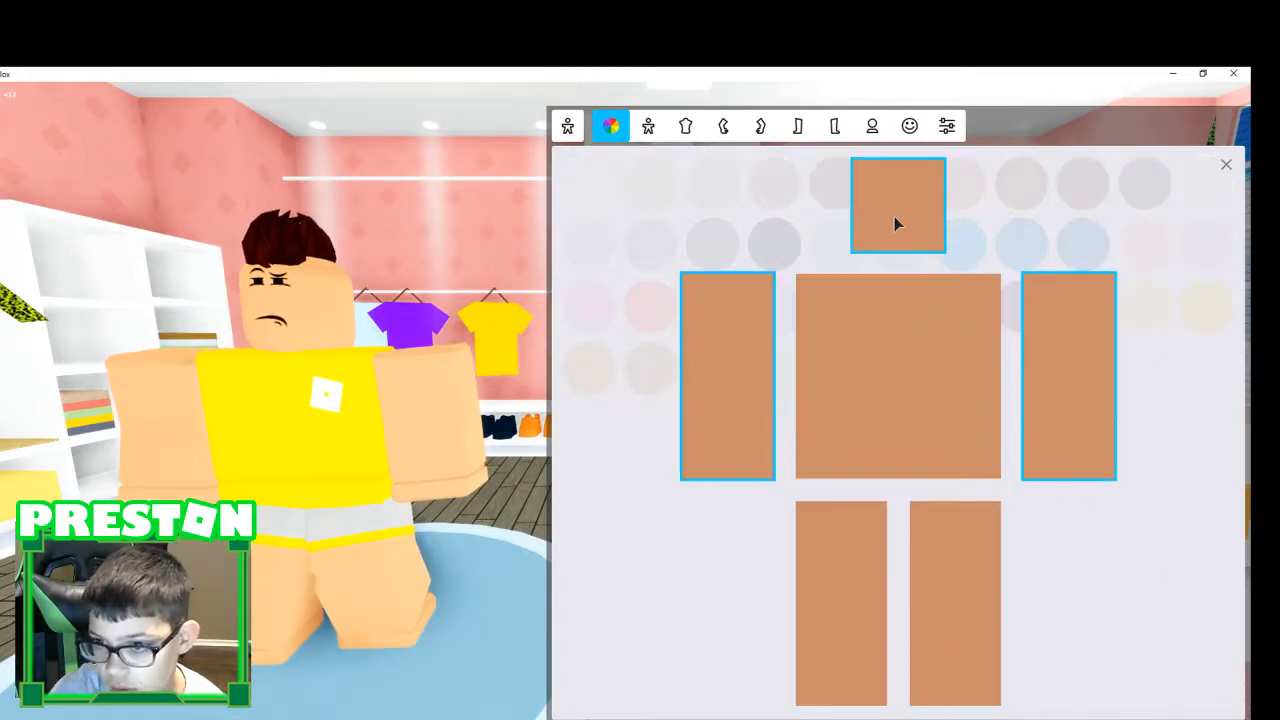
pyautogui.click(610, 125)
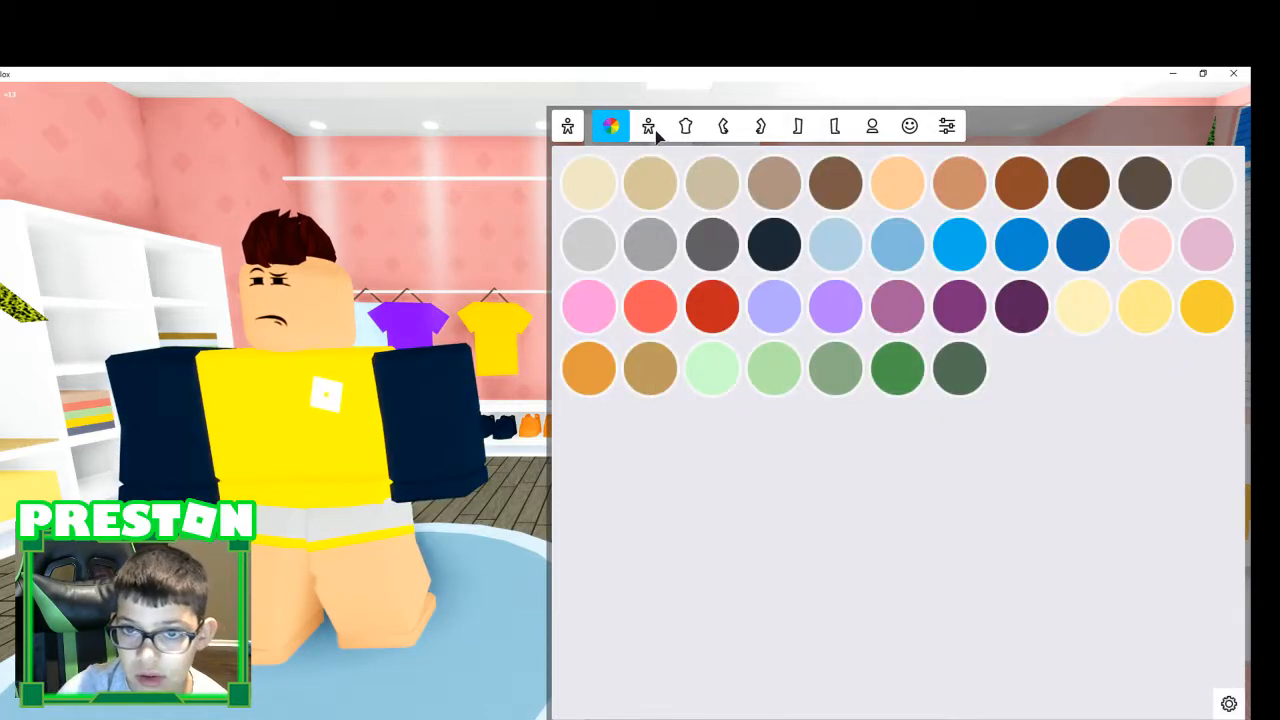
pyautogui.click(648, 125)
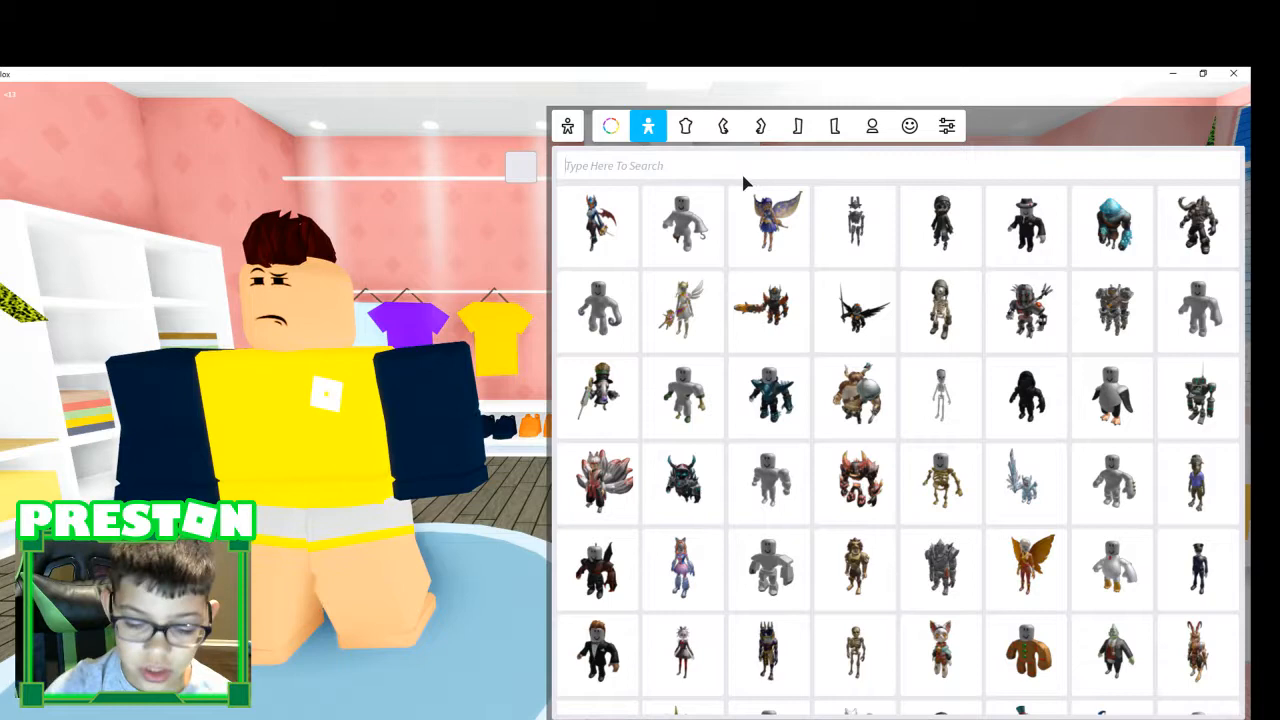
pyautogui.write('boy')
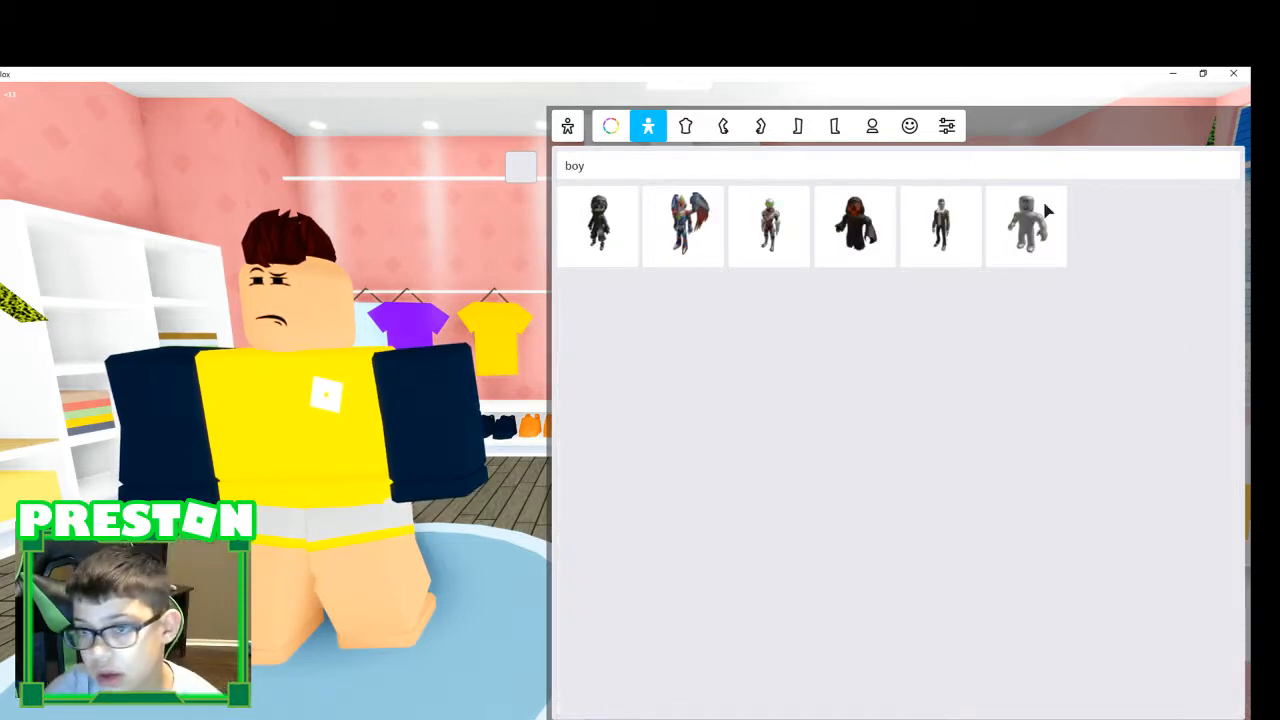
pyautogui.click(1025, 225)
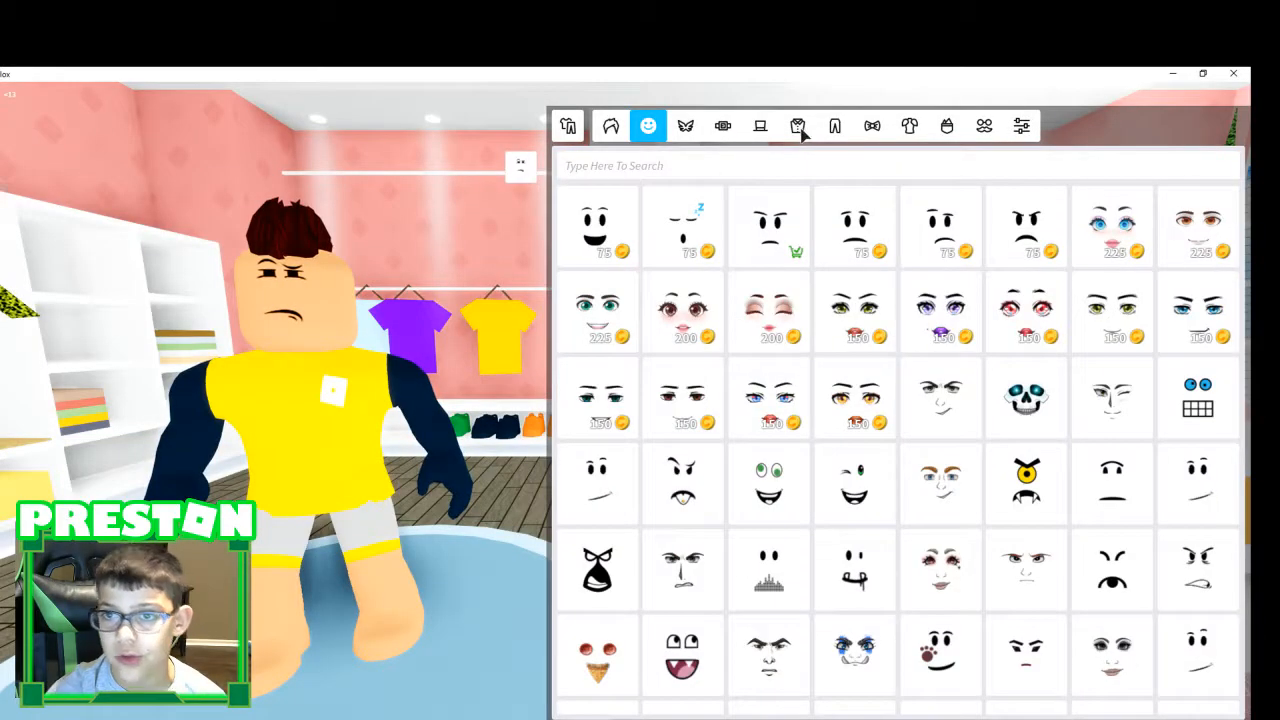
pyautogui.click(330, 77)
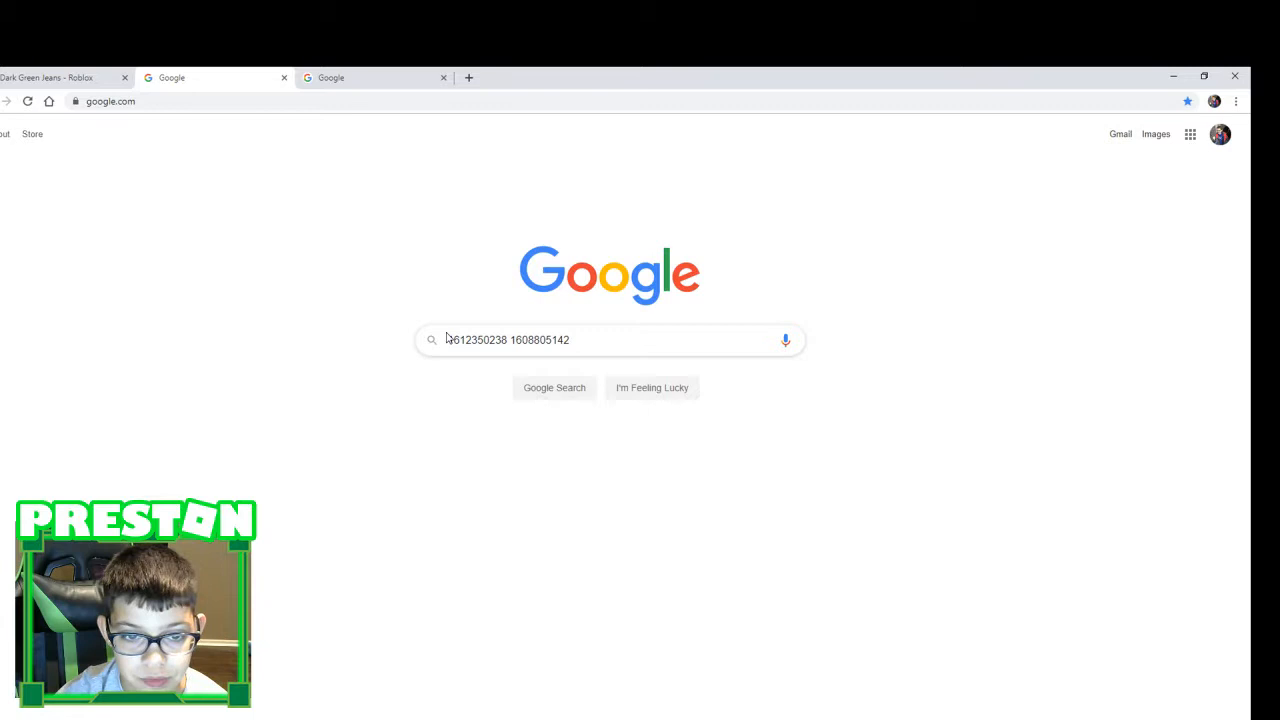
pyautogui.doubleClick(478, 339)
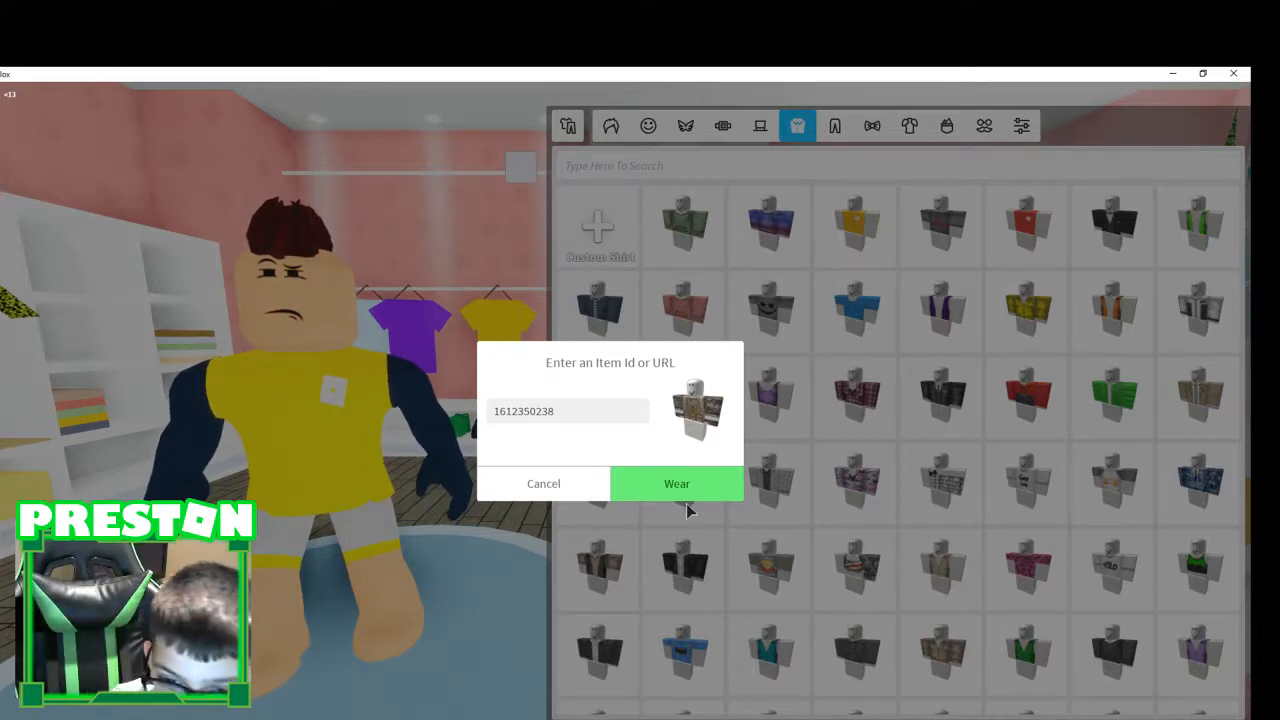
pyautogui.click(676, 483)
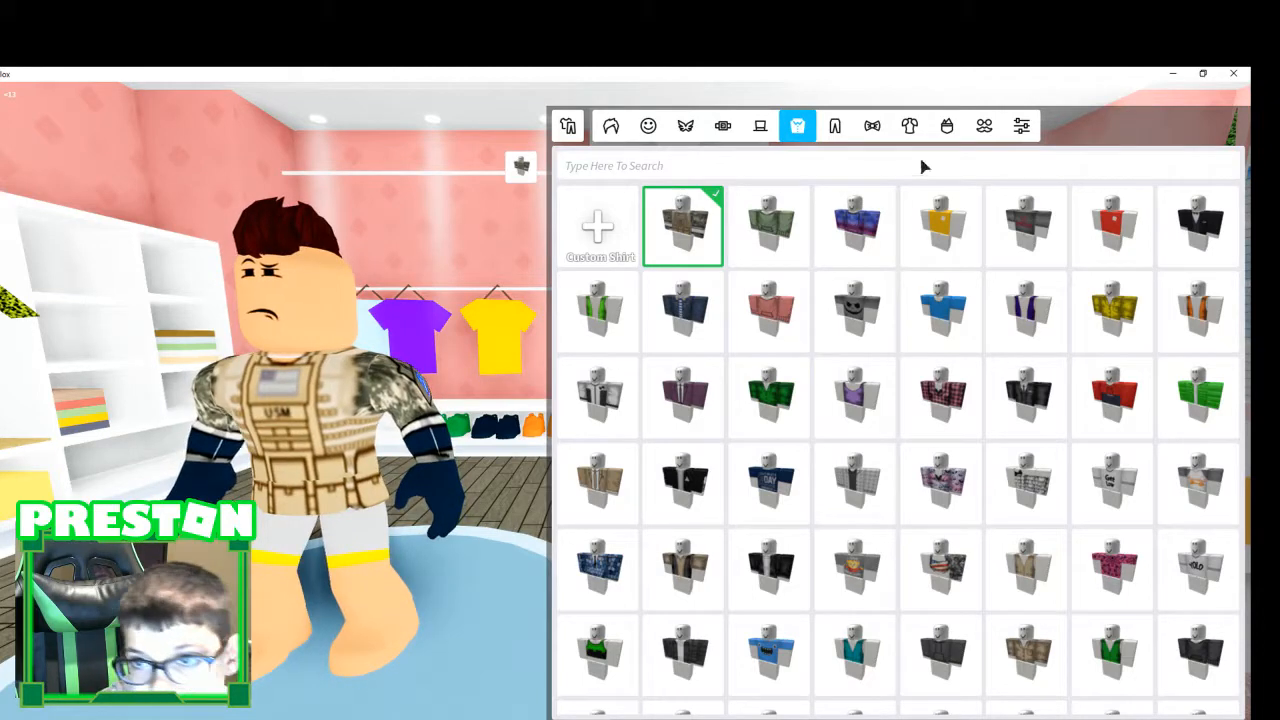
pyautogui.click(835, 125)
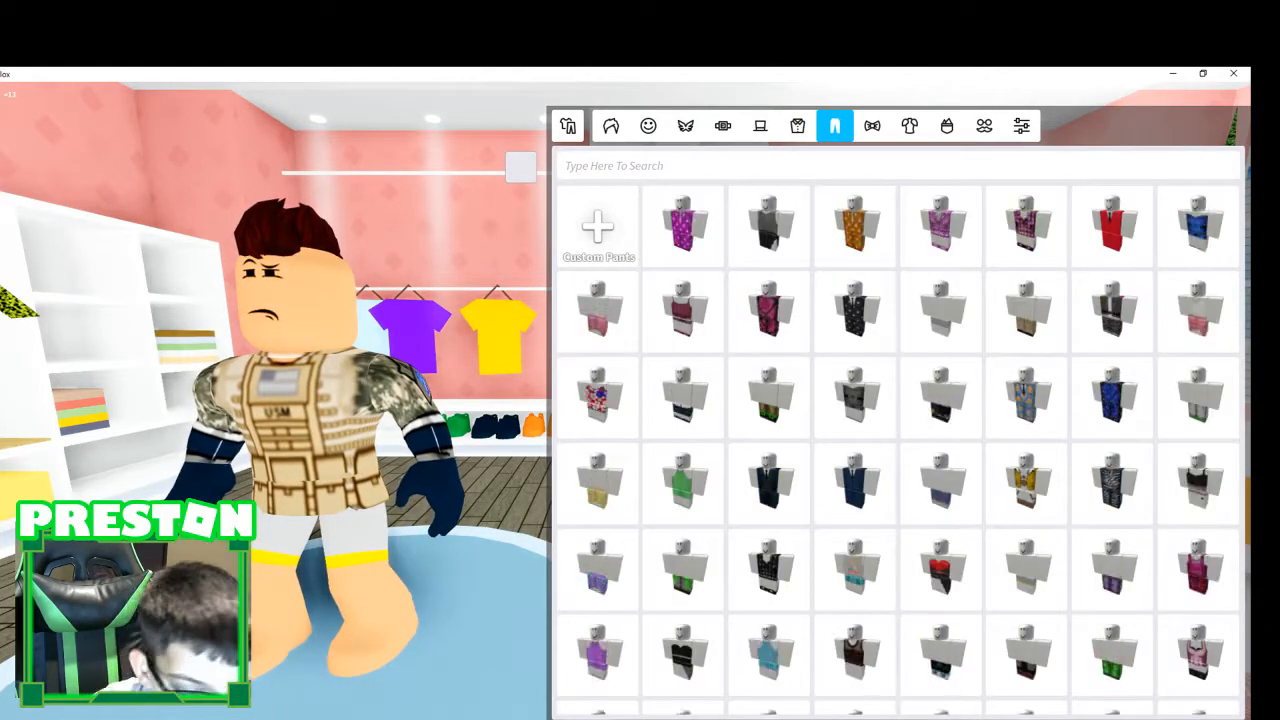
pyautogui.click(215, 77)
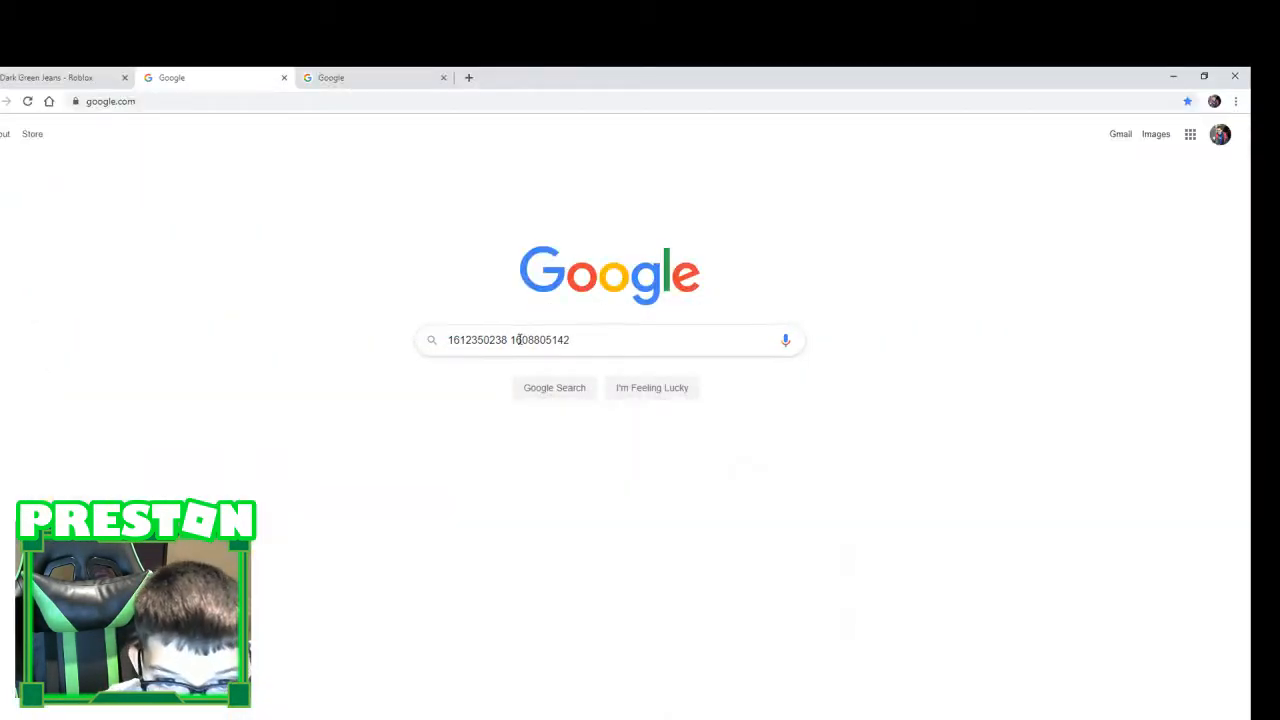
pyautogui.doubleClick(540, 339)
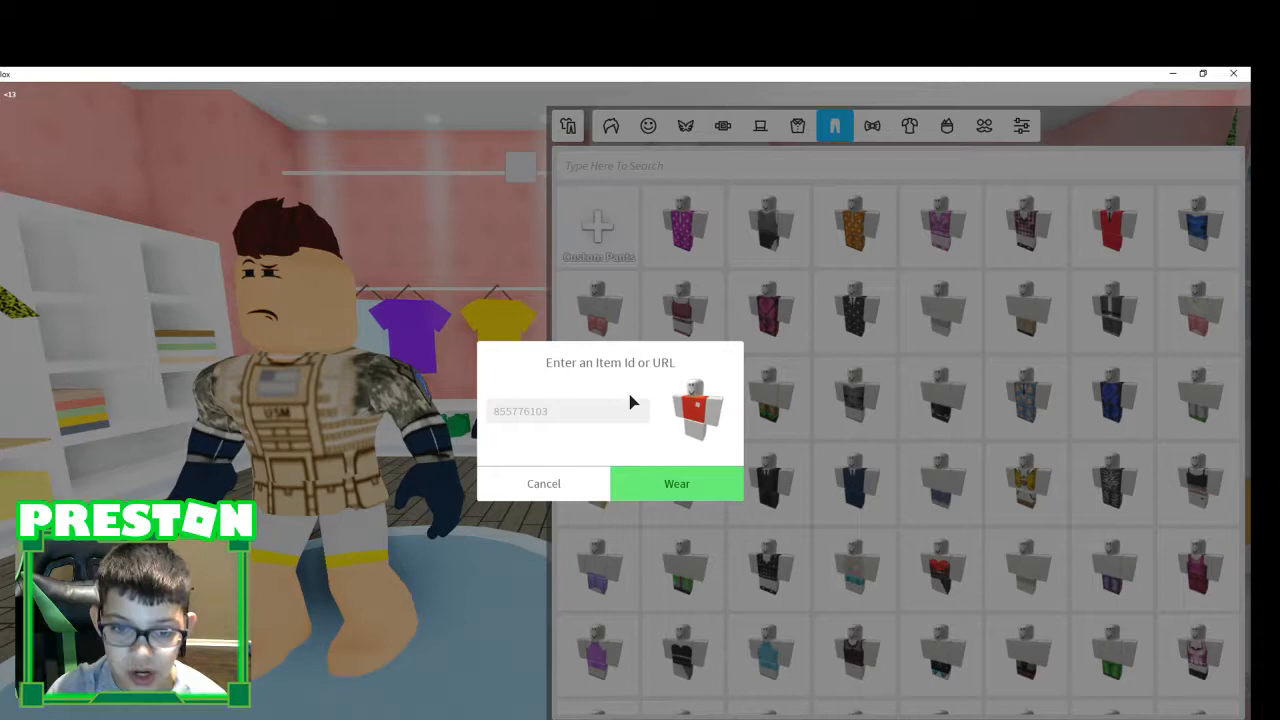
pyautogui.write('1608805142')
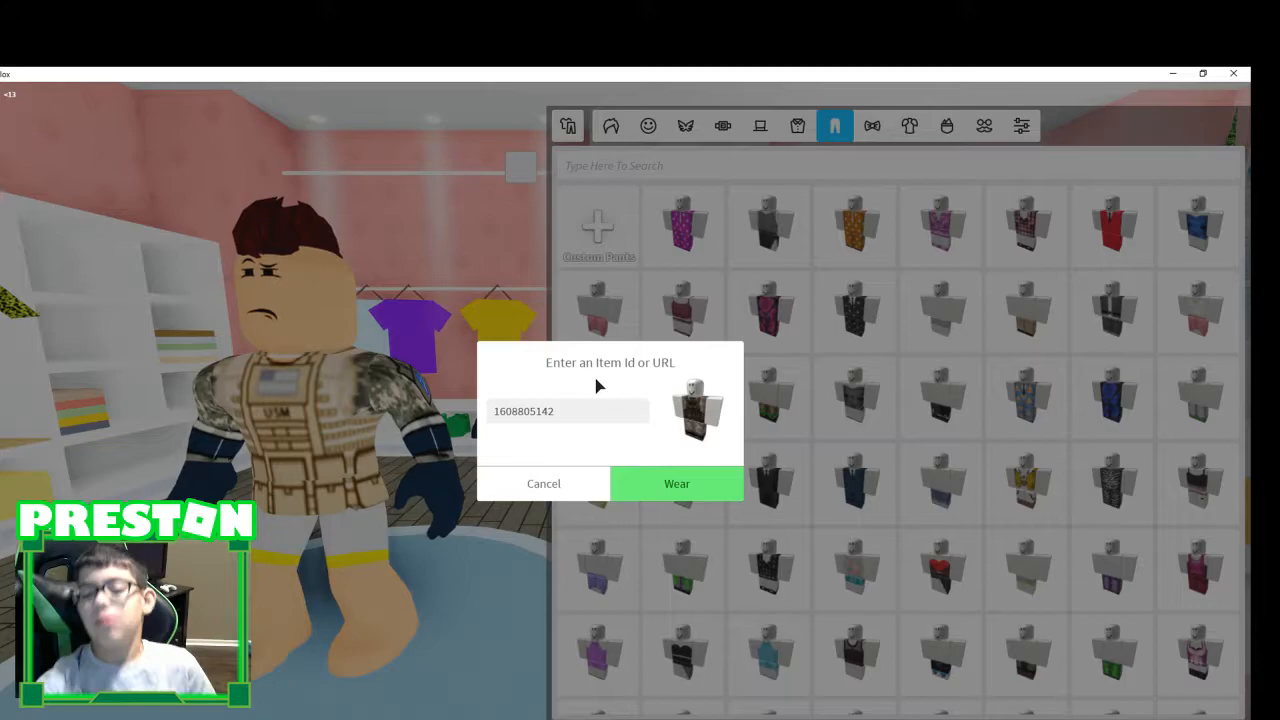
pyautogui.click(676, 483)
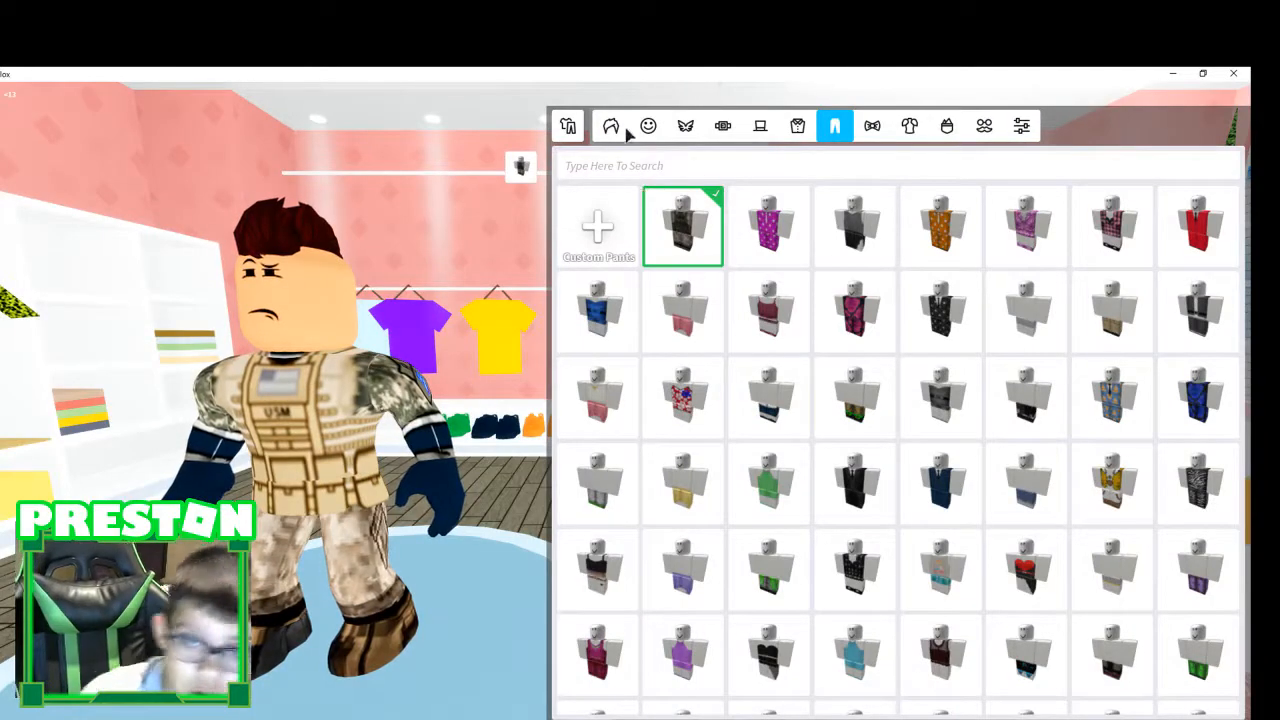
# Browse the currently worn items, body colours and pants categories
pyautogui.click(568, 125)
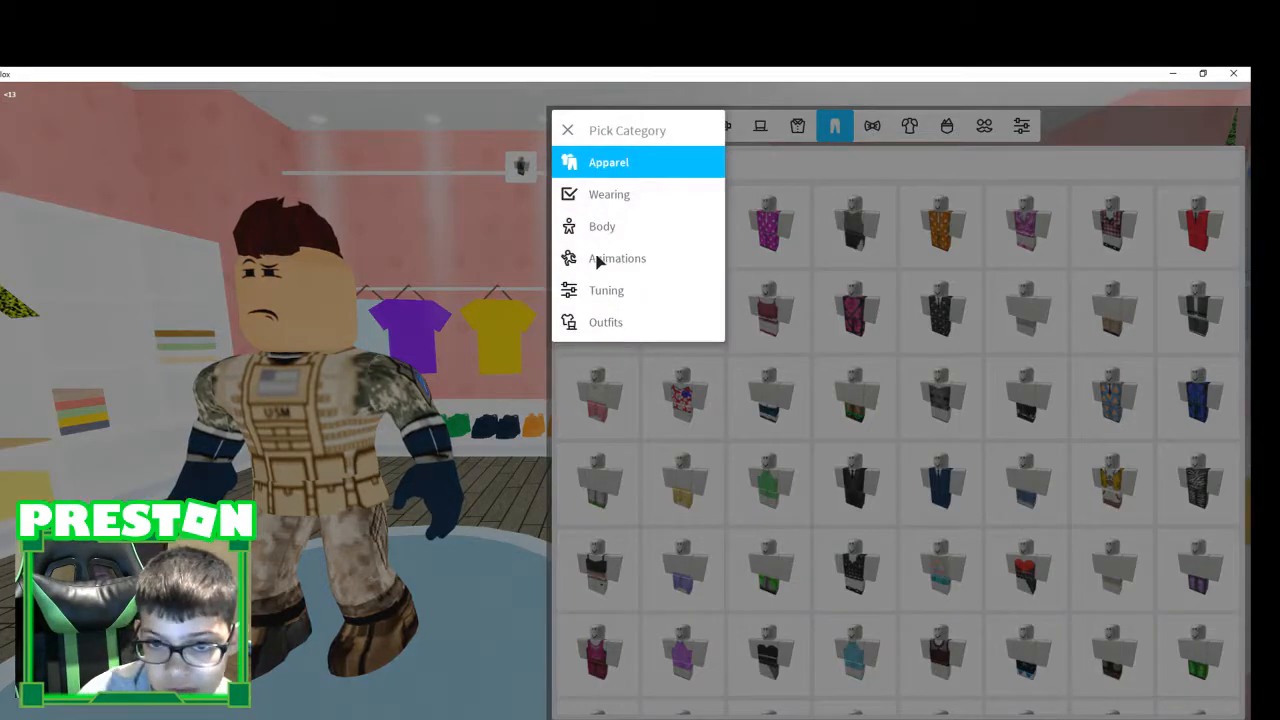
pyautogui.click(609, 194)
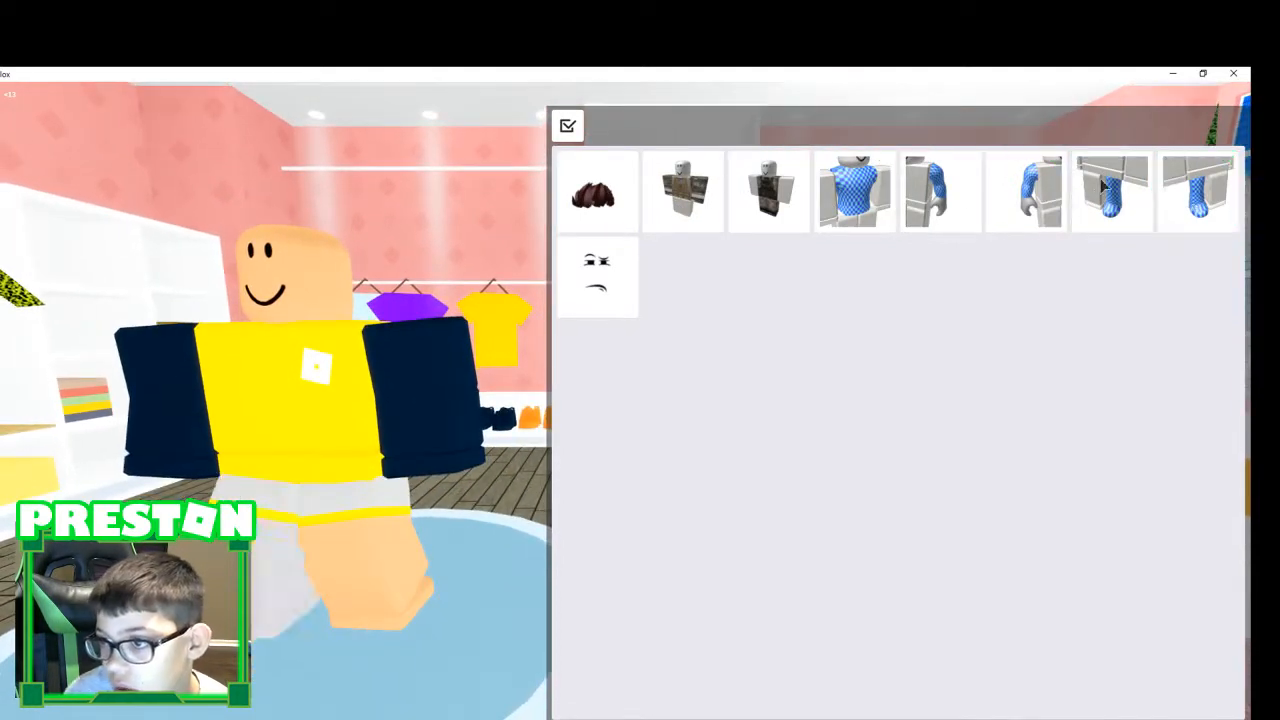
pyautogui.click(568, 125)
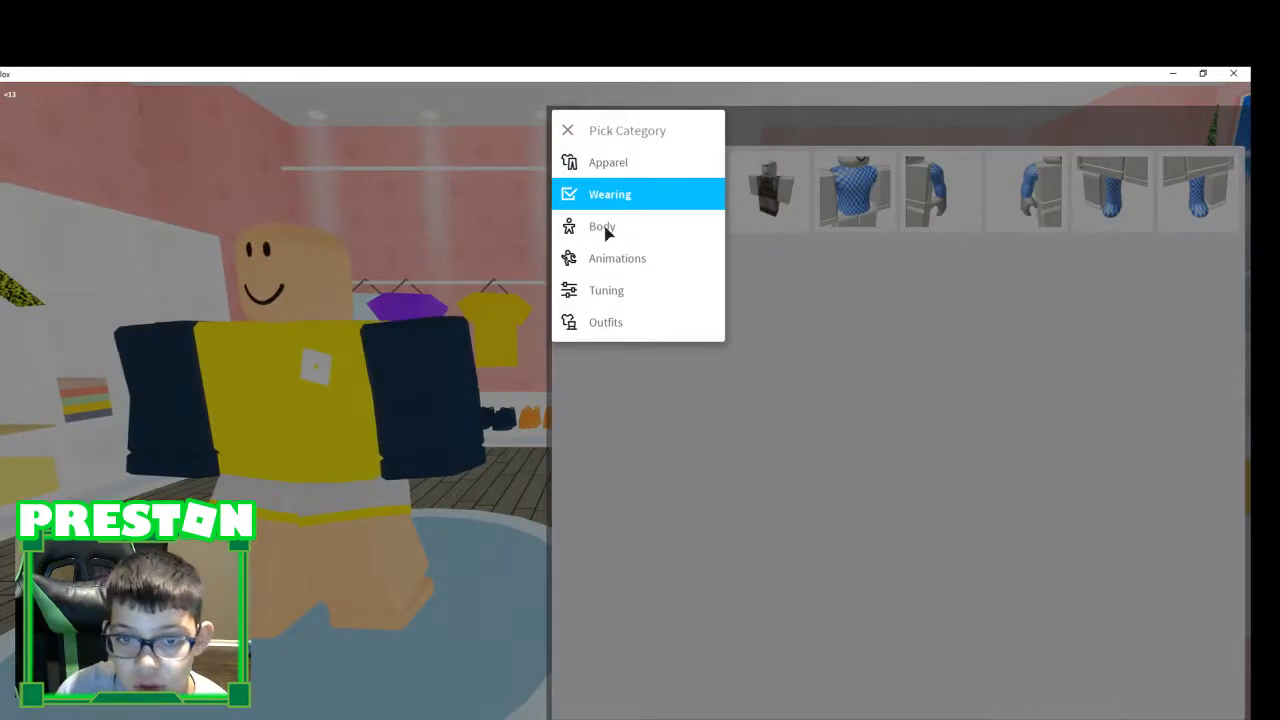
pyautogui.click(602, 226)
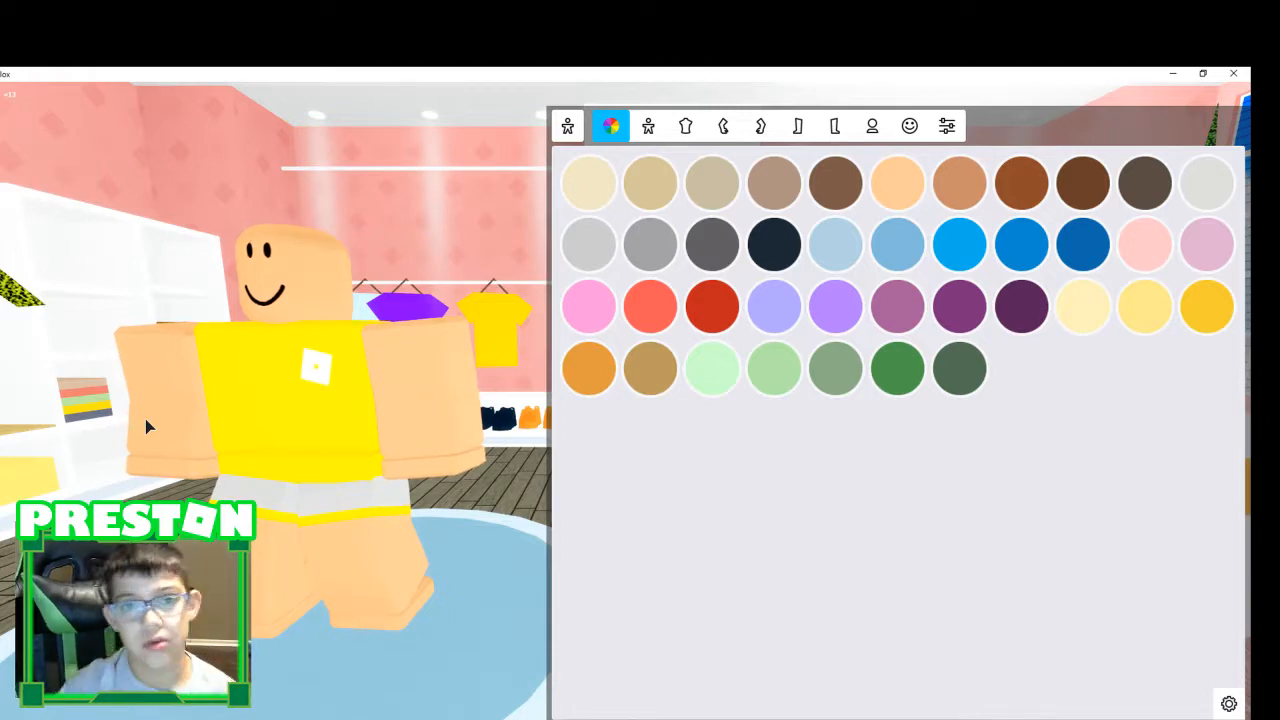
pyautogui.click(834, 125)
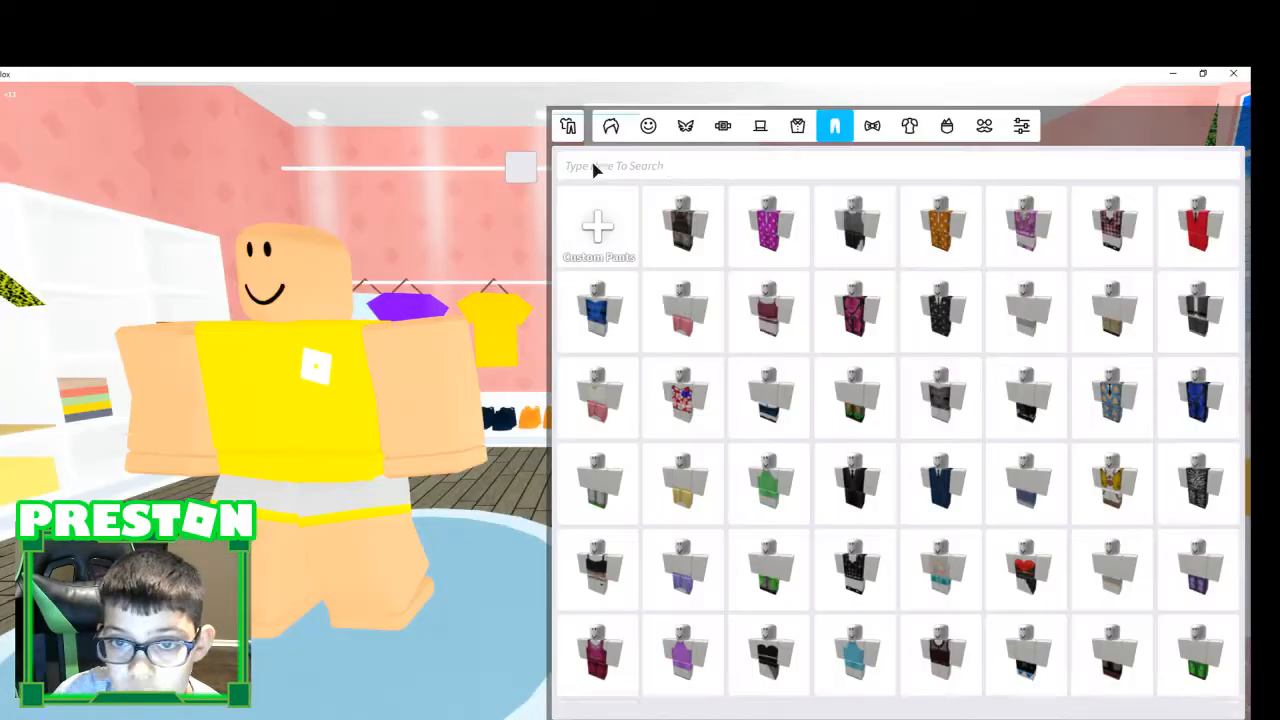
# Search 'auburn' under Hair and wear the spiky auburn hair
pyautogui.click(610, 125)
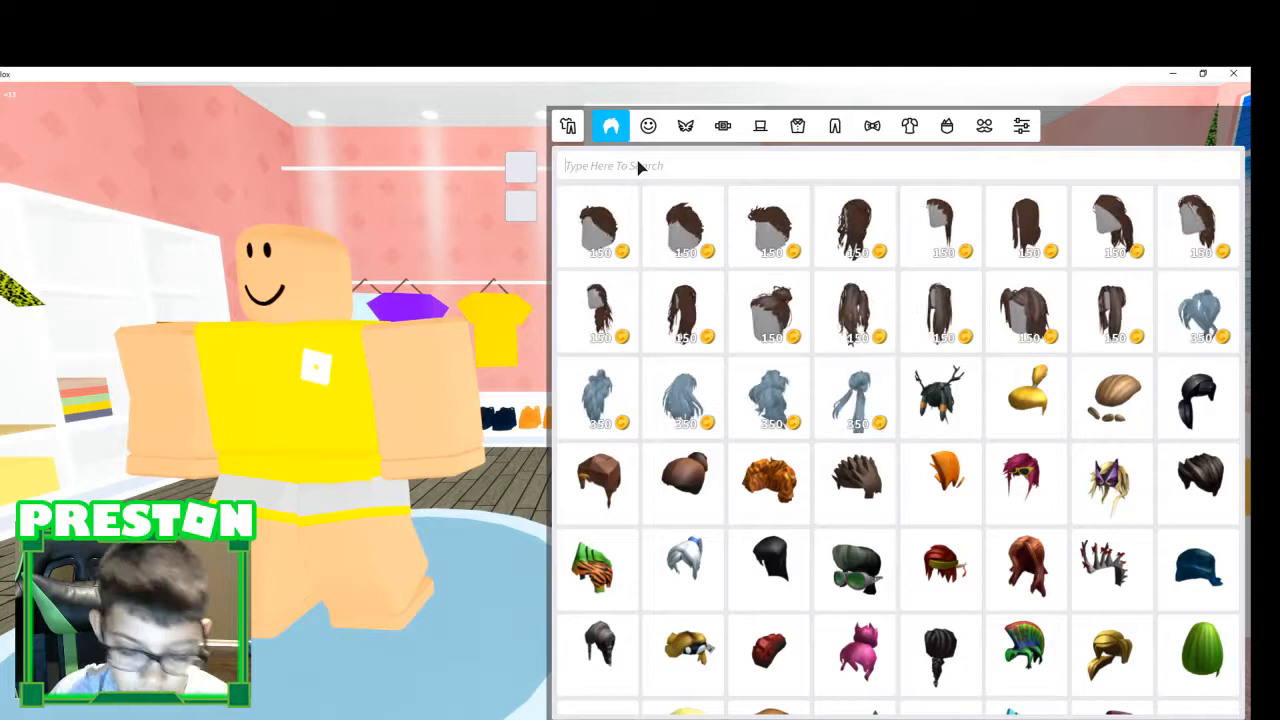
pyautogui.write('auburn')
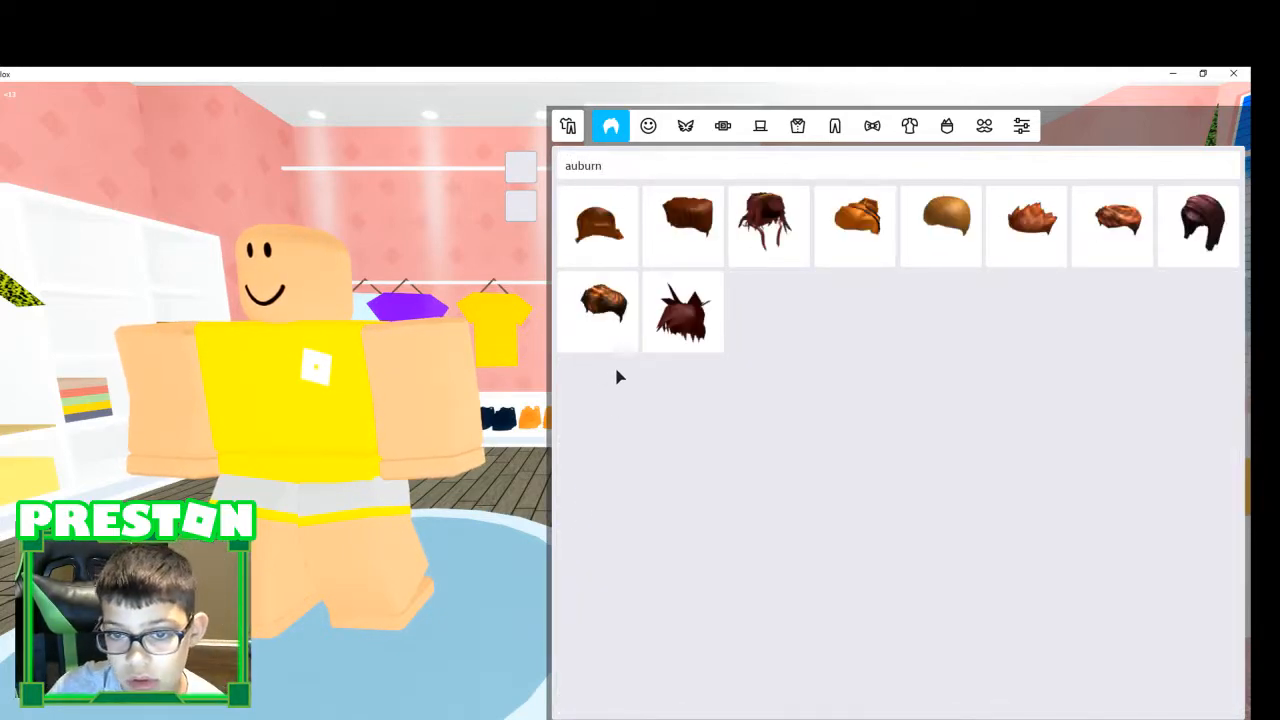
pyautogui.click(597, 311)
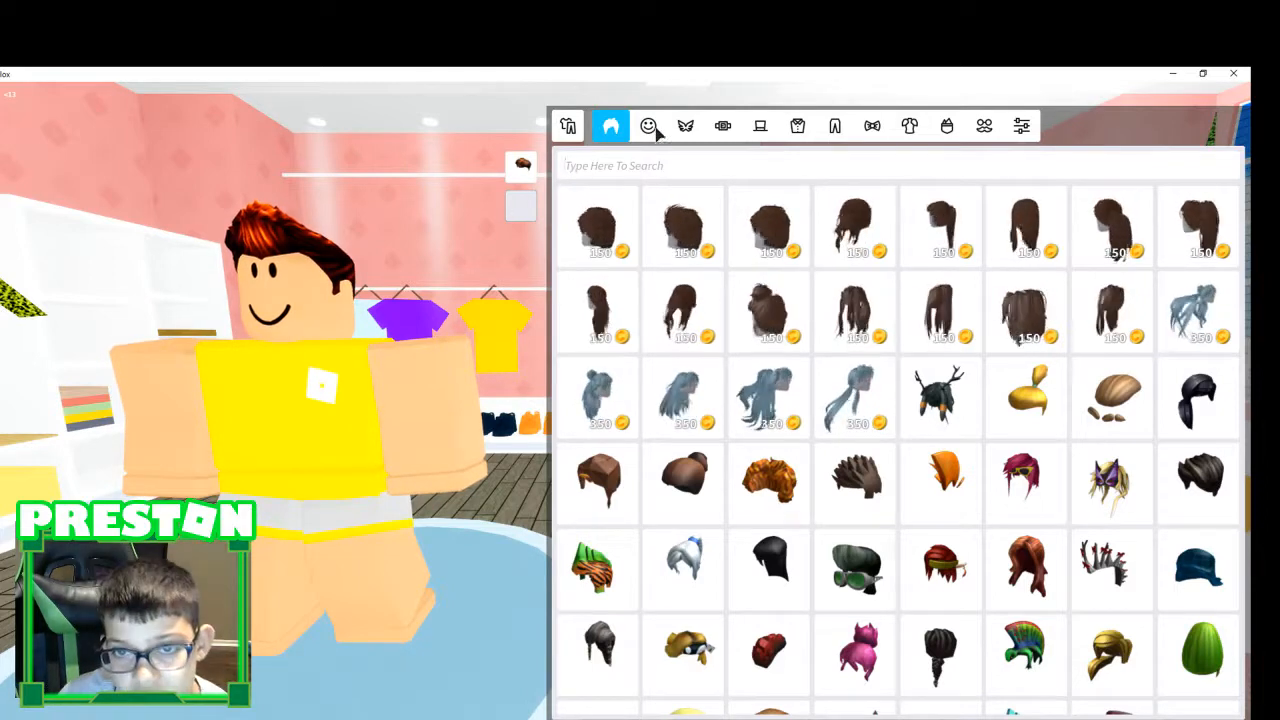
# Search 'skeptic' and wear the skeptic smirking face
pyautogui.write('ske')
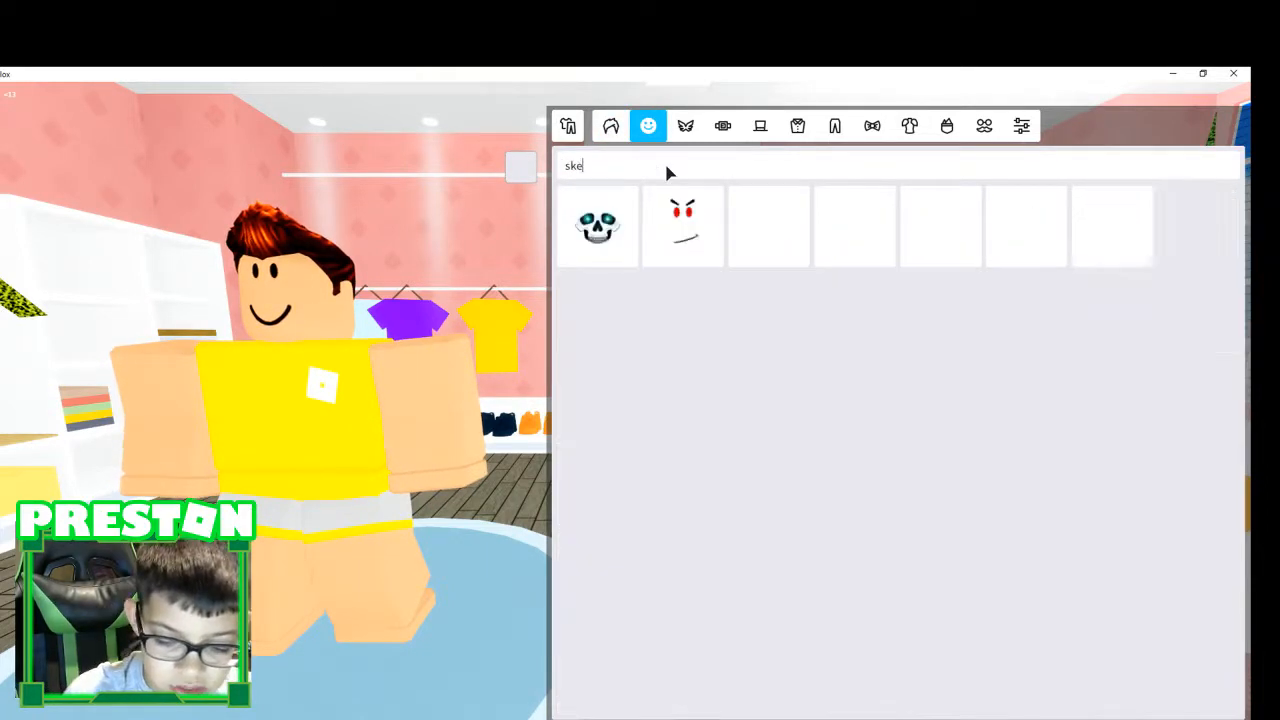
pyautogui.write('ptic')
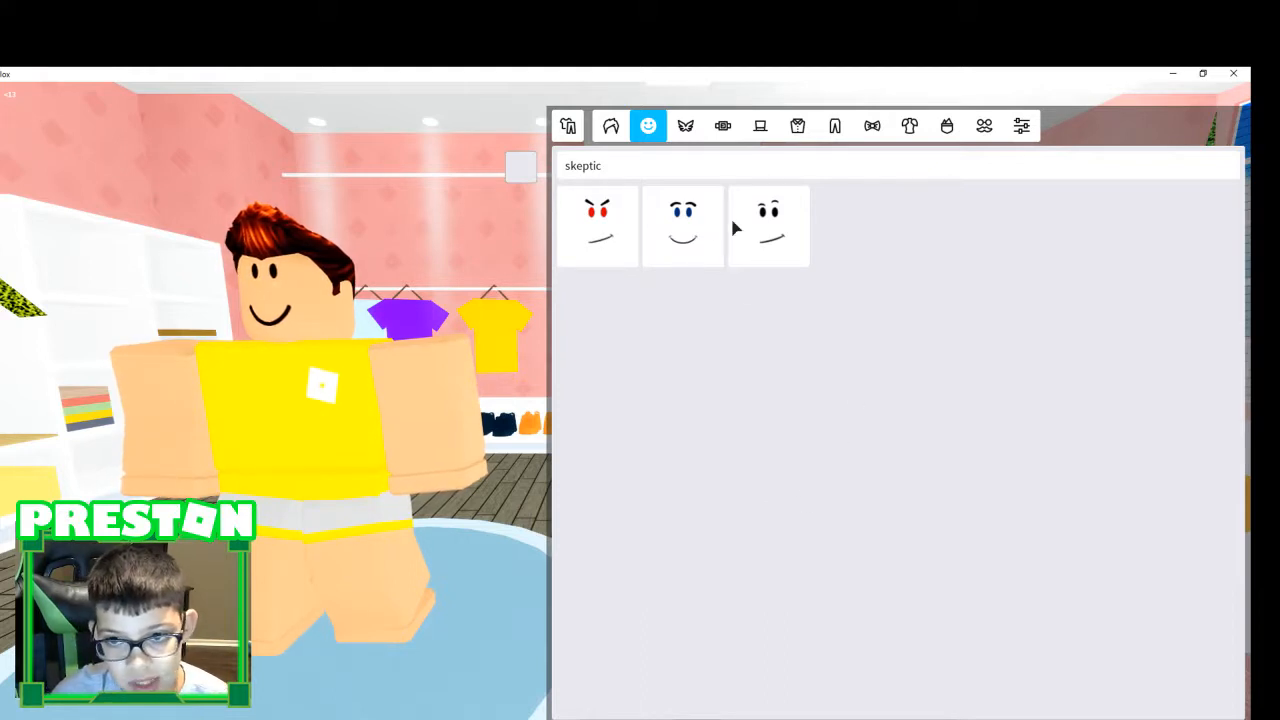
pyautogui.click(768, 225)
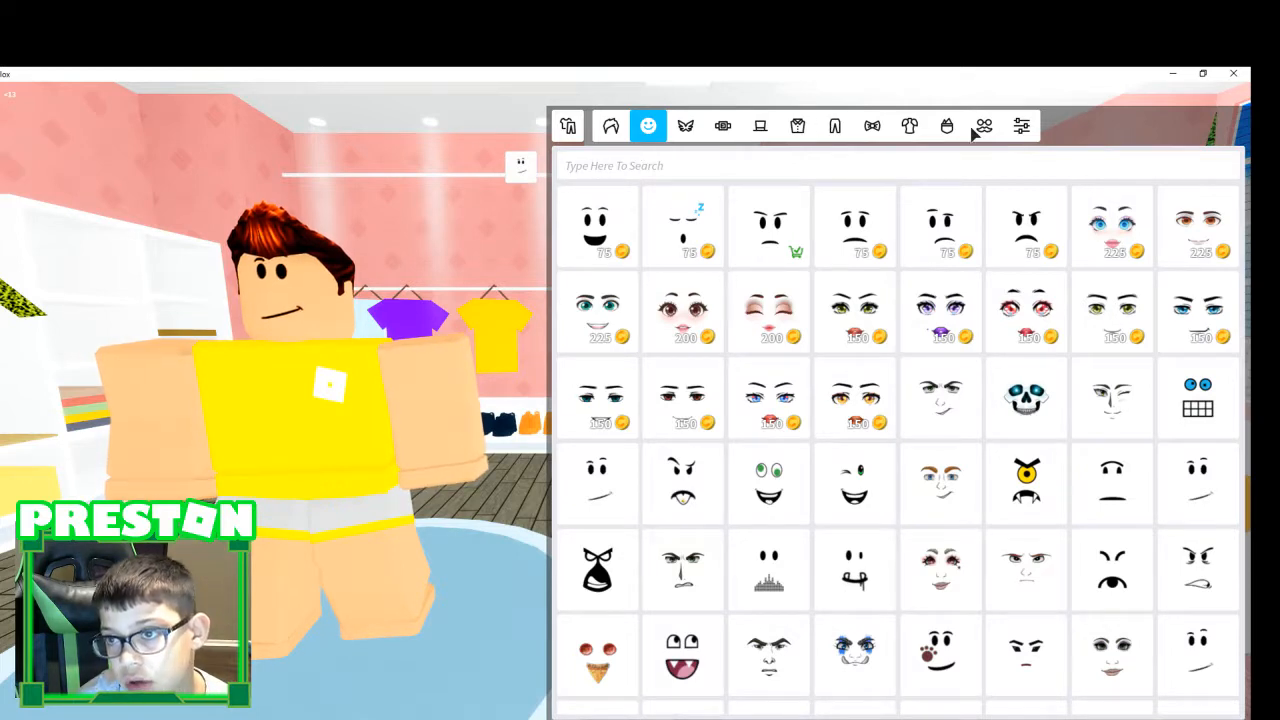
# Equip the skull eyepatch from an 'ez' face accessory search
pyautogui.click(983, 125)
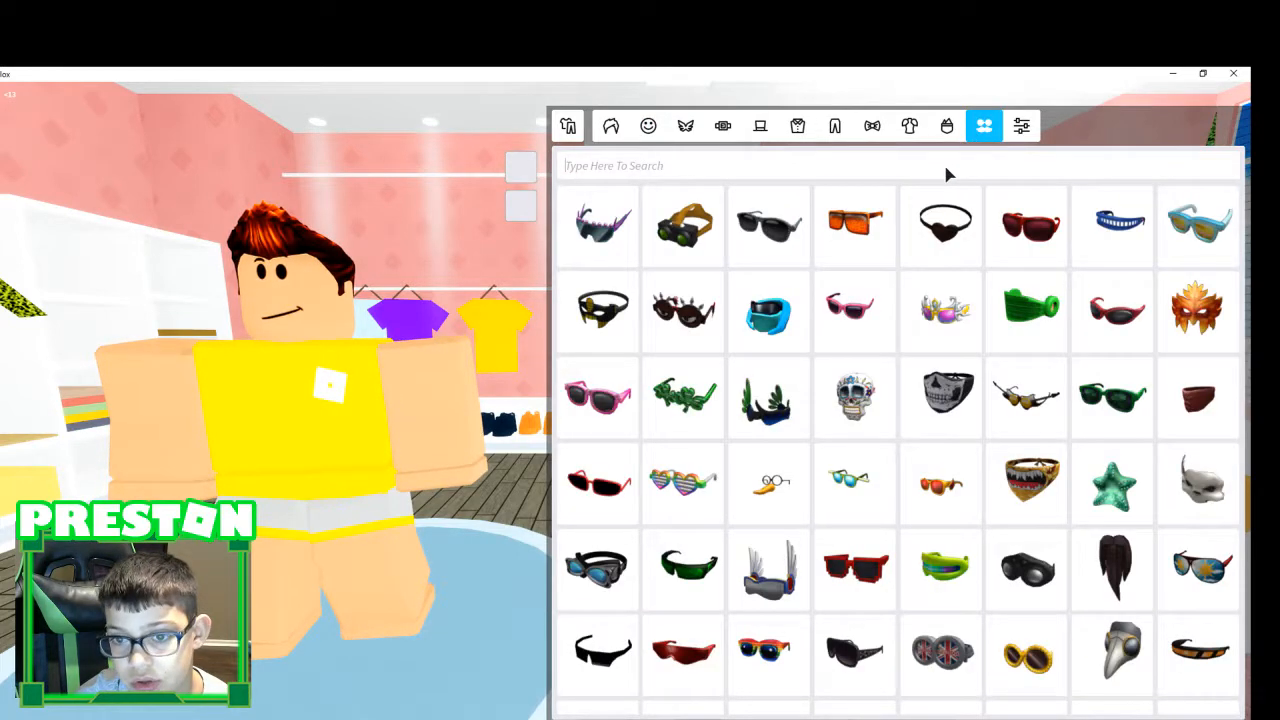
pyautogui.moveTo(395, 445)
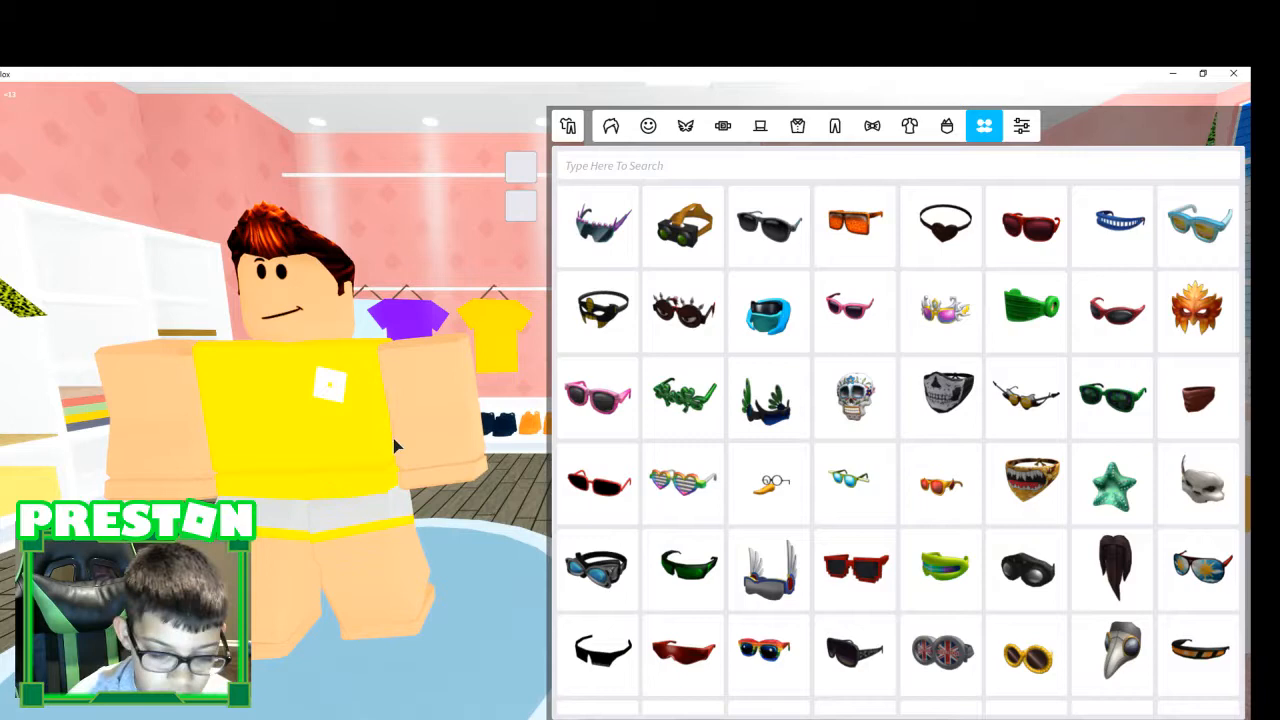
pyautogui.write('ez')
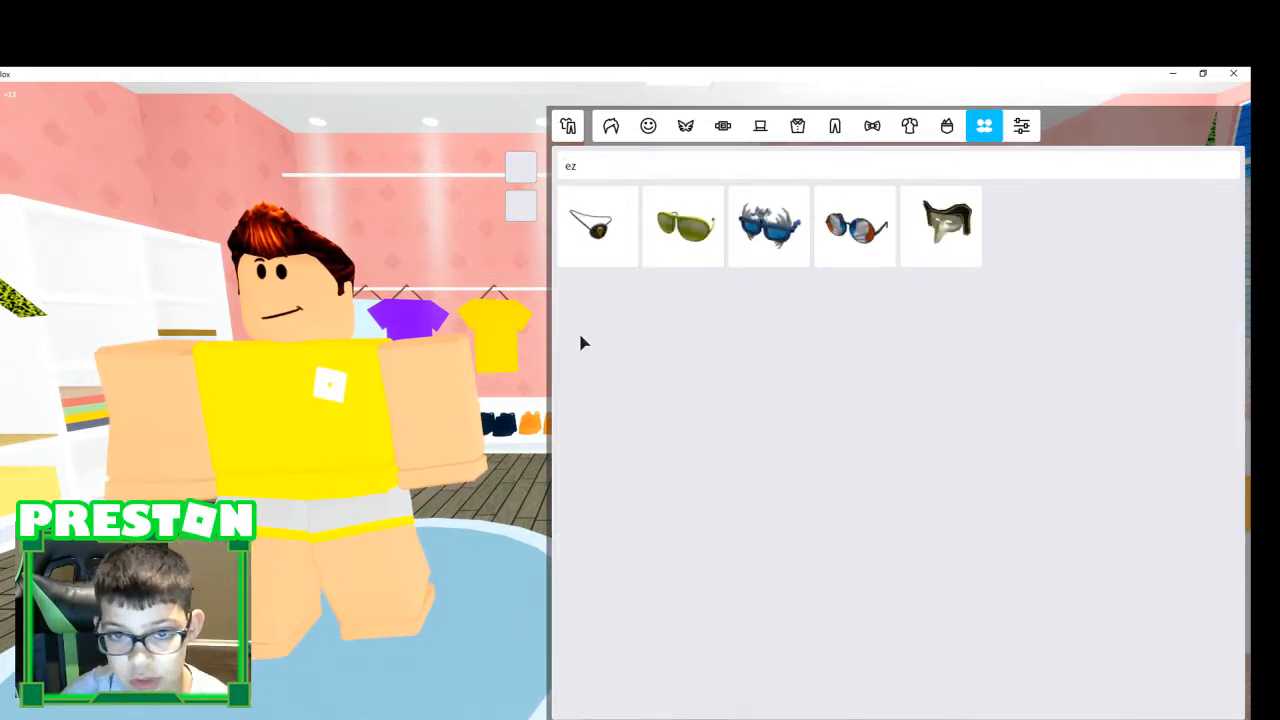
pyautogui.click(597, 226)
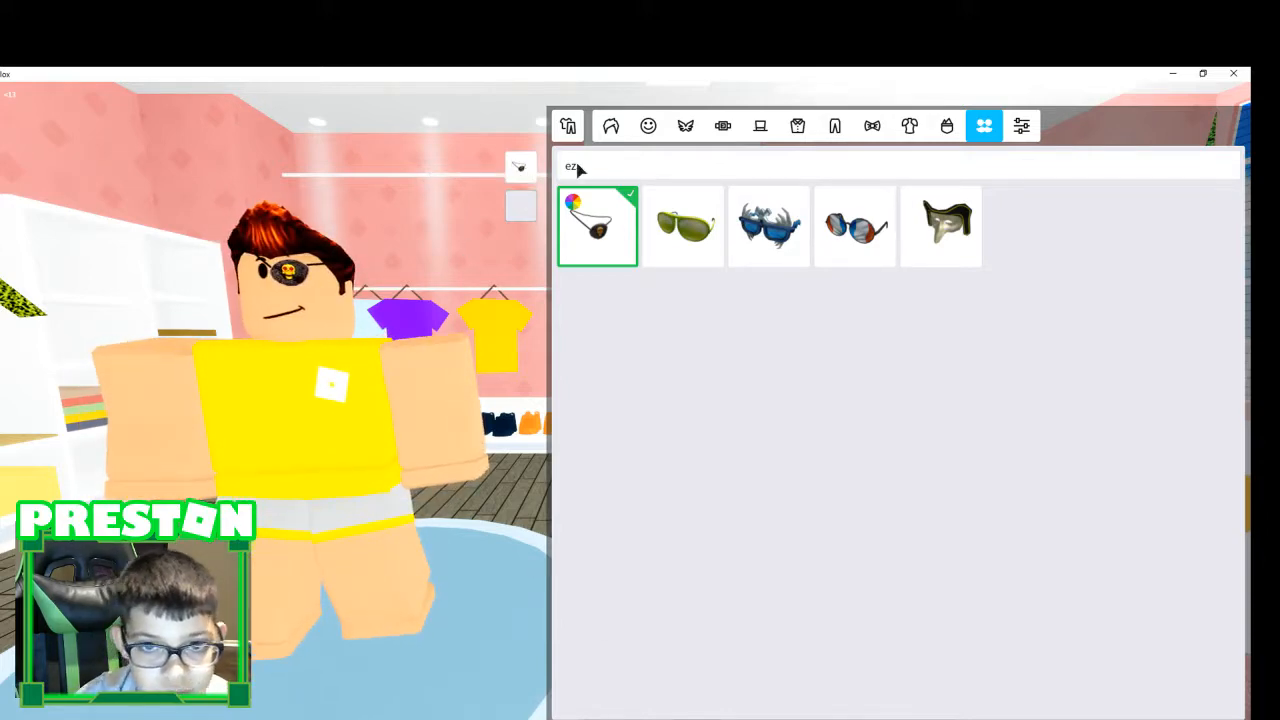
pyautogui.click(872, 125)
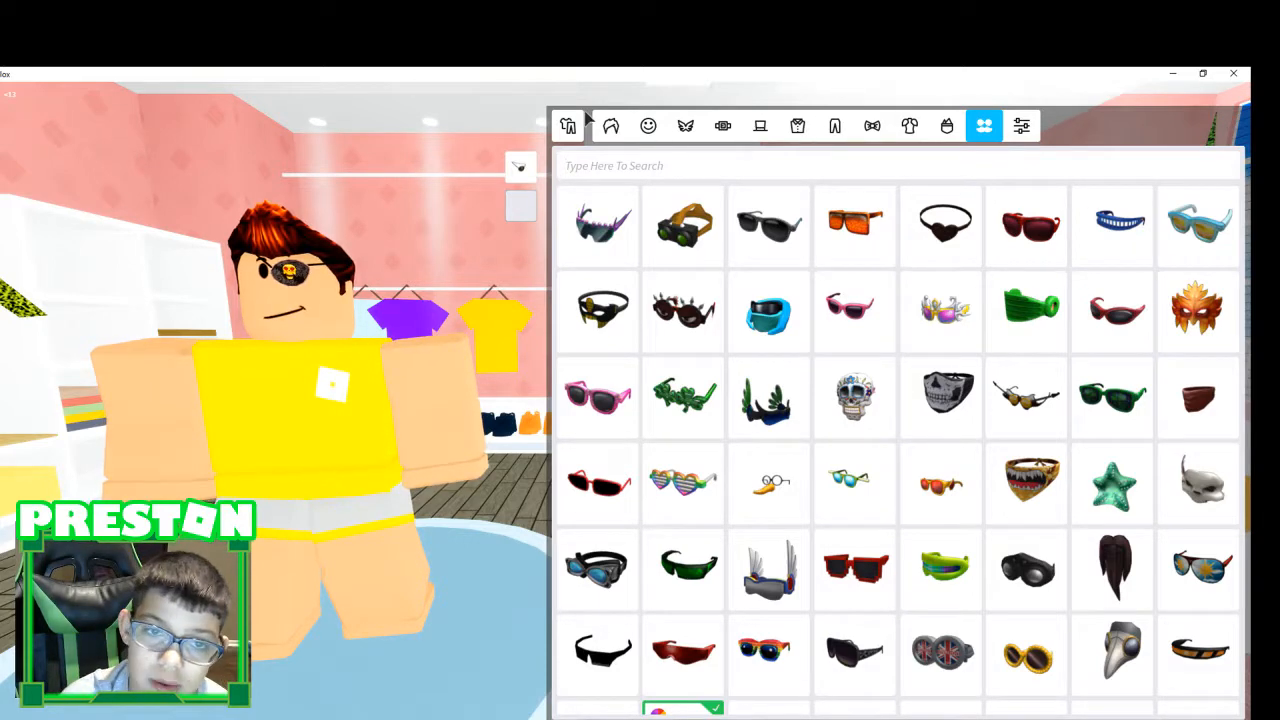
# Search '2.0' body packages, try two, and wear the plain 2.0 package
pyautogui.click(610, 125)
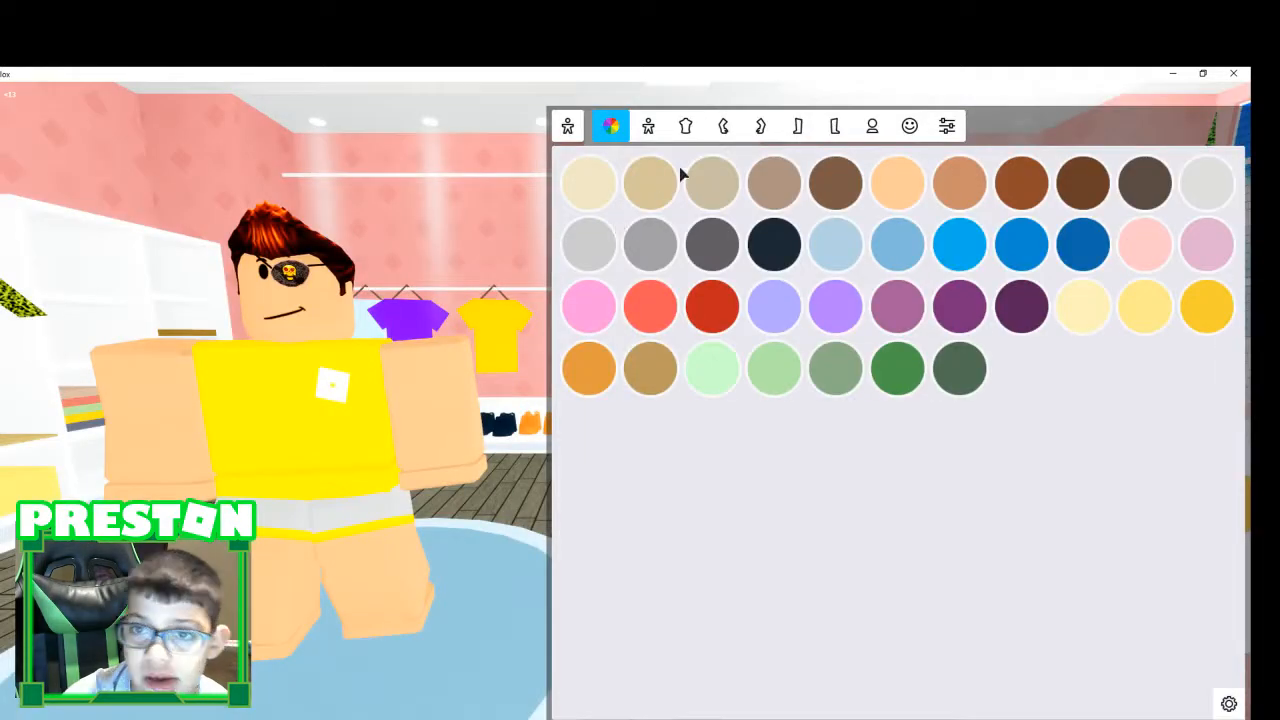
pyautogui.click(648, 125)
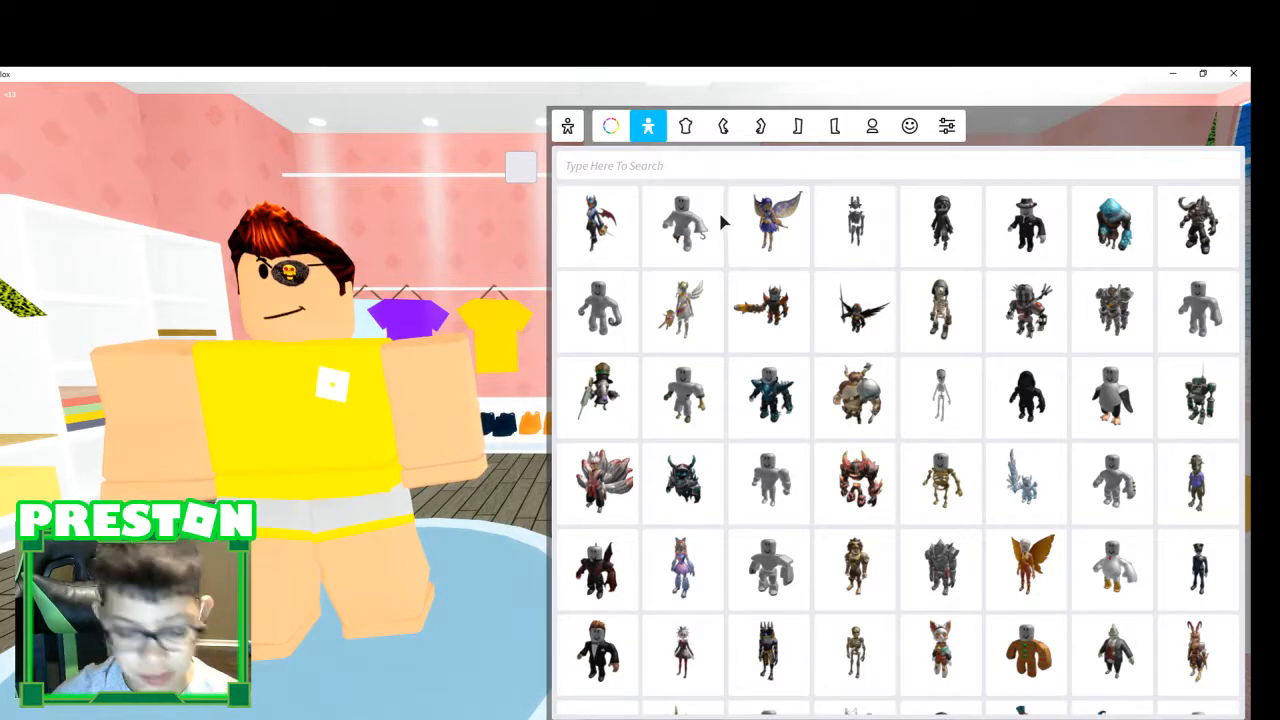
pyautogui.write('2.0')
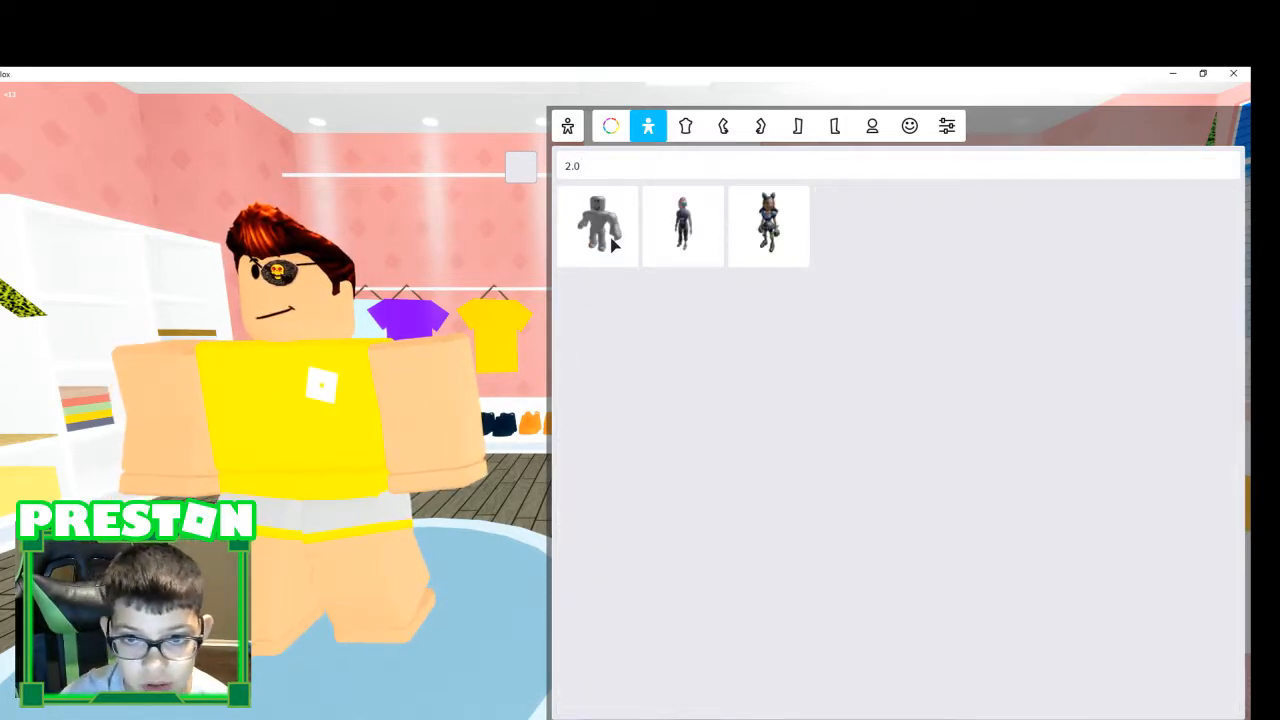
pyautogui.click(683, 225)
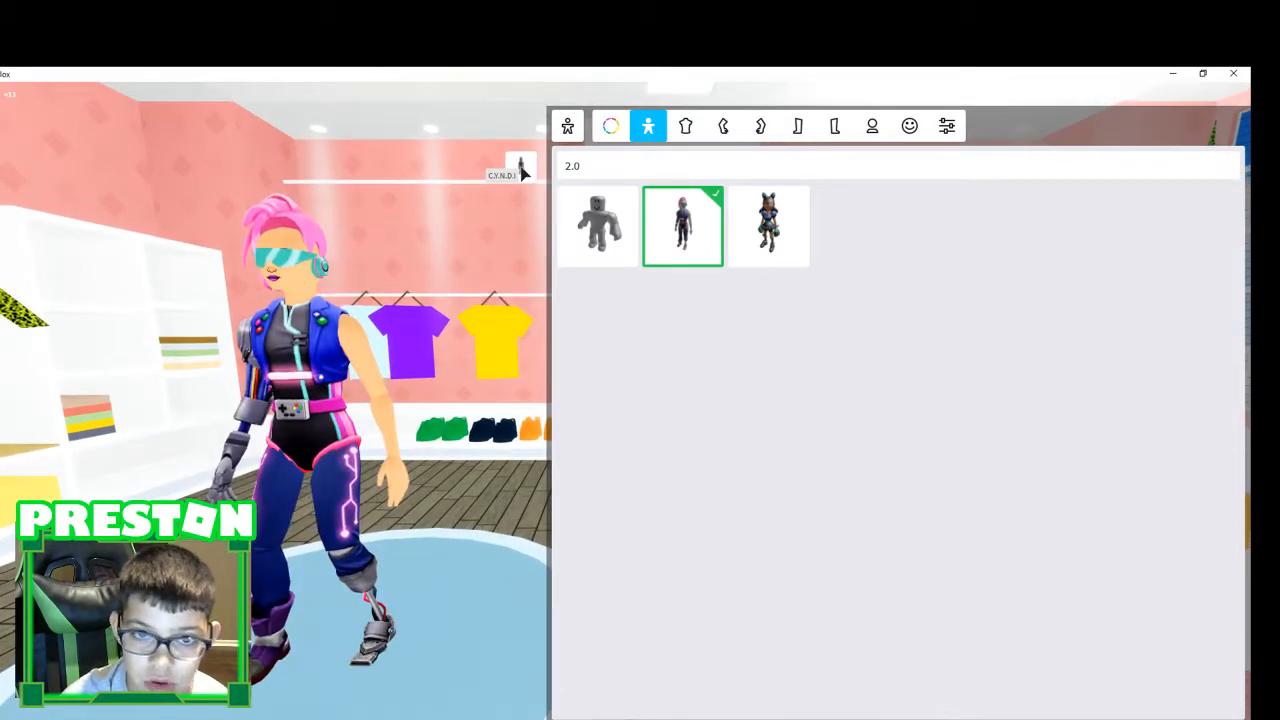
pyautogui.click(768, 225)
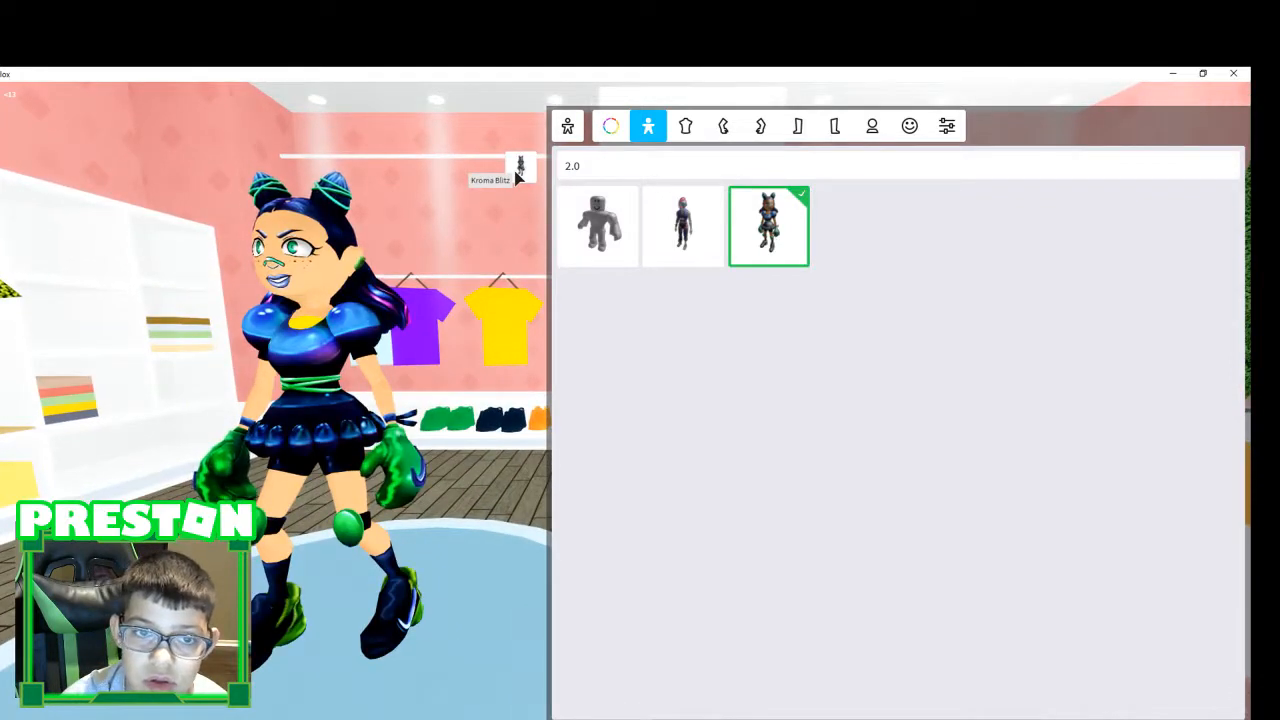
pyautogui.click(597, 225)
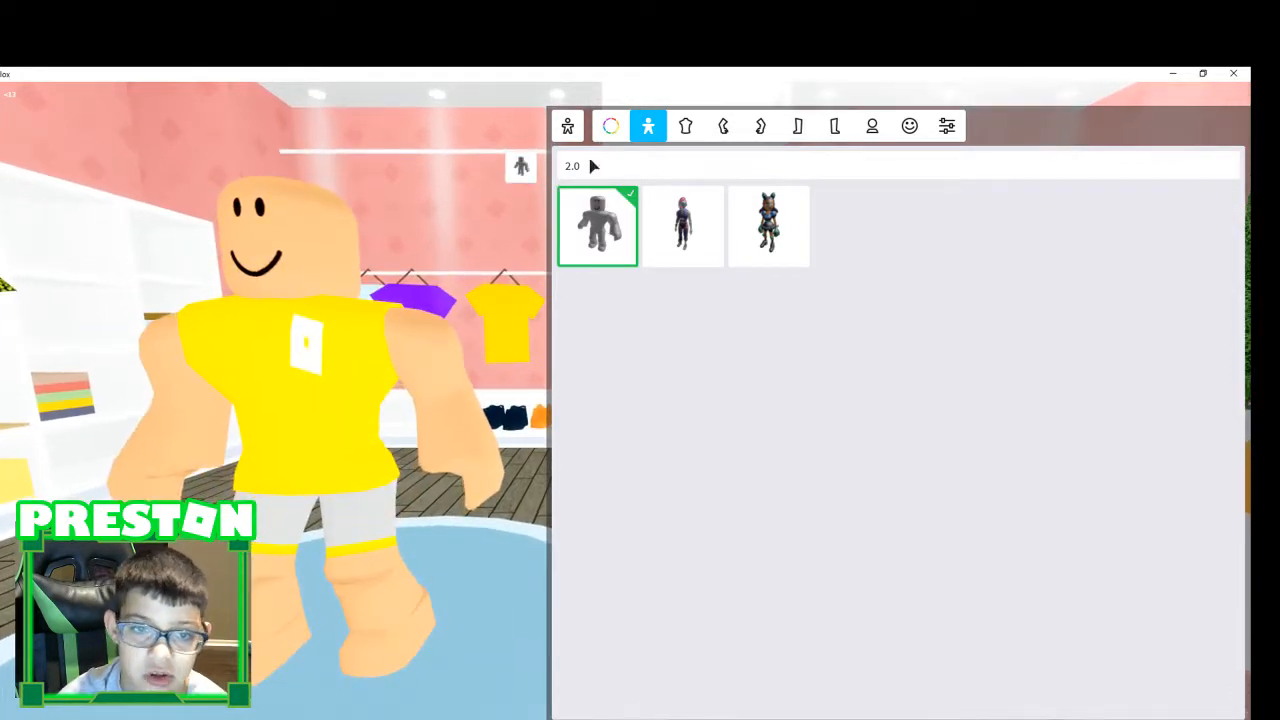
pyautogui.click(567, 125)
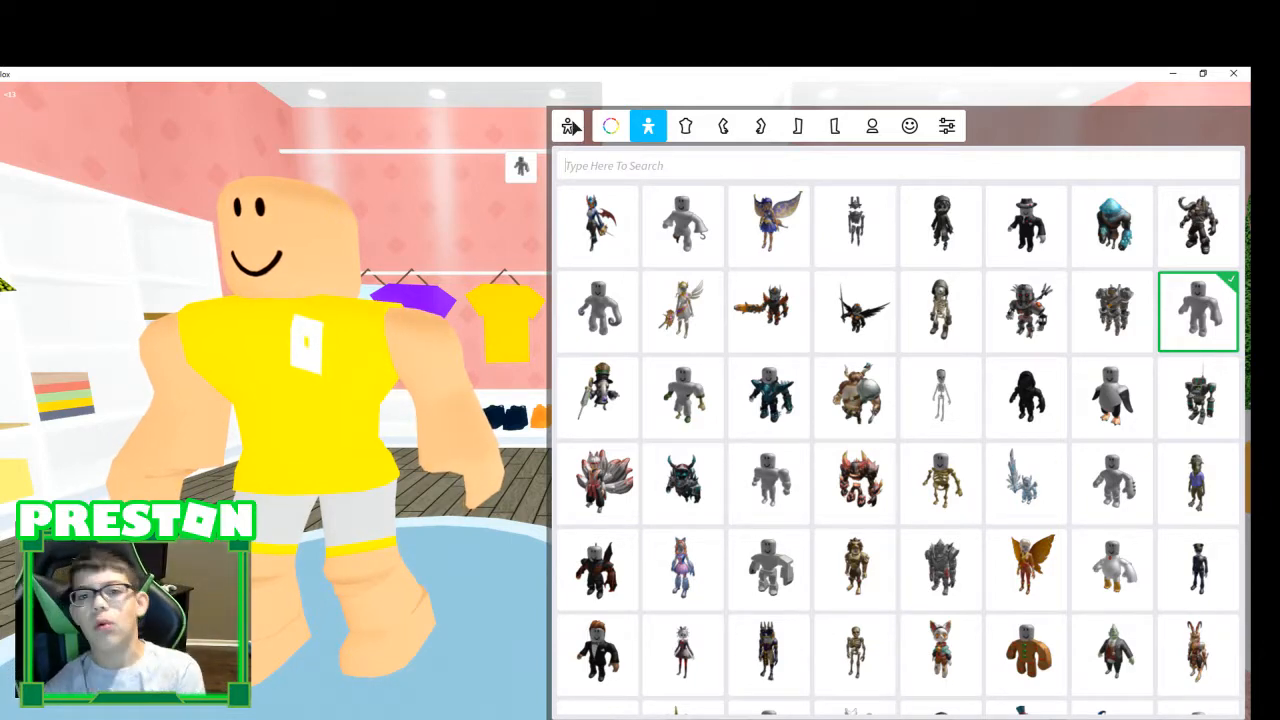
pyautogui.click(569, 125)
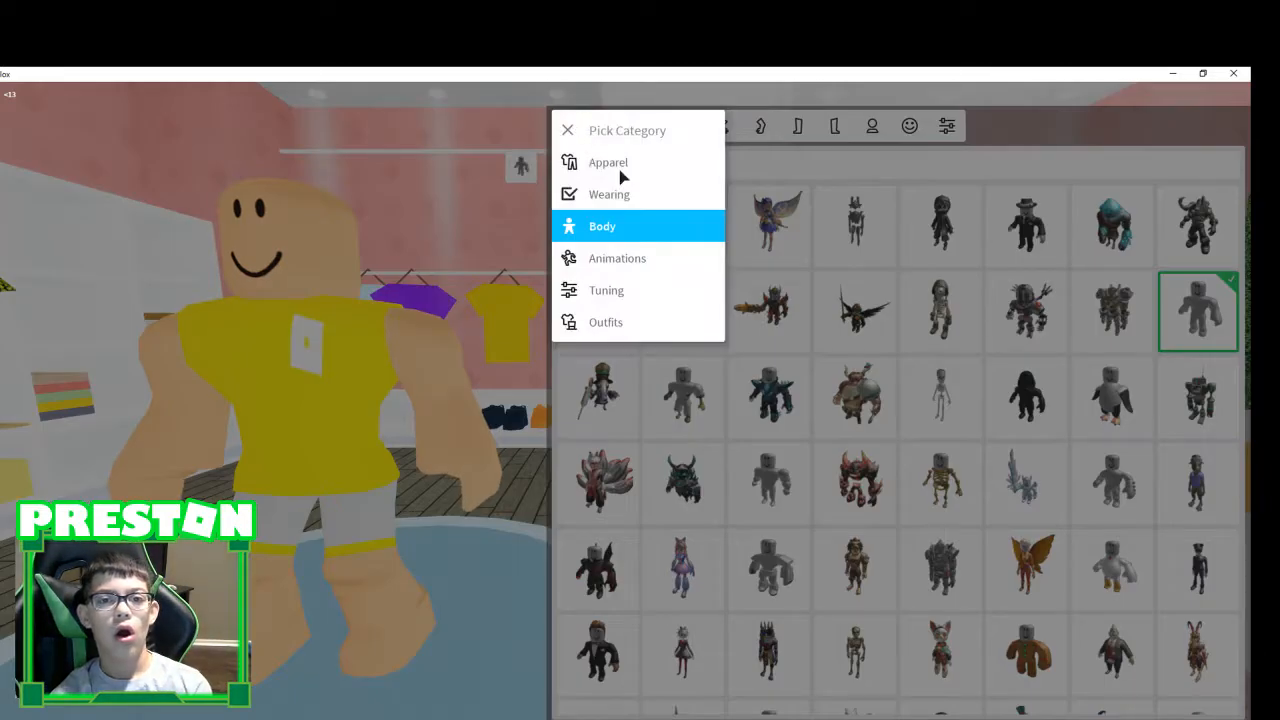
# Re-equip the spiky auburn hair from an 'auburn' search in Apparel
pyautogui.click(607, 162)
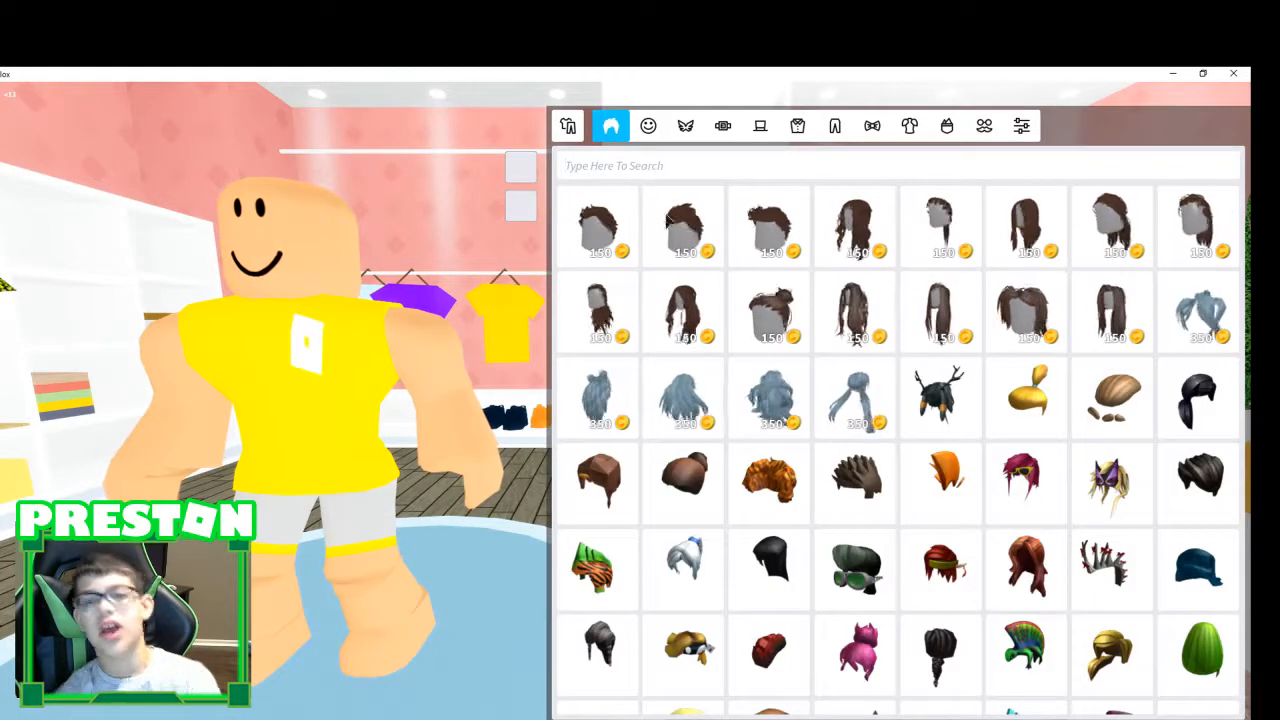
pyautogui.write('auburn')
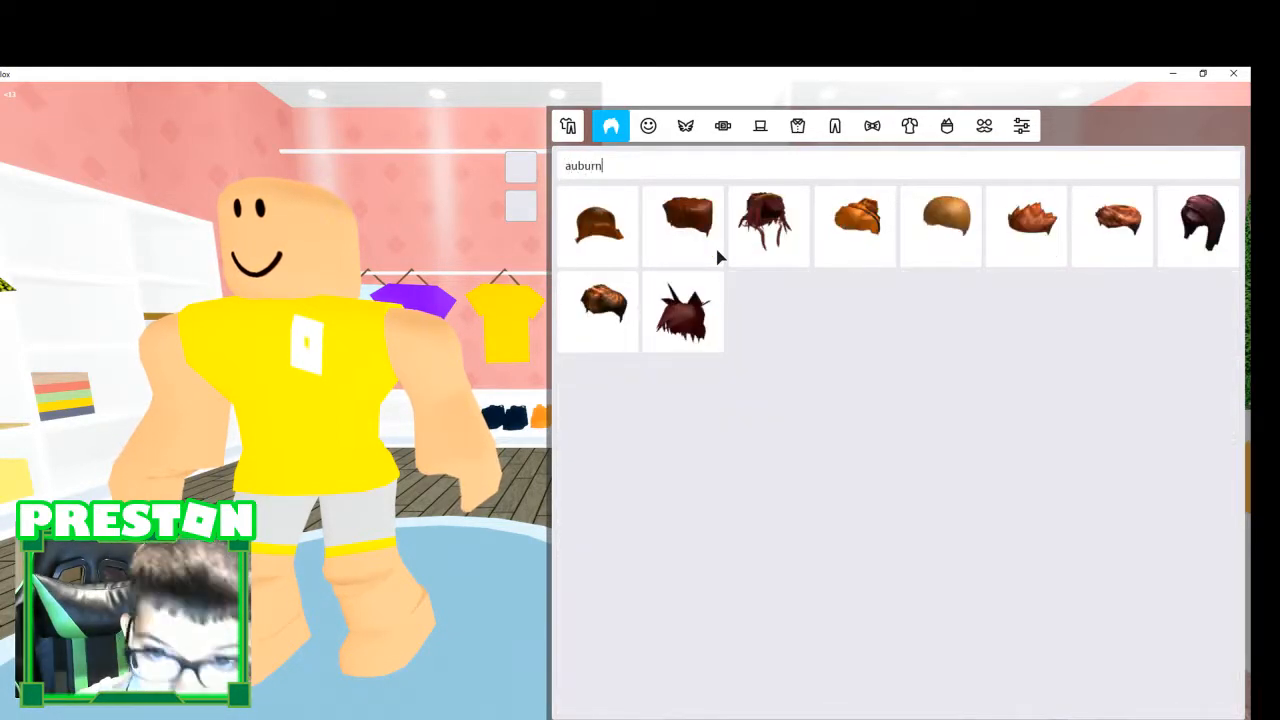
pyautogui.click(597, 311)
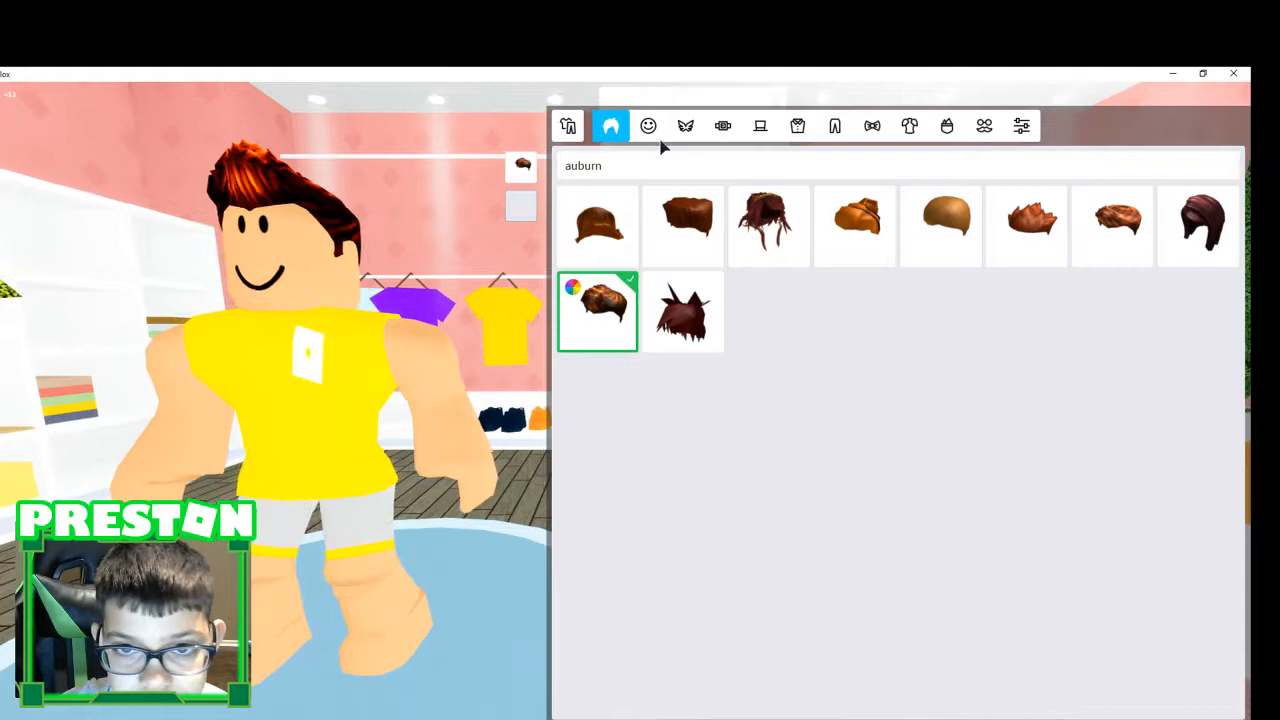
# Re-equip the skull eyepatch from a face accessory search, correcting the typo
pyautogui.click(648, 125)
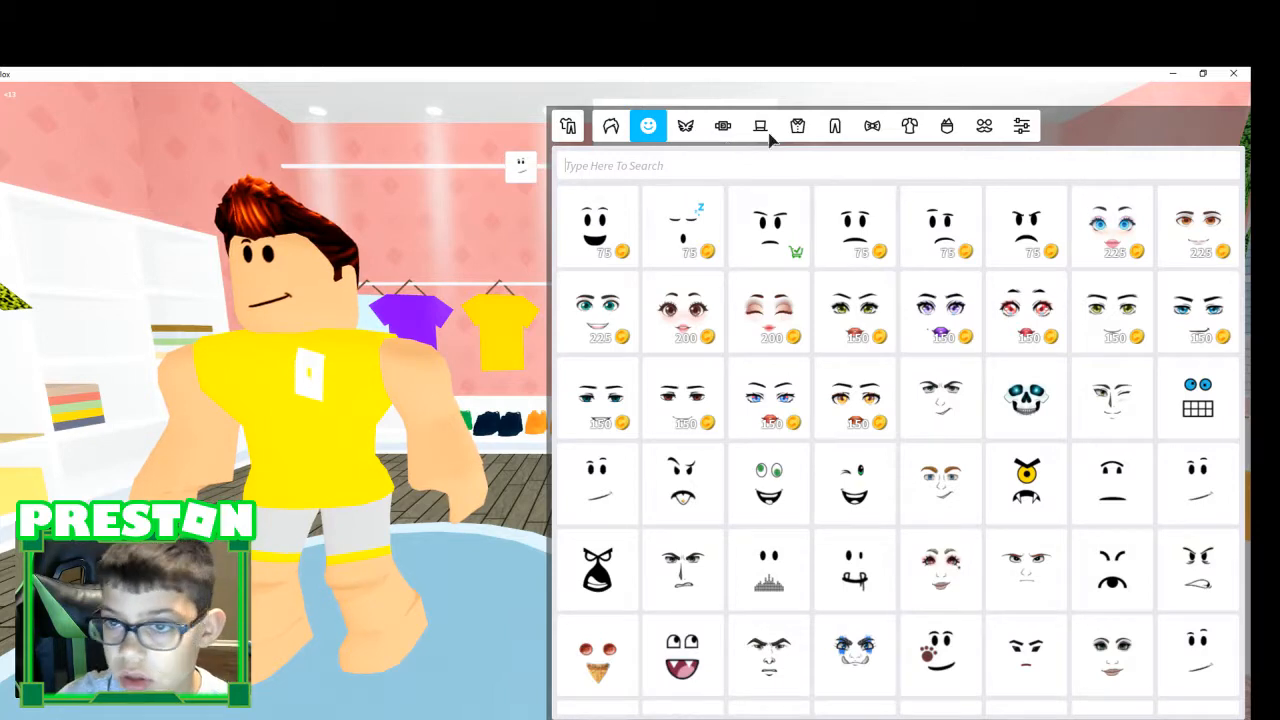
pyautogui.click(984, 125)
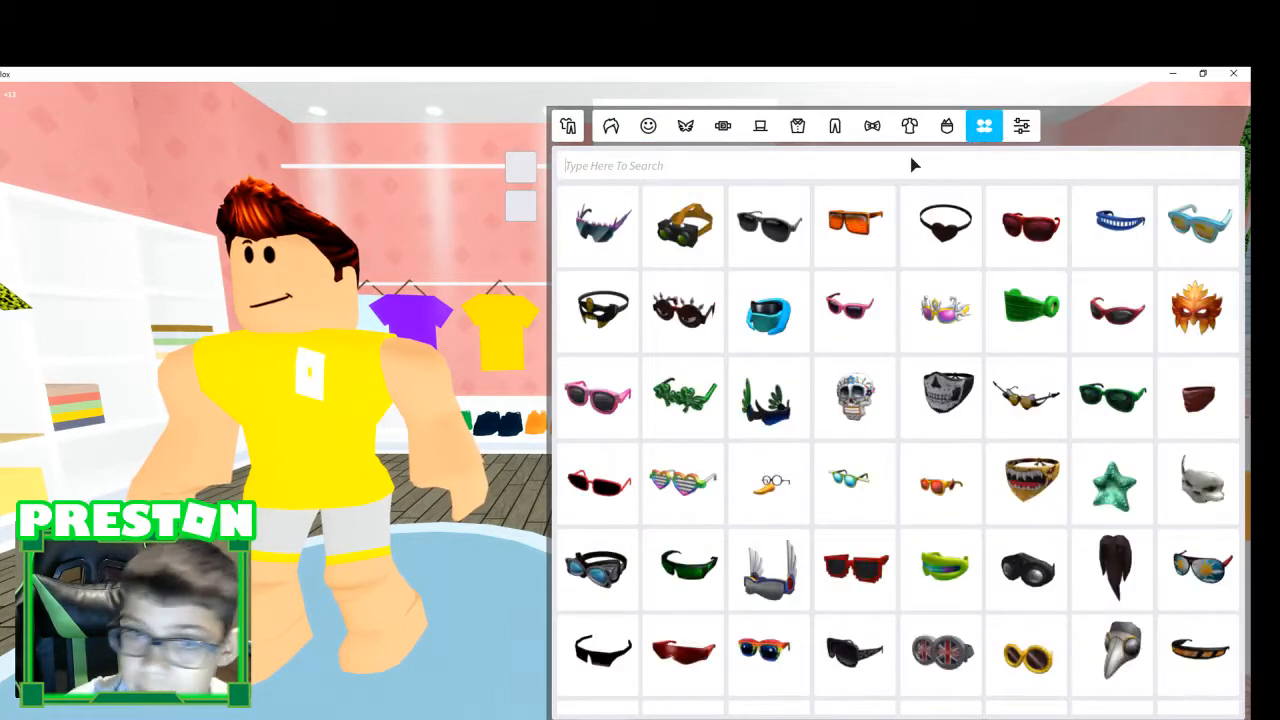
pyautogui.write('ezeve')
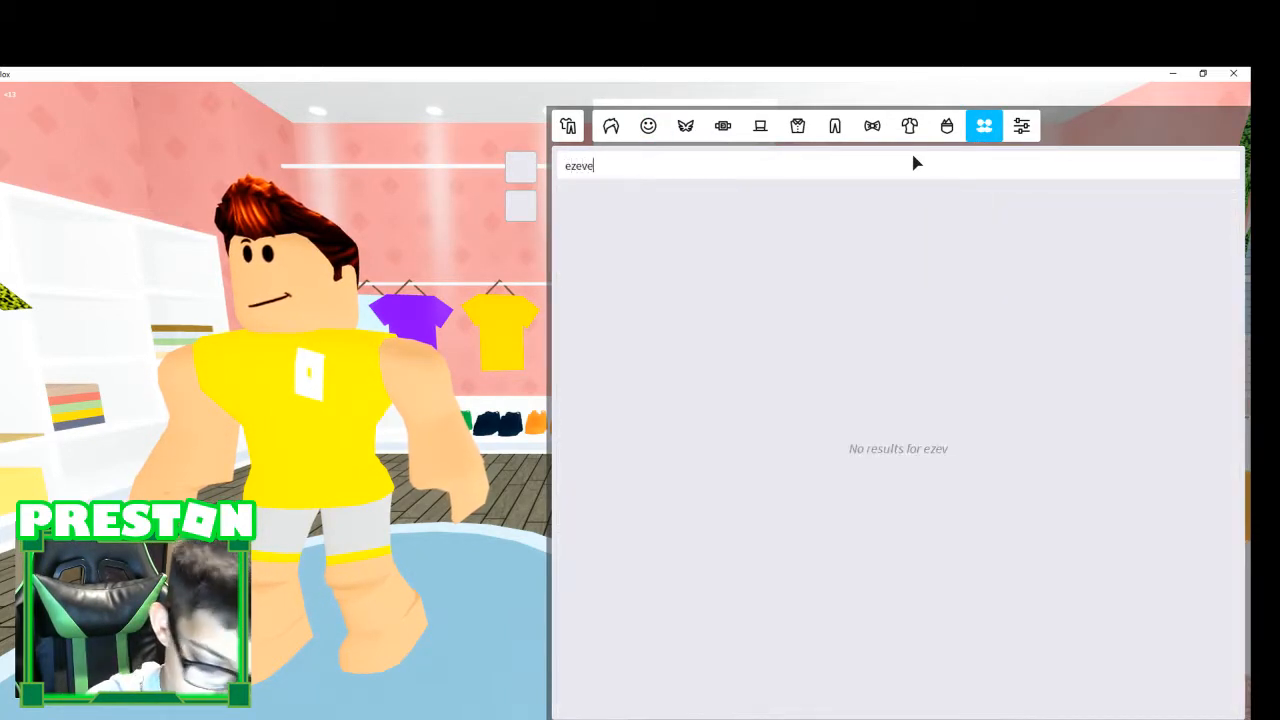
pyautogui.press('BackSpace')
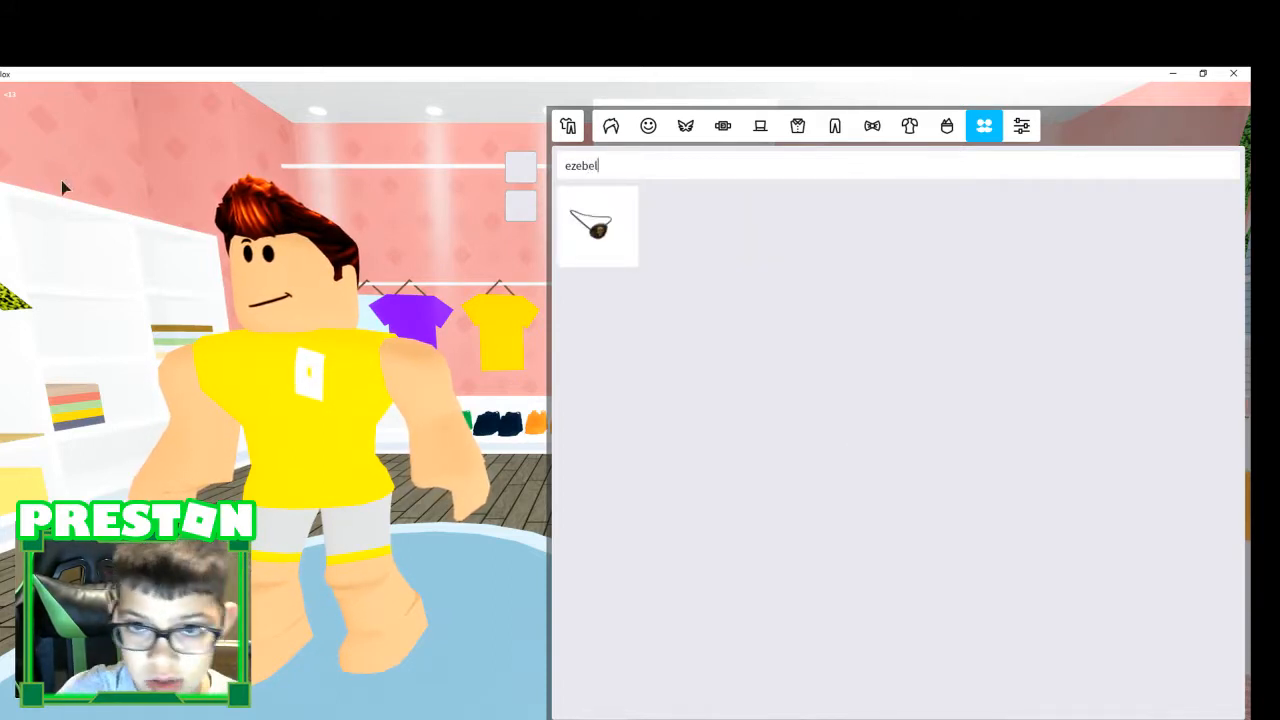
pyautogui.click(597, 225)
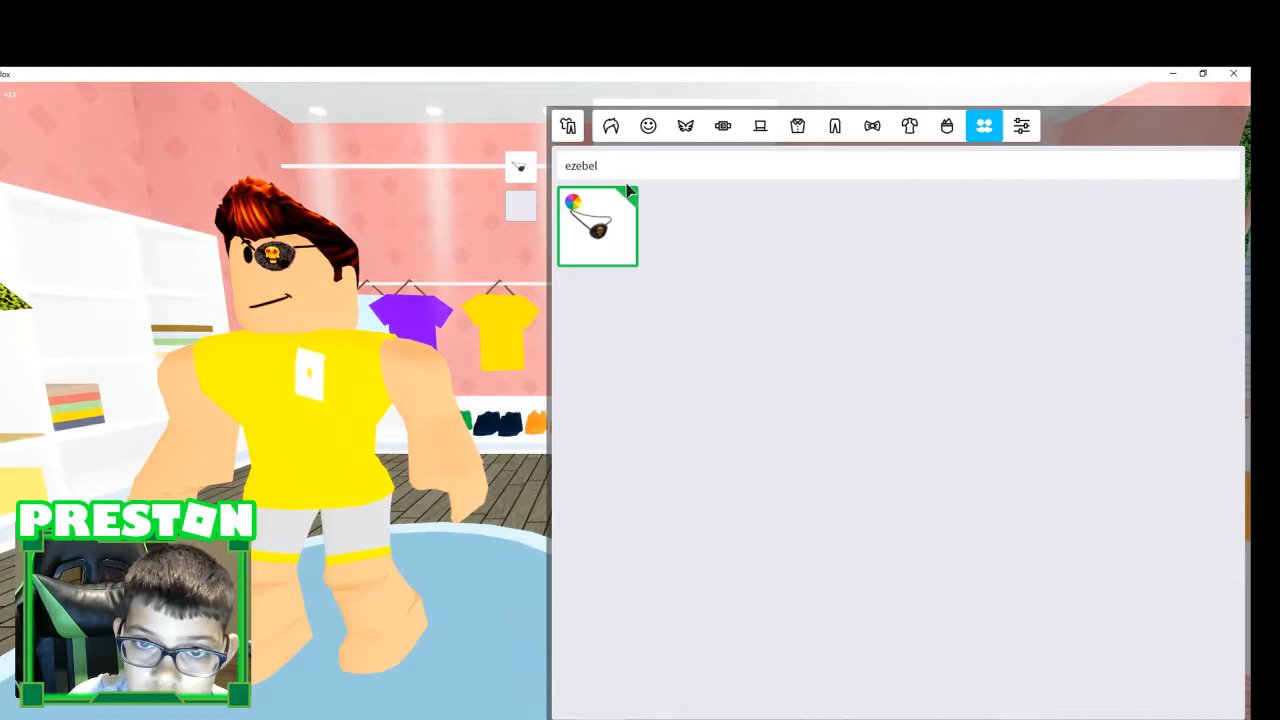
pyautogui.click(797, 125)
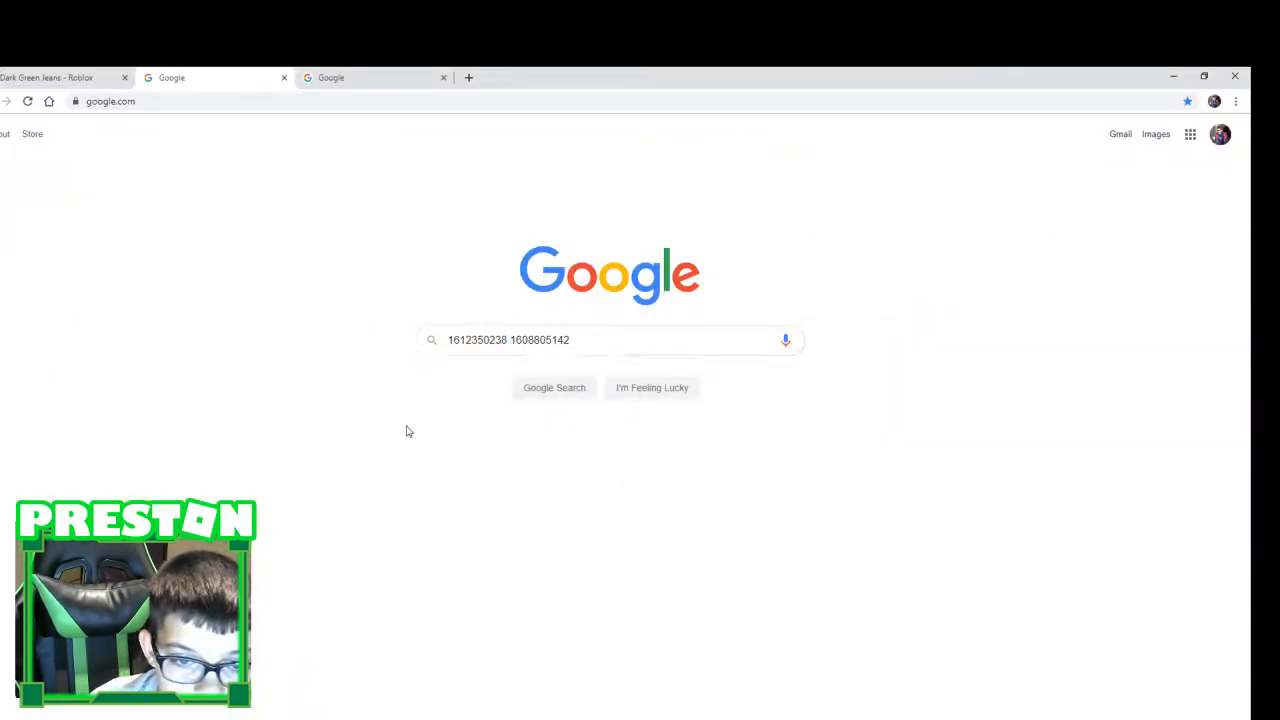
pyautogui.doubleClick(475, 339)
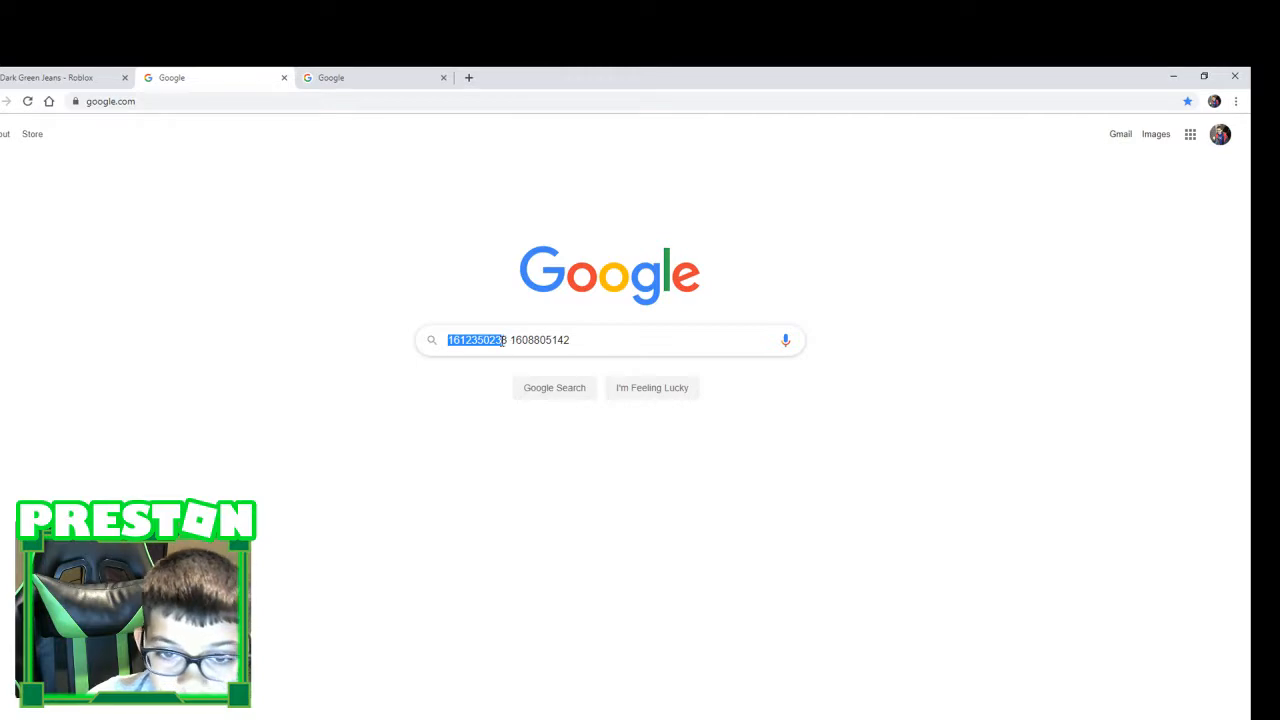
pyautogui.rightClick(475, 340)
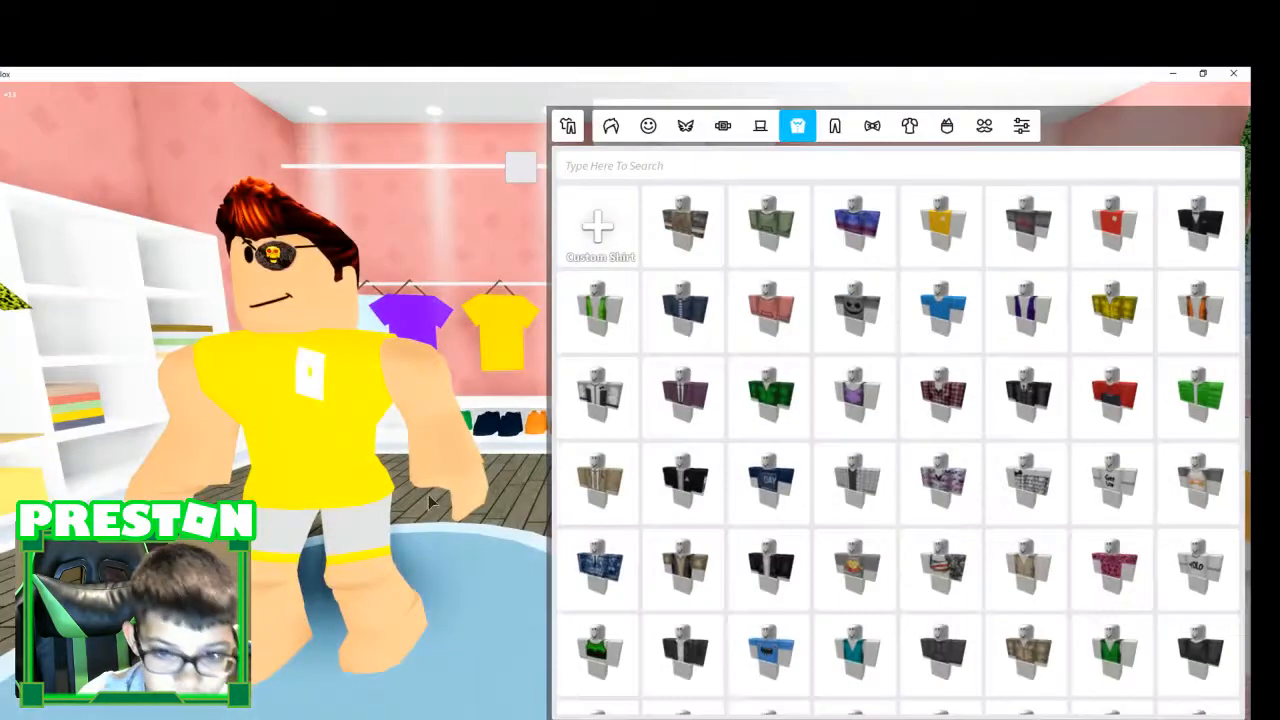
pyautogui.click(597, 228)
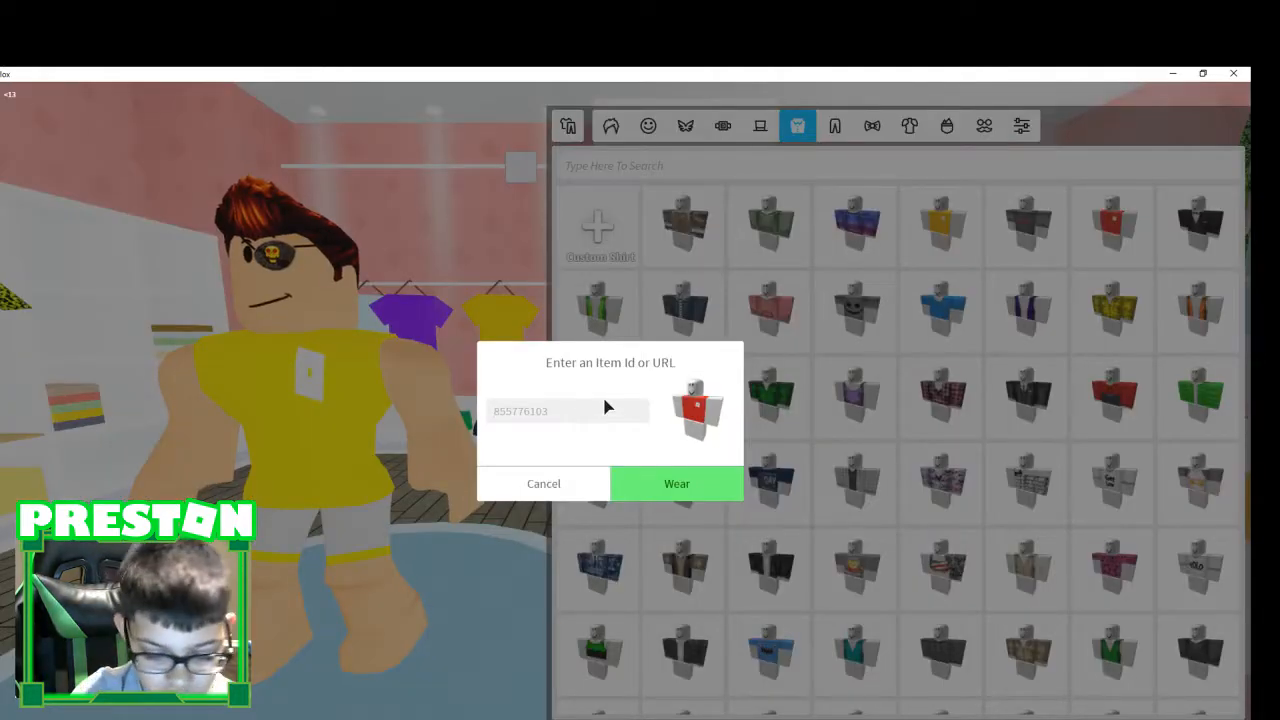
pyautogui.write('1612350238')
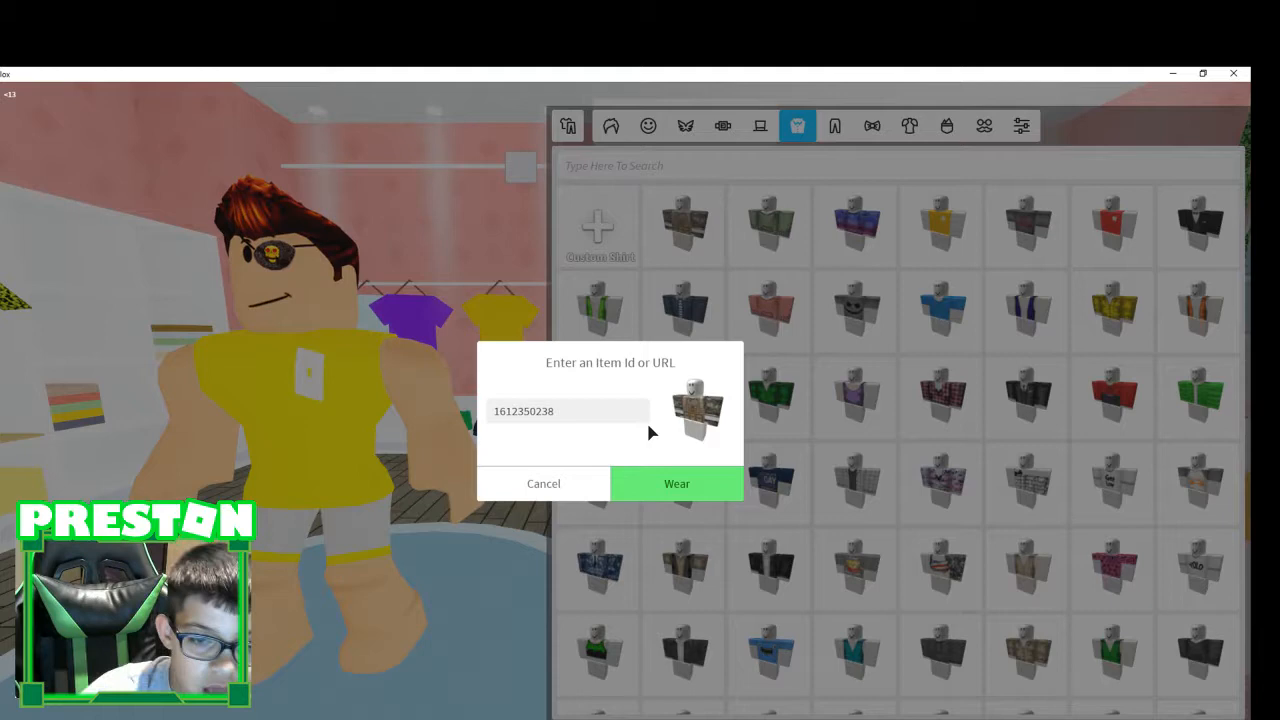
pyautogui.moveTo(475, 382)
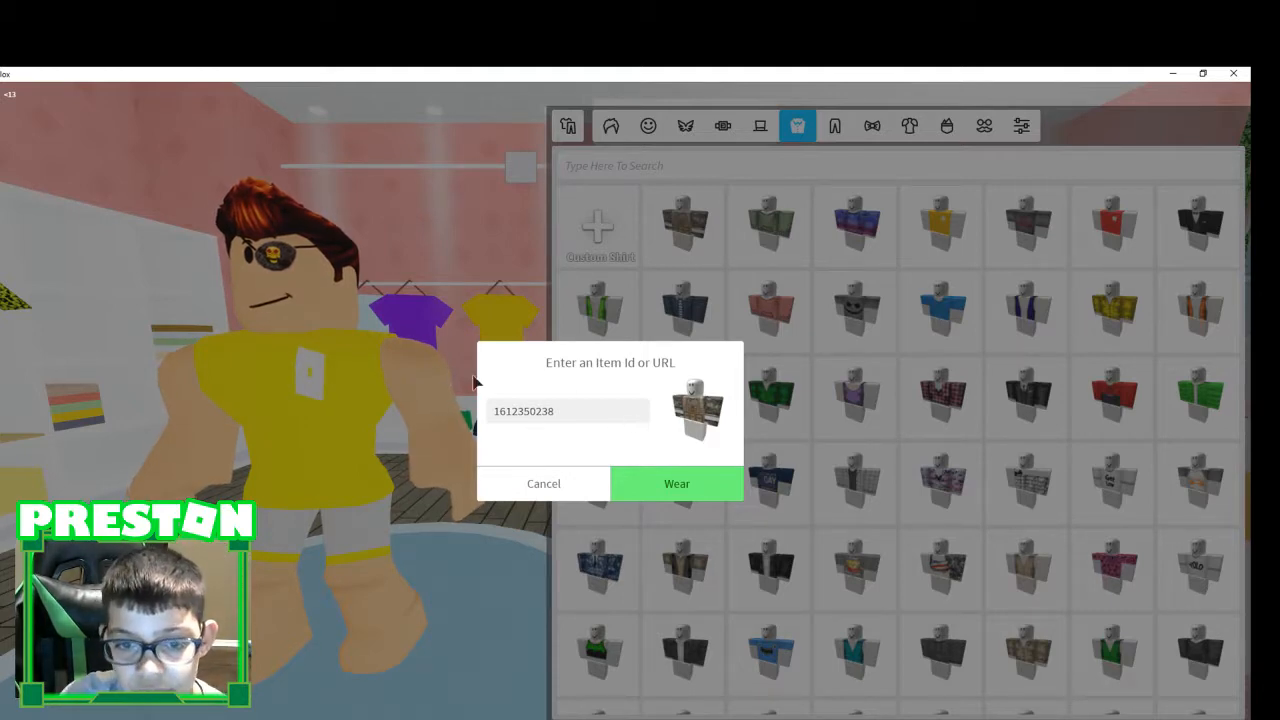
pyautogui.moveTo(543, 460)
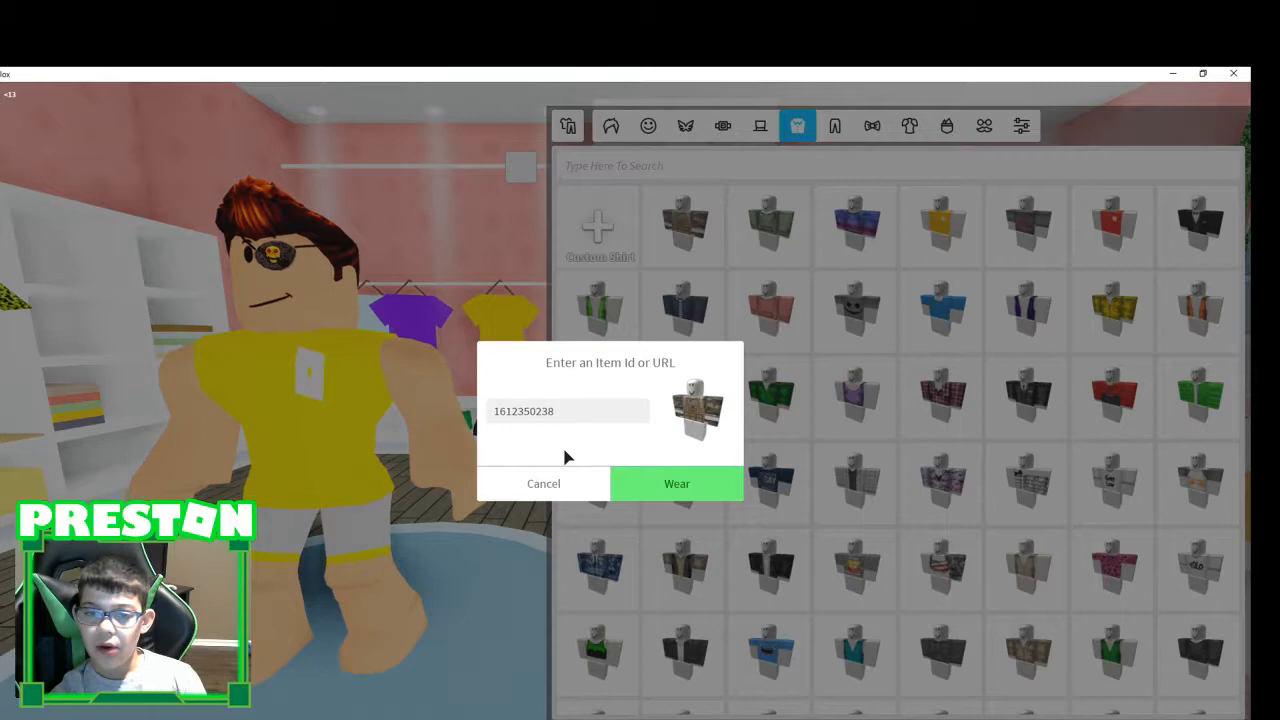
pyautogui.moveTo(676, 490)
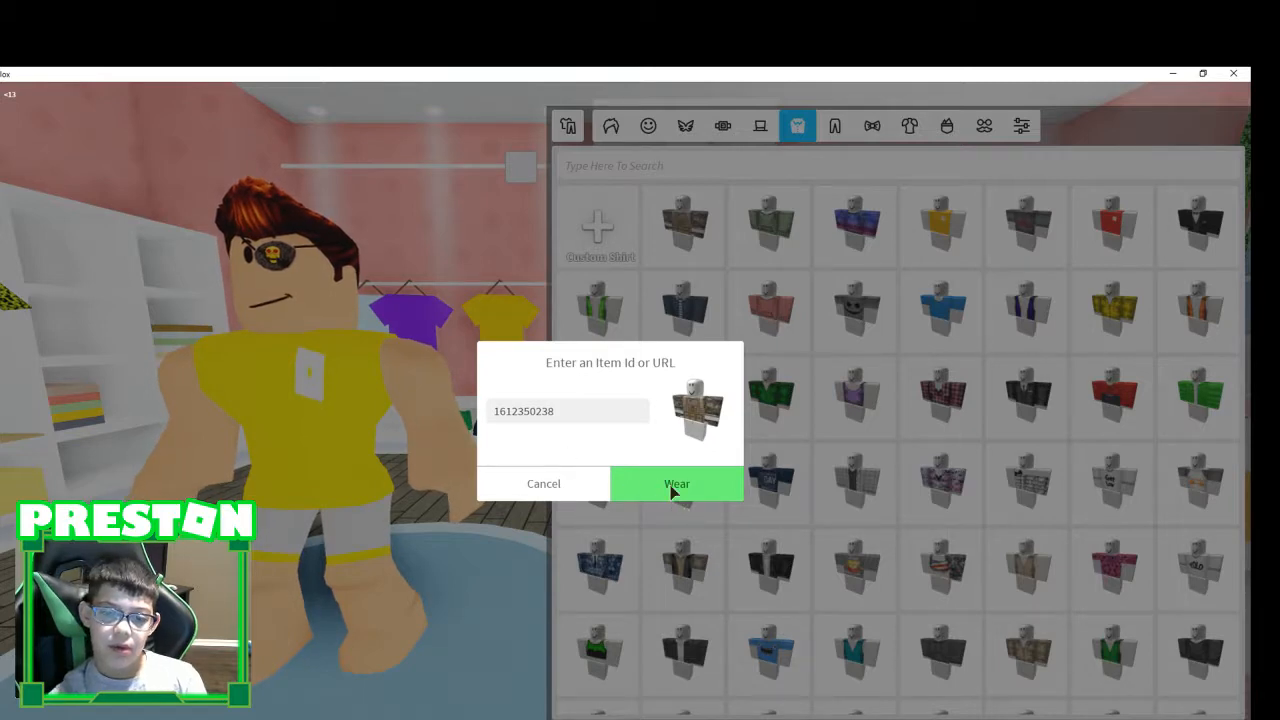
pyautogui.click(676, 483)
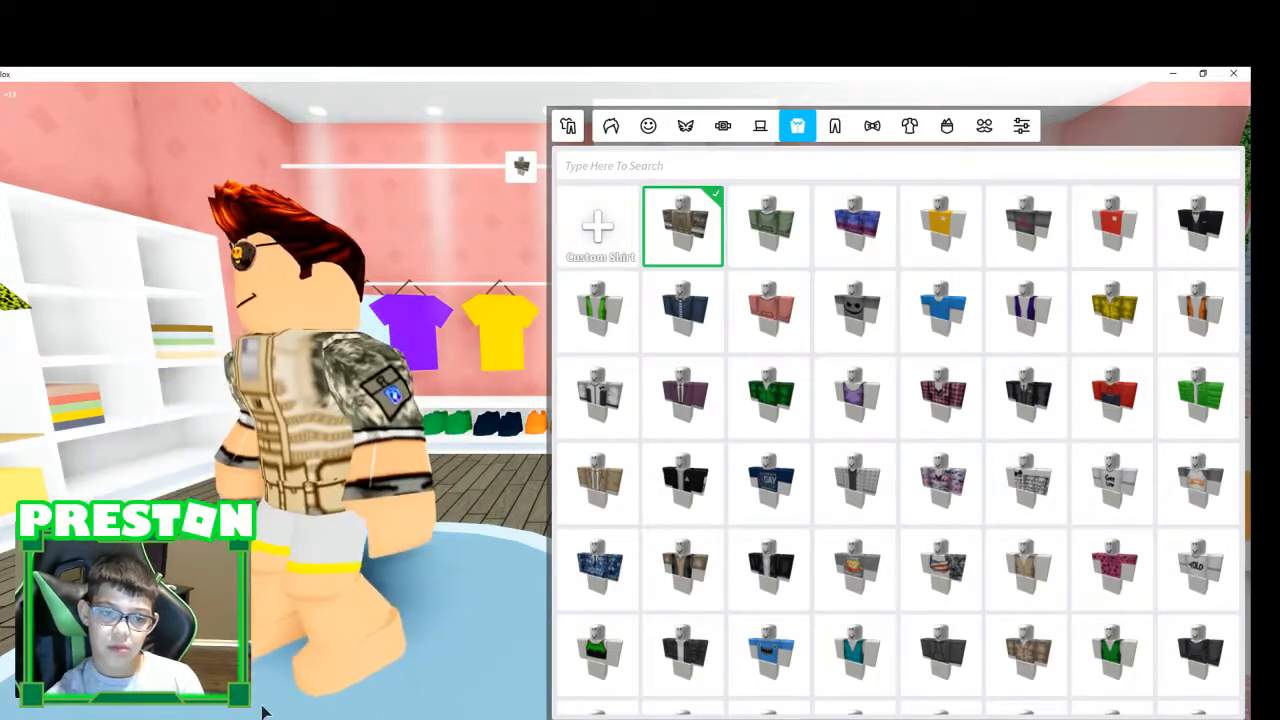
pyautogui.click(834, 125)
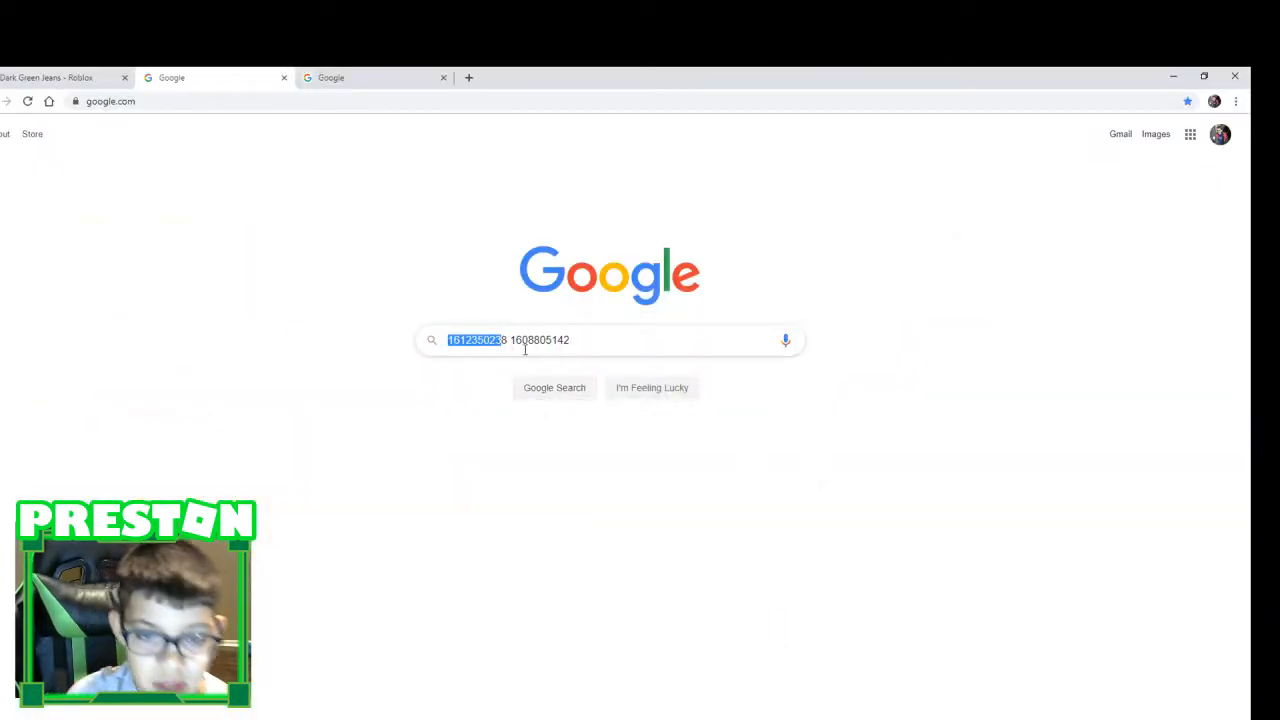
pyautogui.doubleClick(540, 340)
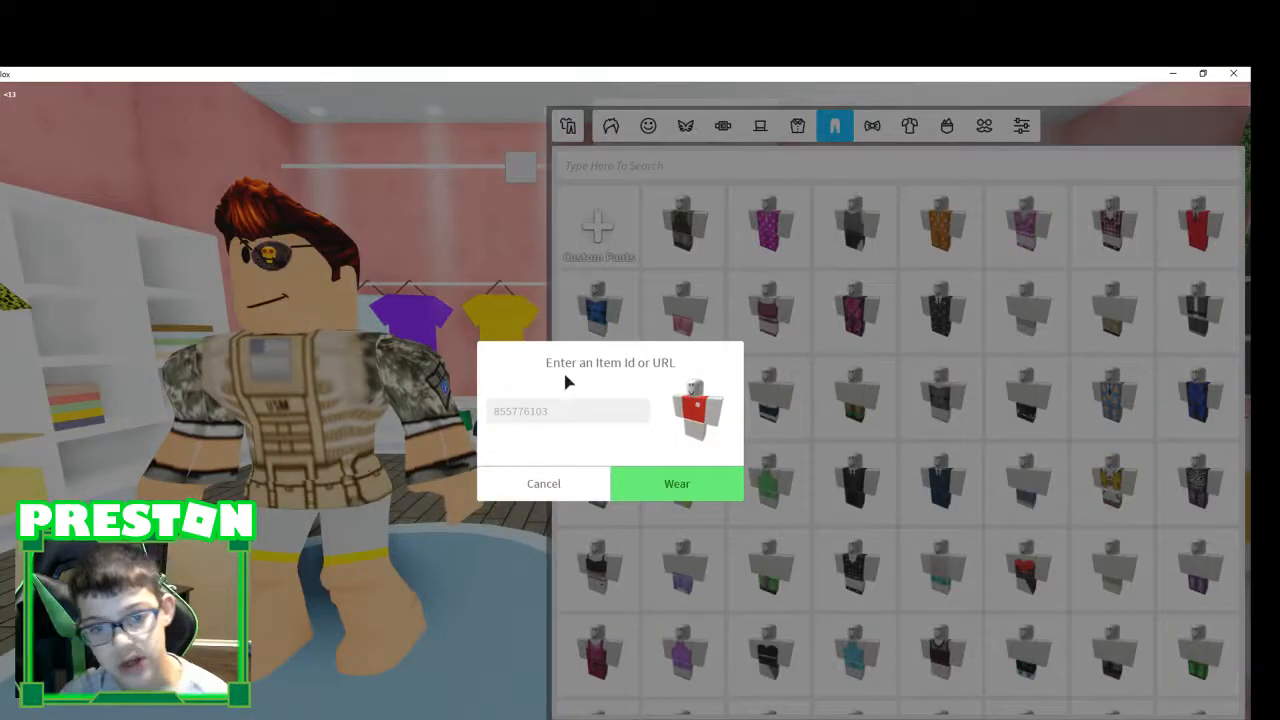
pyautogui.write('1608805142')
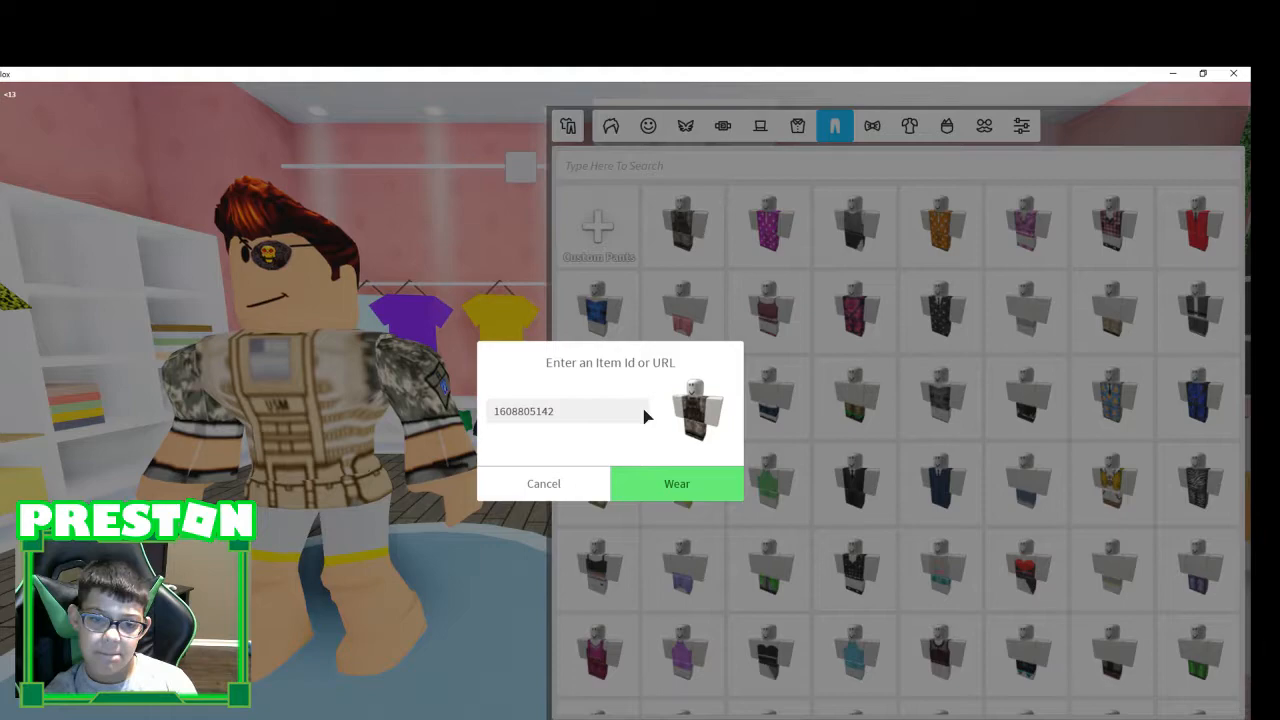
pyautogui.click(676, 483)
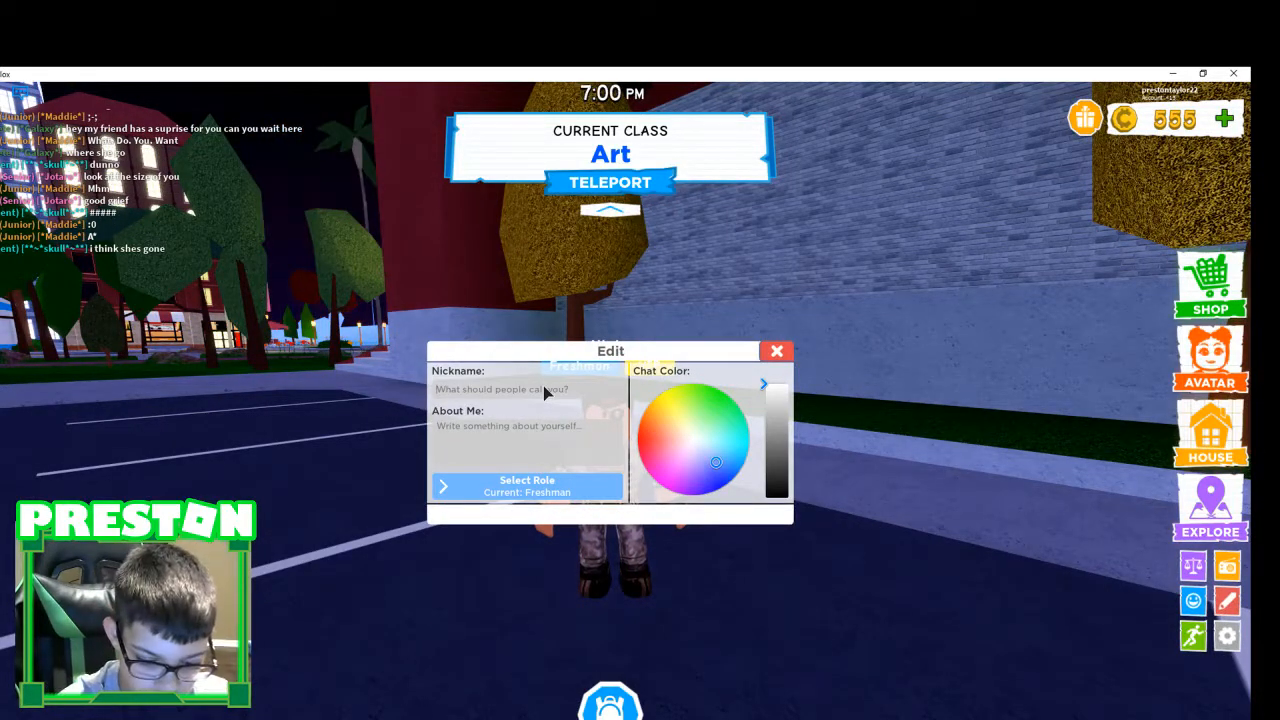
# Enter 'Harry' as the character's nickname and confirm it
pyautogui.write('Ha')
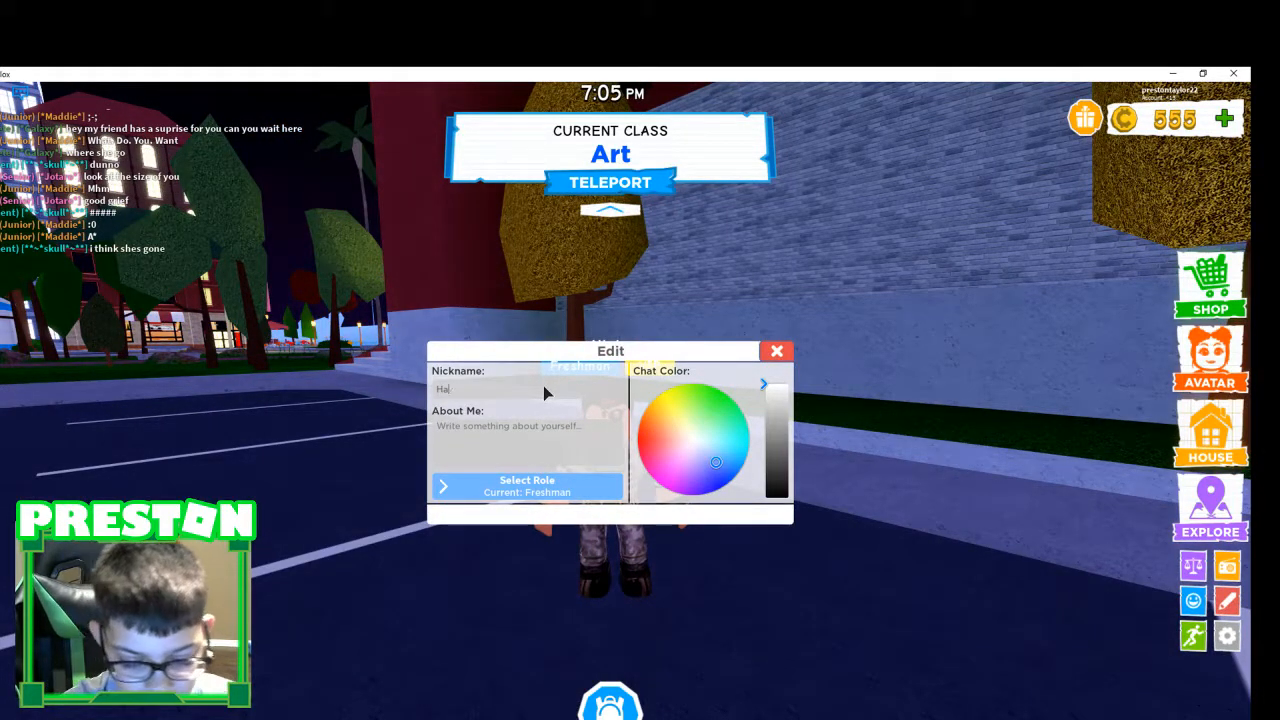
pyautogui.write('rry')
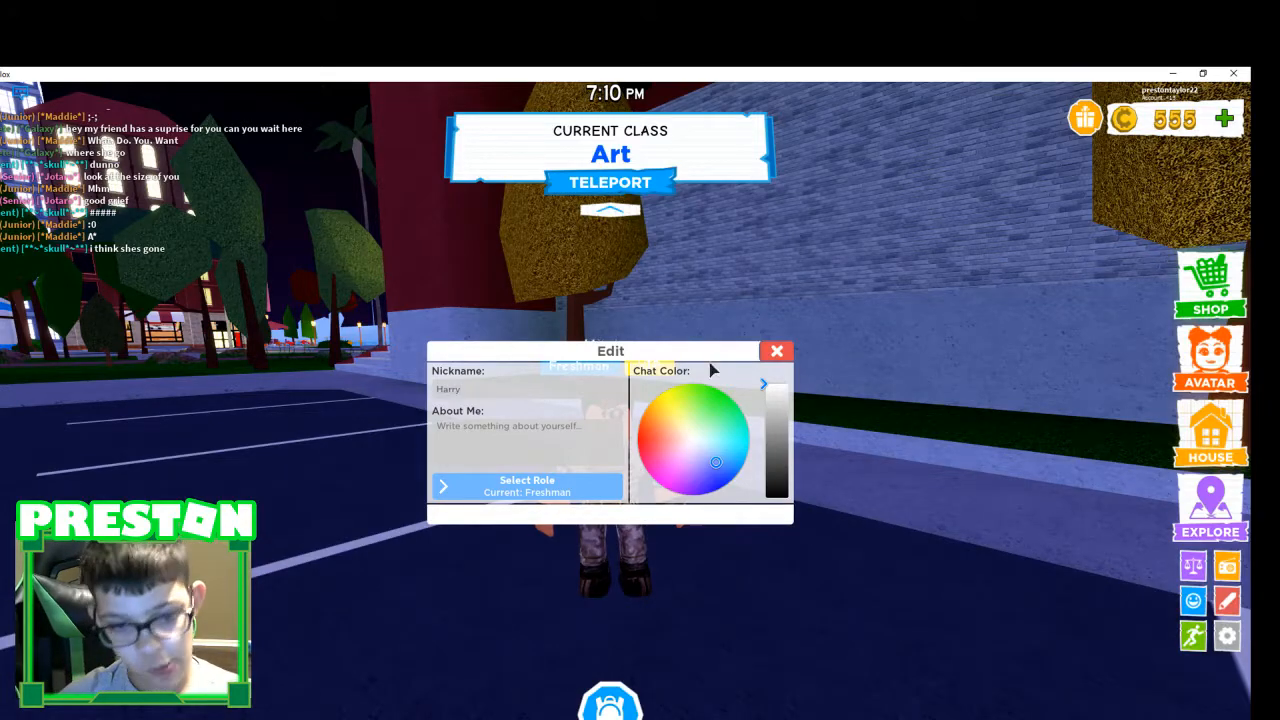
pyautogui.click(777, 351)
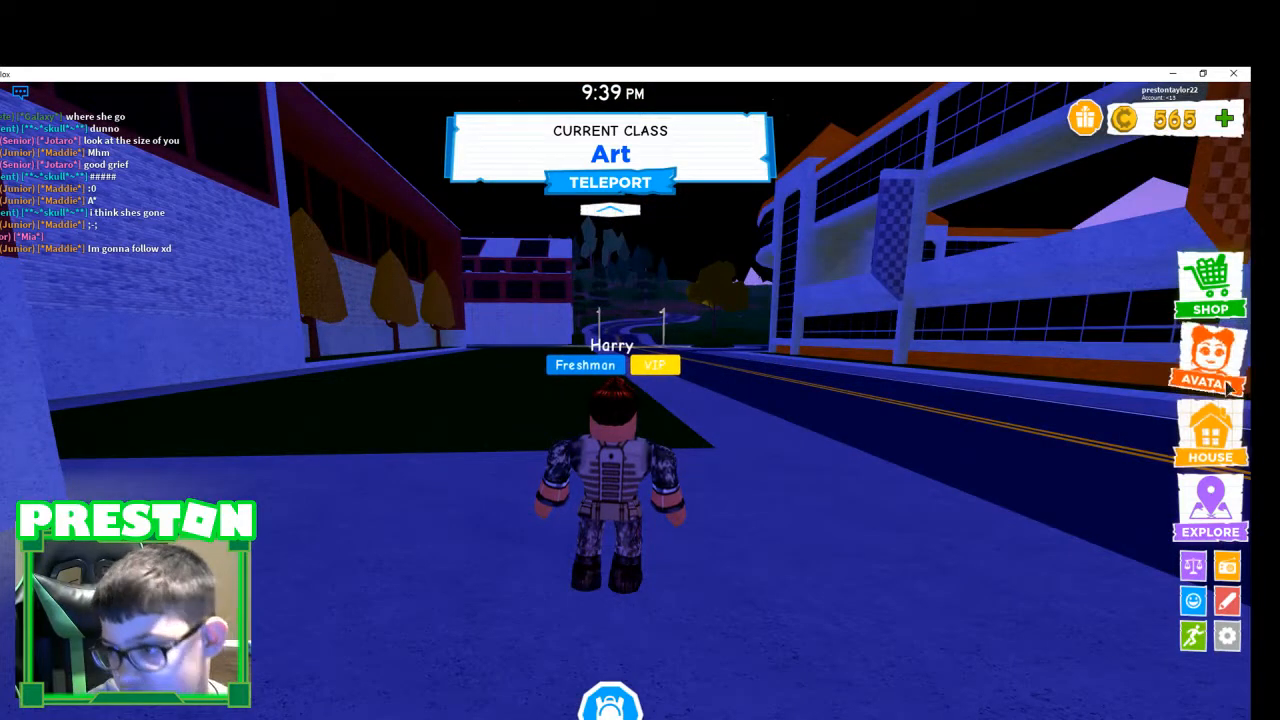
# Remove every currently worn item from the avatar in the avatar editor
pyautogui.click(1210, 360)
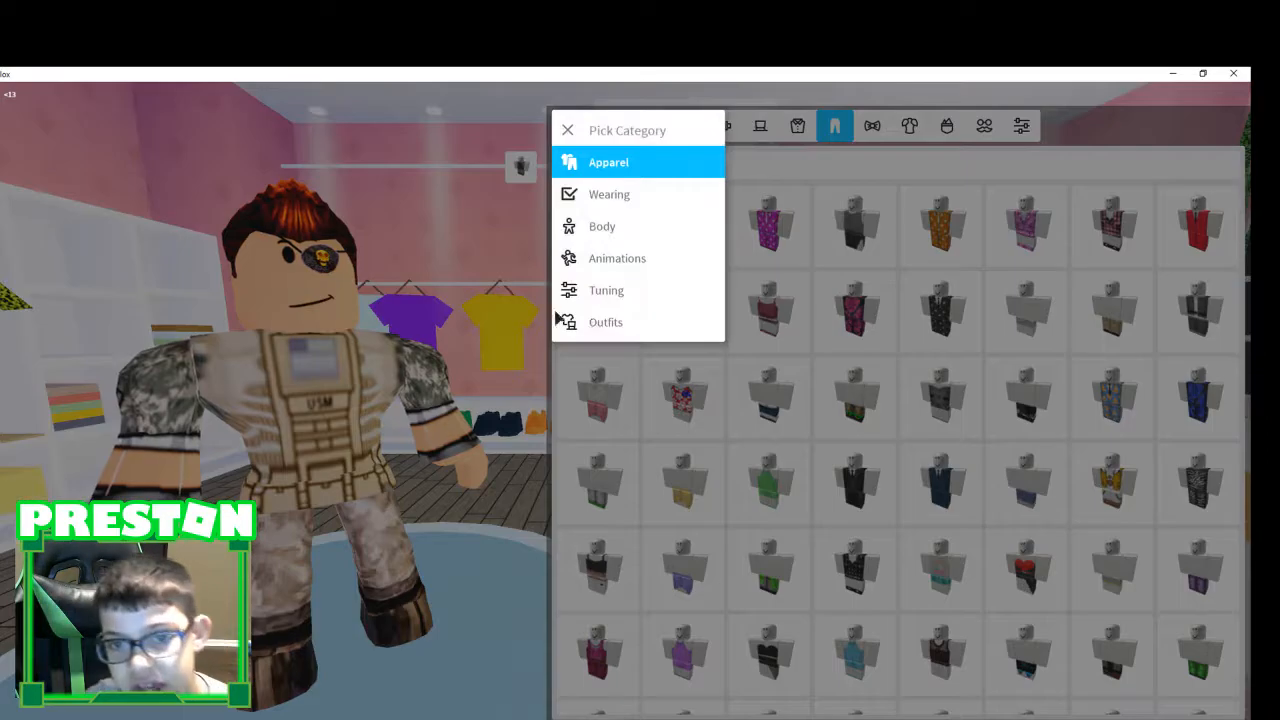
pyautogui.click(609, 194)
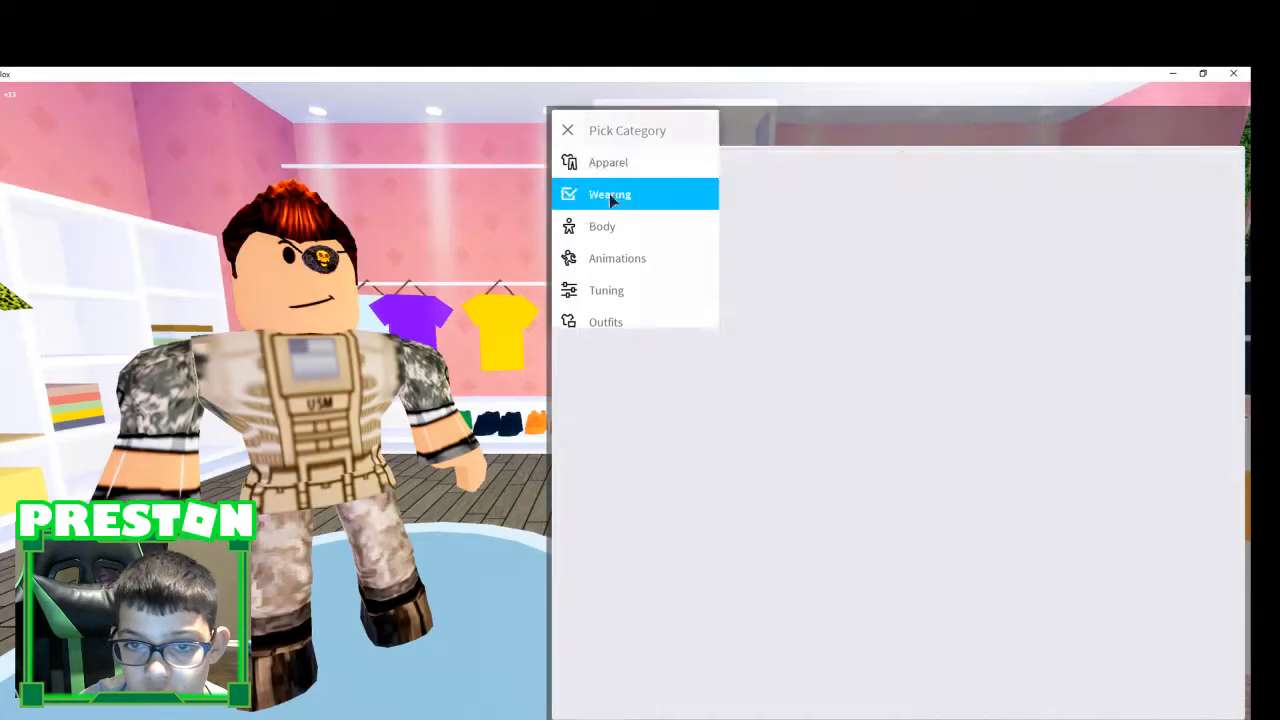
pyautogui.click(609, 194)
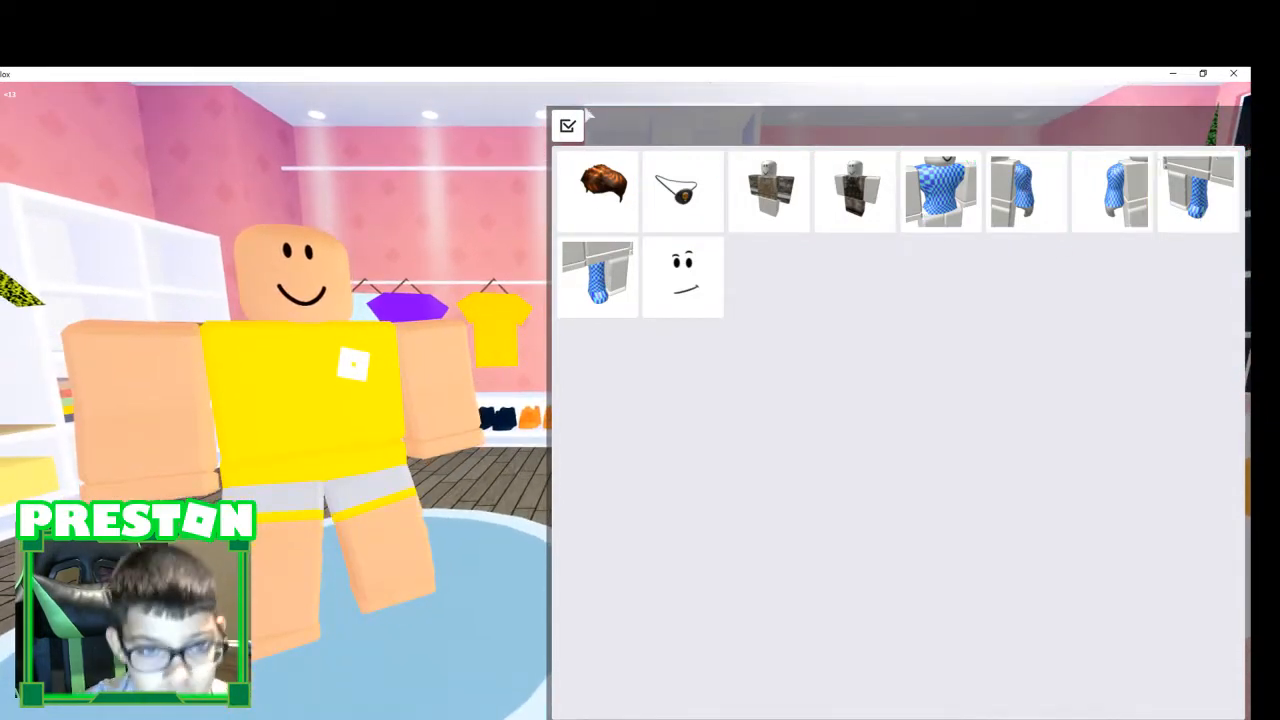
pyautogui.click(568, 125)
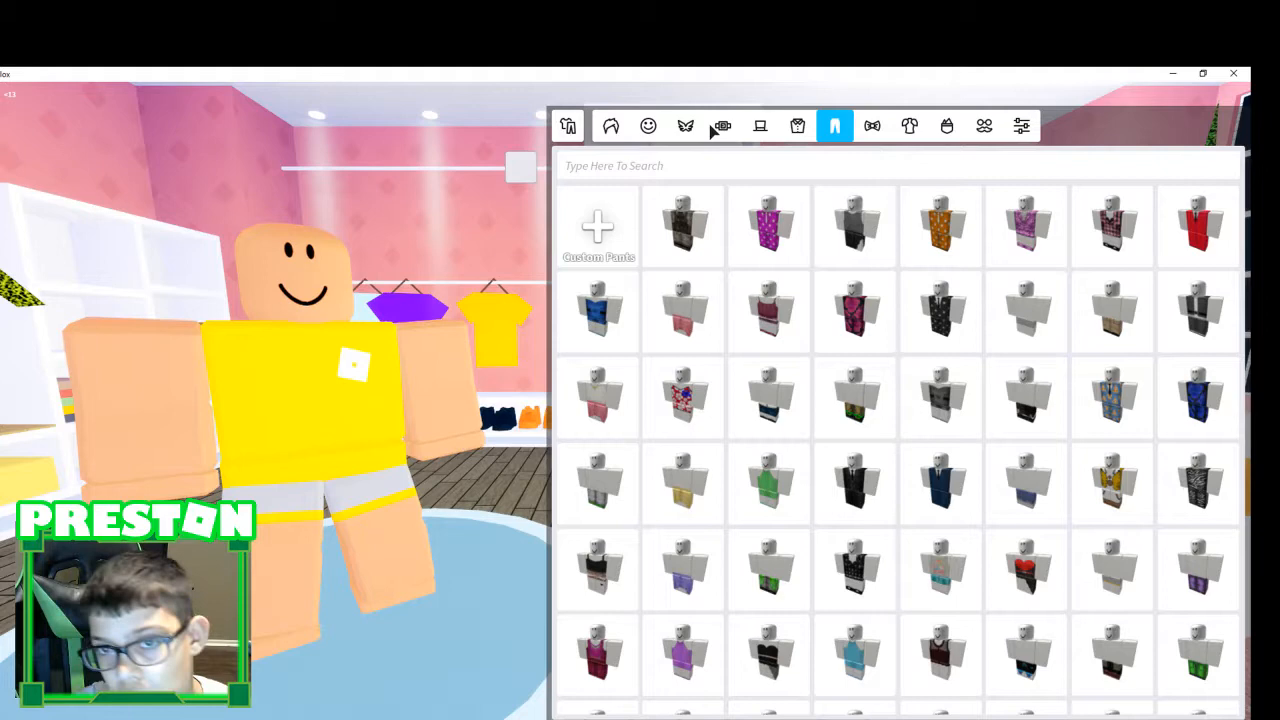
# Search hair for 'brown charmer' and equip the Brown Charmer hair
pyautogui.click(610, 125)
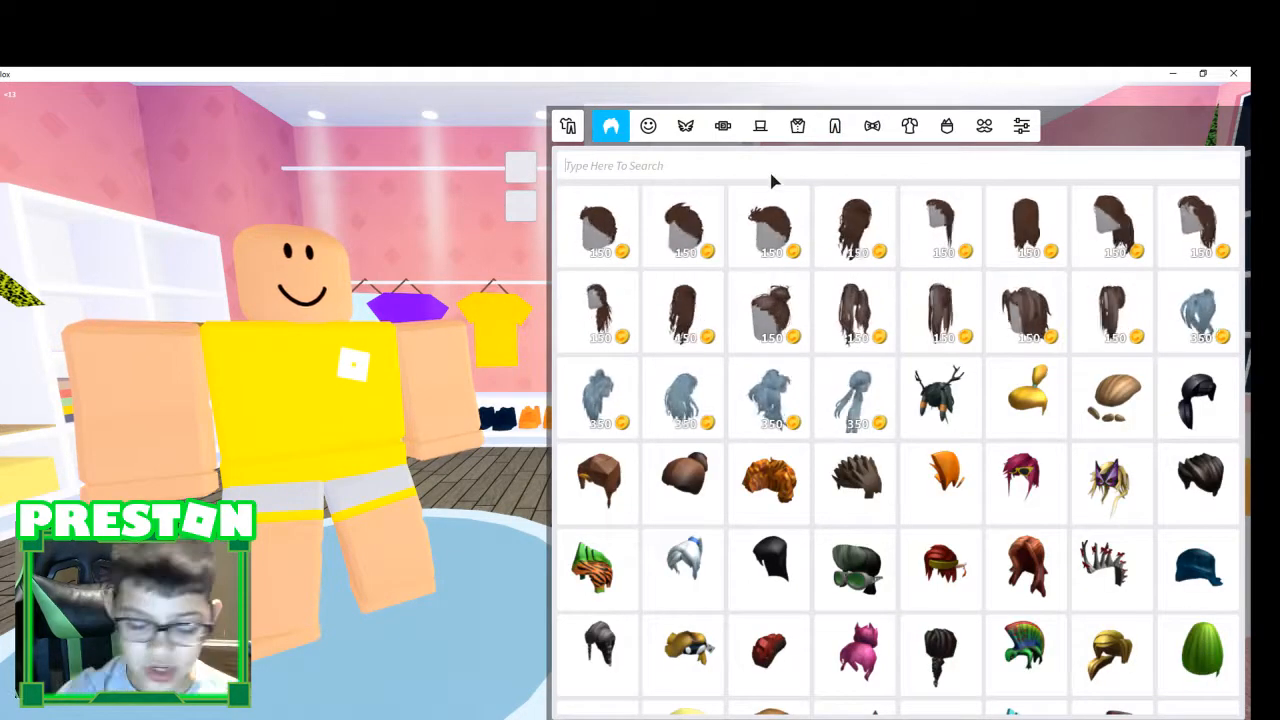
pyautogui.write('brown c')
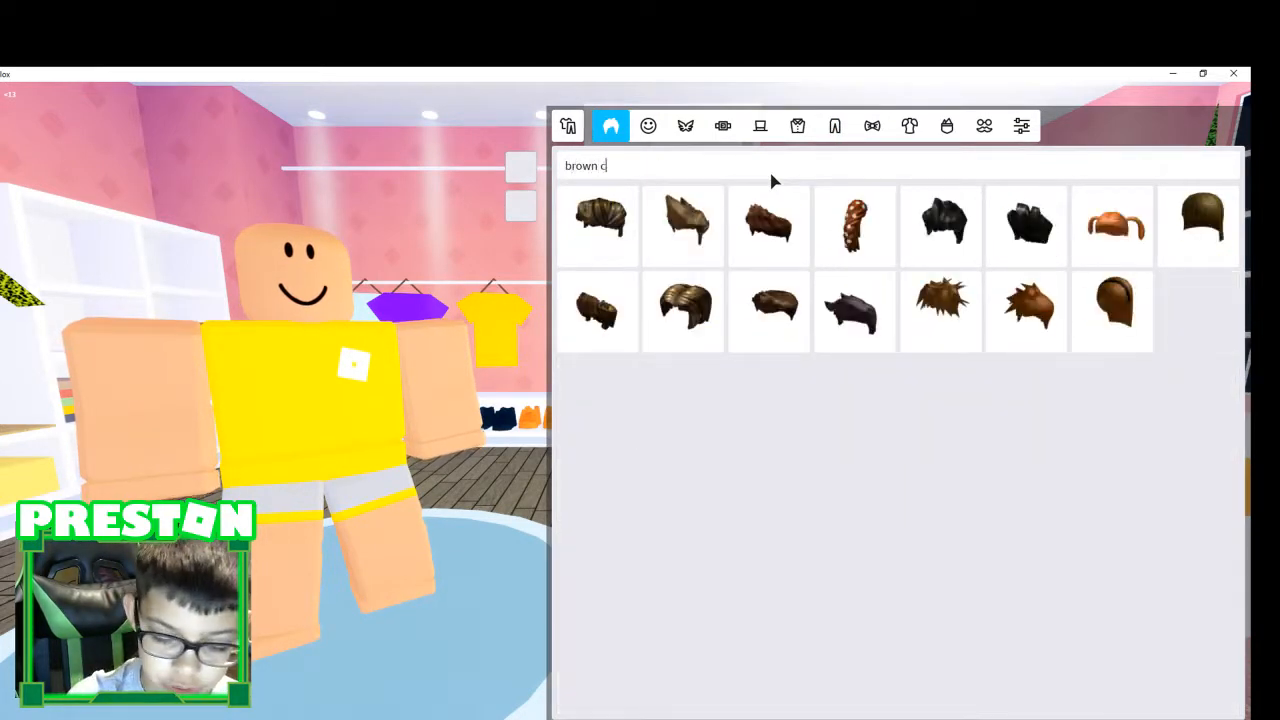
pyautogui.write('harmer')
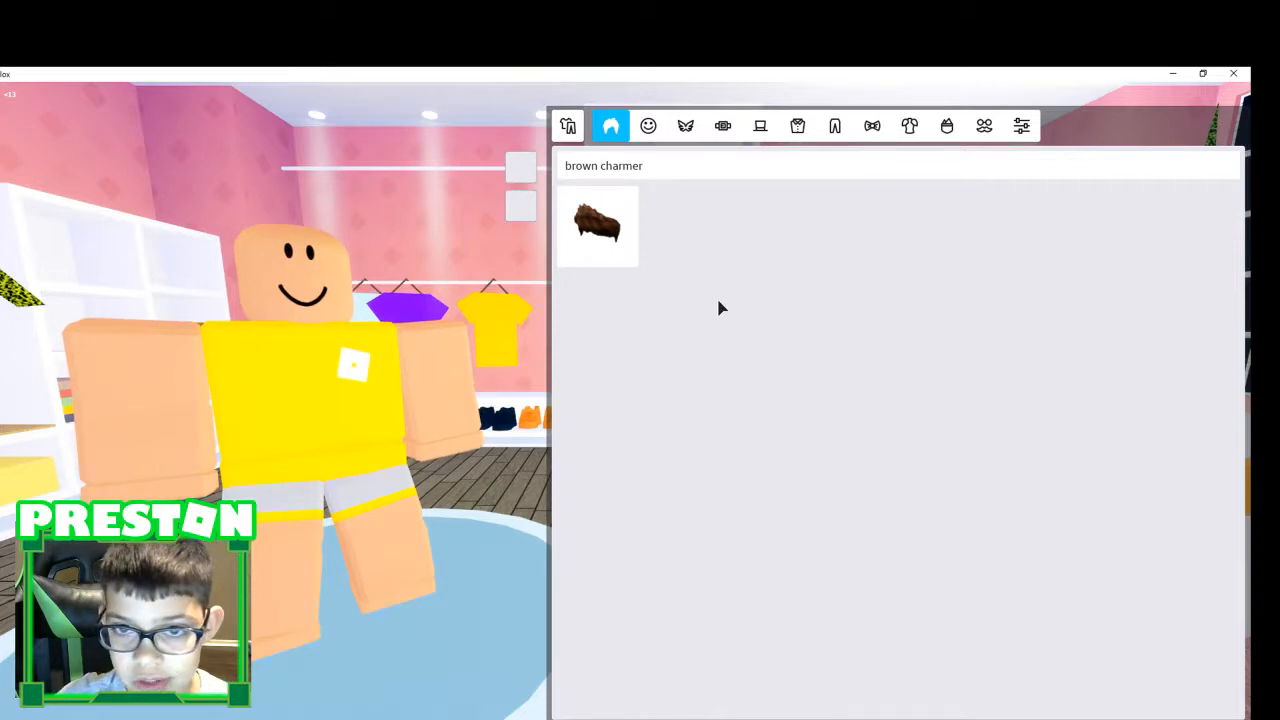
pyautogui.click(597, 225)
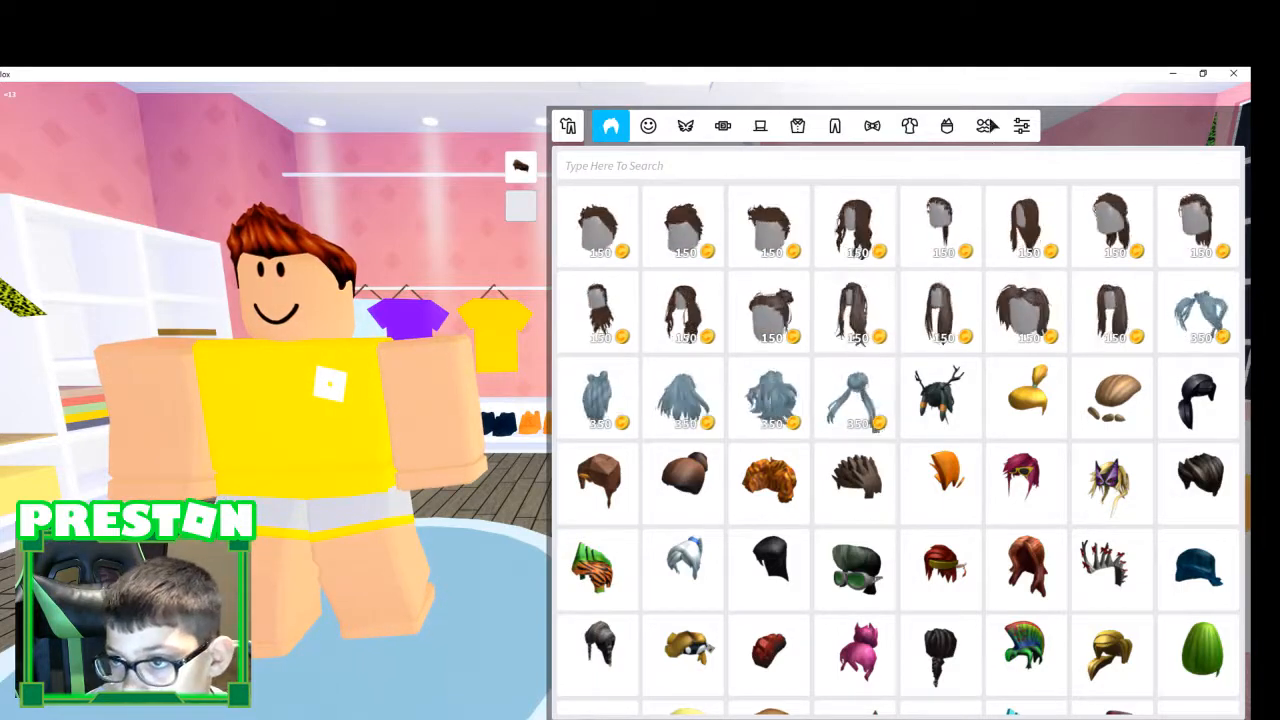
# Search face accessories for 'jerry' and equip the brown eyepatch
pyautogui.click(984, 125)
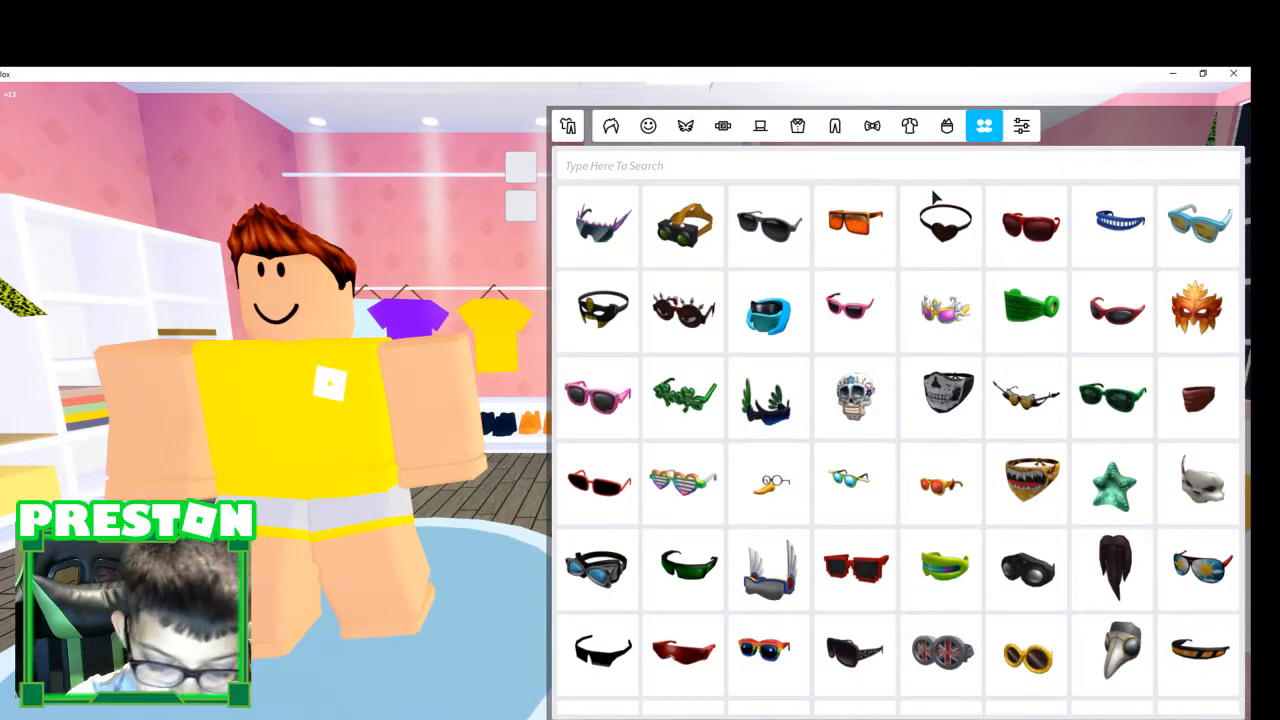
pyautogui.write('jerry')
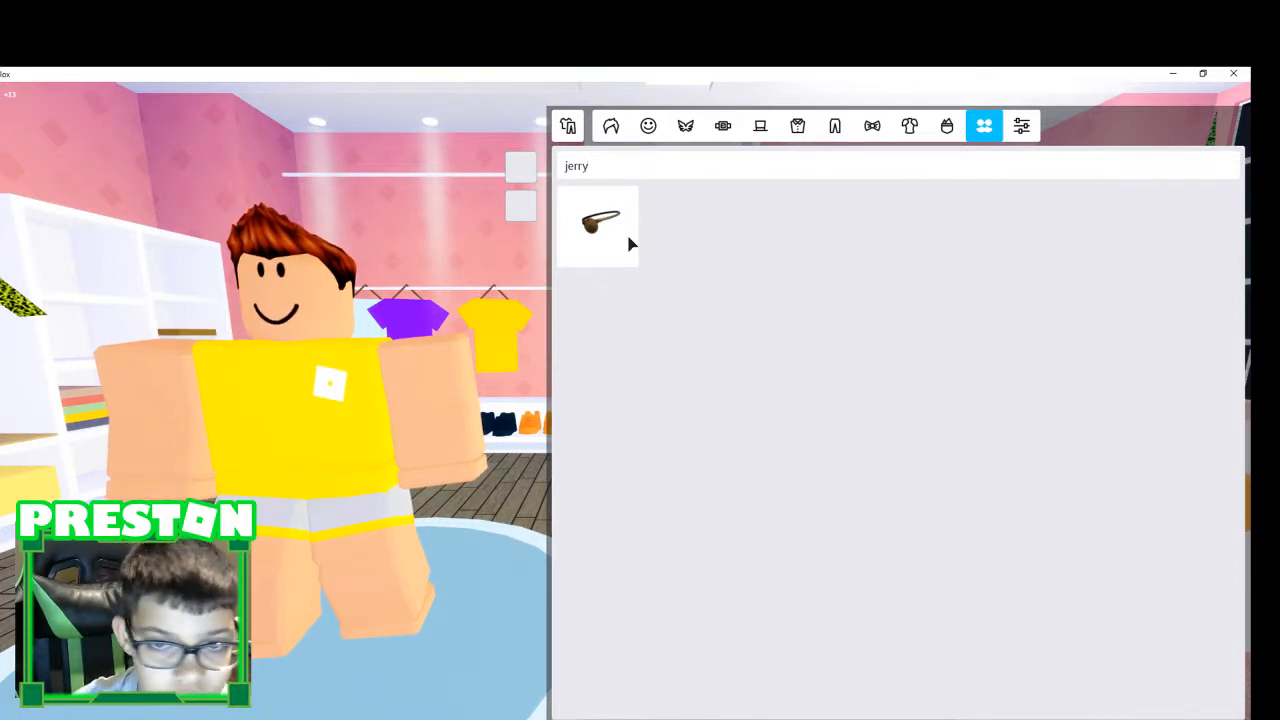
pyautogui.click(597, 225)
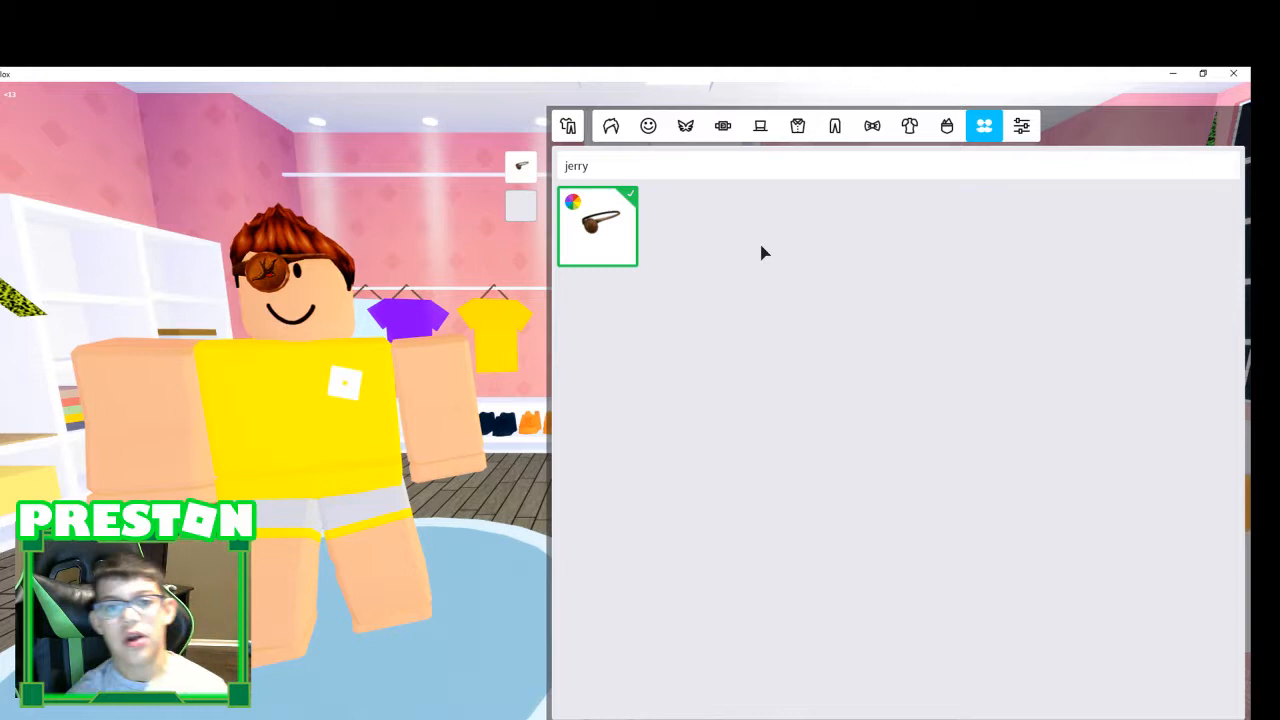
pyautogui.moveTo(795, 196)
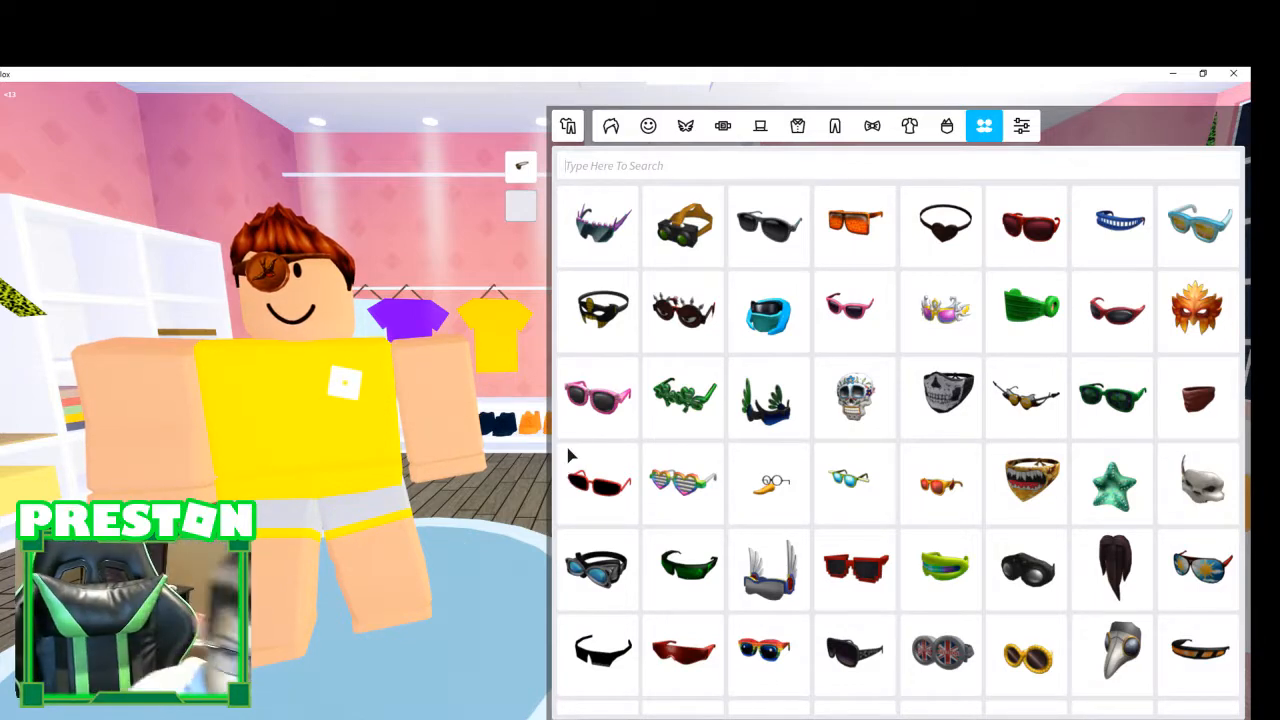
pyautogui.moveTo(452, 253)
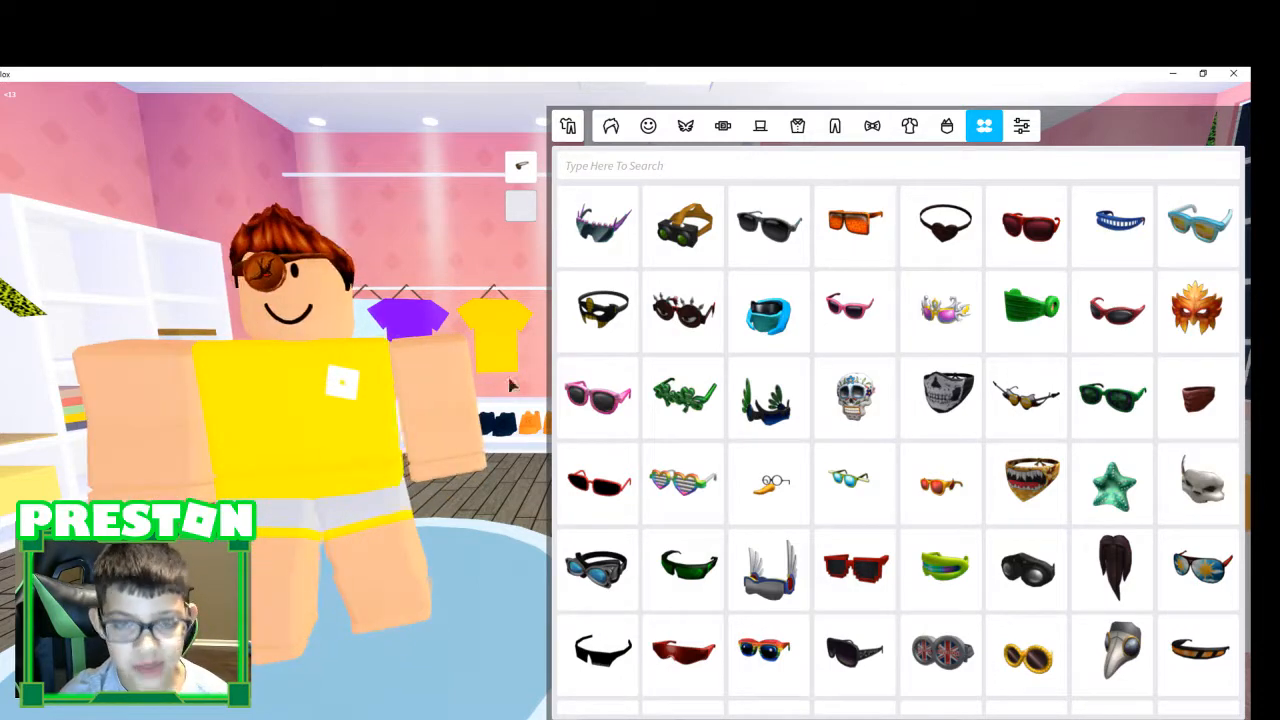
pyautogui.click(648, 125)
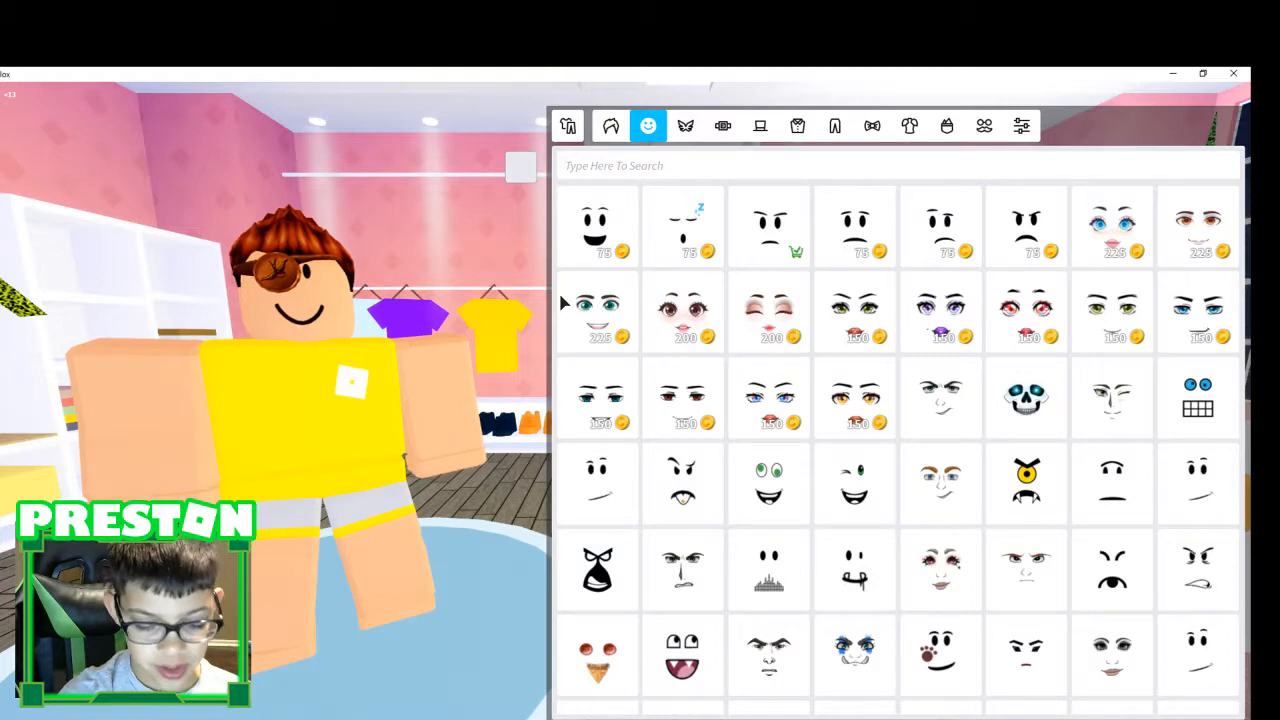
# Equip a searched smirking face and the first '2.0' body package, then return to clothing
pyautogui.write('mr chcukl')
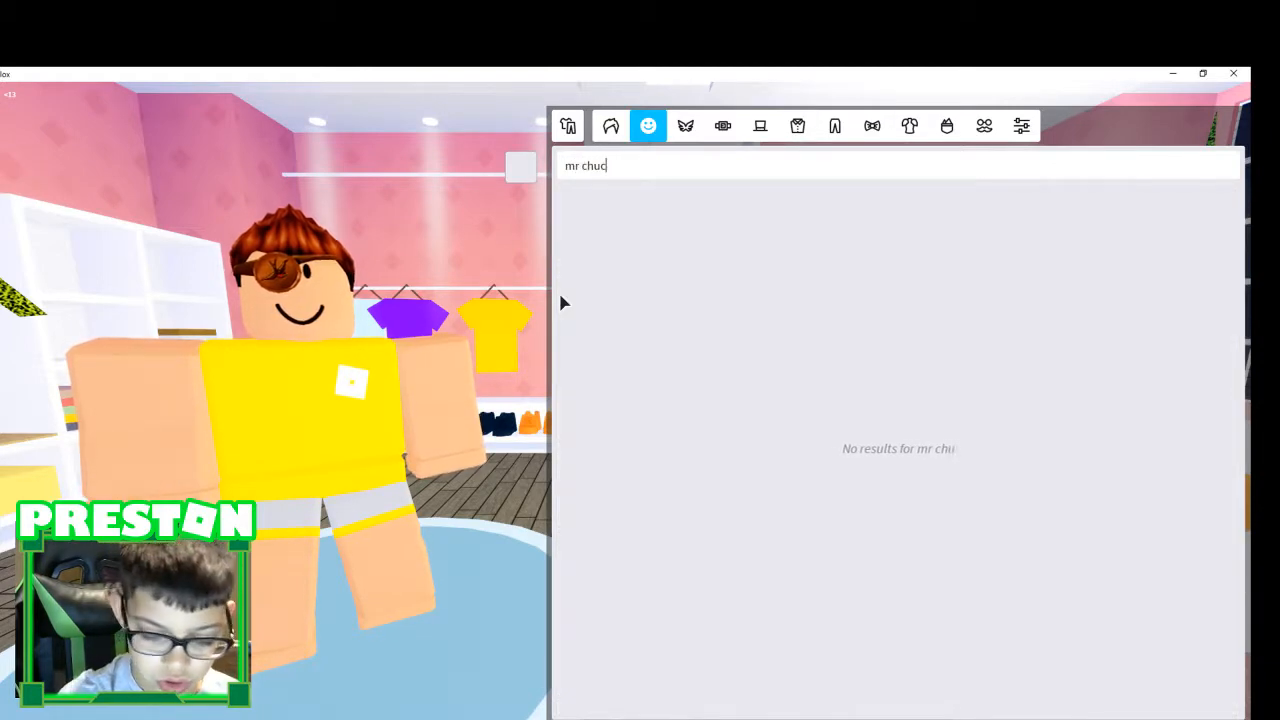
pyautogui.write('kles')
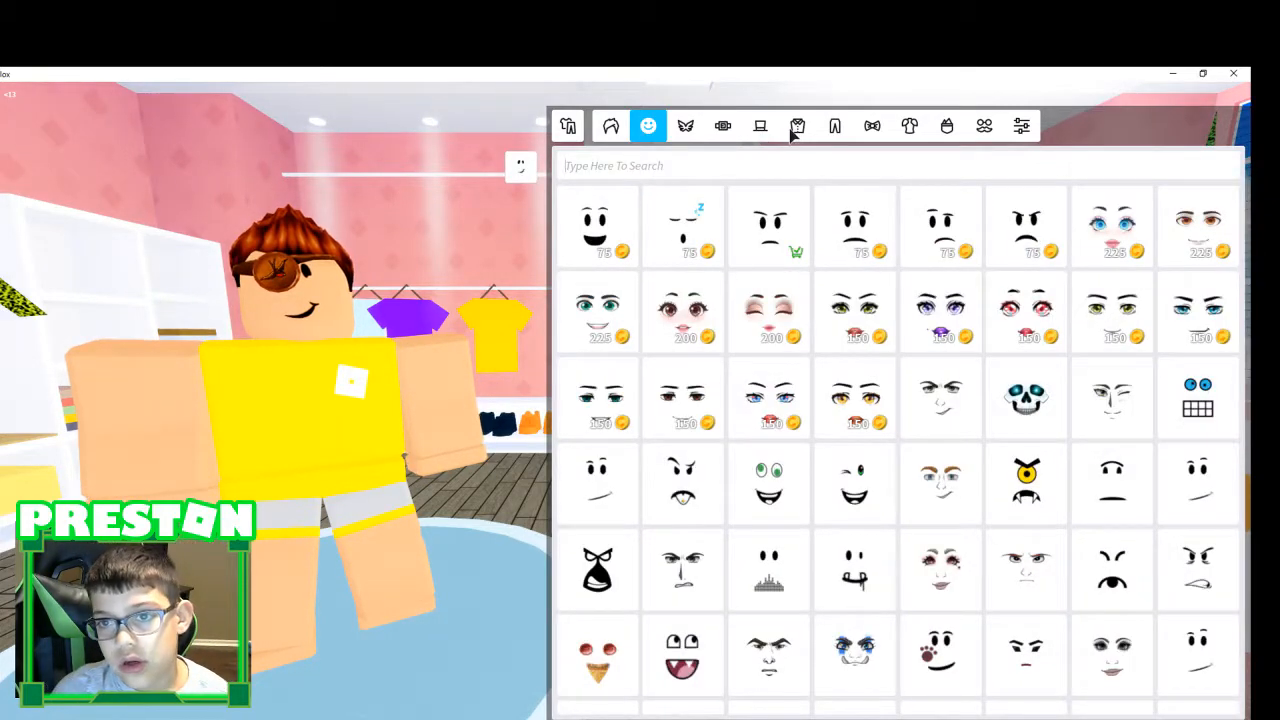
pyautogui.click(567, 125)
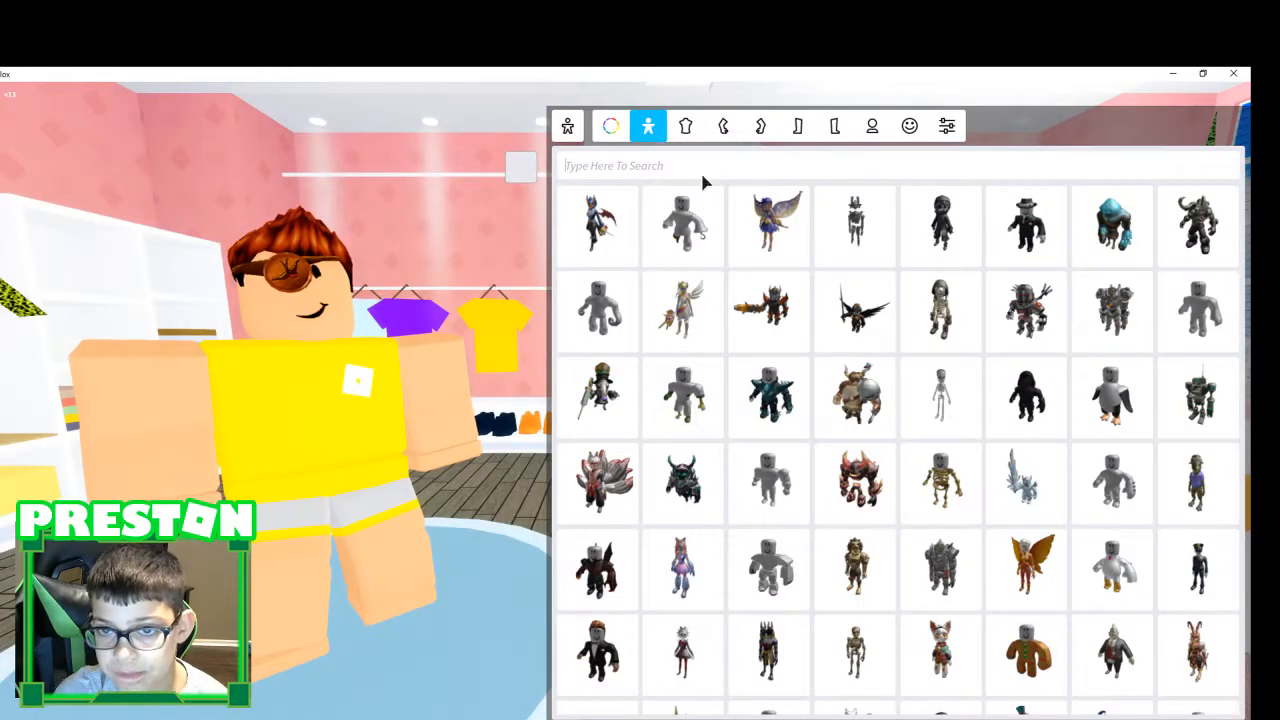
pyautogui.write('2.0')
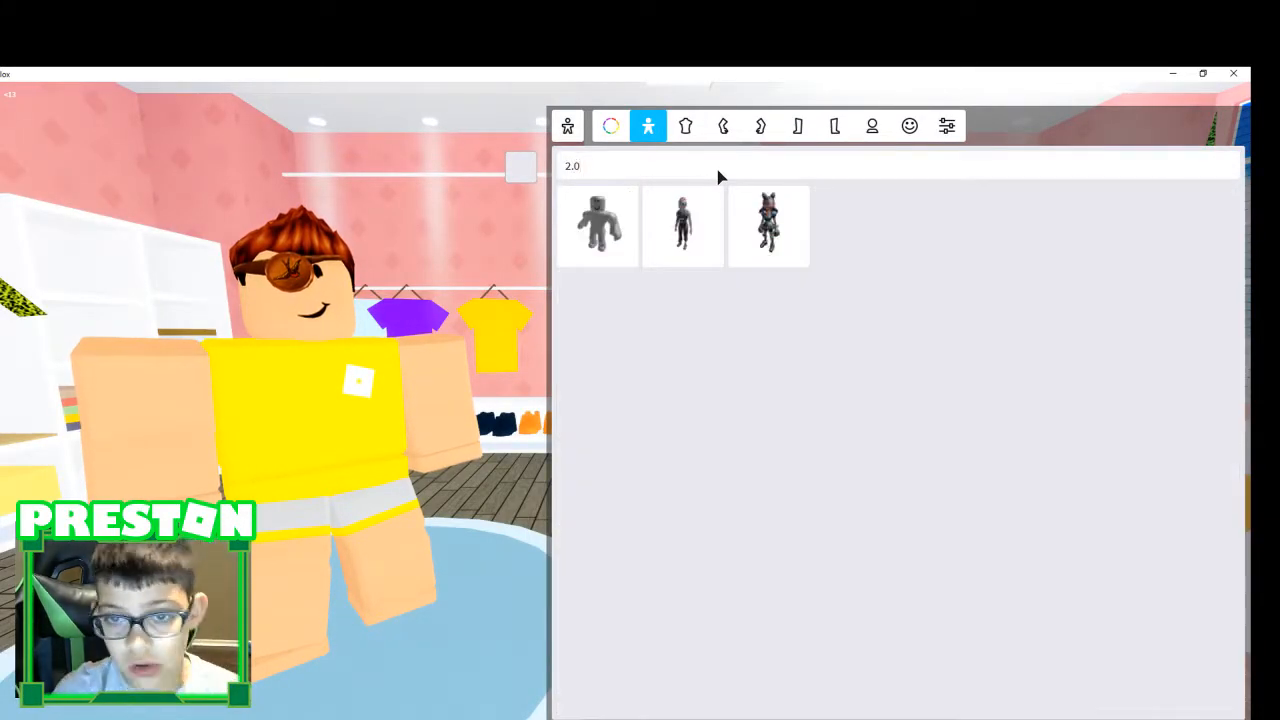
pyautogui.click(597, 225)
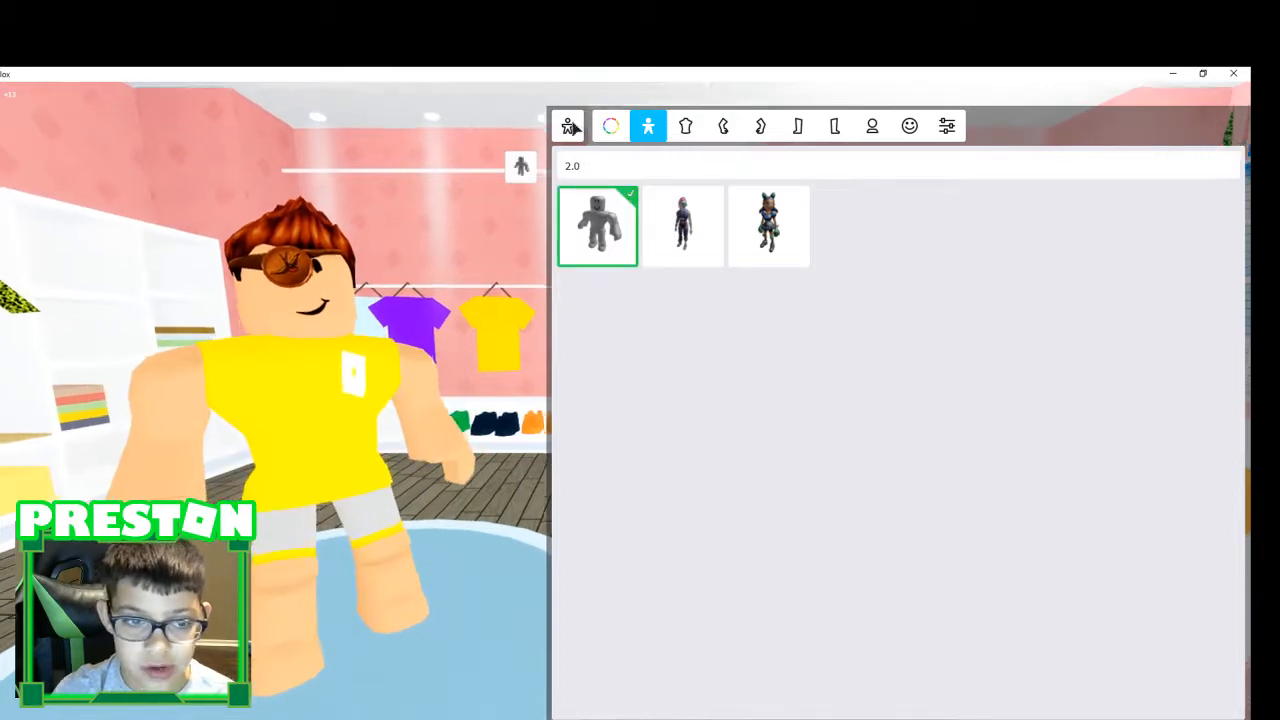
pyautogui.click(568, 125)
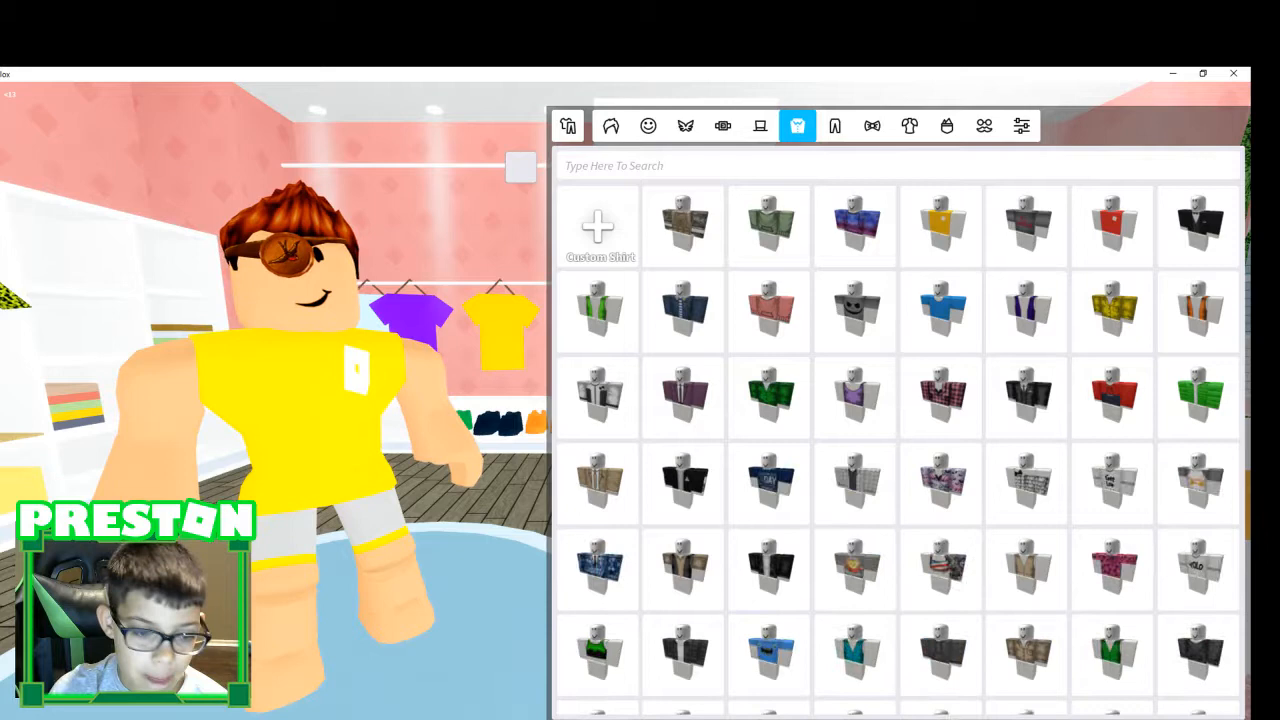
pyautogui.click(834, 125)
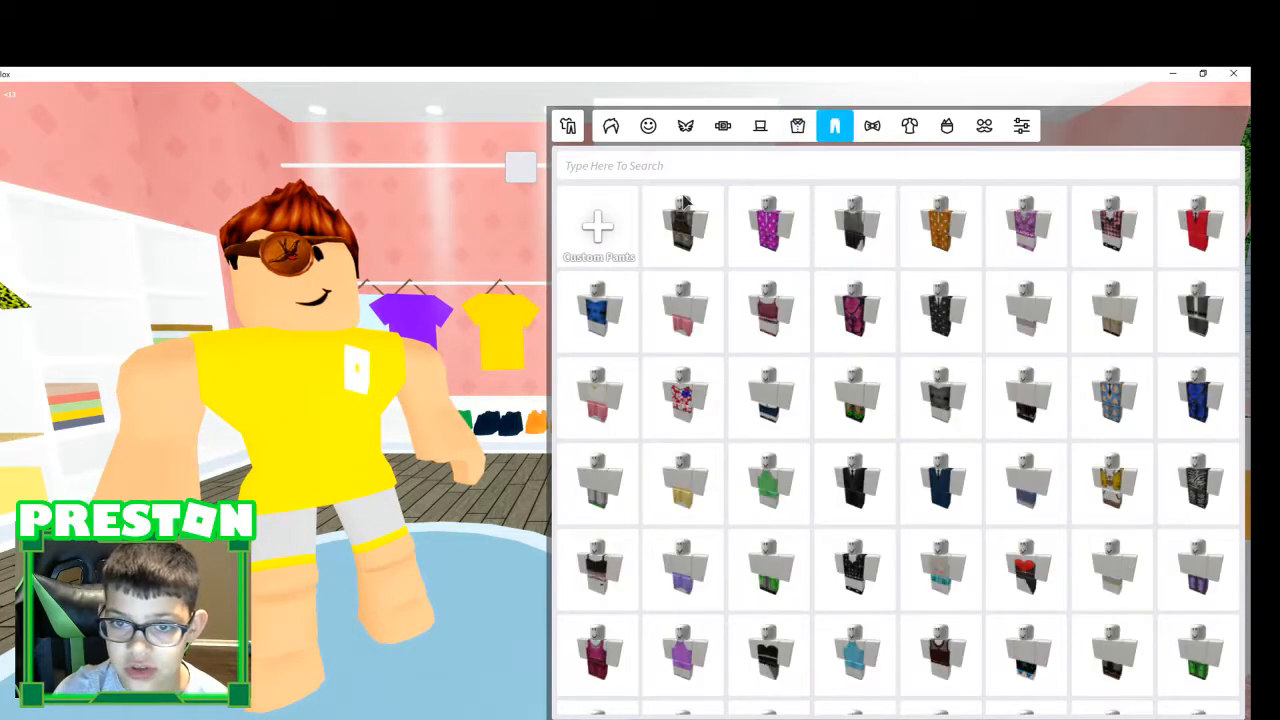
pyautogui.click(598, 230)
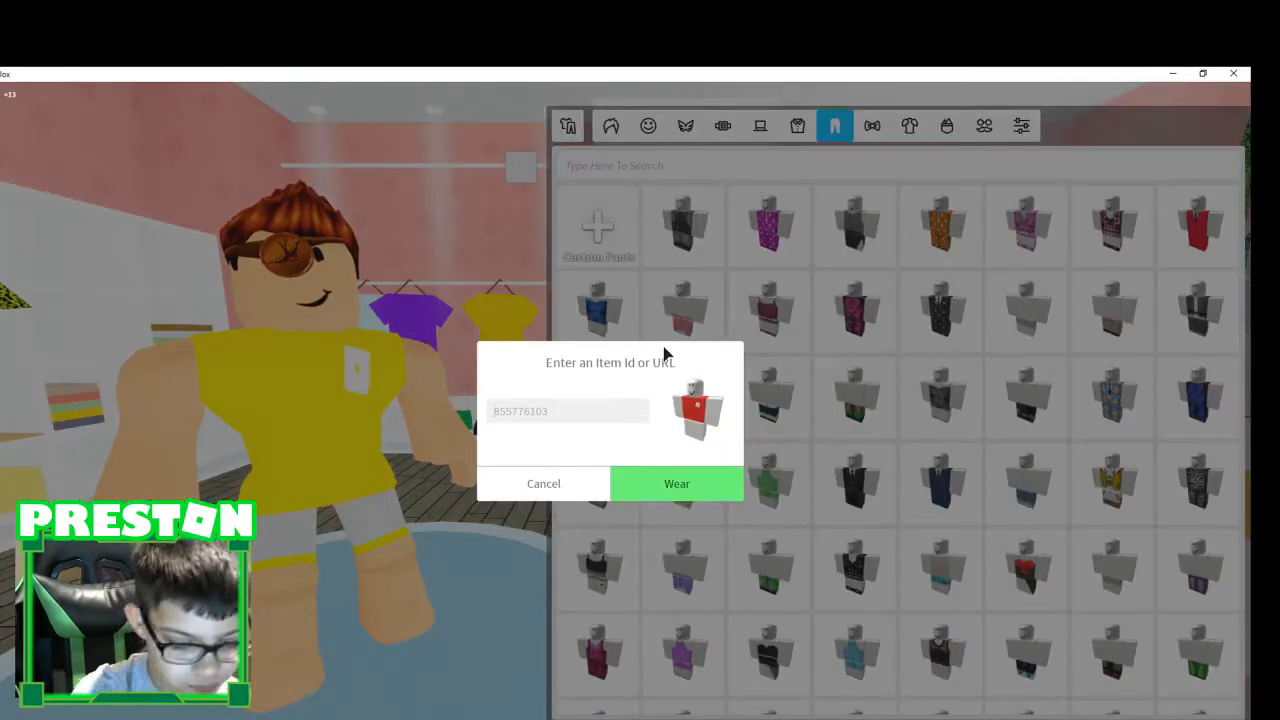
pyautogui.write('1608805142')
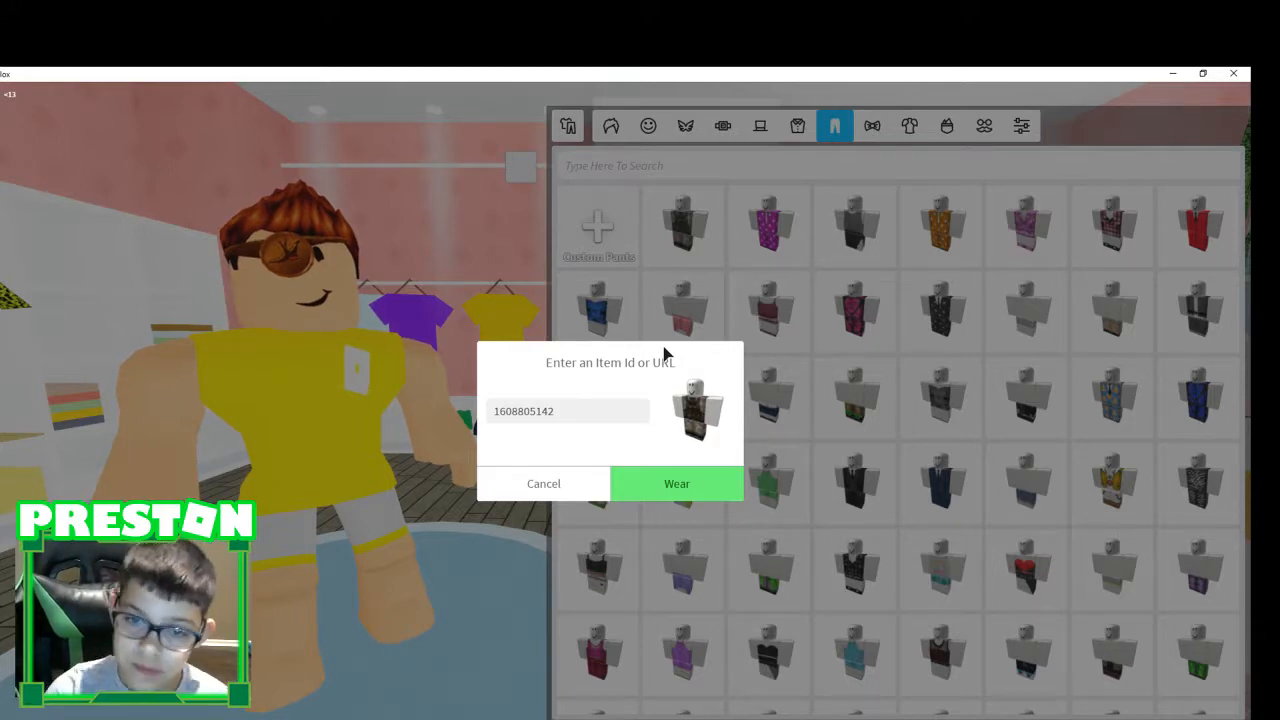
pyautogui.moveTo(620, 383)
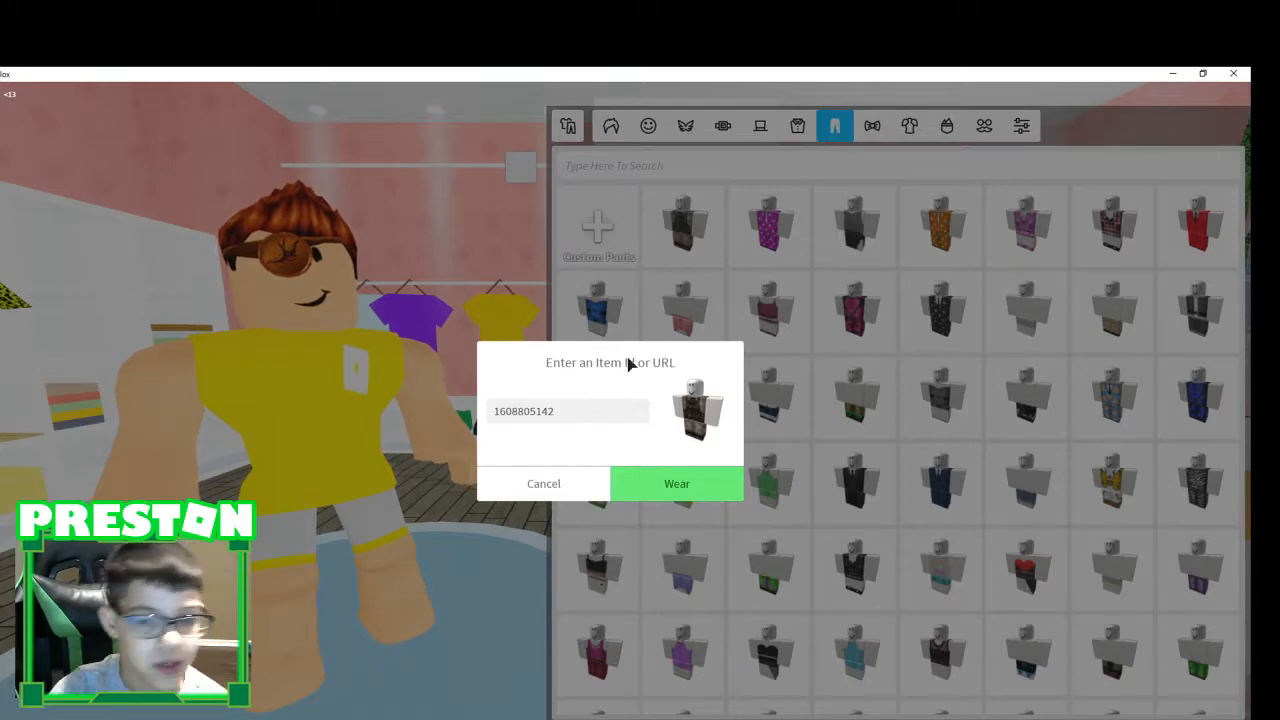
pyautogui.click(676, 483)
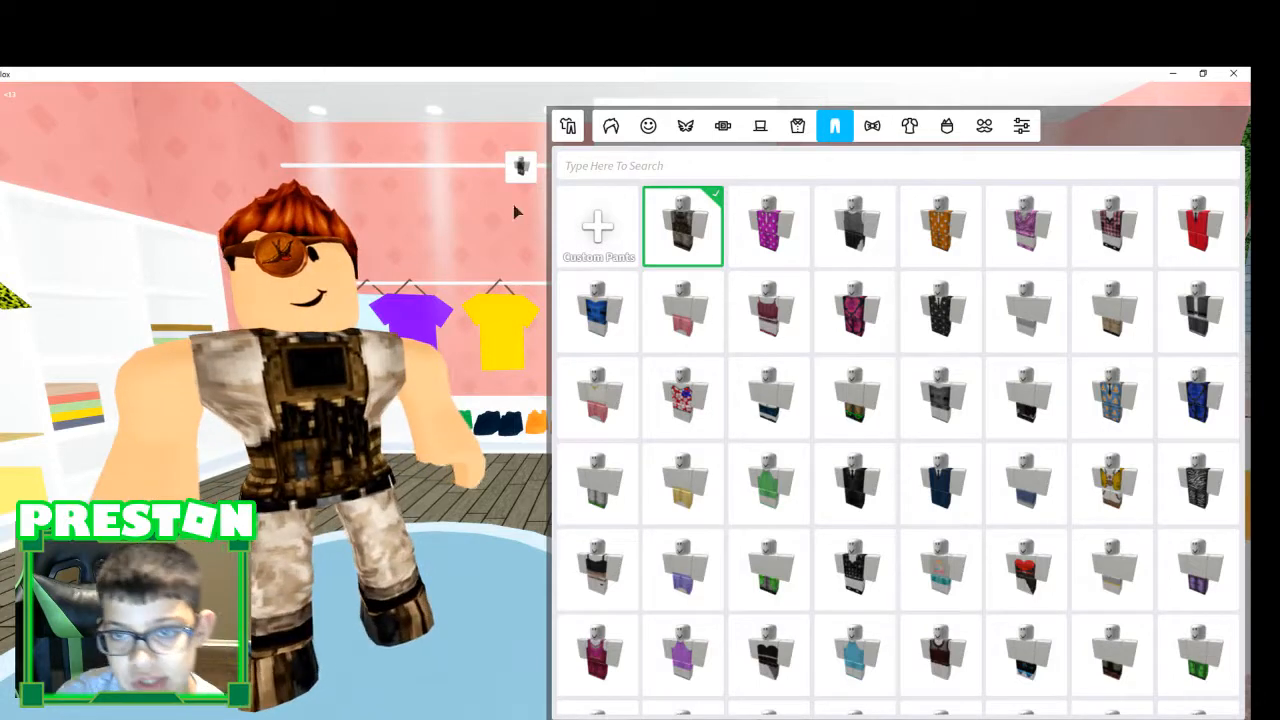
pyautogui.click(797, 125)
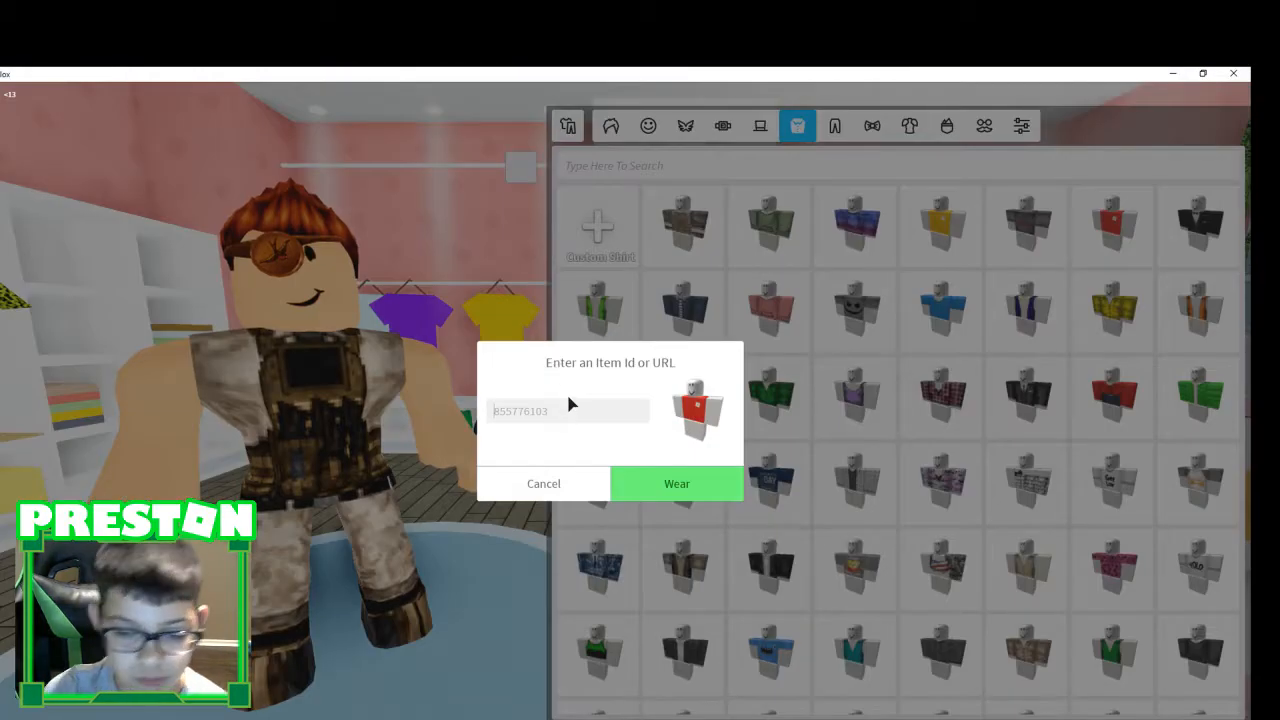
pyautogui.write('1612350238')
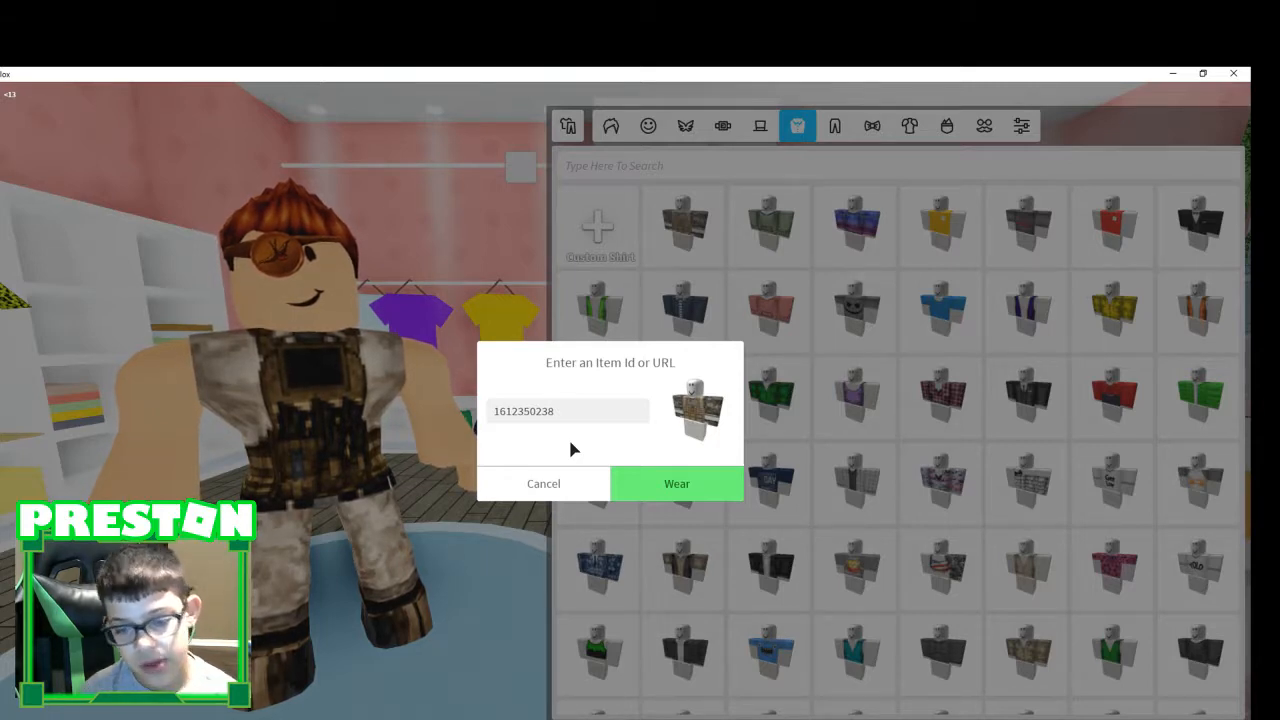
pyautogui.click(677, 483)
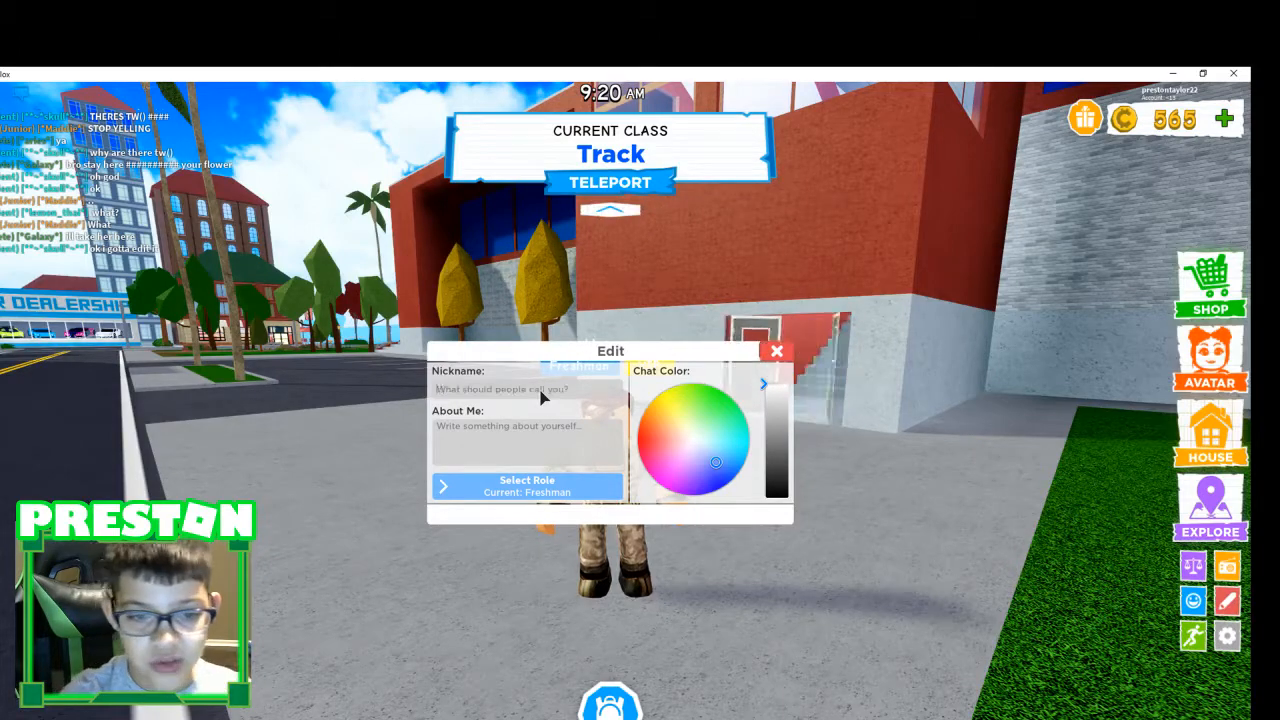
# Change the nickname to 'Henri' and walk the character through the school doorway
pyautogui.write('Henry')
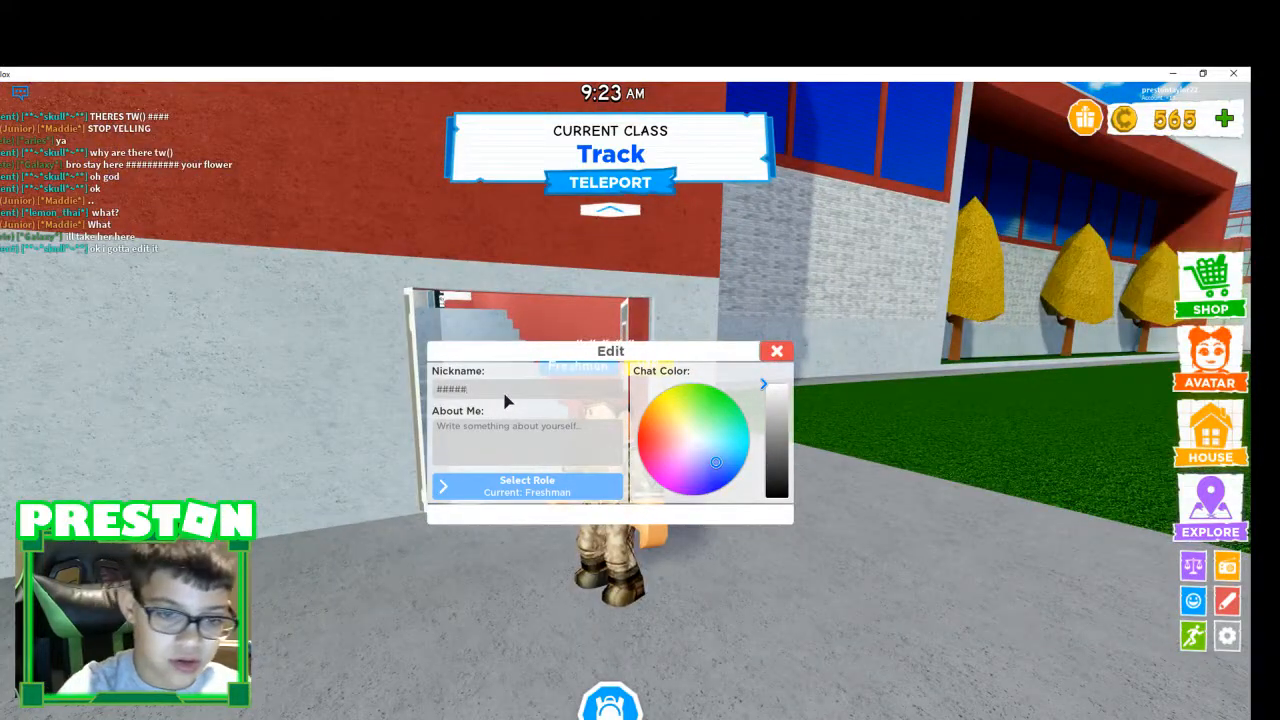
pyautogui.write('Henri')
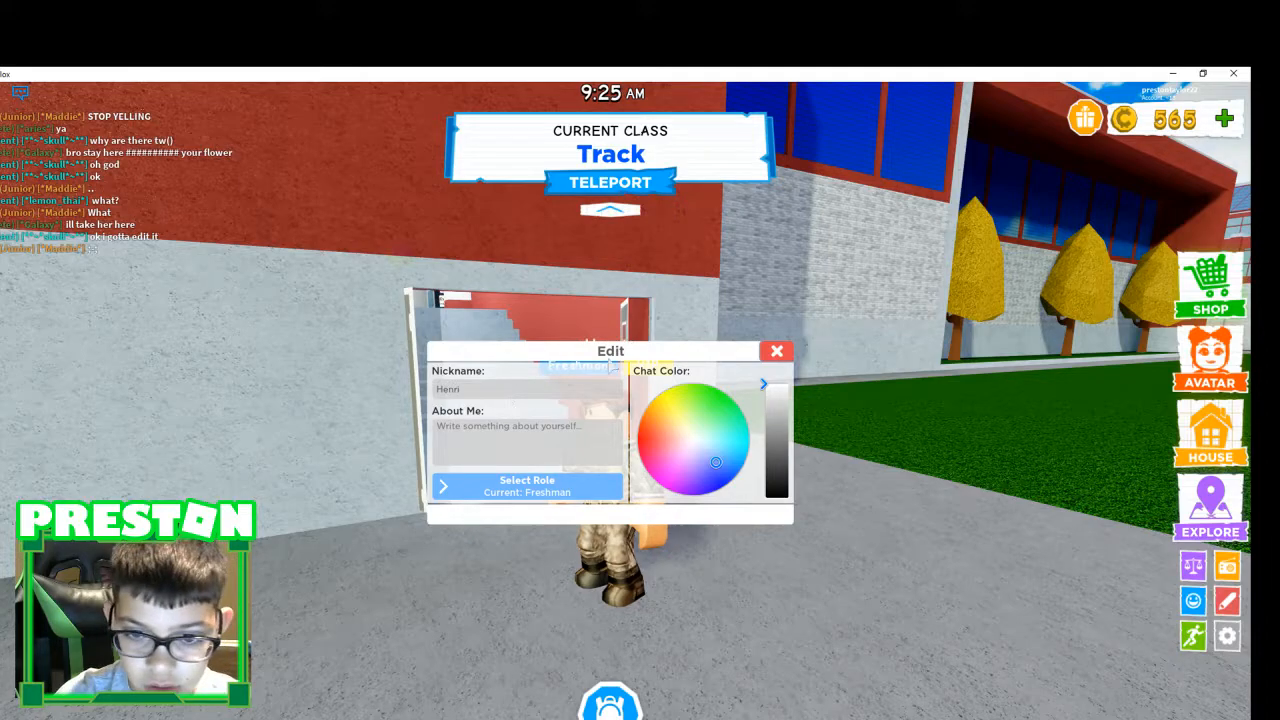
pyautogui.click(776, 351)
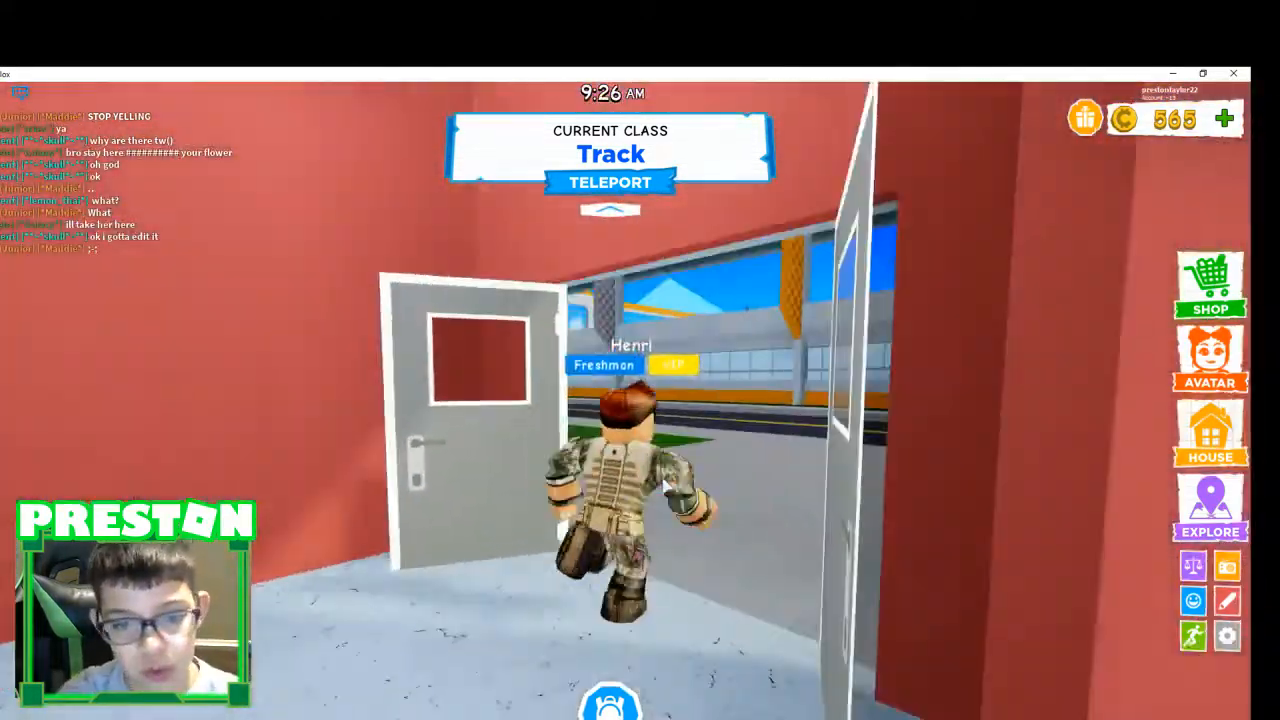
pyautogui.press('w')
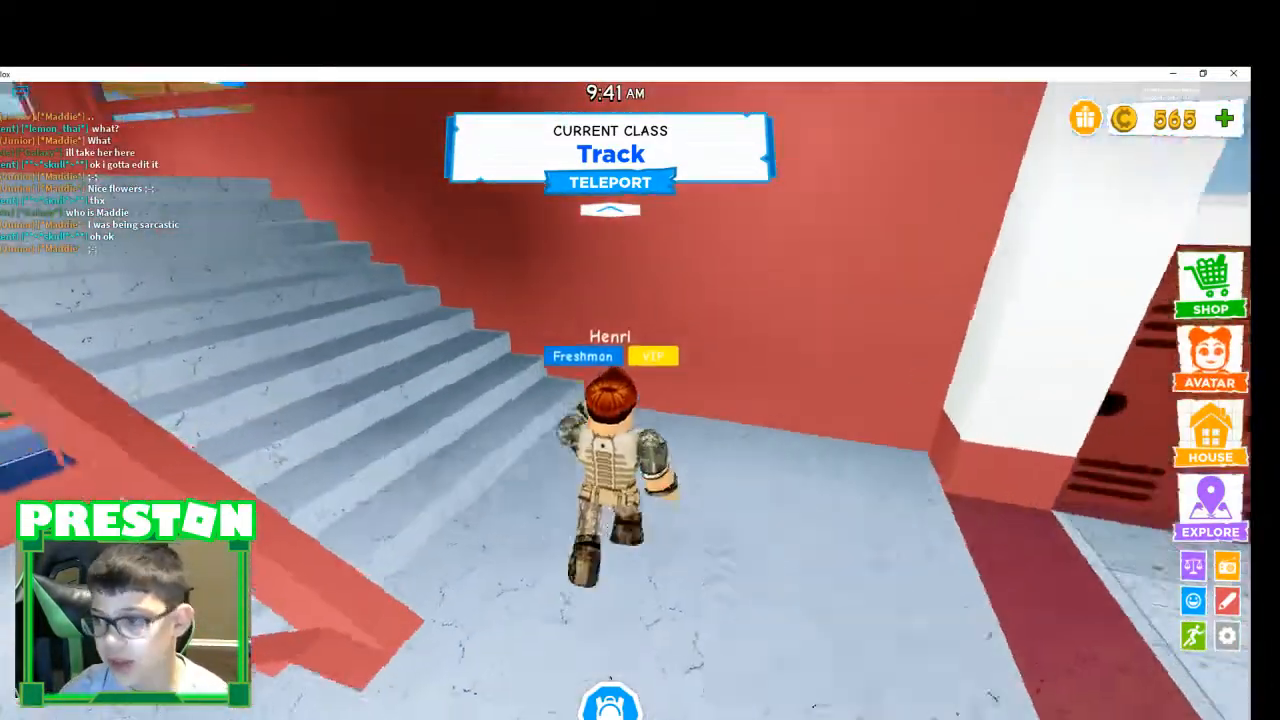
# Unequip the camo outfit, hair and eyepatch, returning to the apparel catalog
pyautogui.click(1209, 360)
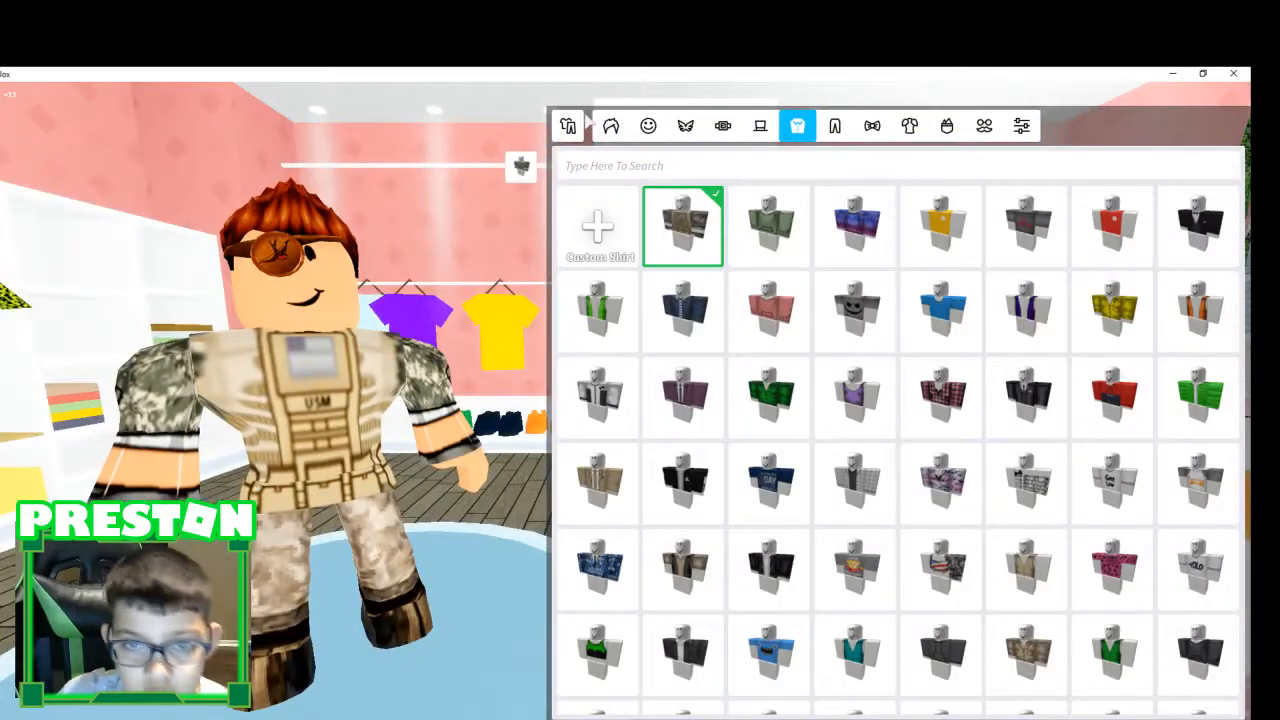
pyautogui.click(568, 125)
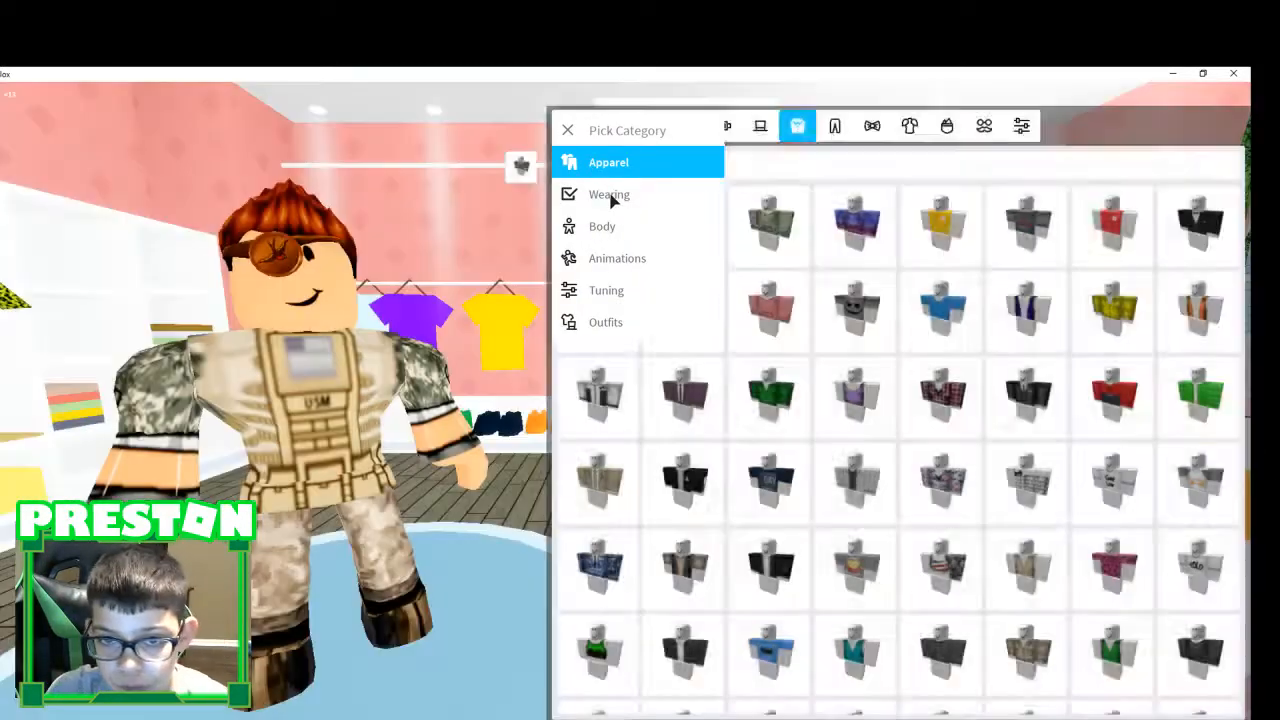
pyautogui.click(609, 194)
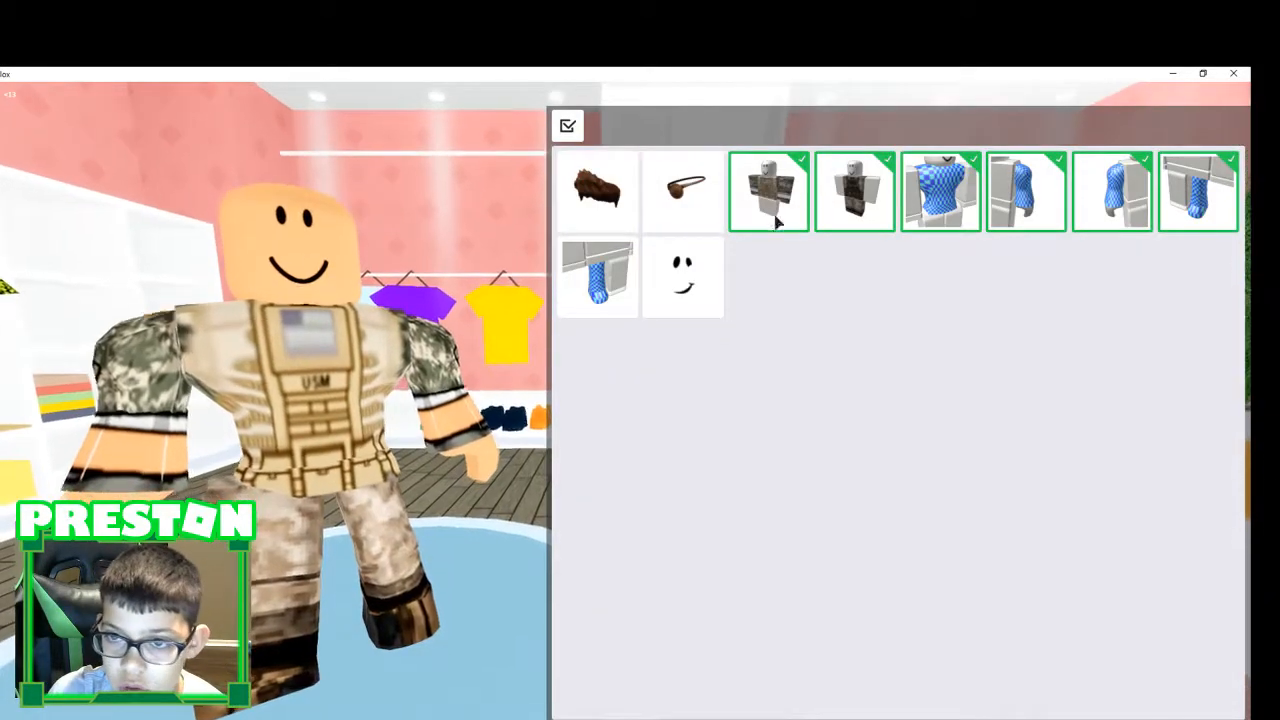
pyautogui.click(1198, 191)
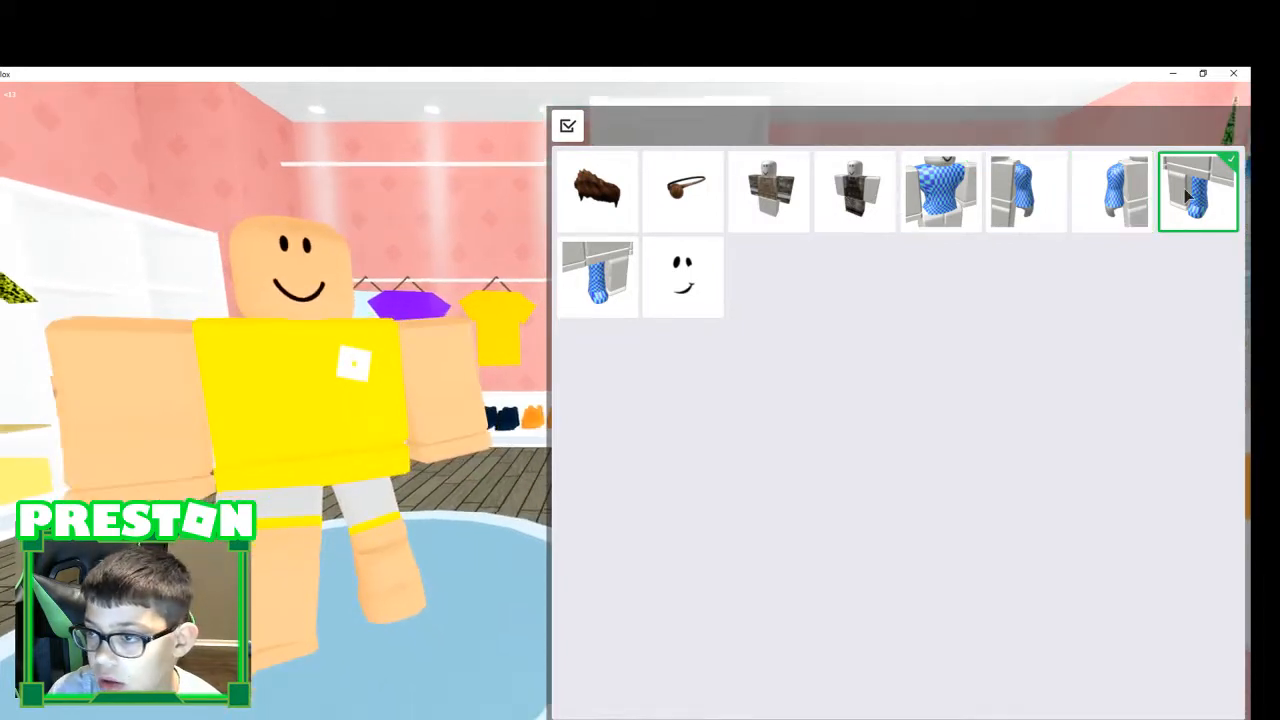
pyautogui.click(567, 125)
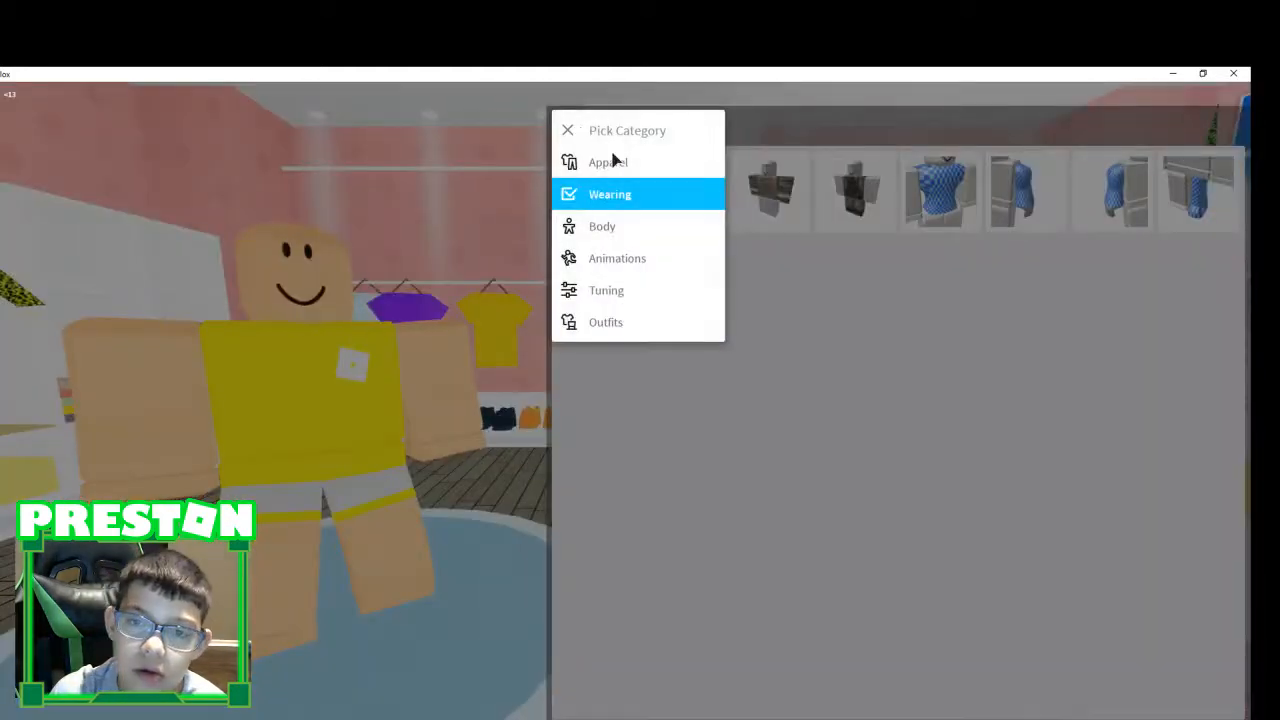
pyautogui.click(608, 162)
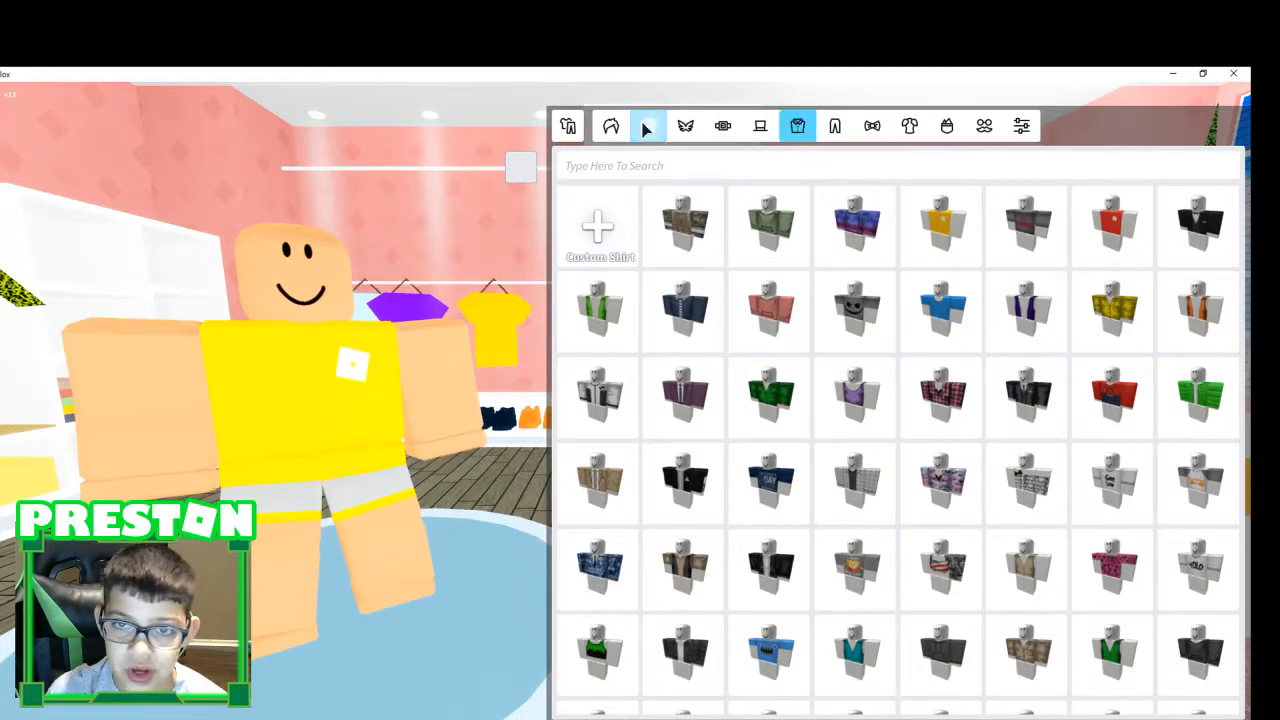
# Equip the frowning 'sus' face and the orange bacon hair found by searching 'pal'
pyautogui.click(648, 125)
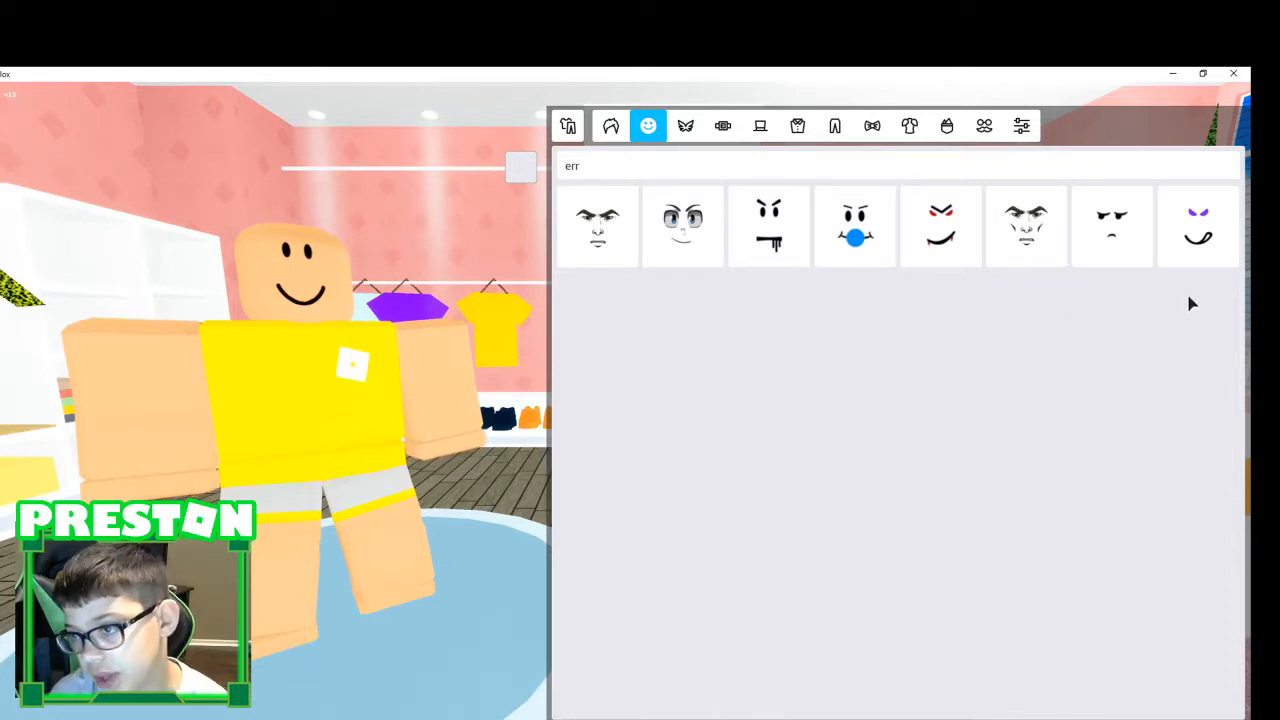
pyautogui.click(1111, 225)
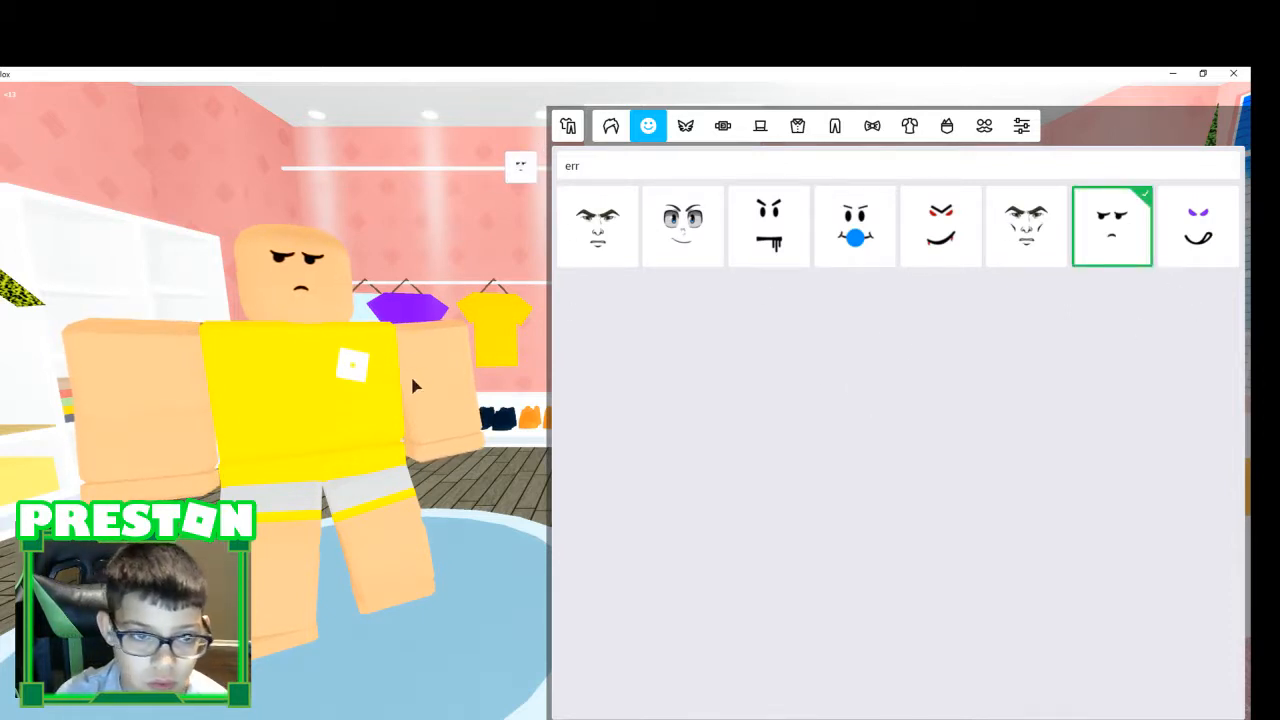
pyautogui.moveTo(685, 147)
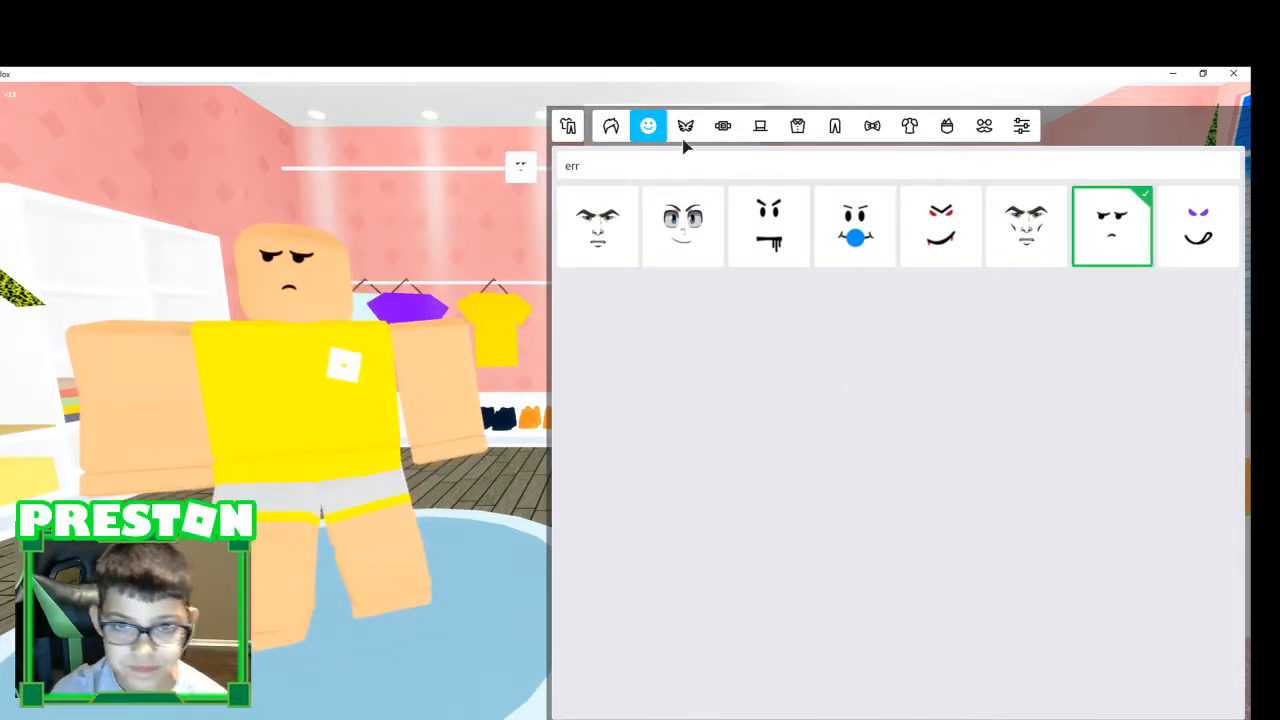
pyautogui.click(610, 125)
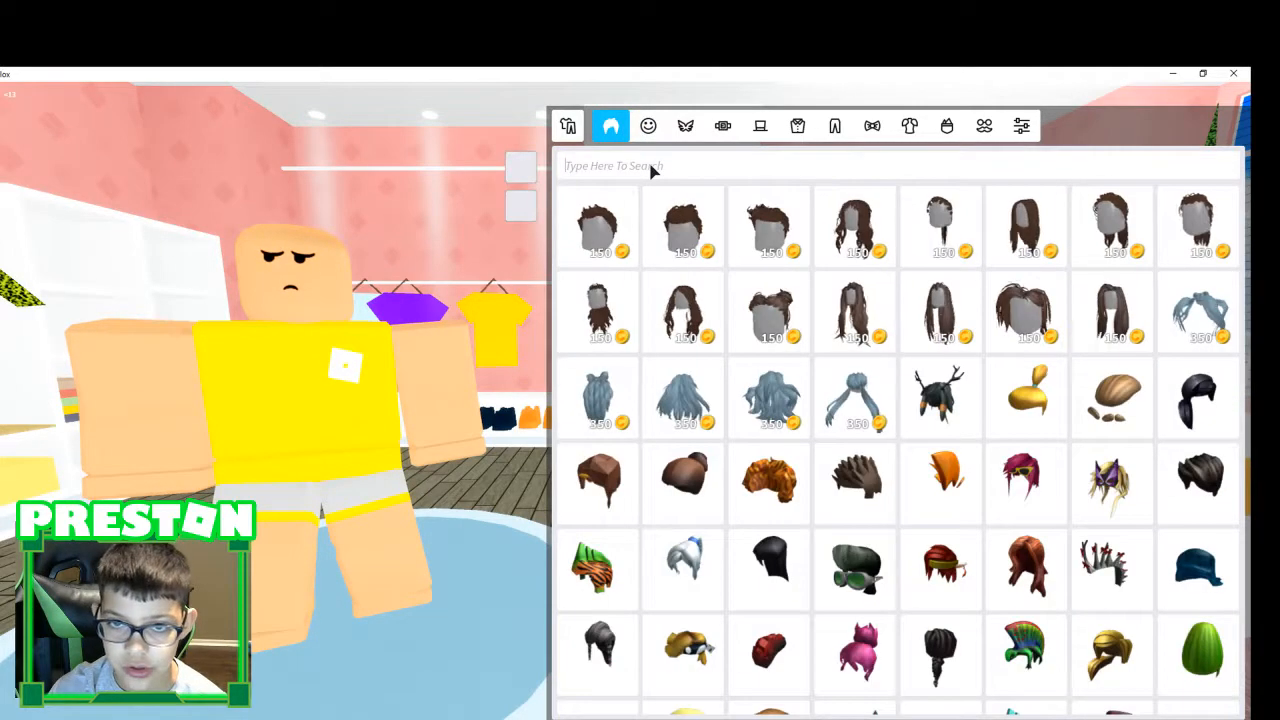
pyautogui.write('pal')
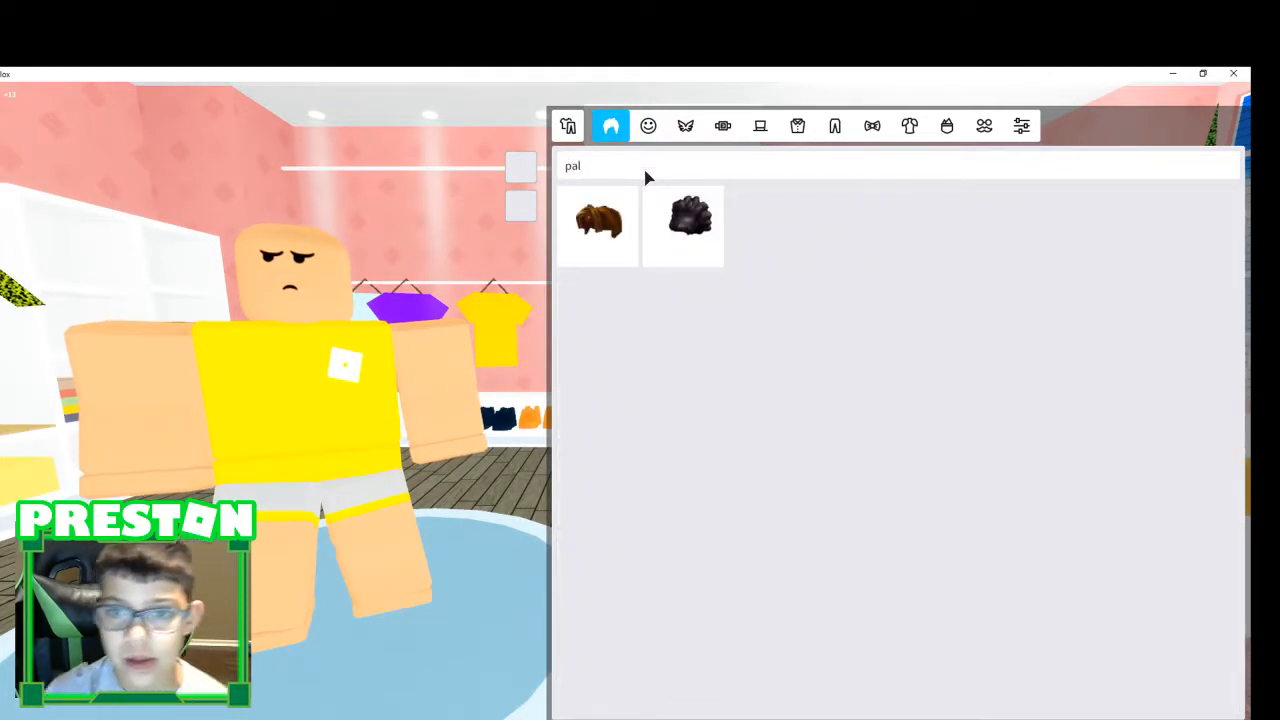
pyautogui.click(597, 224)
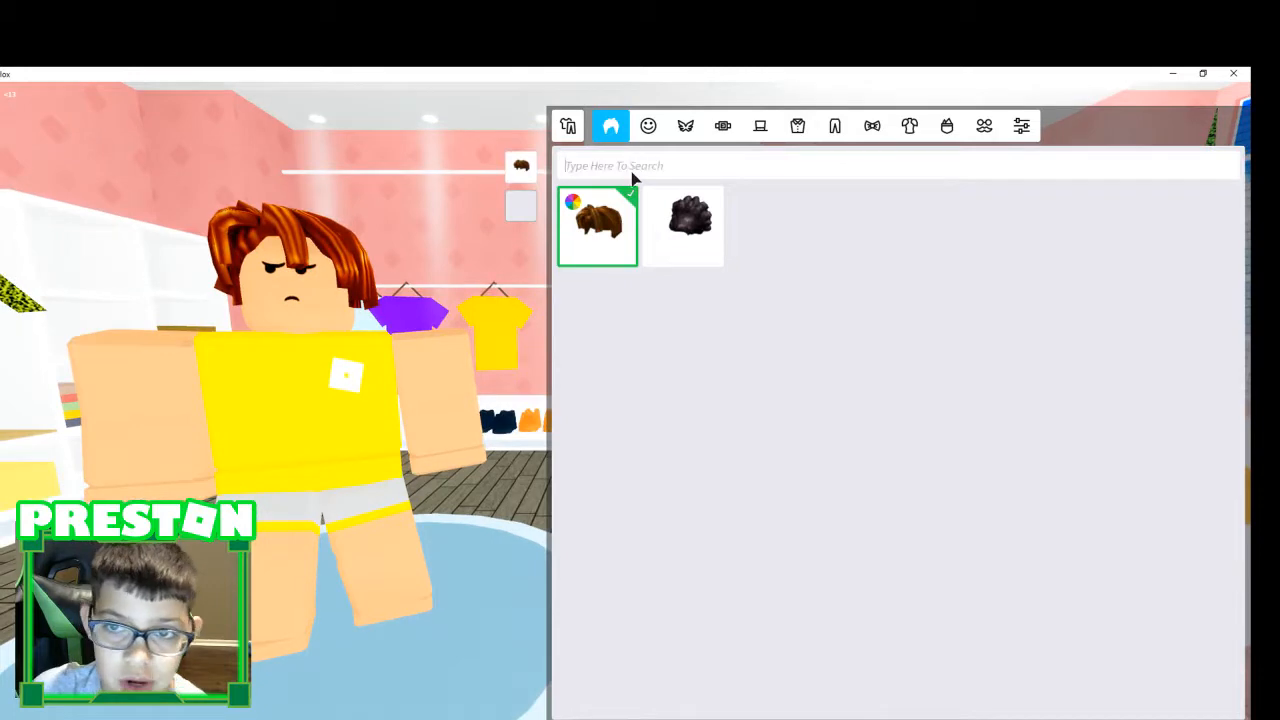
pyautogui.click(909, 125)
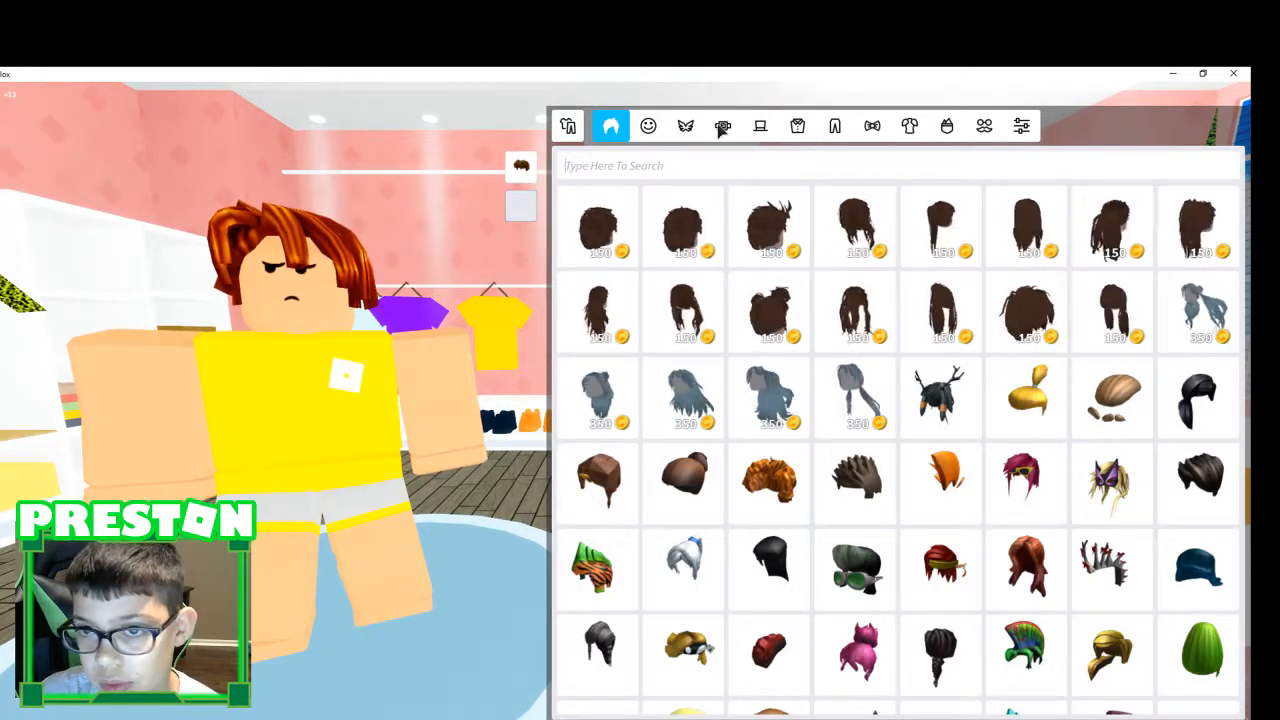
# Search back accessories for 'storm' and equip the storm axe
pyautogui.click(685, 125)
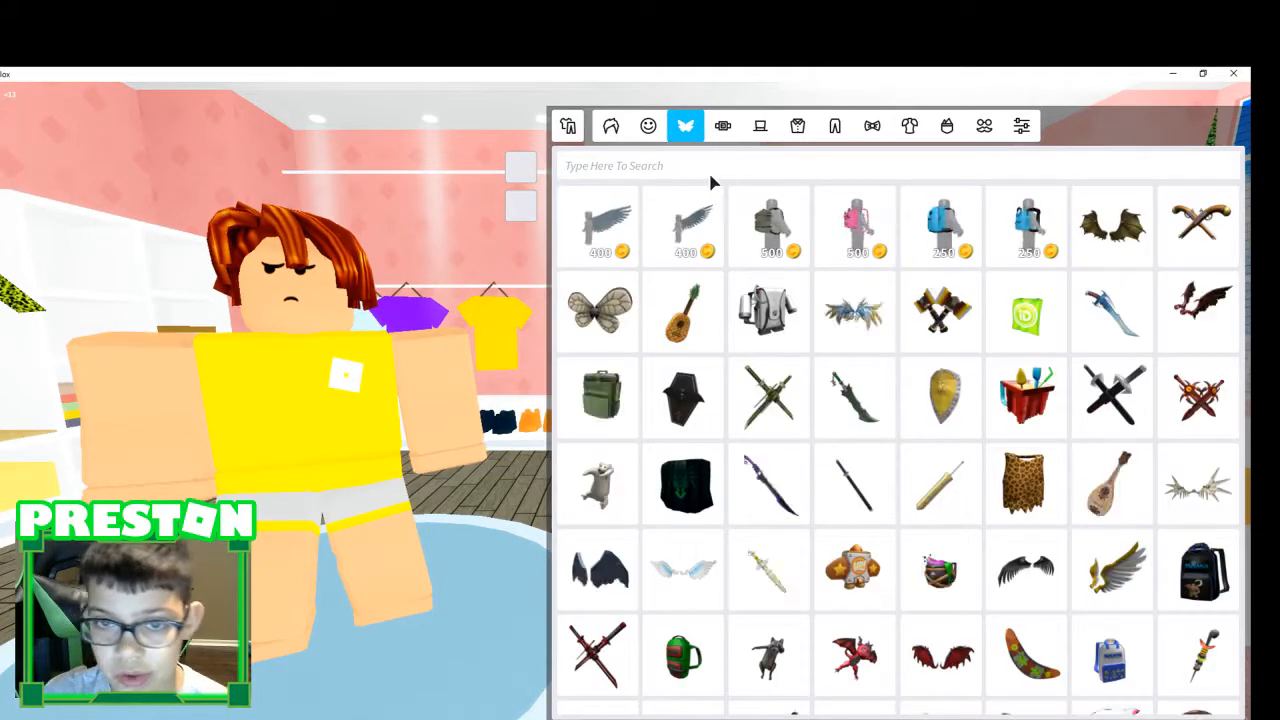
pyautogui.write('st')
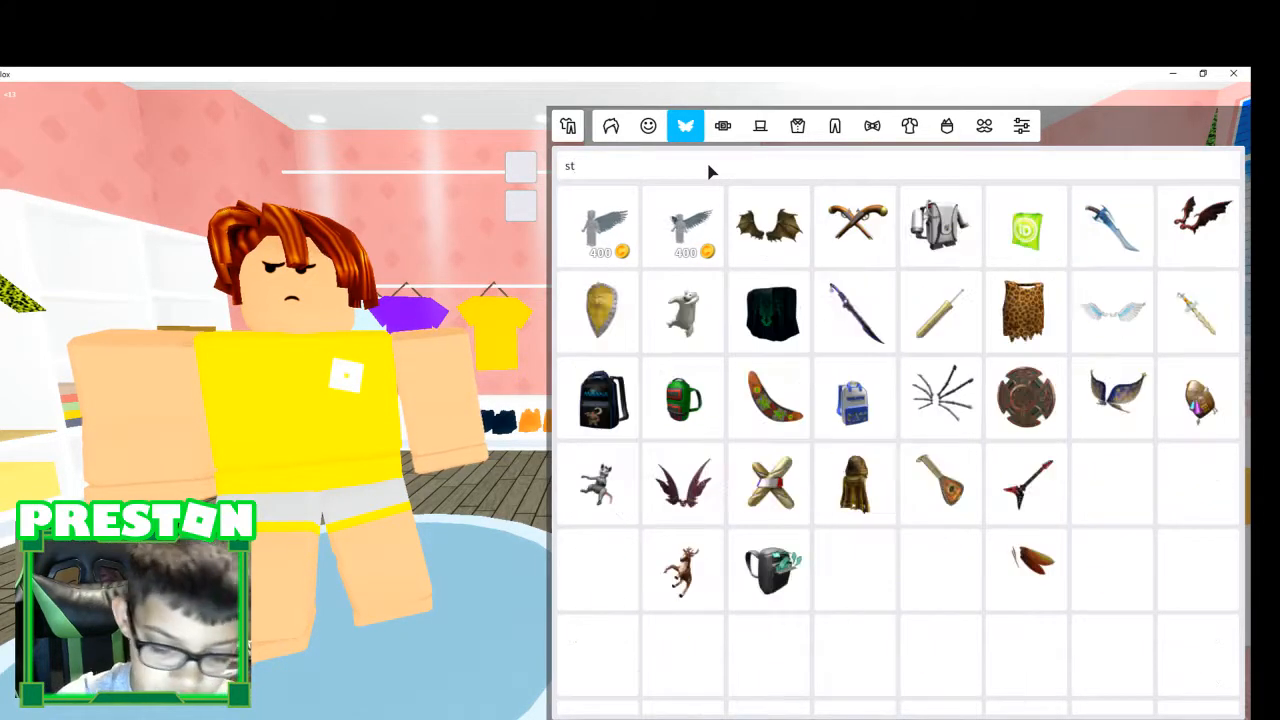
pyautogui.write('orm')
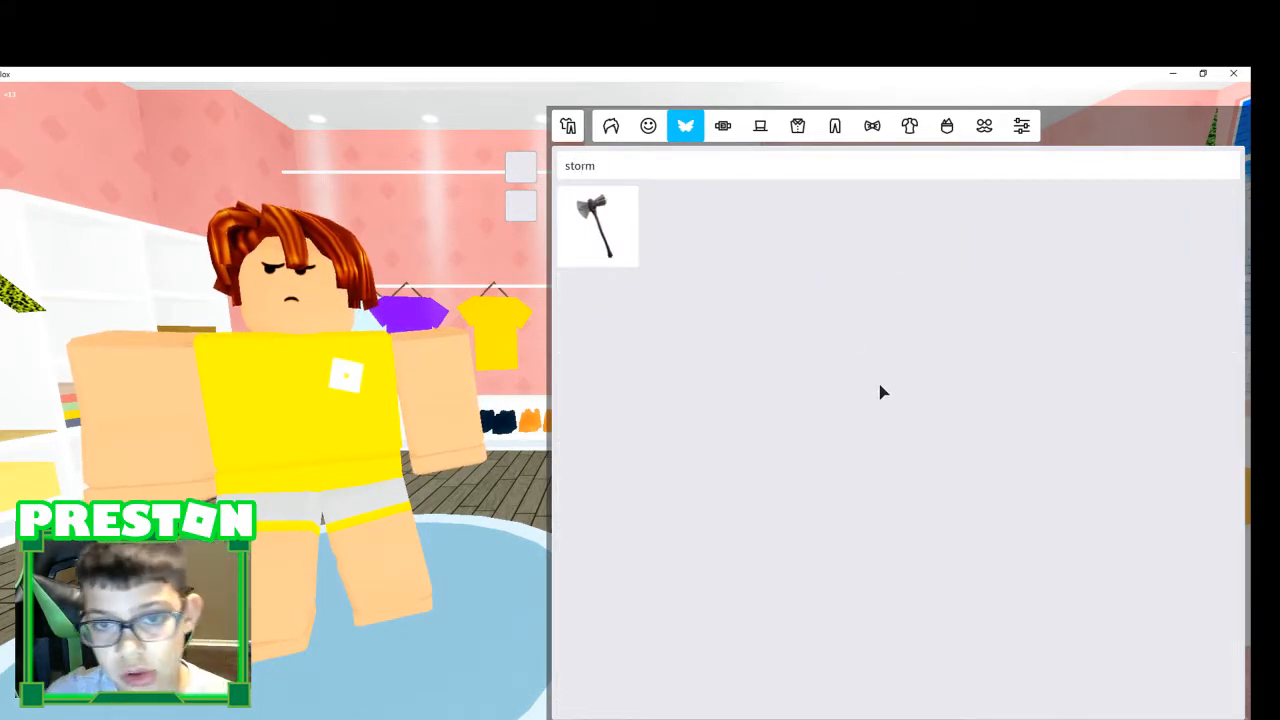
pyautogui.click(597, 226)
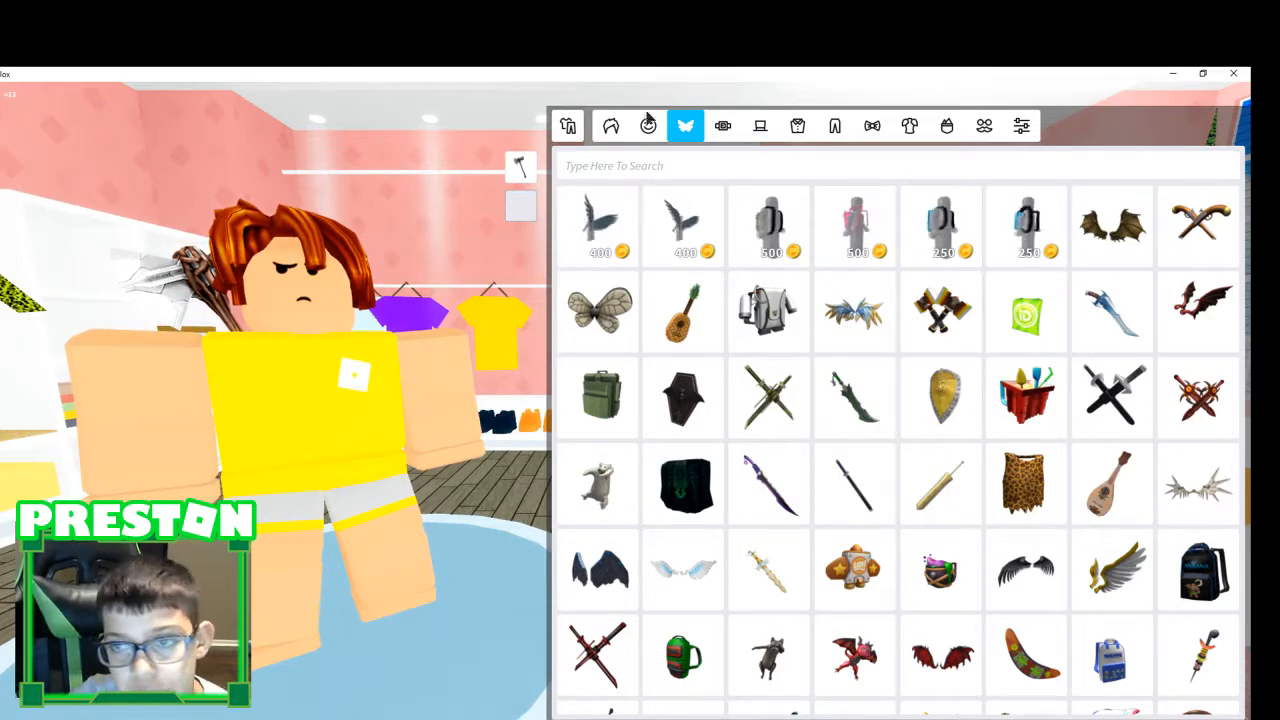
# Make the avatar's skin colour all white and go to face accessories
pyautogui.click(648, 125)
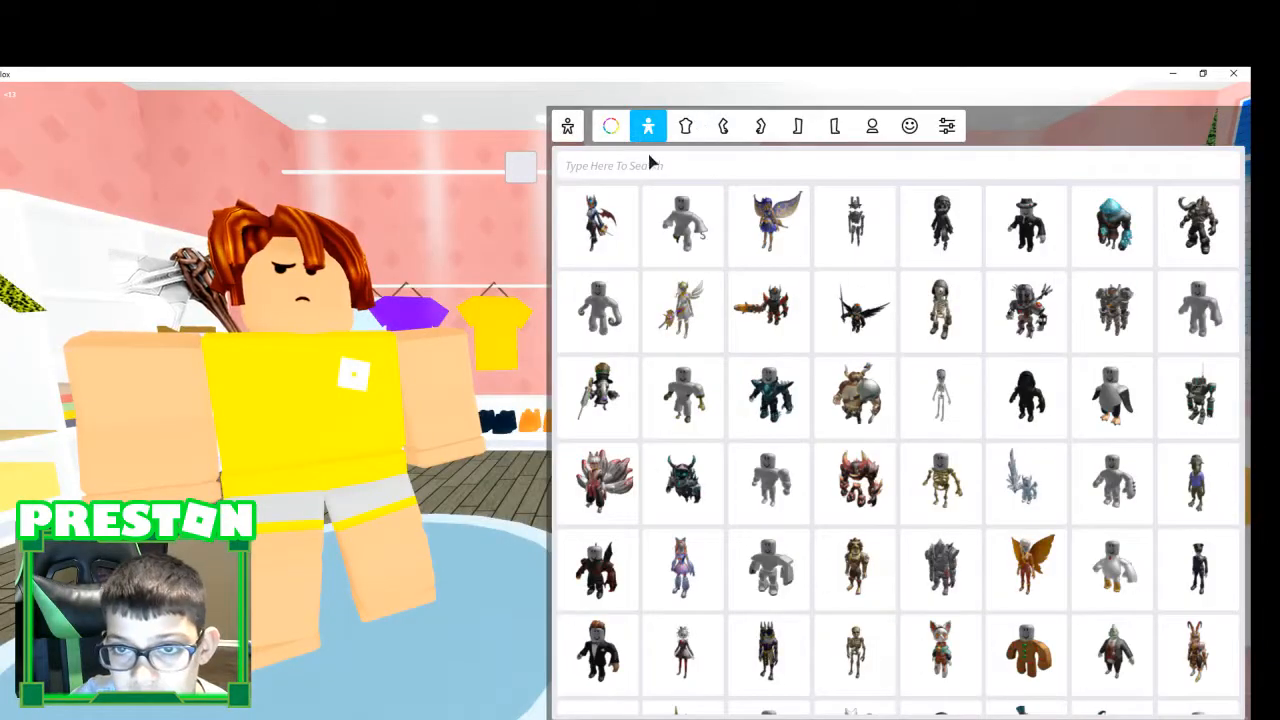
pyautogui.click(610, 125)
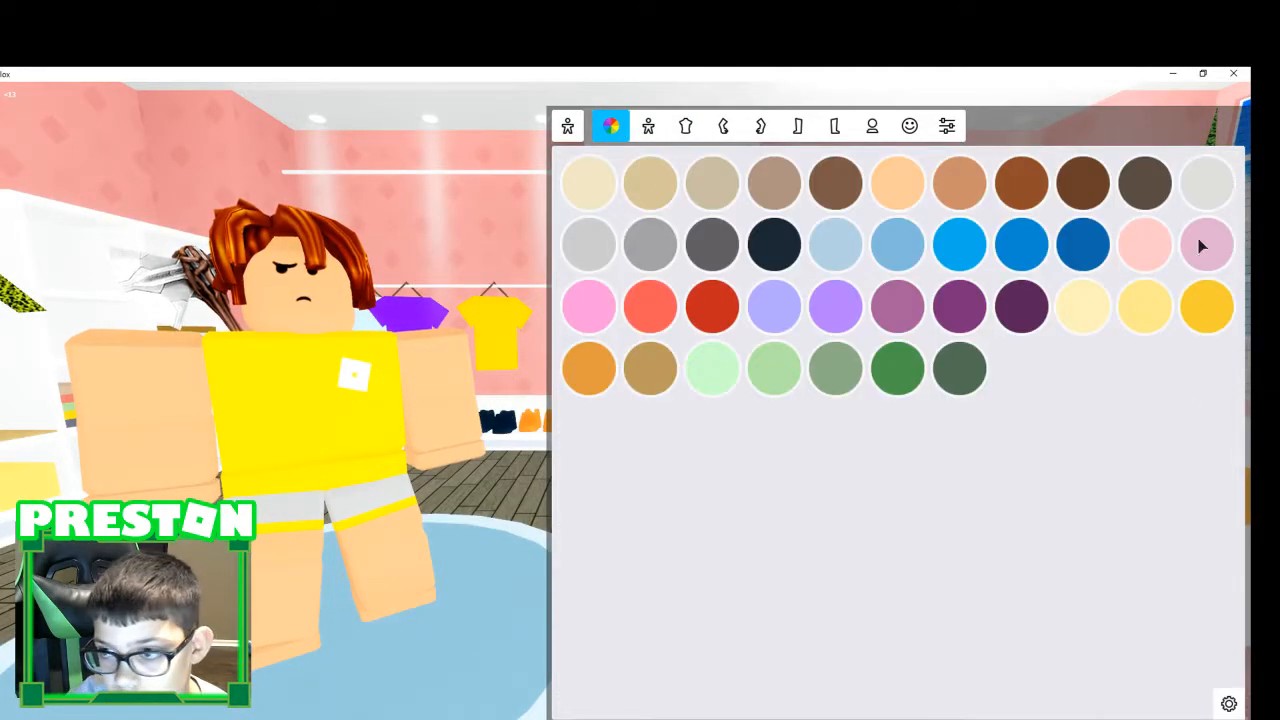
pyautogui.click(567, 125)
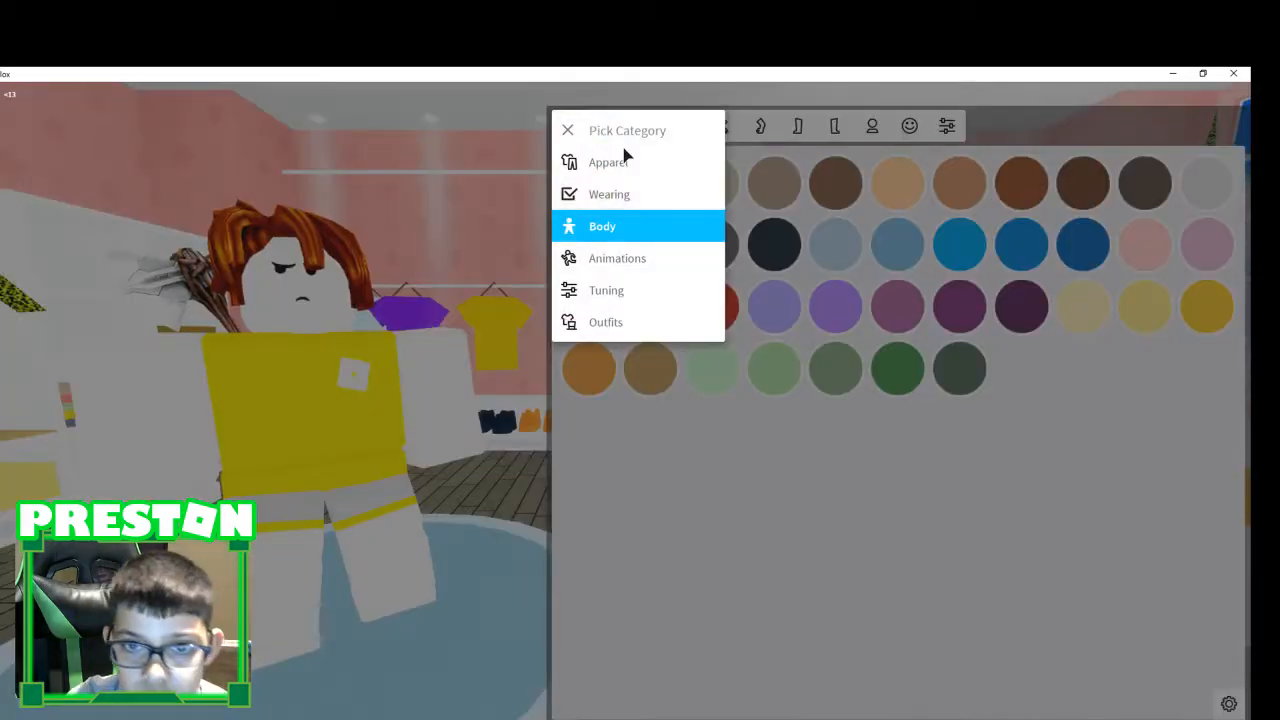
pyautogui.click(608, 162)
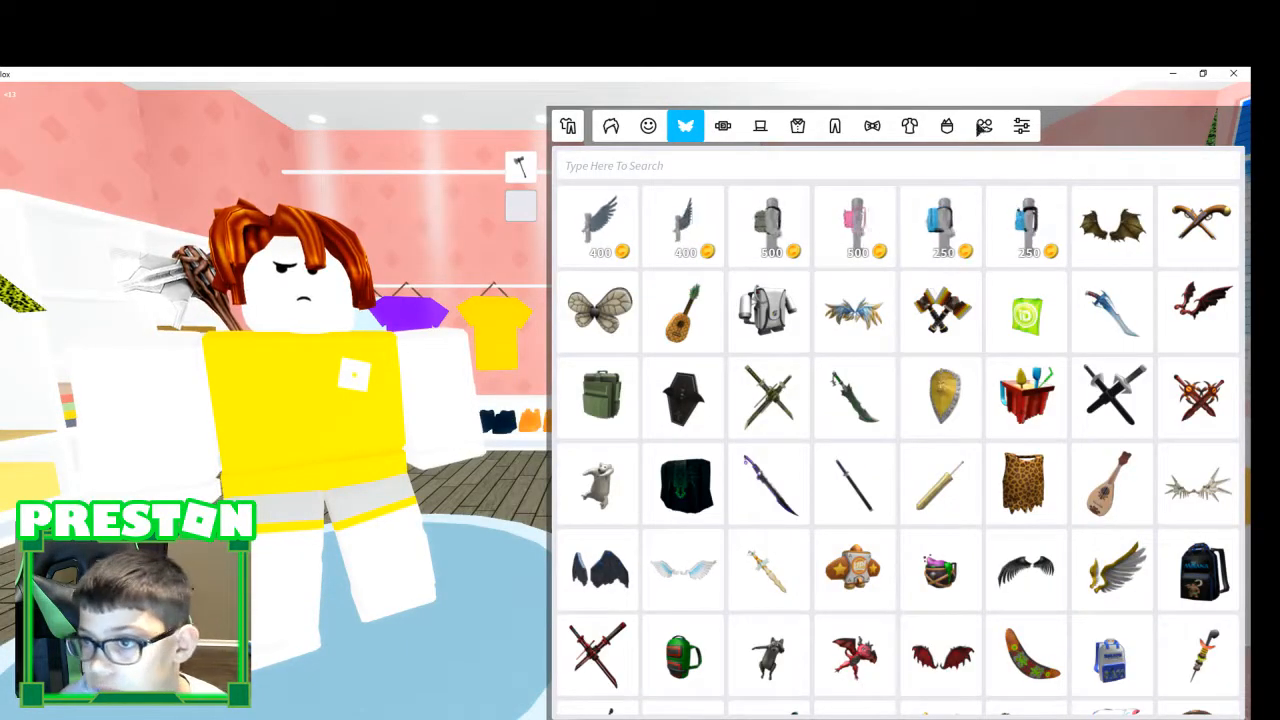
# Search face accessories for a goatee, wear it, and show the body bundles
pyautogui.click(984, 125)
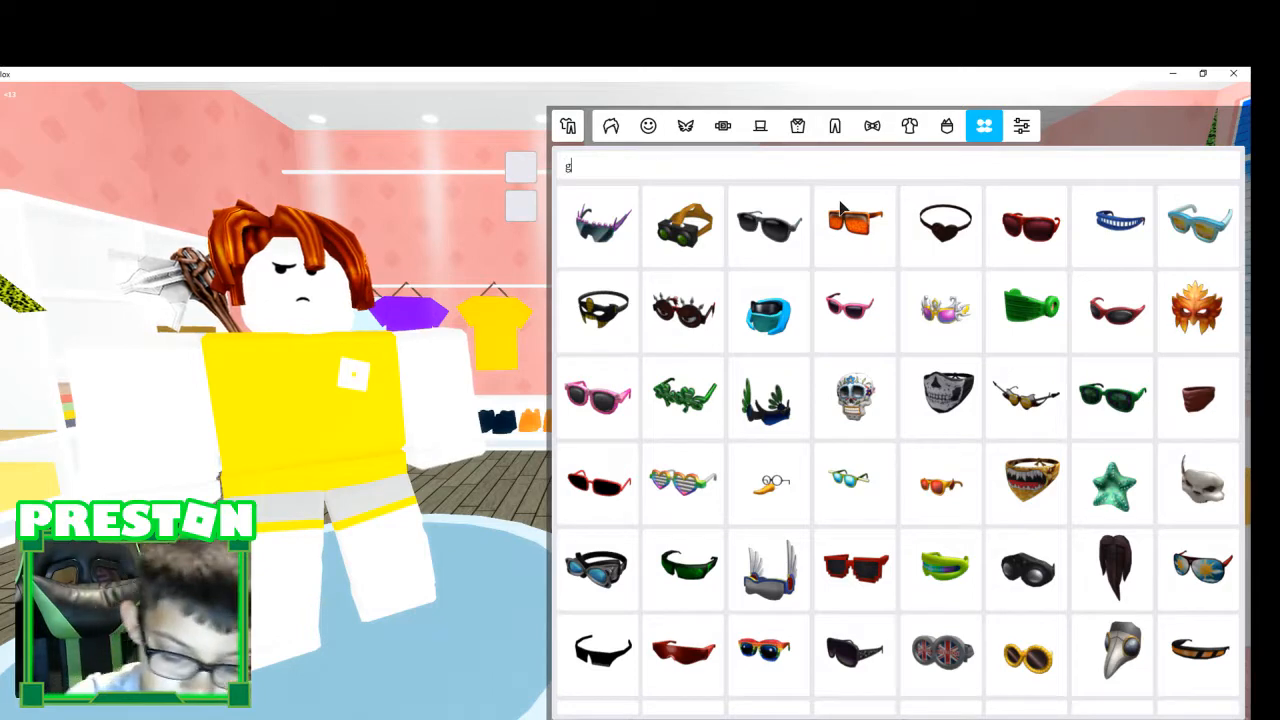
pyautogui.write('oatee')
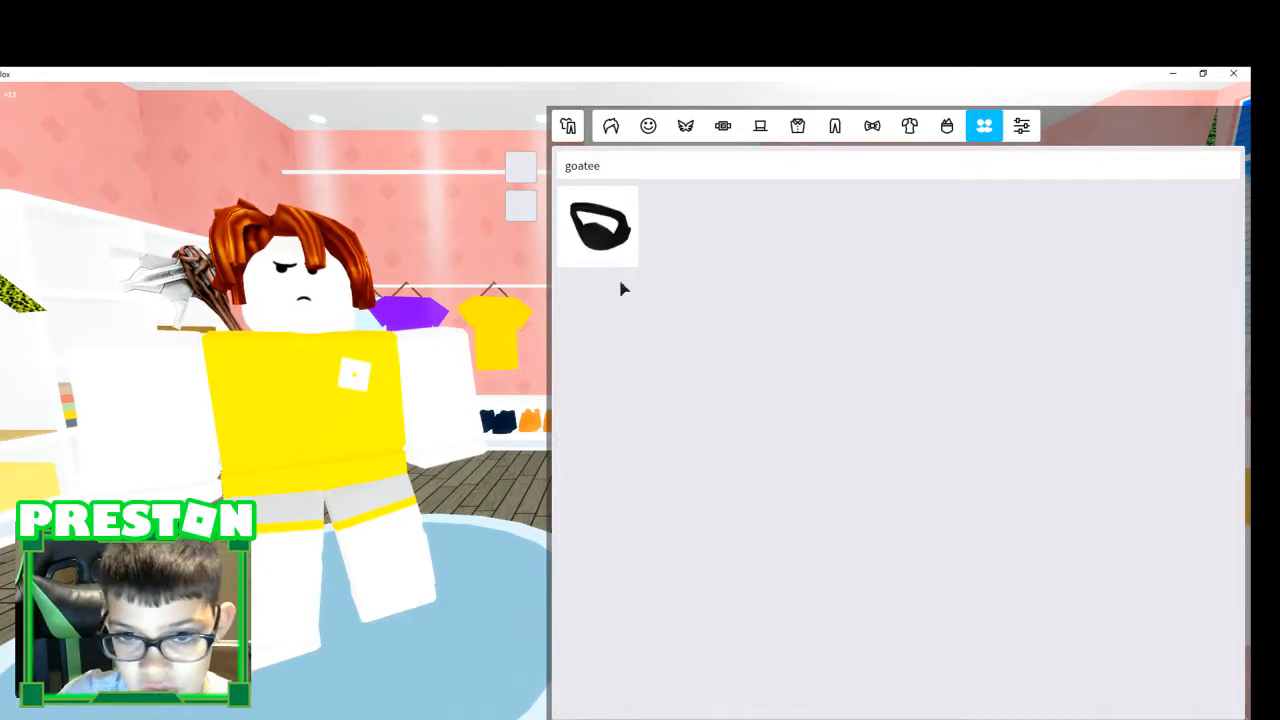
pyautogui.click(597, 226)
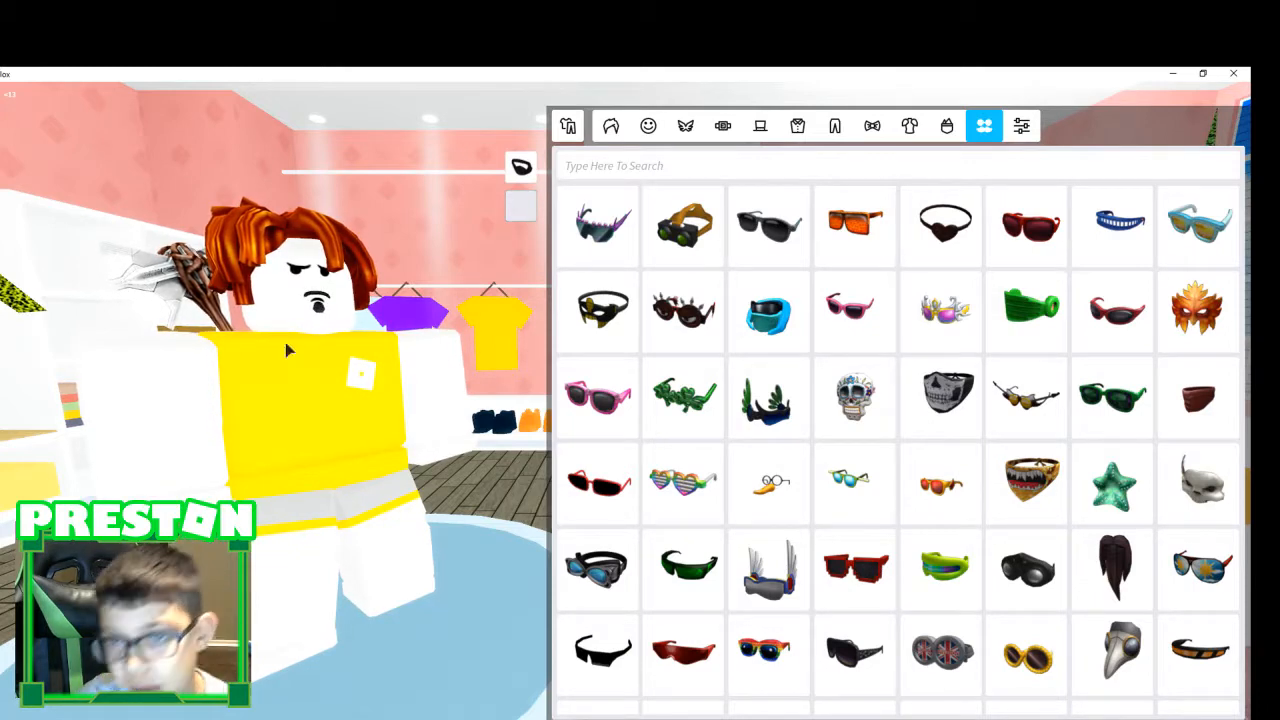
pyautogui.click(567, 125)
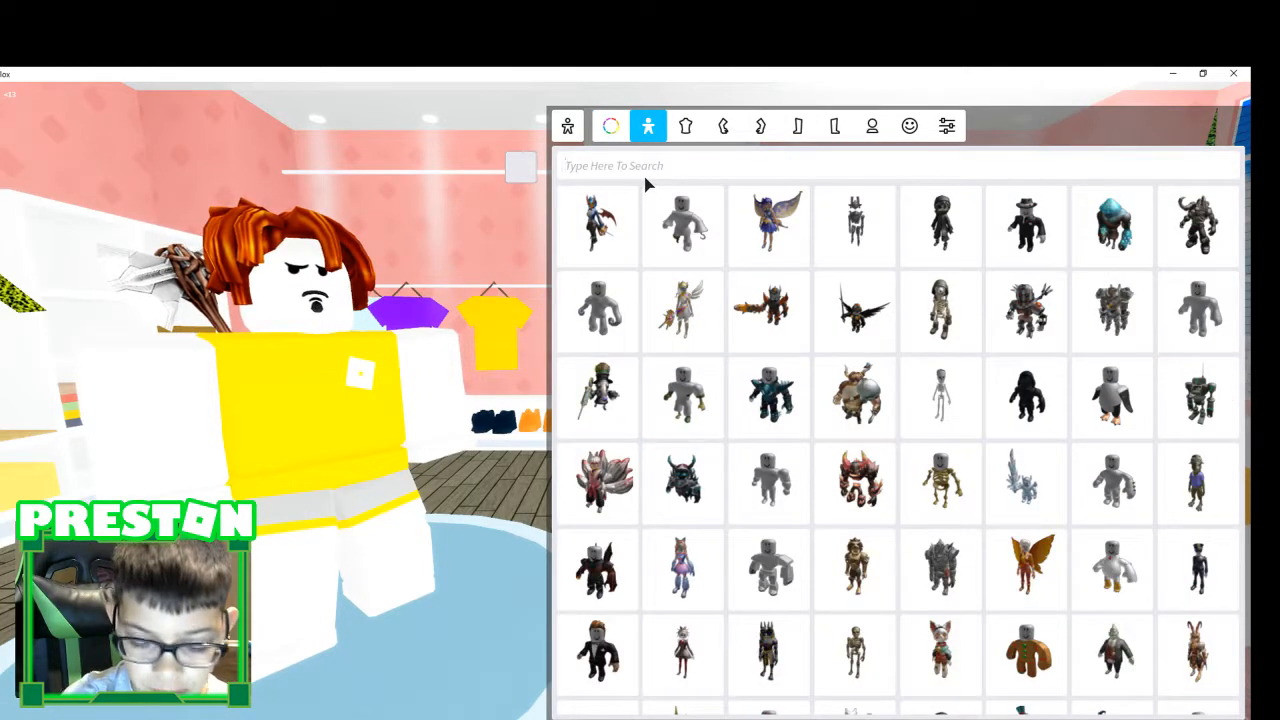
# Browse bundles and choose a scowling face from the Faces catalog
pyautogui.write('man')
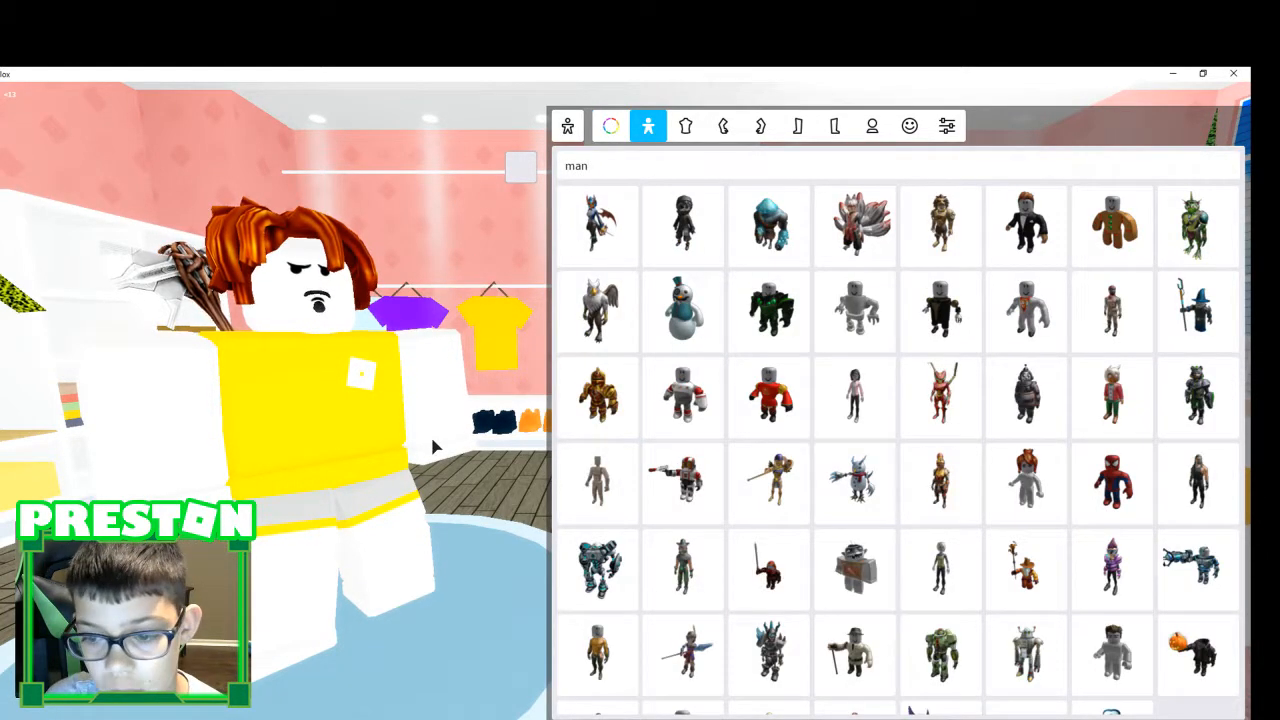
pyautogui.scroll(-3)
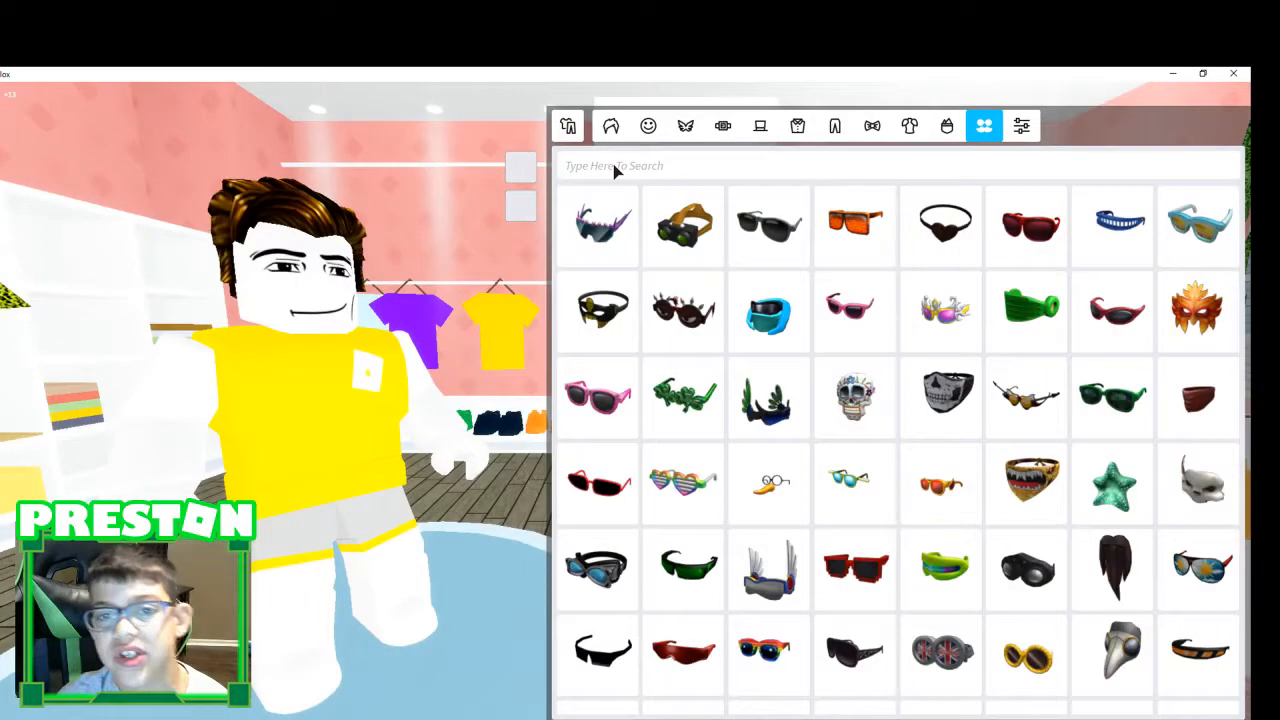
pyautogui.click(648, 125)
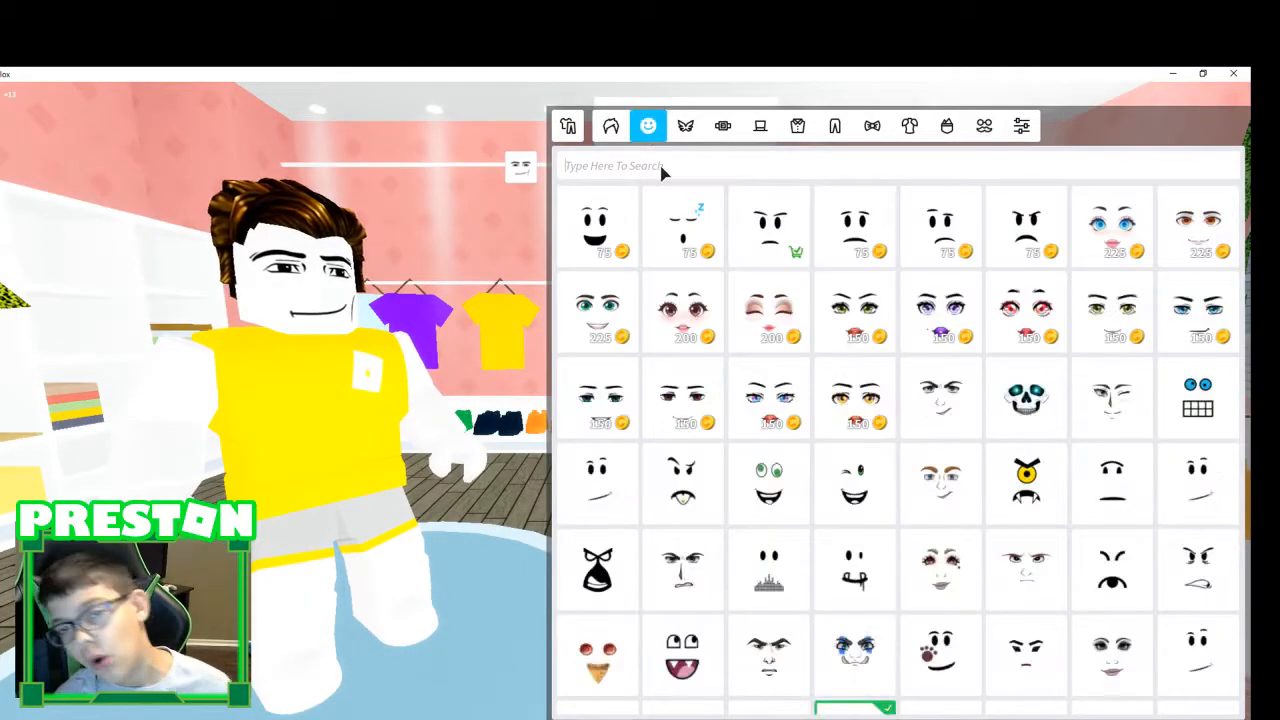
pyautogui.write('err')
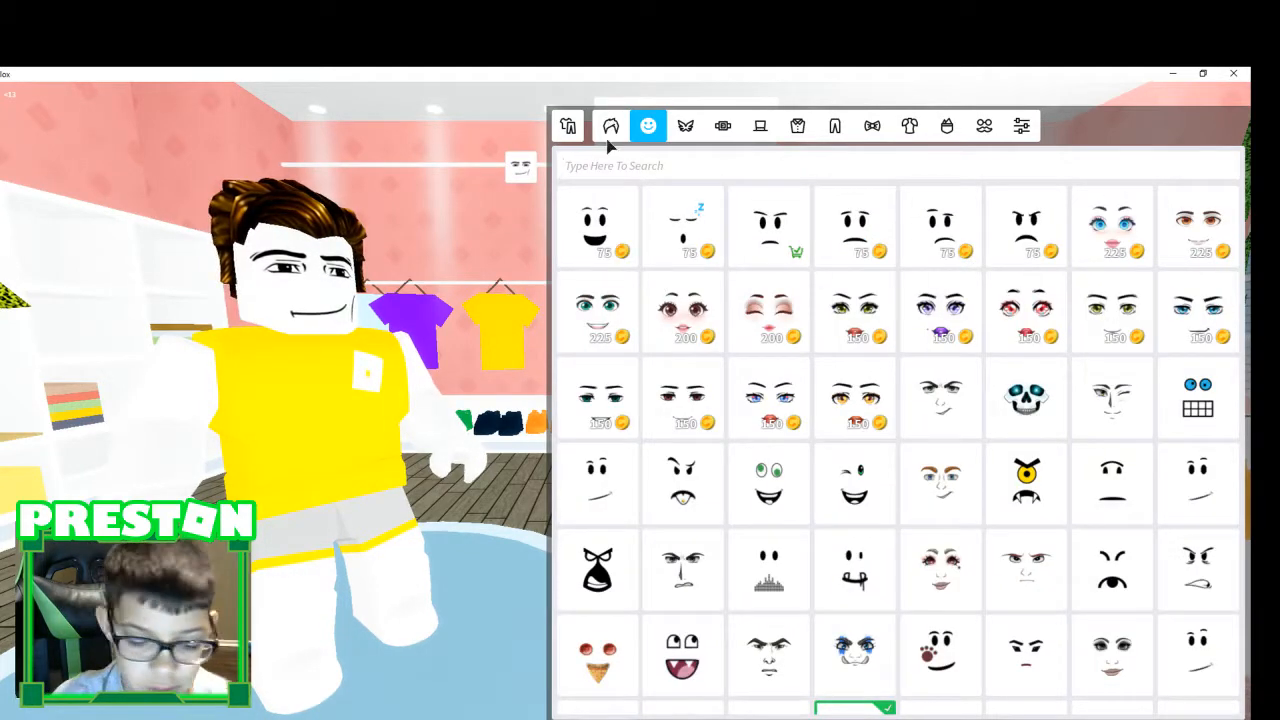
pyautogui.write('err')
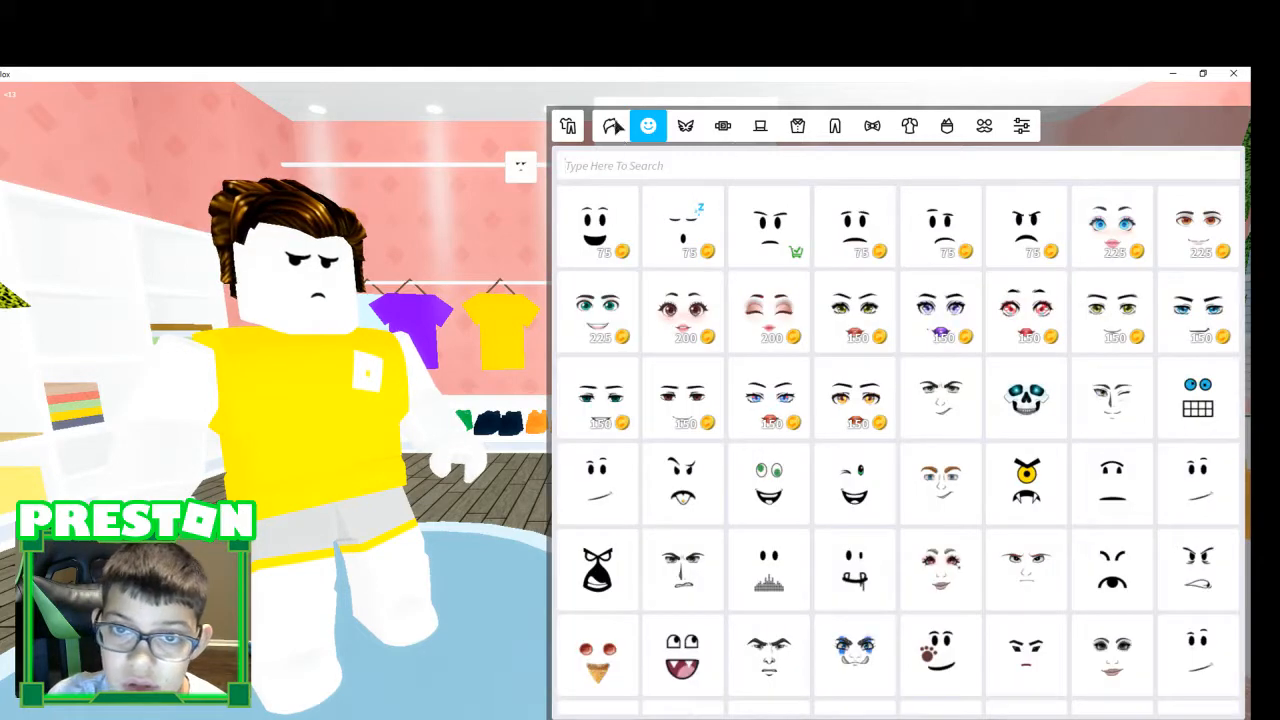
# Re-equip the bacon hair, then search back accessories ('strom') to restore the axe
pyautogui.click(610, 125)
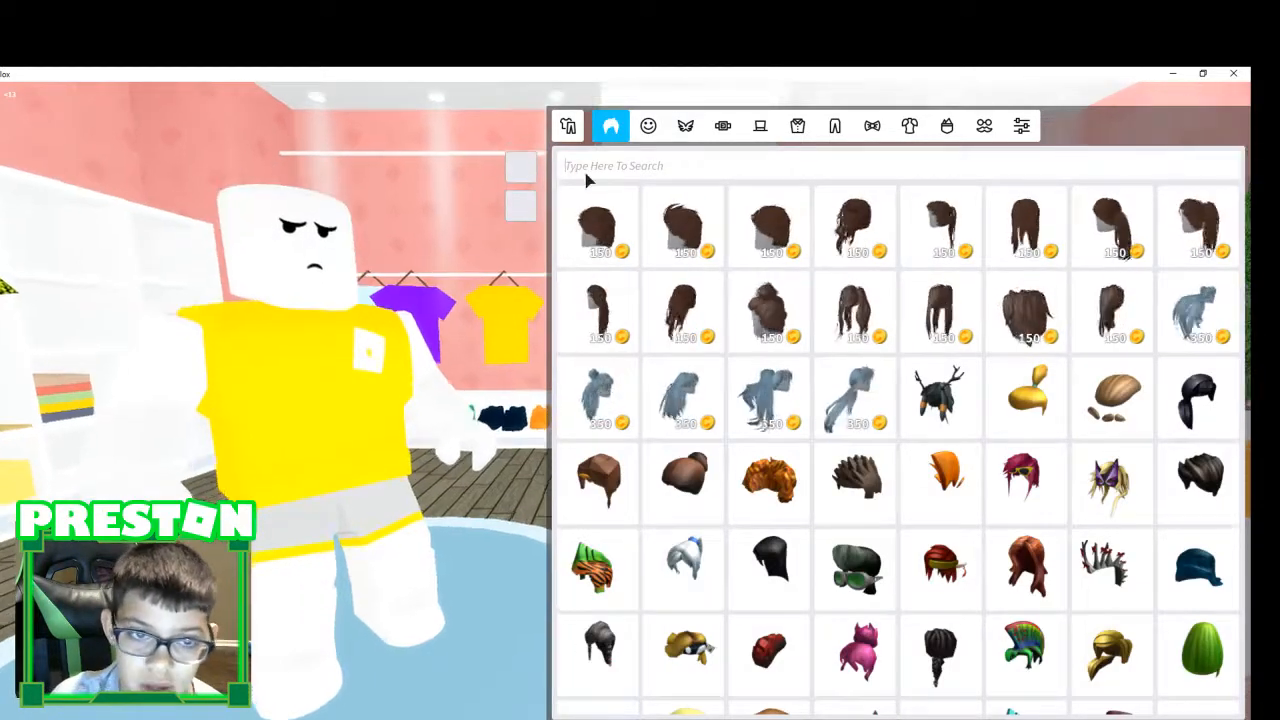
pyautogui.write('pal')
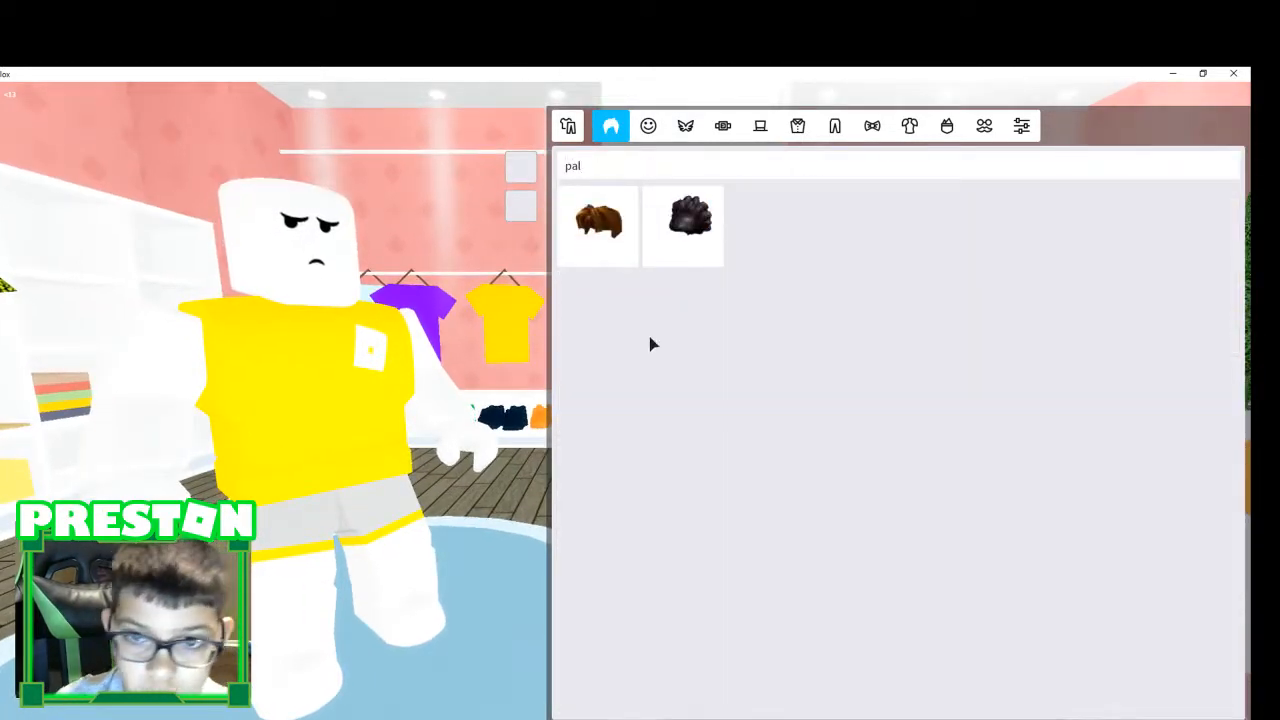
pyautogui.click(598, 225)
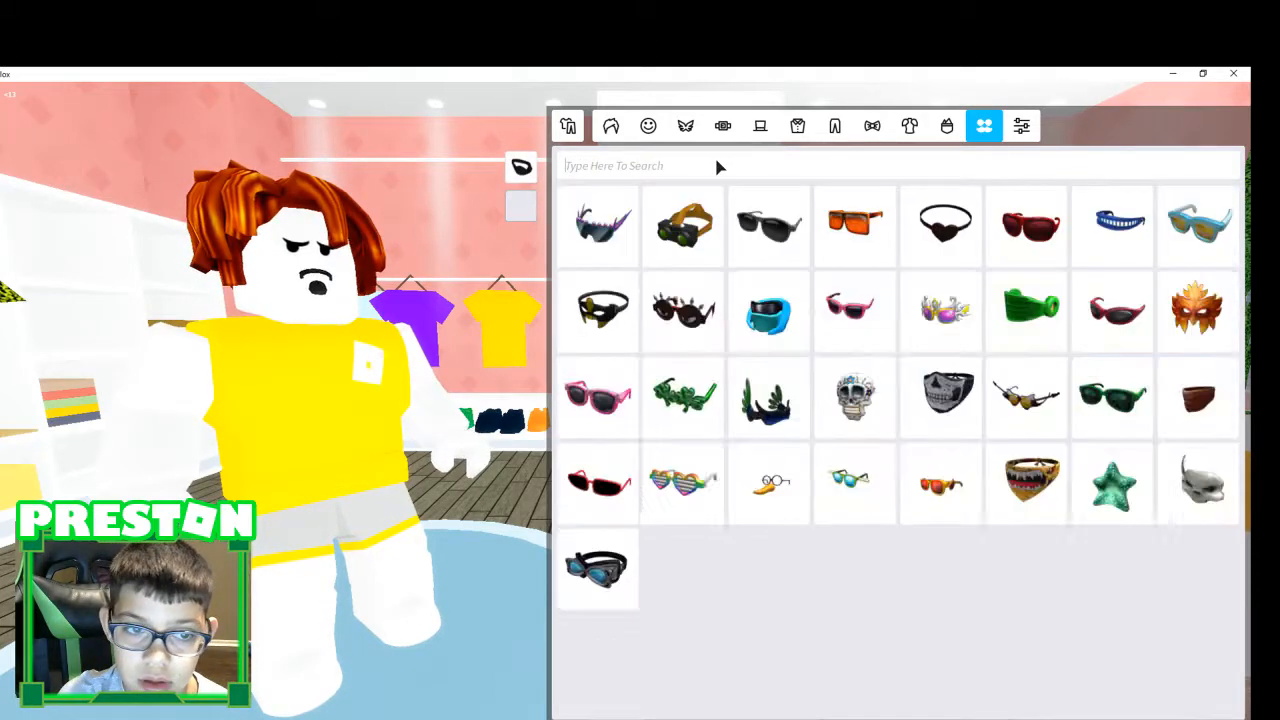
pyautogui.scroll(-3)
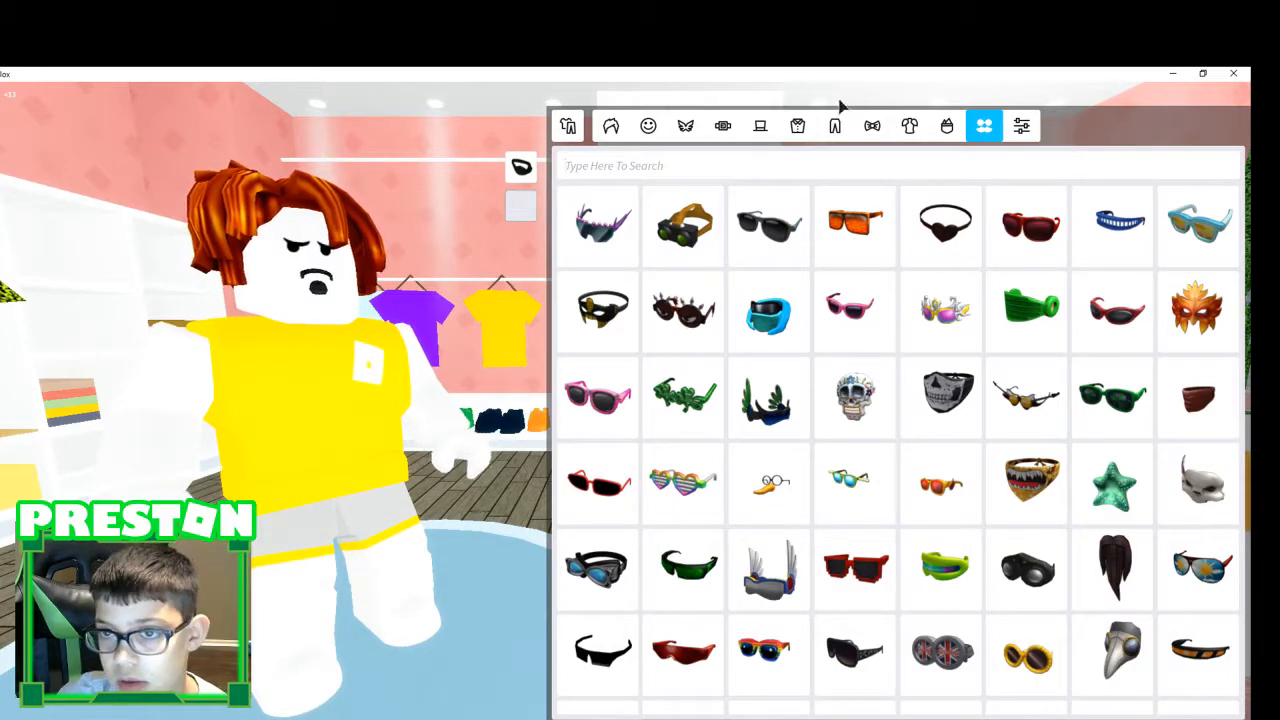
pyautogui.moveTo(930, 143)
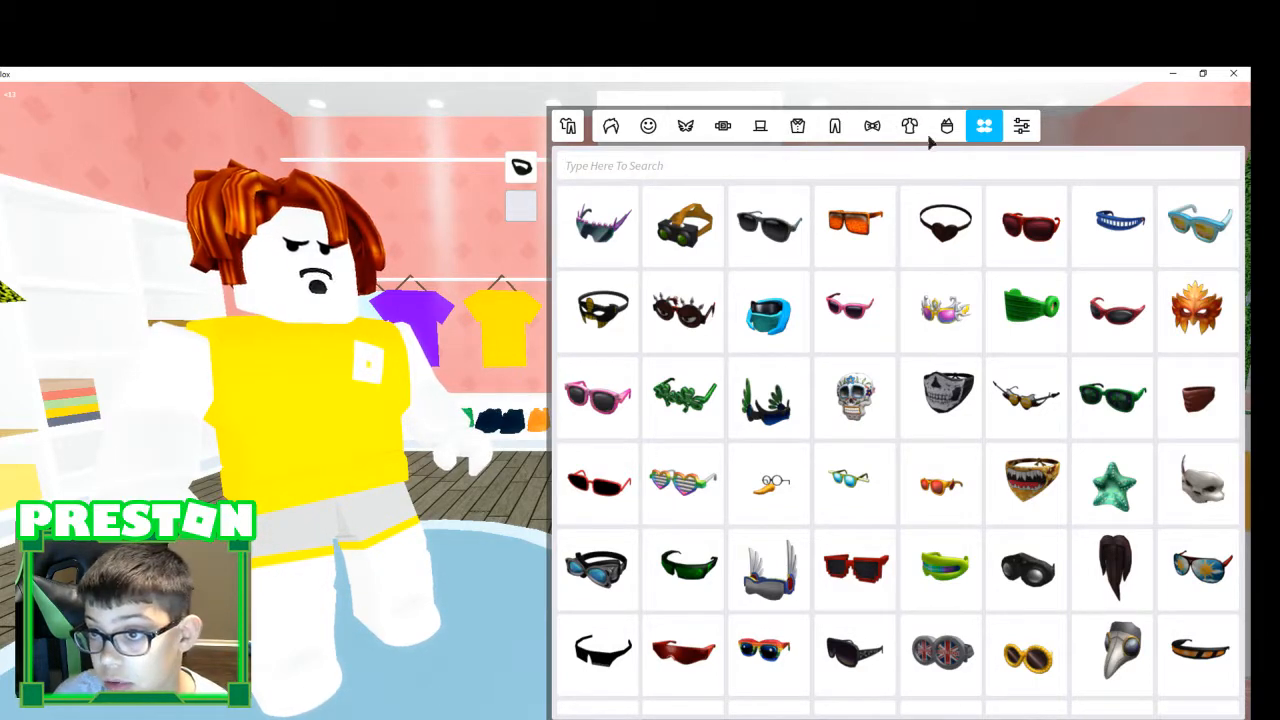
pyautogui.click(686, 125)
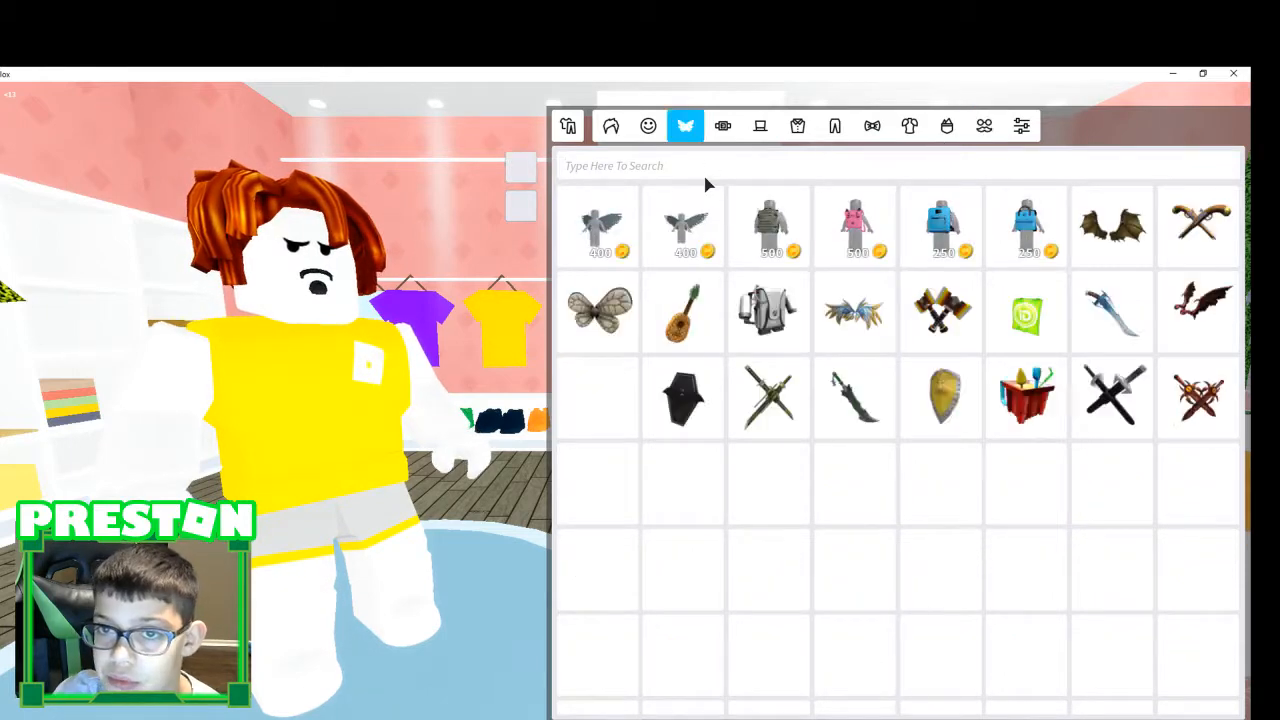
pyautogui.write('strom')
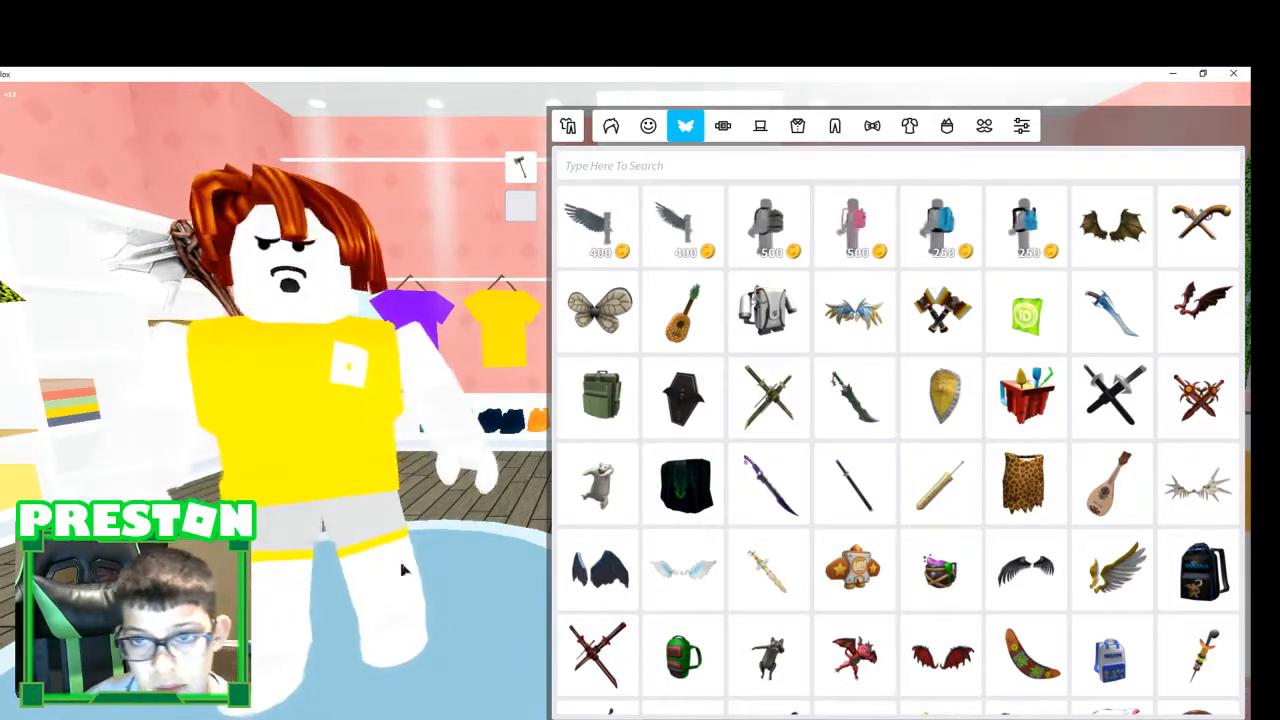
# Wear custom shirt ID 144076358 (black jacket) and copy the pants item ID
pyautogui.click(797, 125)
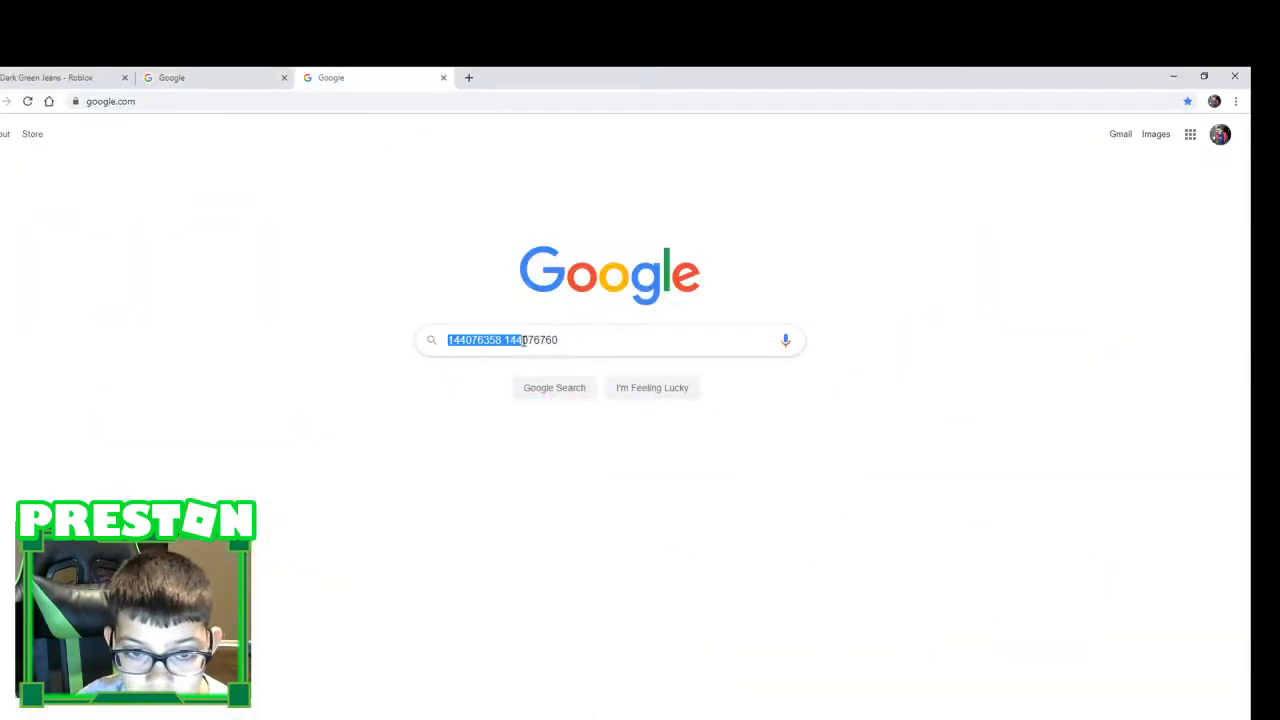
pyautogui.rightClick(500, 339)
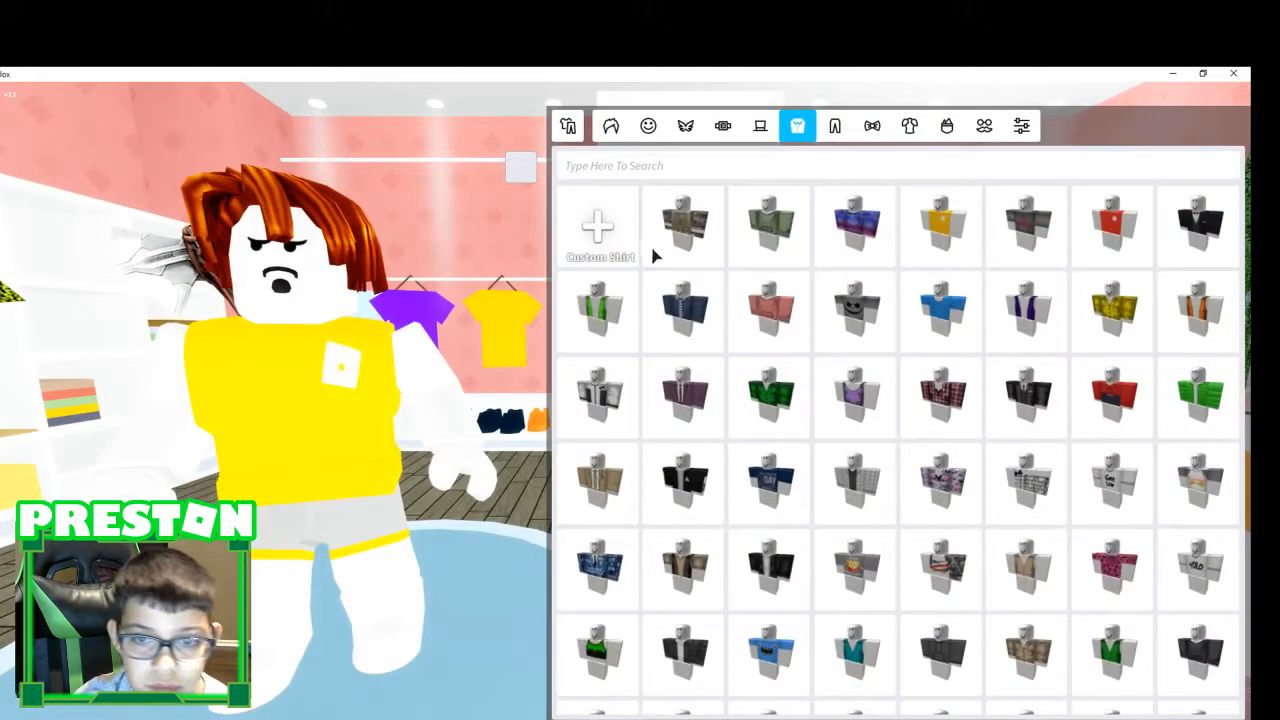
pyautogui.click(598, 225)
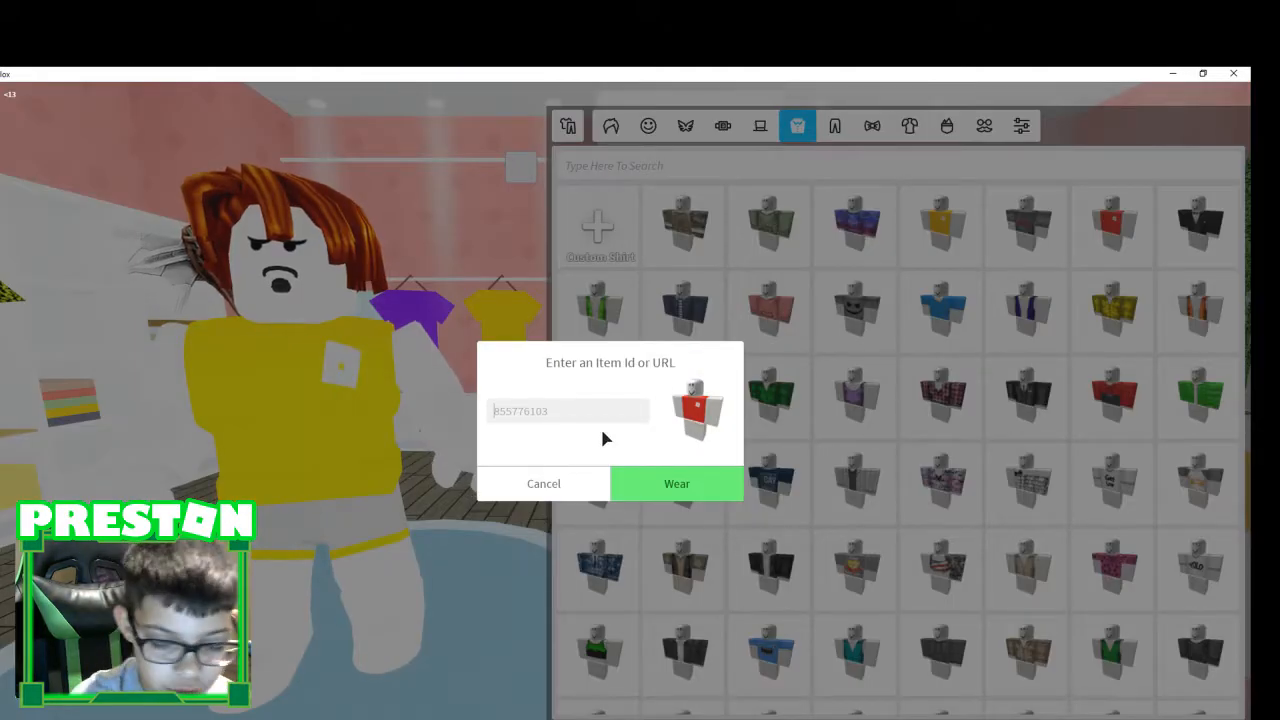
pyautogui.write('144076358')
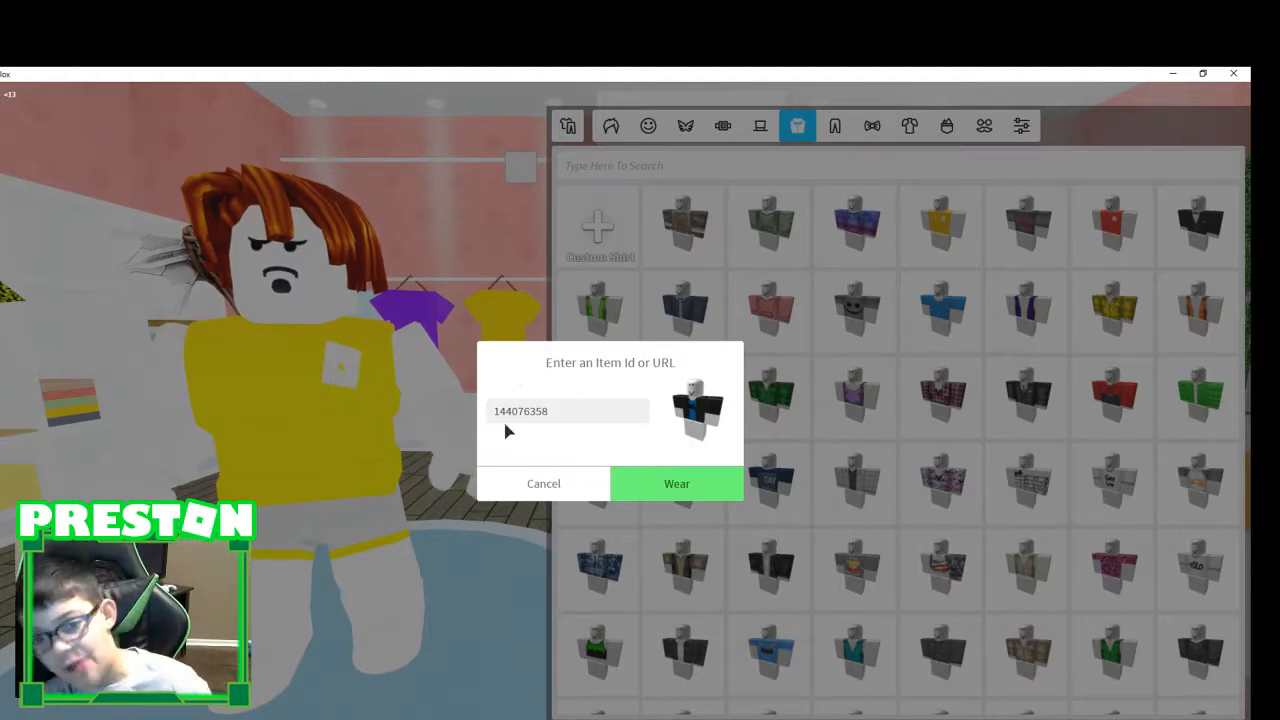
pyautogui.moveTo(525, 383)
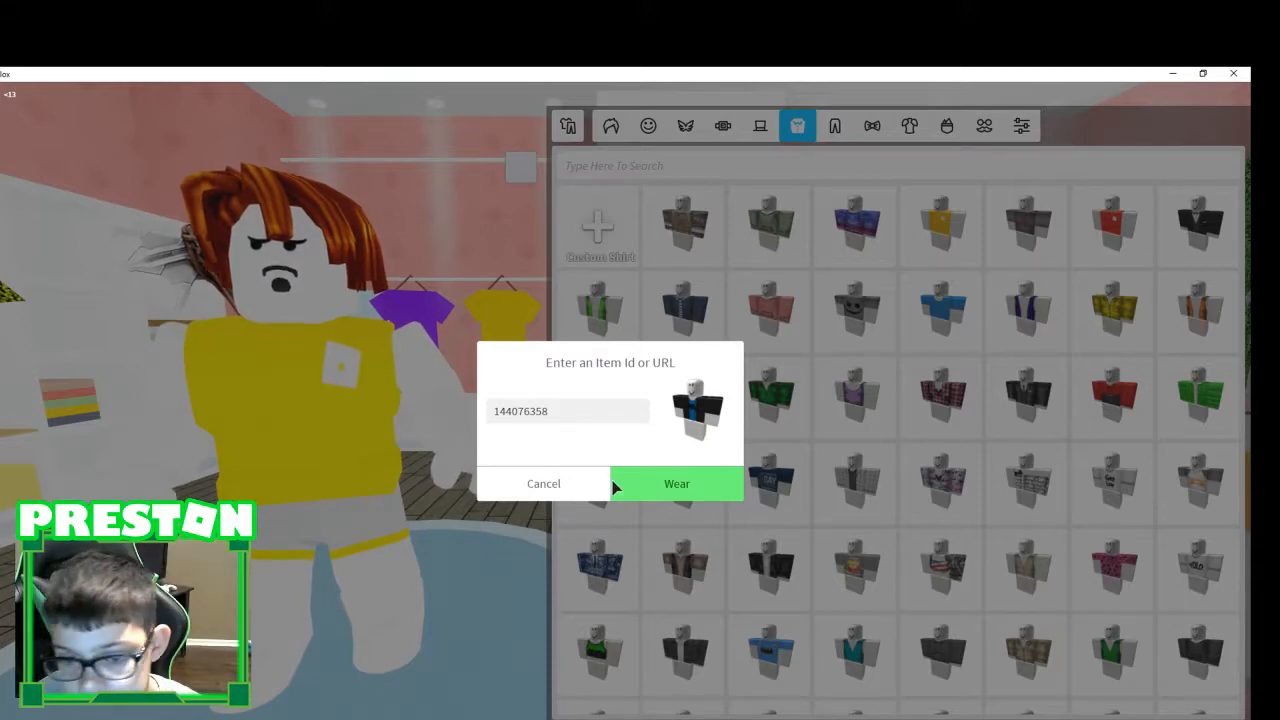
pyautogui.click(676, 483)
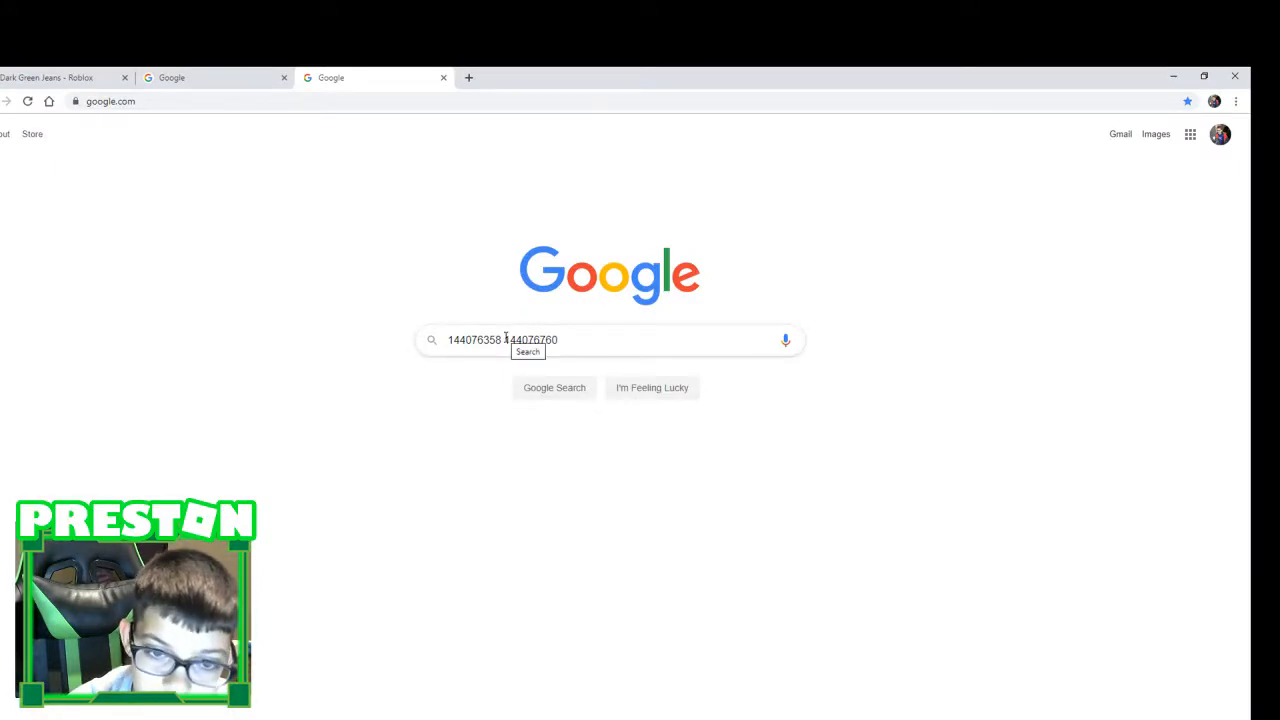
pyautogui.rightClick(533, 339)
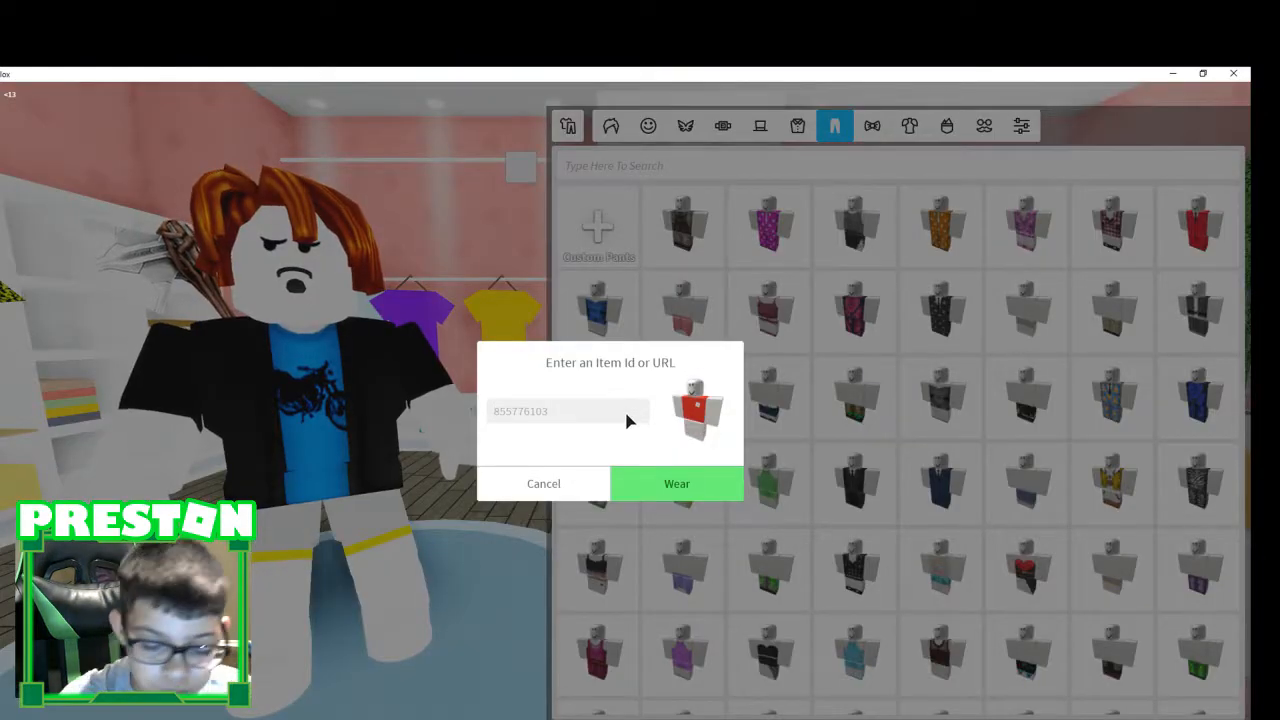
# Enter pants ID 144076760 in the custom pants dialog and wear it
pyautogui.write('144076760')
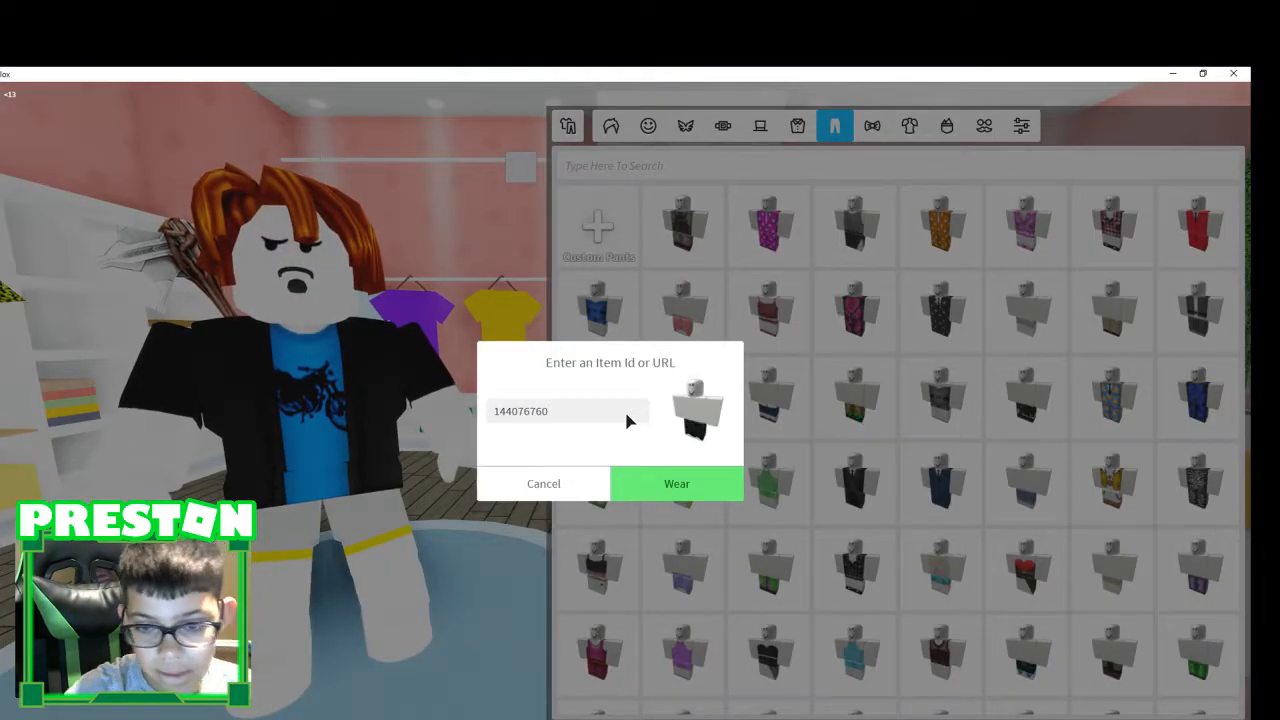
pyautogui.moveTo(595, 455)
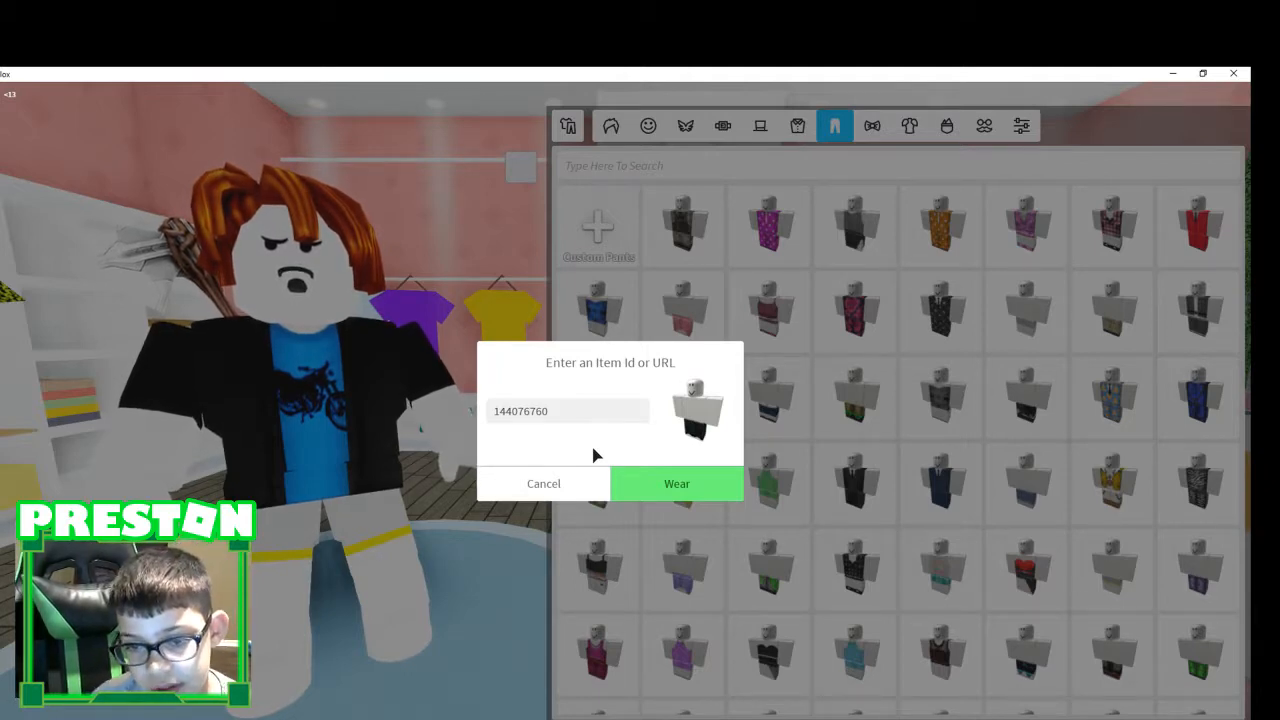
pyautogui.moveTo(738, 388)
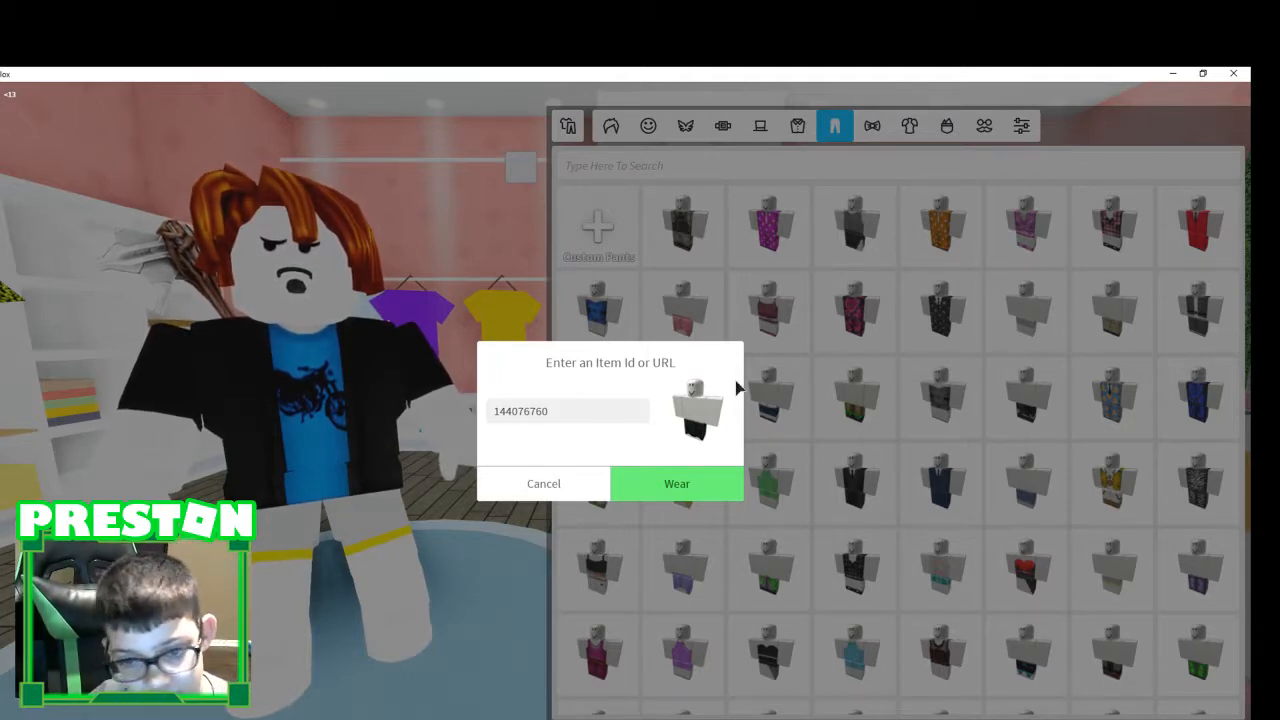
pyautogui.moveTo(615, 457)
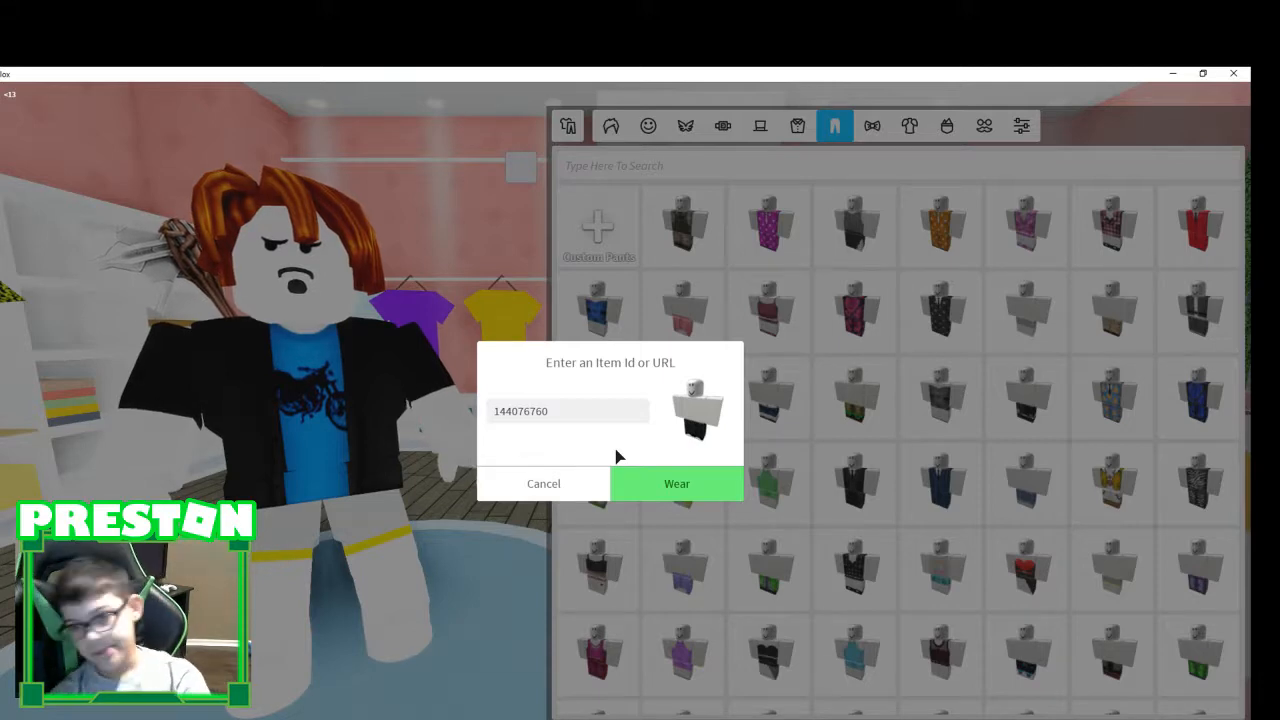
pyautogui.click(676, 483)
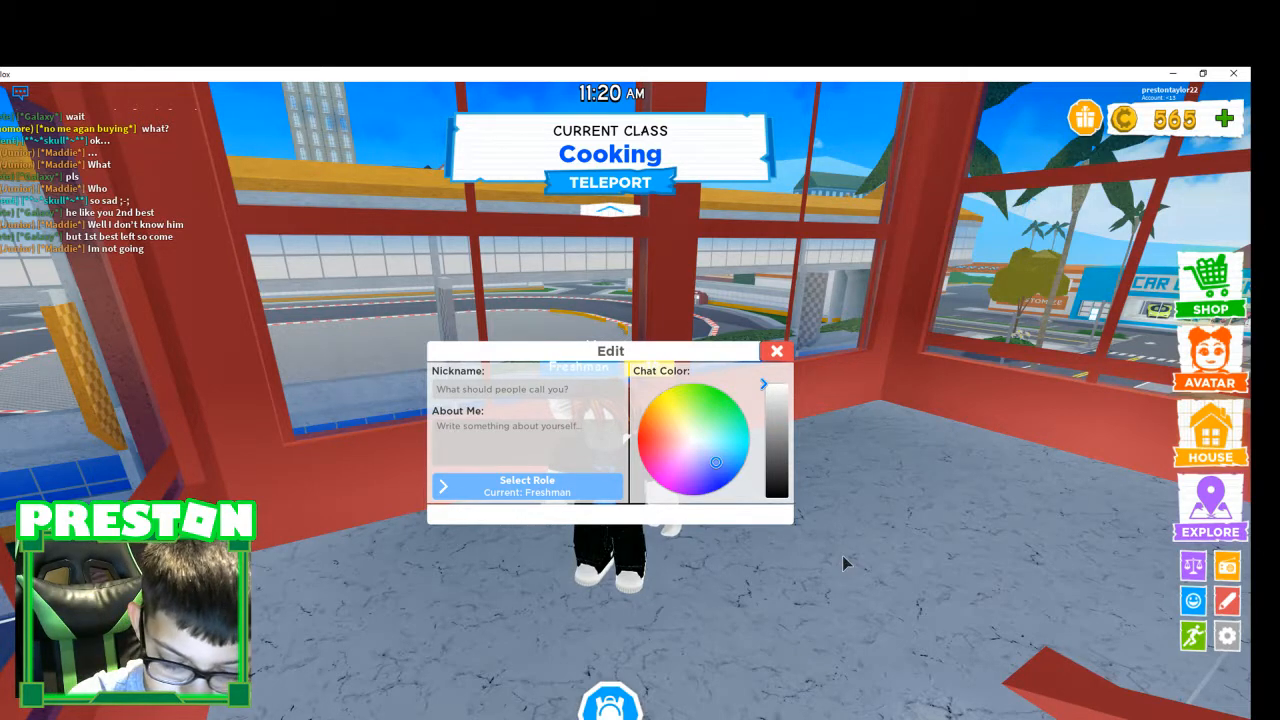
# Enter 'Bacon Leader' as the nickname and close the profile editor
pyautogui.write('Bacon Li')
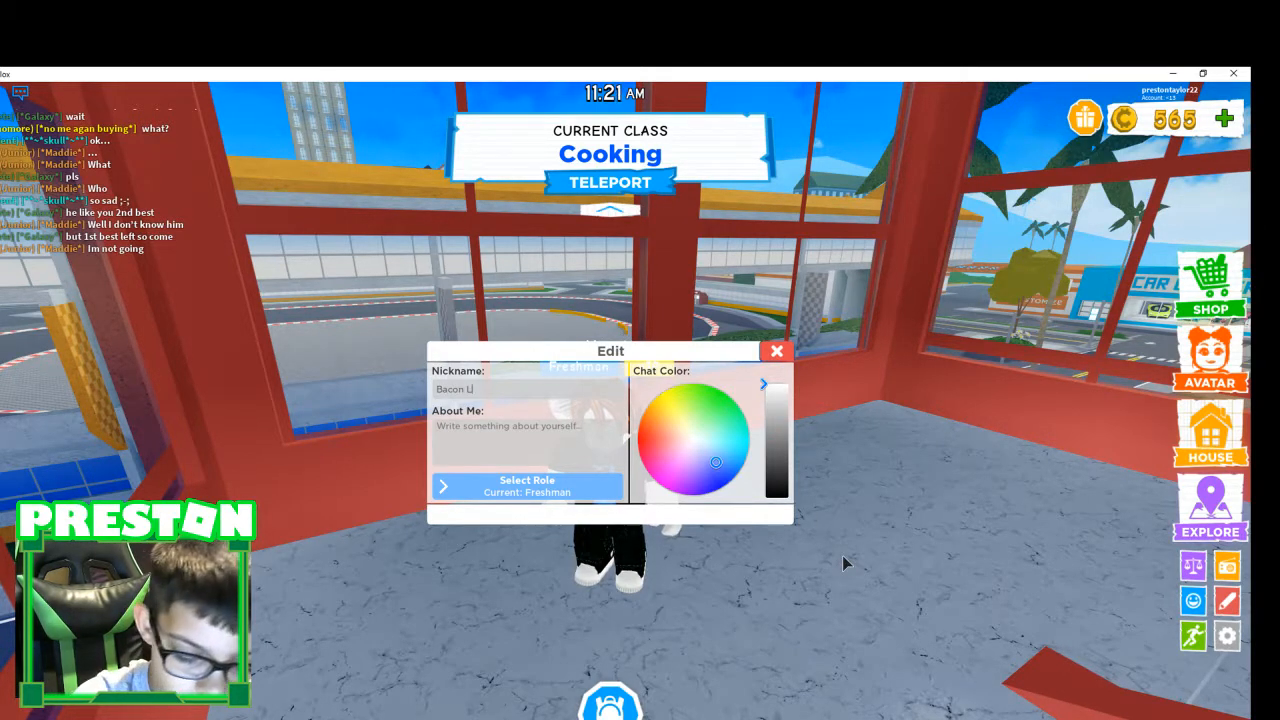
pyautogui.write('Leader')
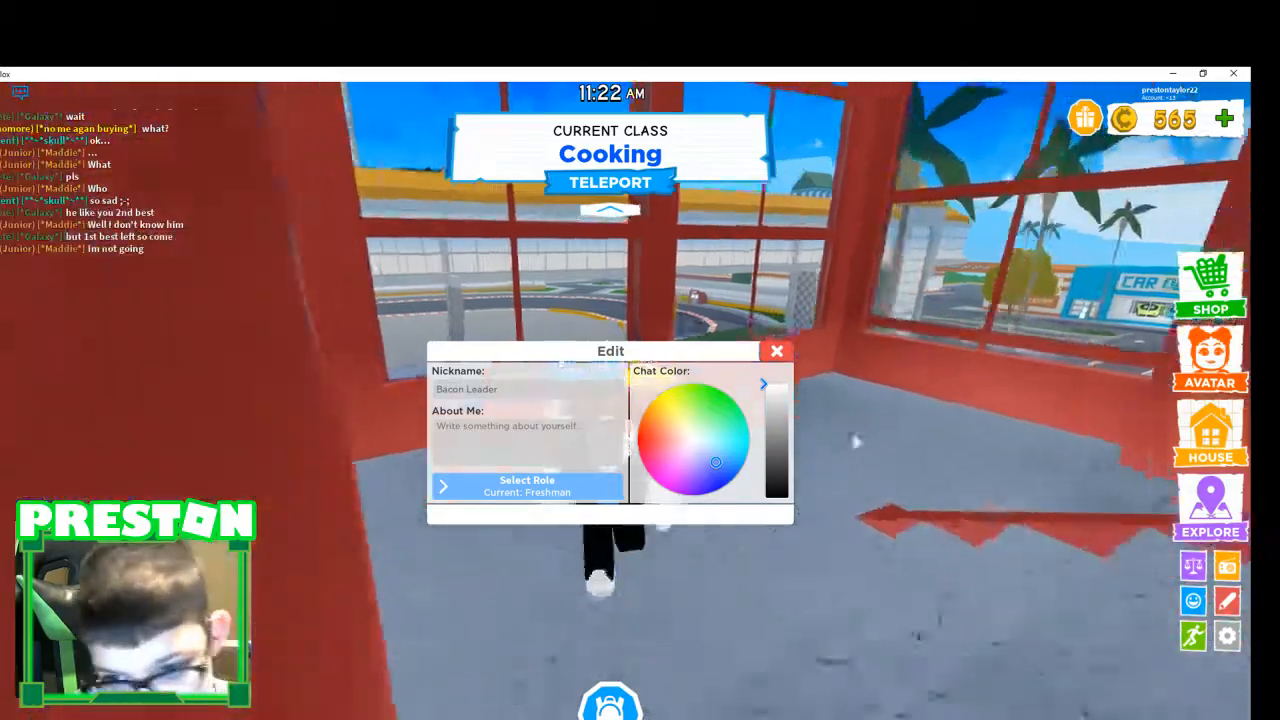
pyautogui.click(777, 351)
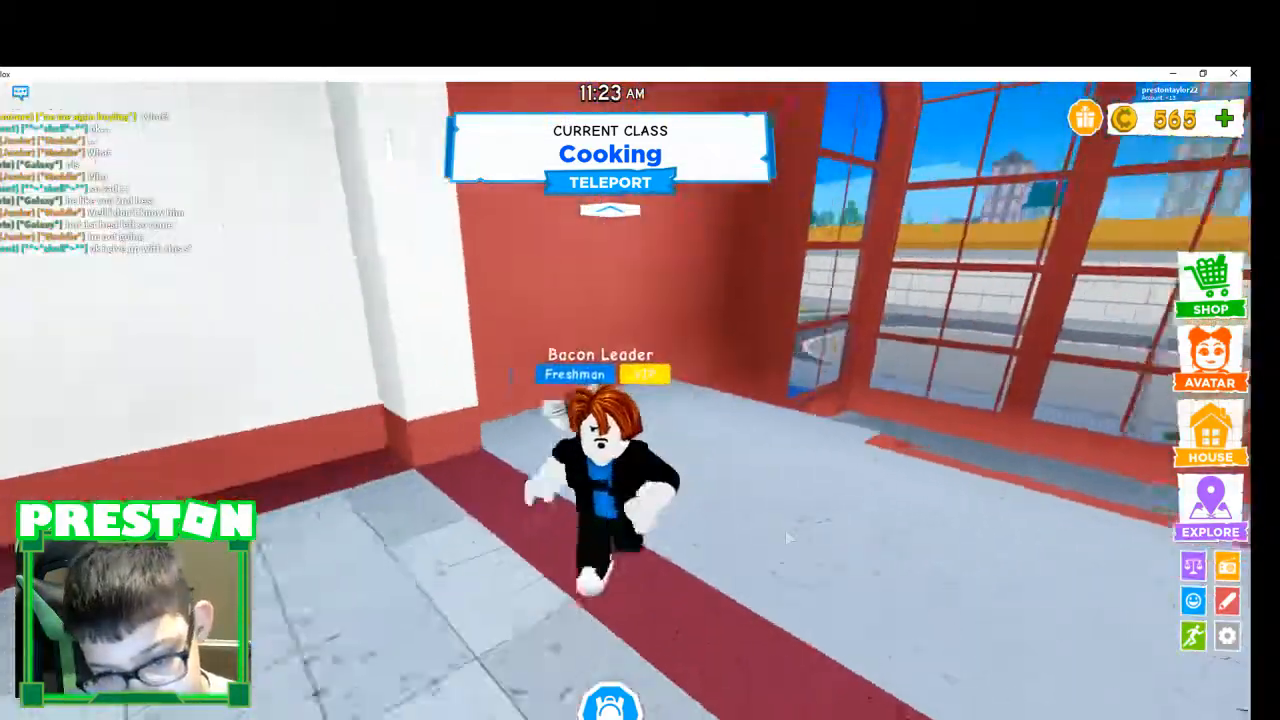